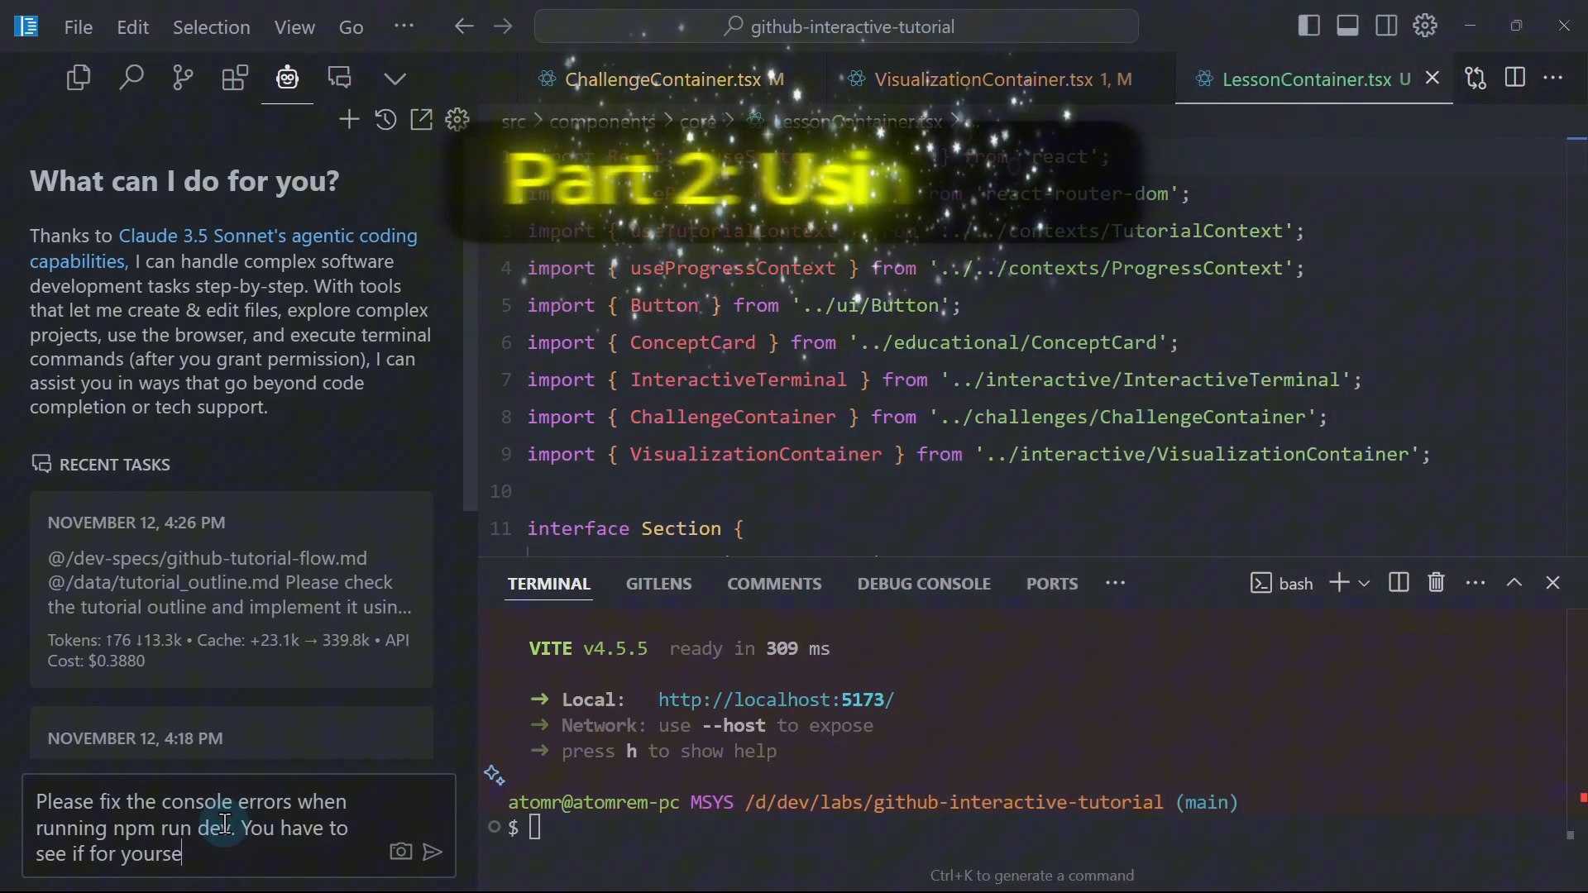
# Send the fix-console-errors task, approve running the dev server and opening the site, and accept the InteractiveTerminal.tsx edit.
pyautogui.click(432, 850)
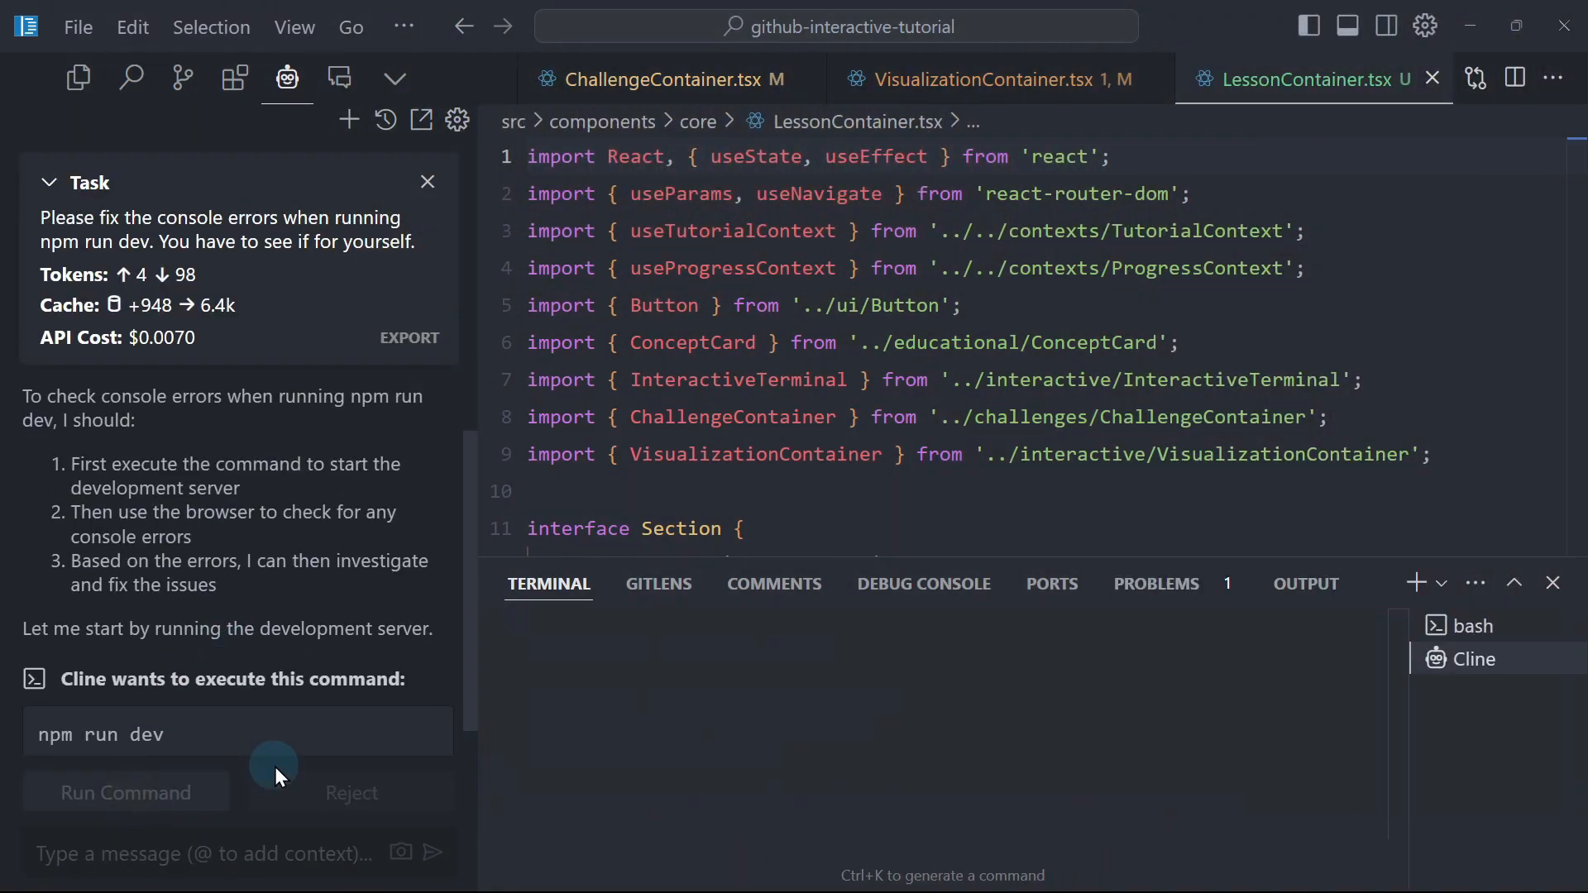
pyautogui.click(126, 793)
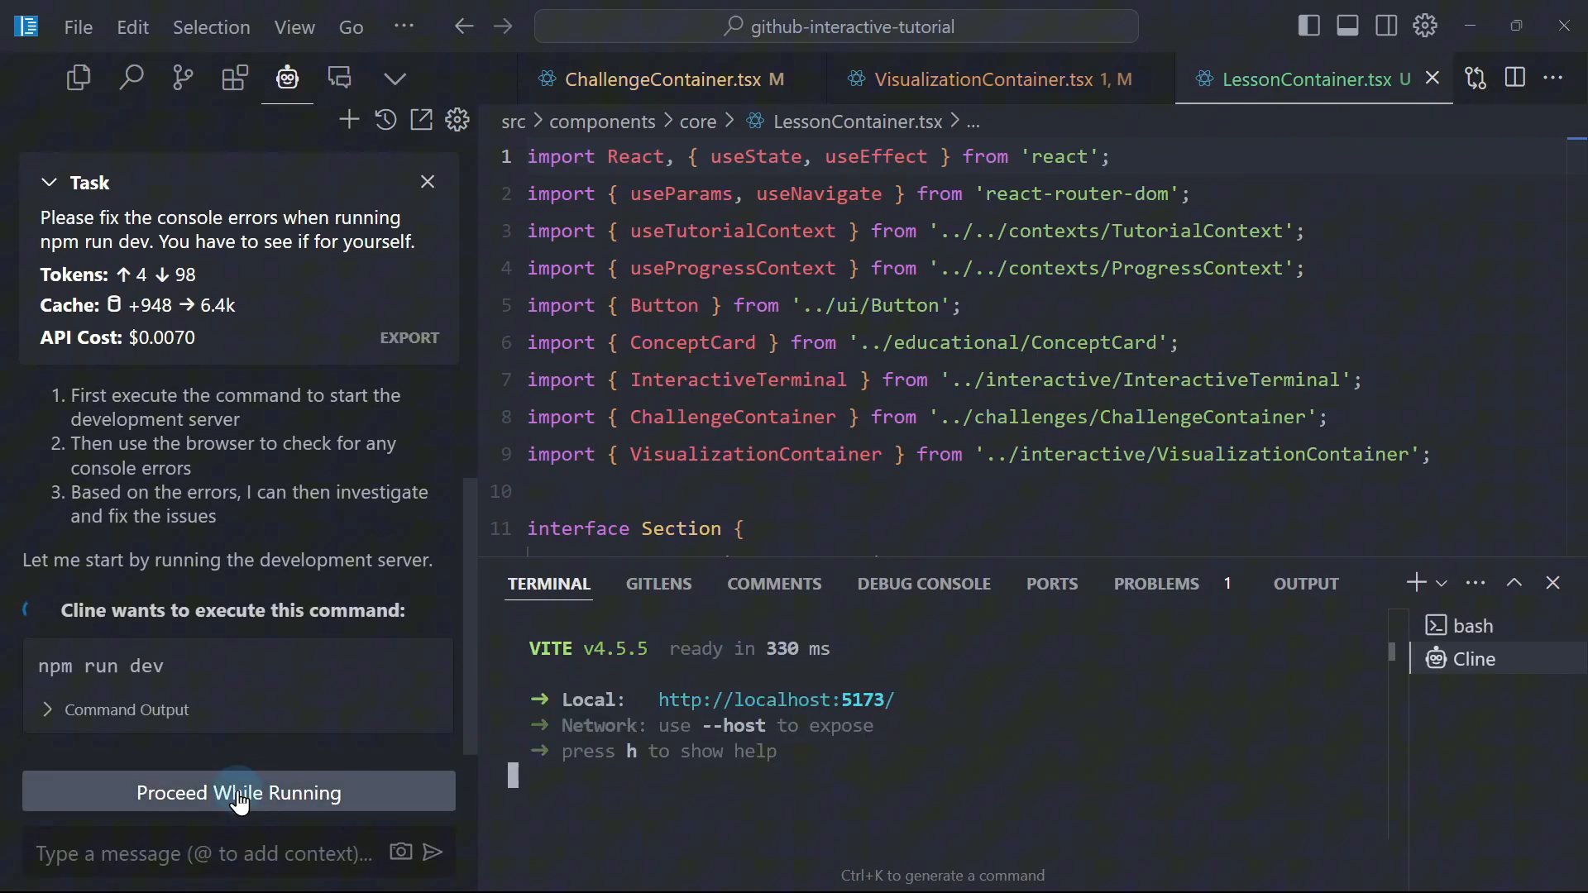
pyautogui.click(238, 792)
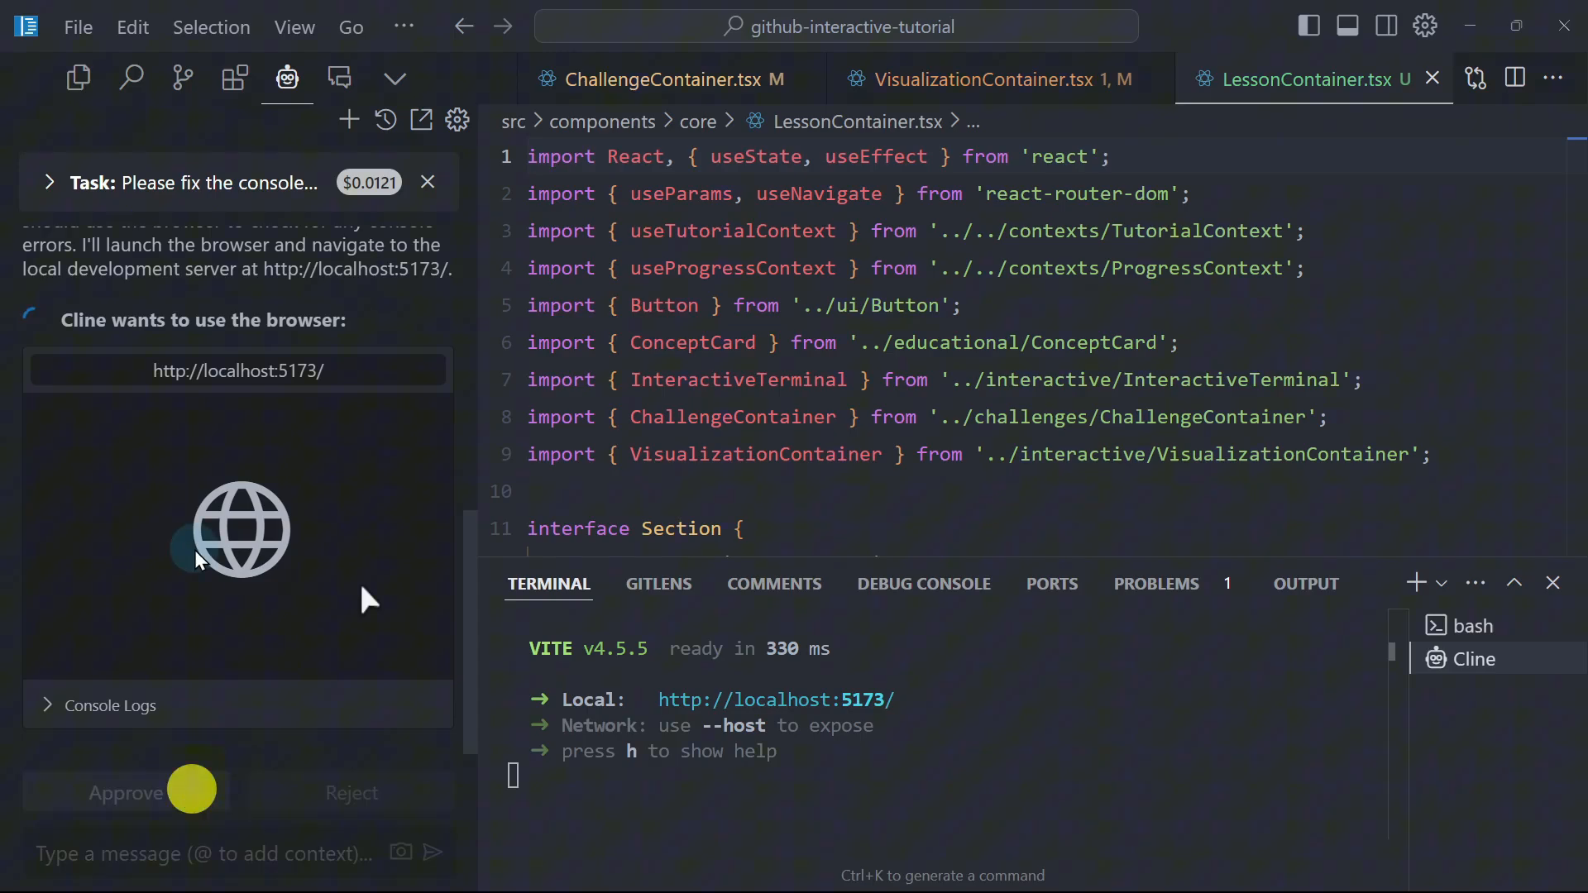
pyautogui.click(125, 792)
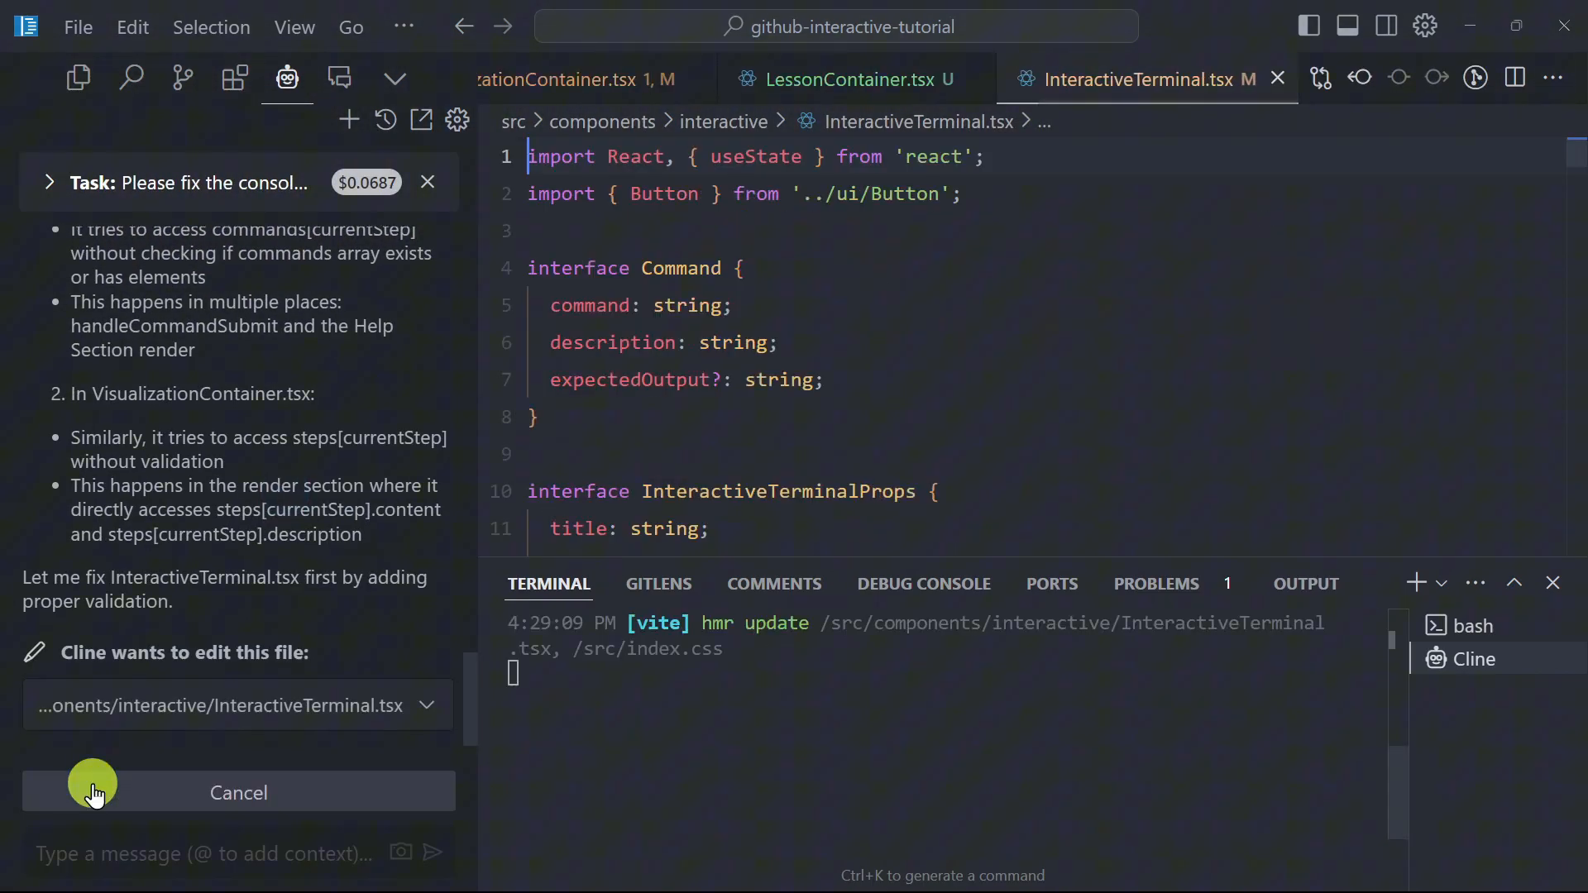
pyautogui.click(1240, 20)
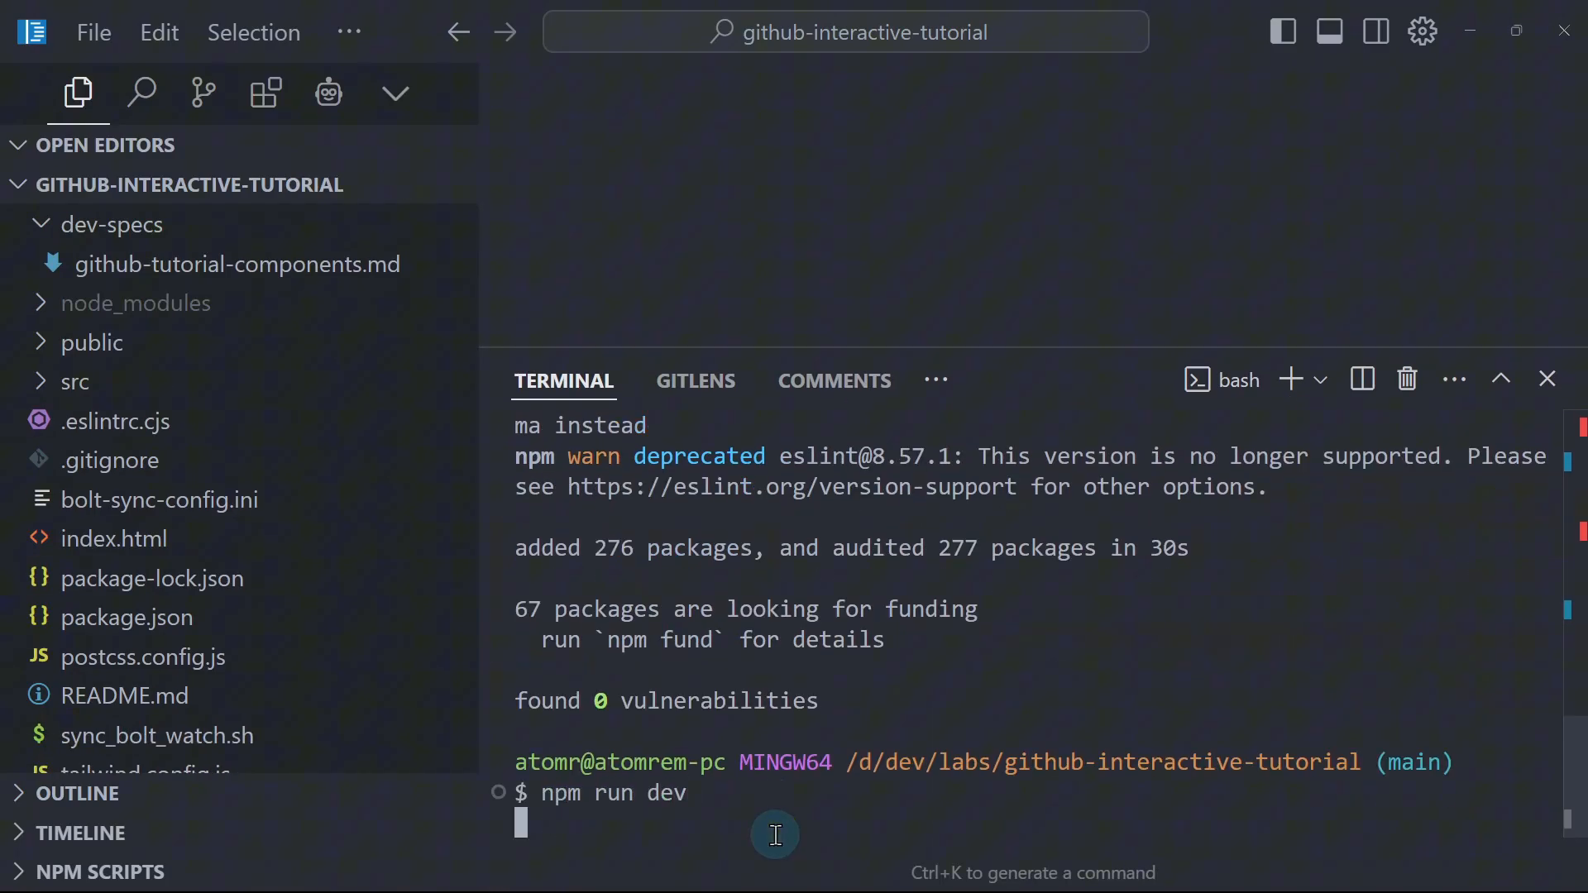
# Run npm run dev, then gather the tutorial outline and the GitHub tutorial flow diagram for tutorial_outline.md and github-tutorial-flow.md.
pyautogui.press('Return')
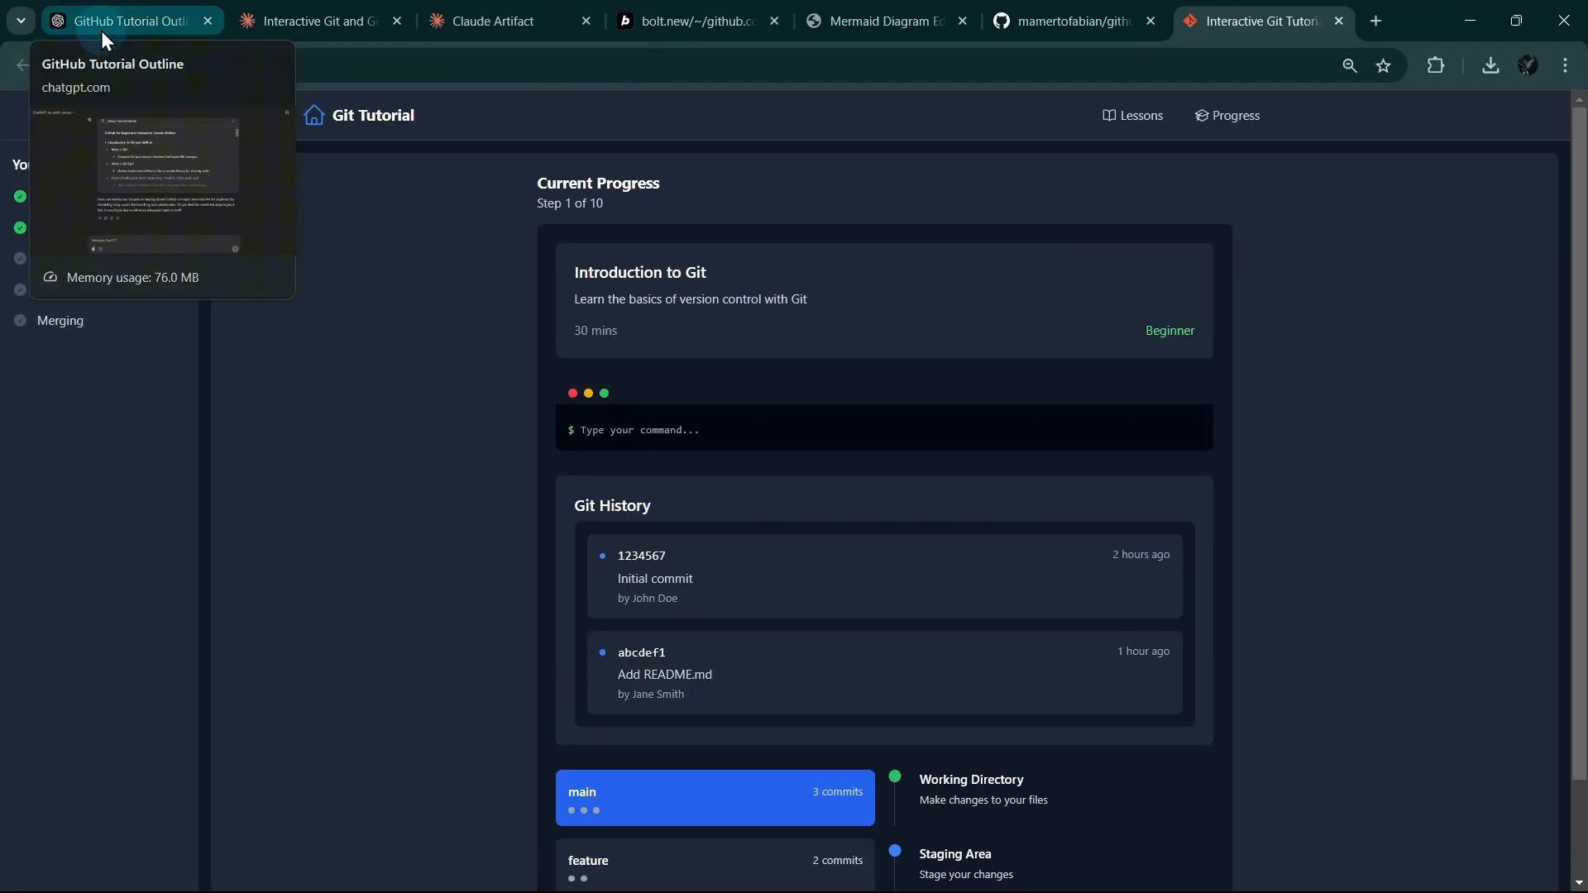
pyautogui.click(127, 20)
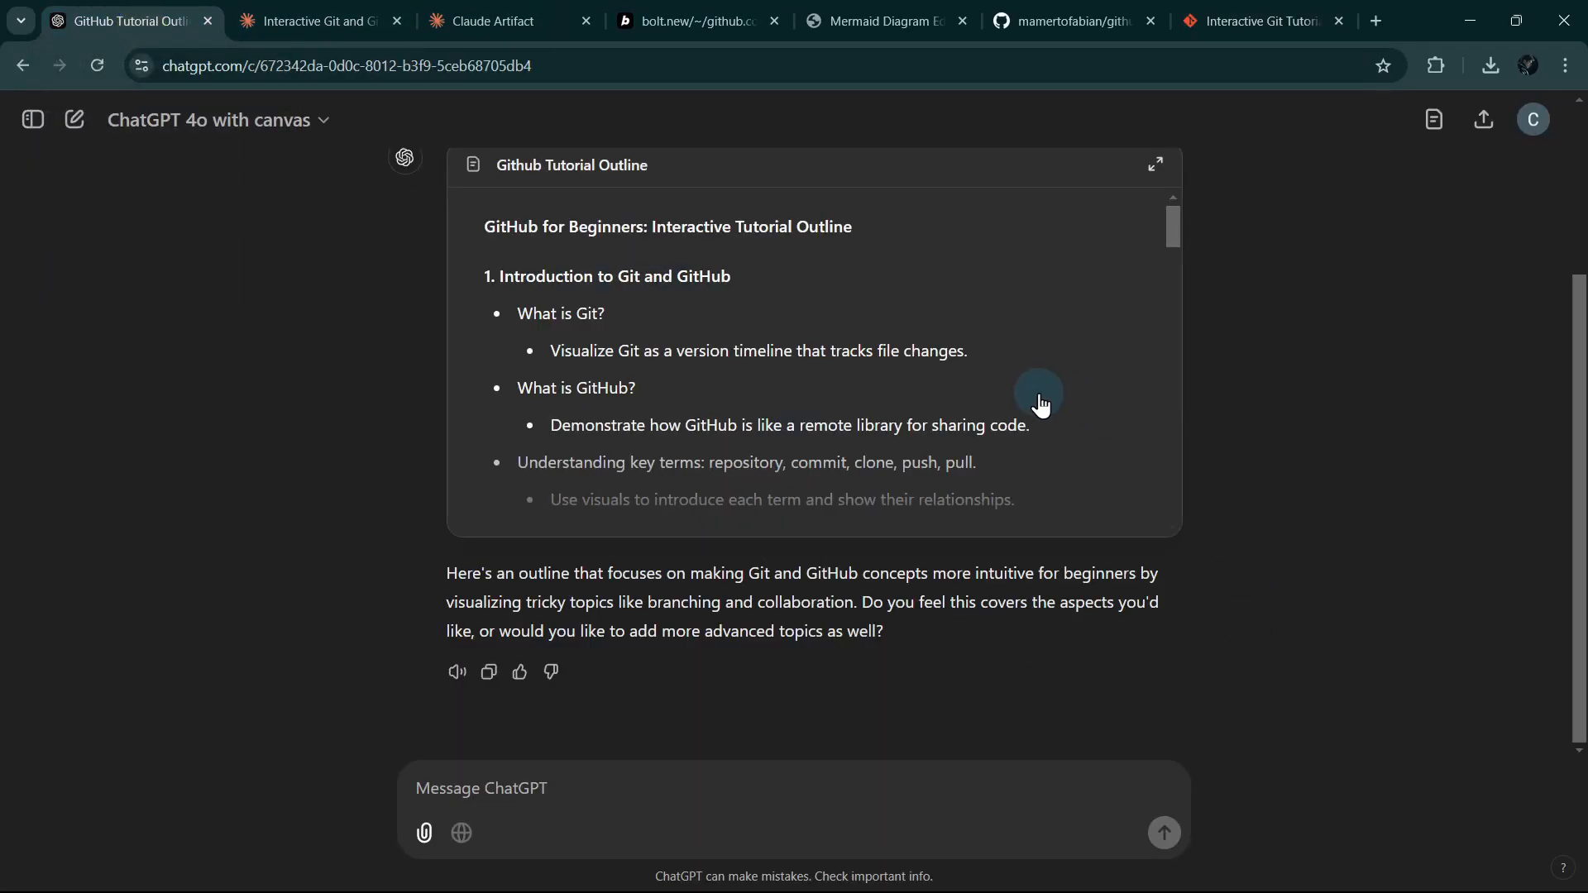
pyautogui.moveTo(1156, 164)
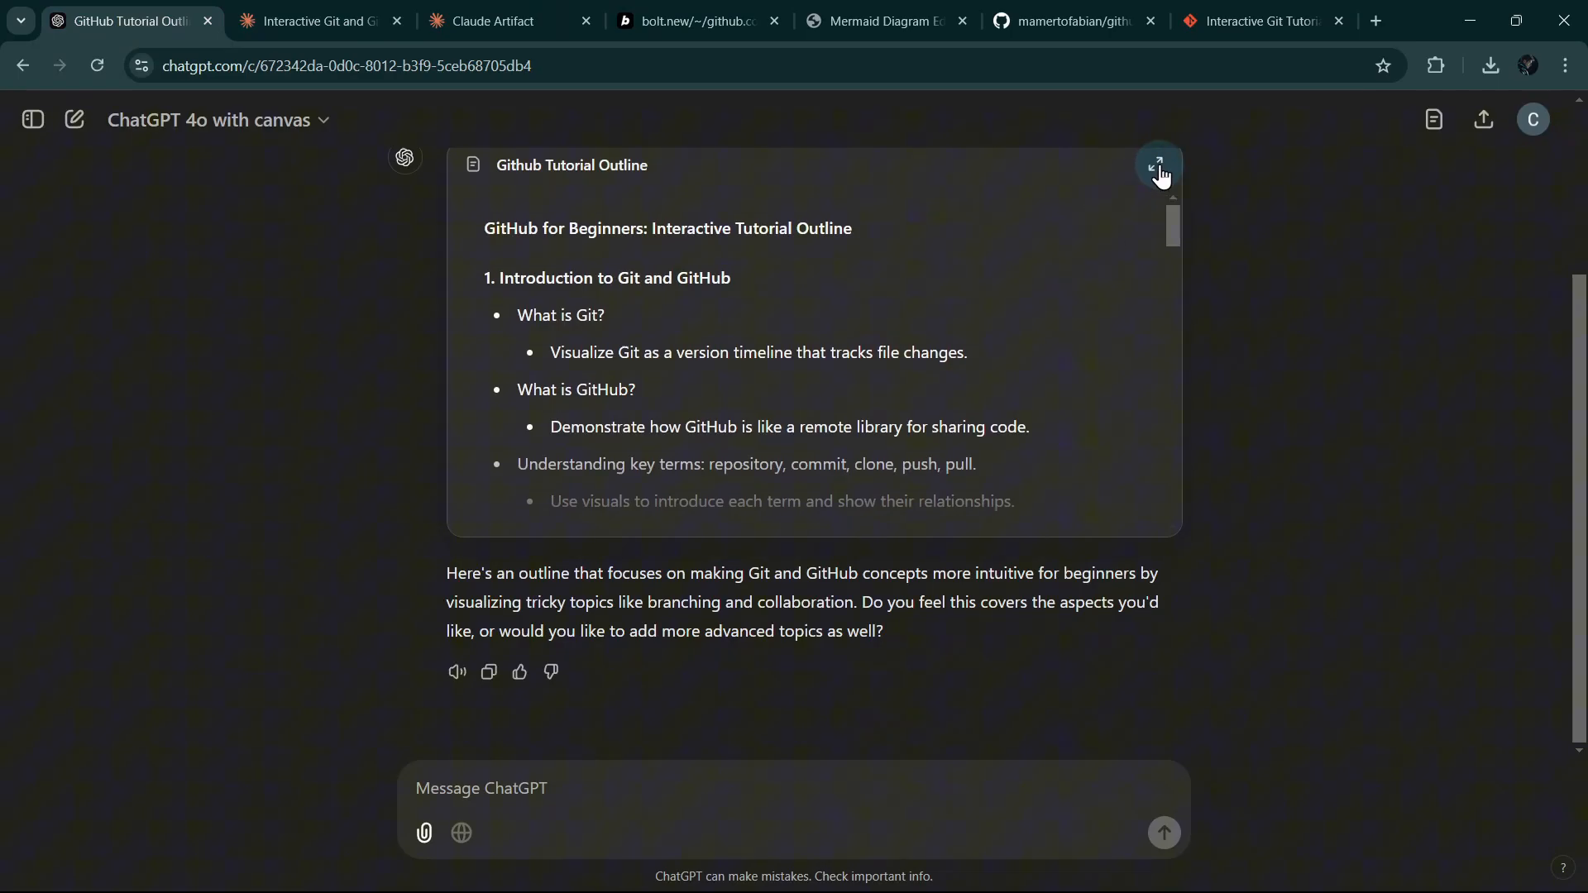
pyautogui.click(1160, 165)
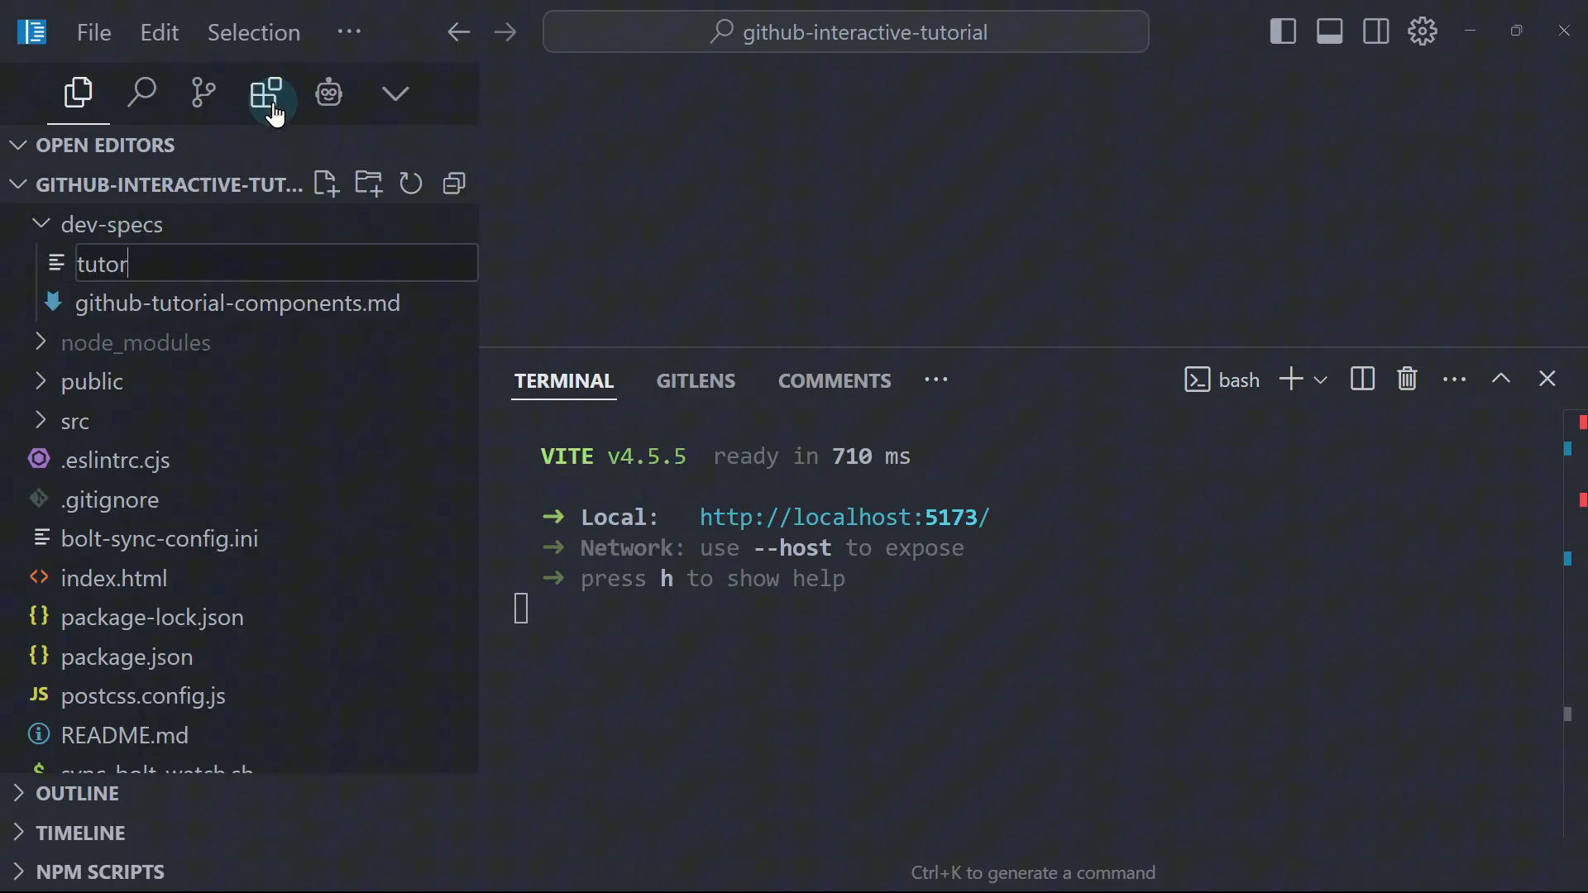
pyautogui.rightClick(110, 303)
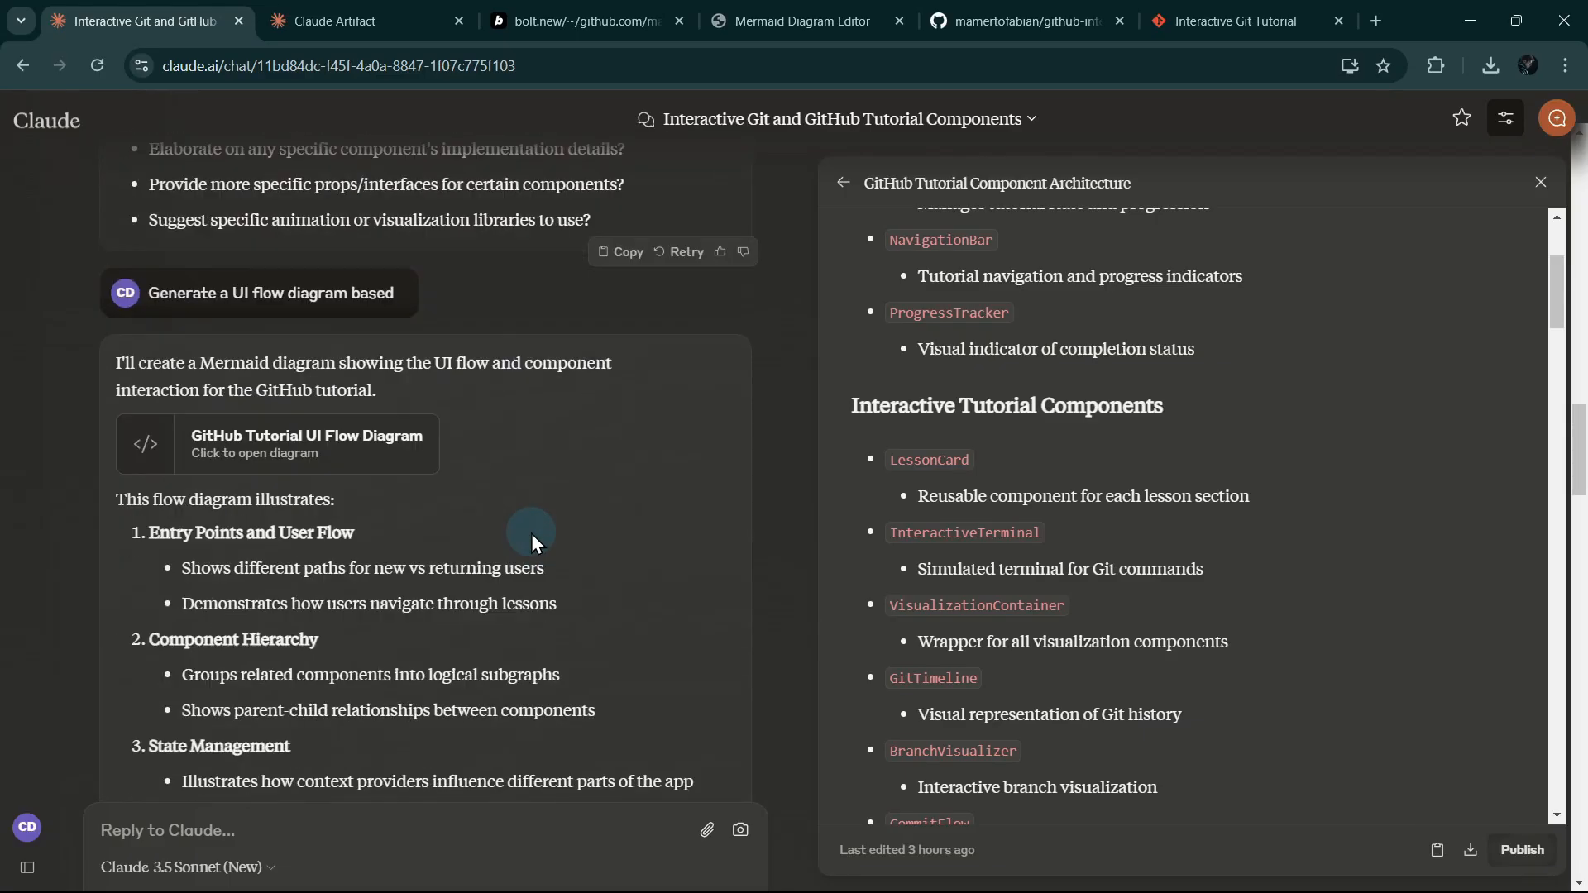
pyautogui.click(304, 443)
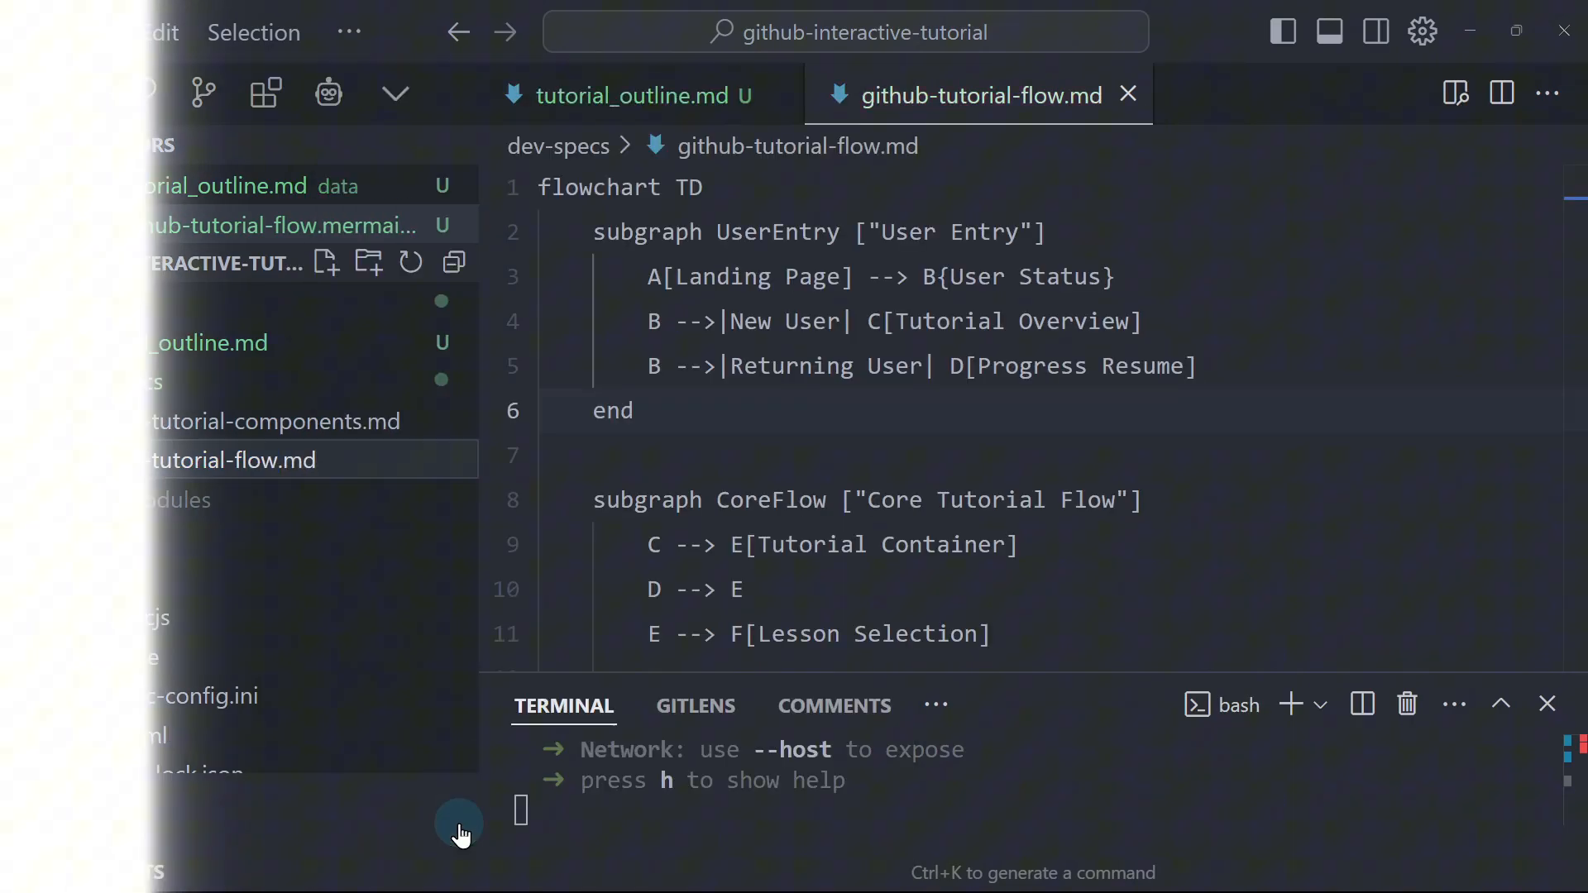
# Create a new Mermaid diagram named 'user flow' from the tutorial flowchart code and render its preview.
pyautogui.click(798, 20)
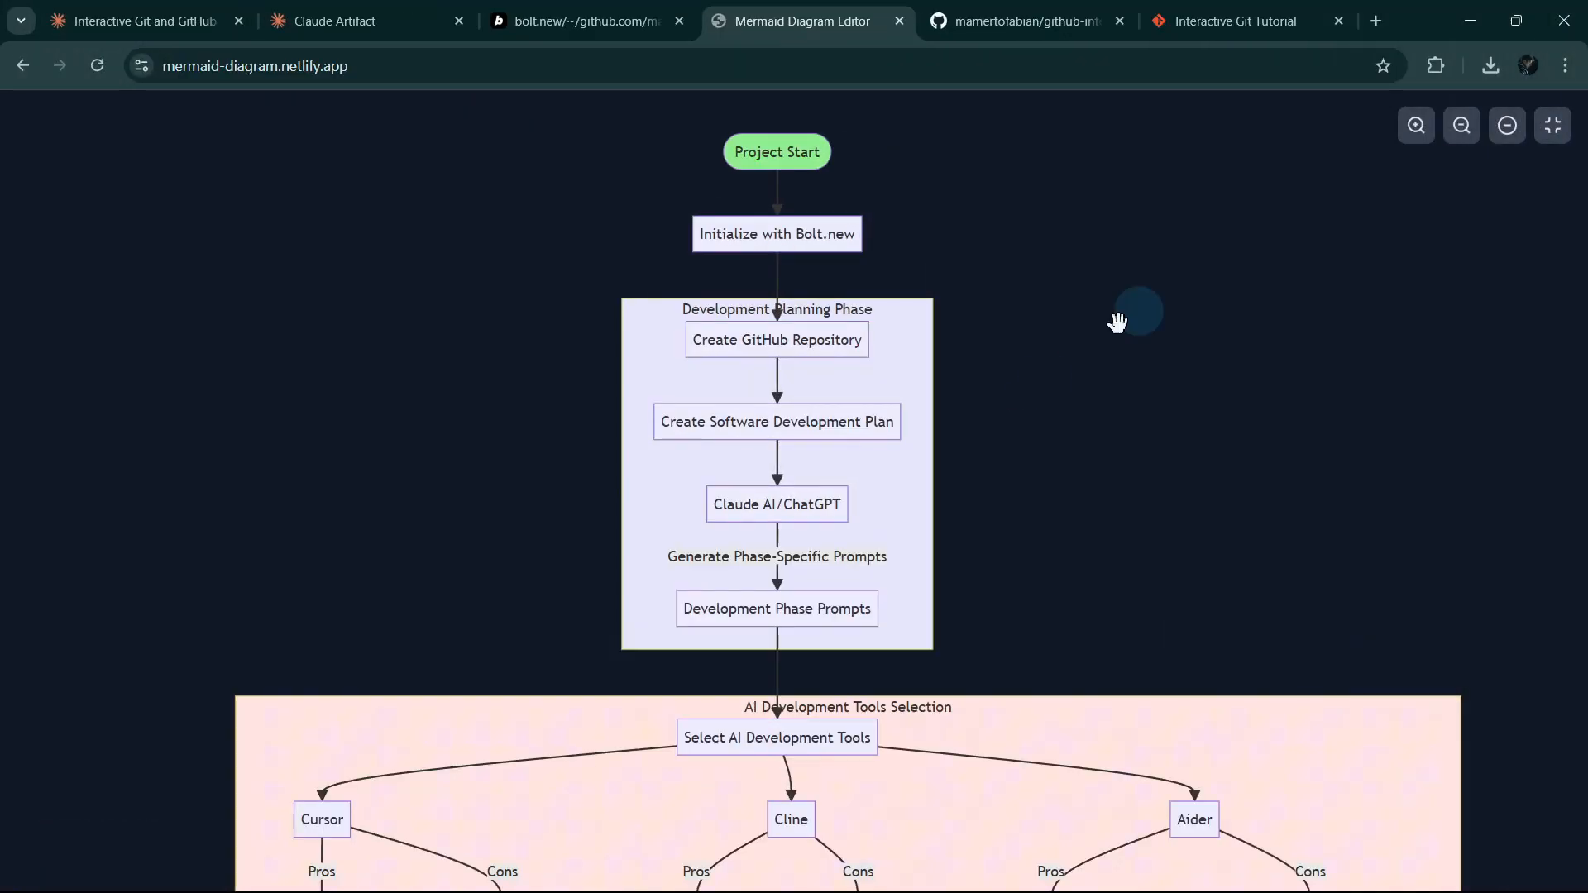
pyautogui.moveTo(468, 158)
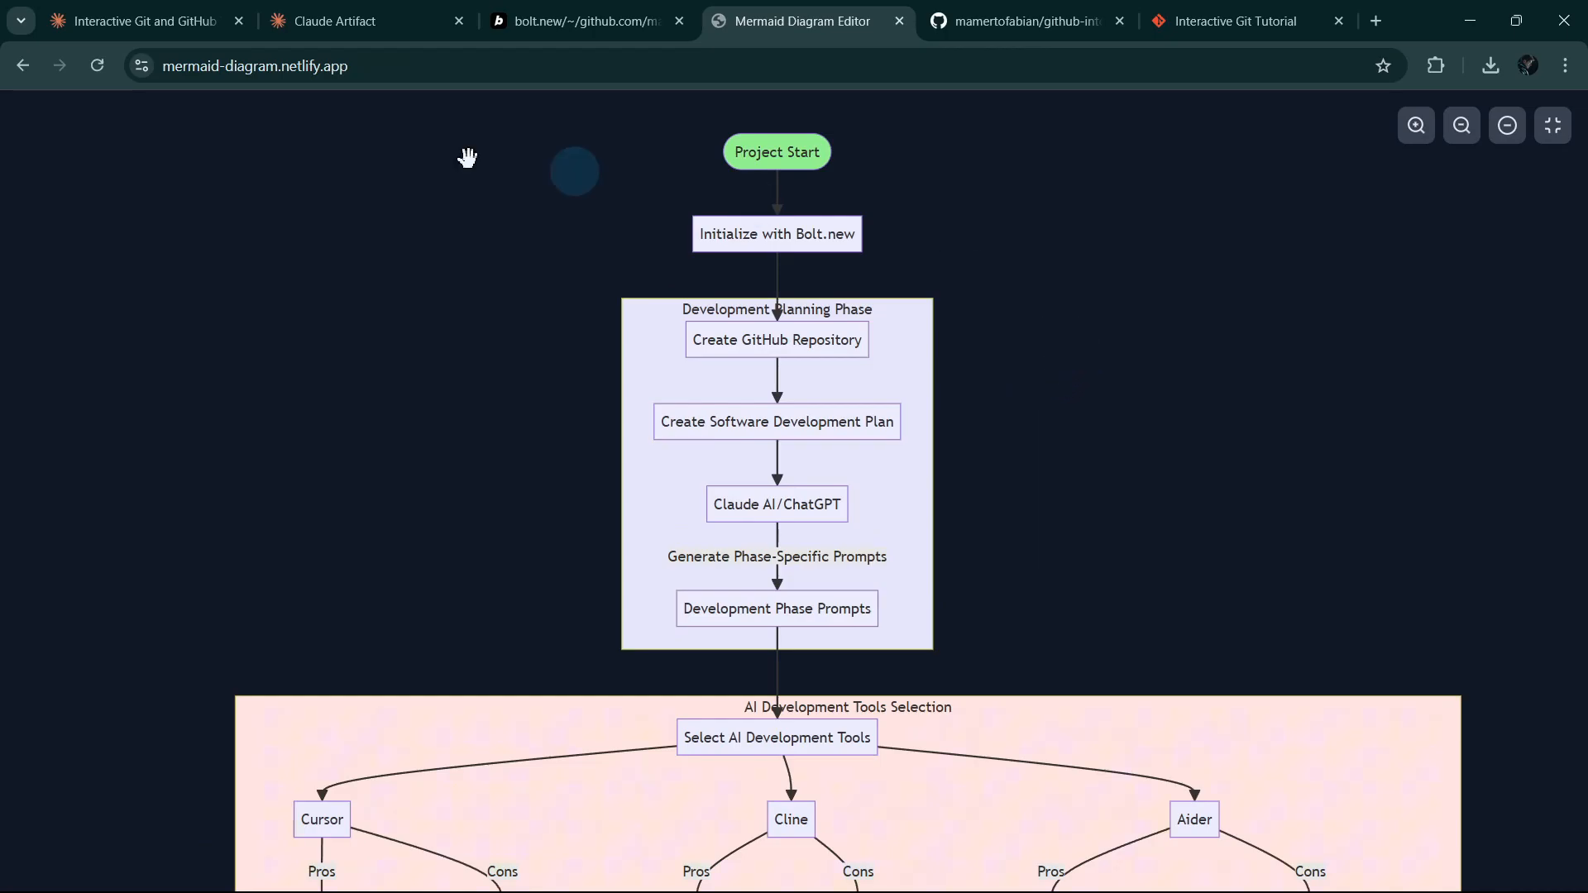
pyautogui.moveTo(991, 195)
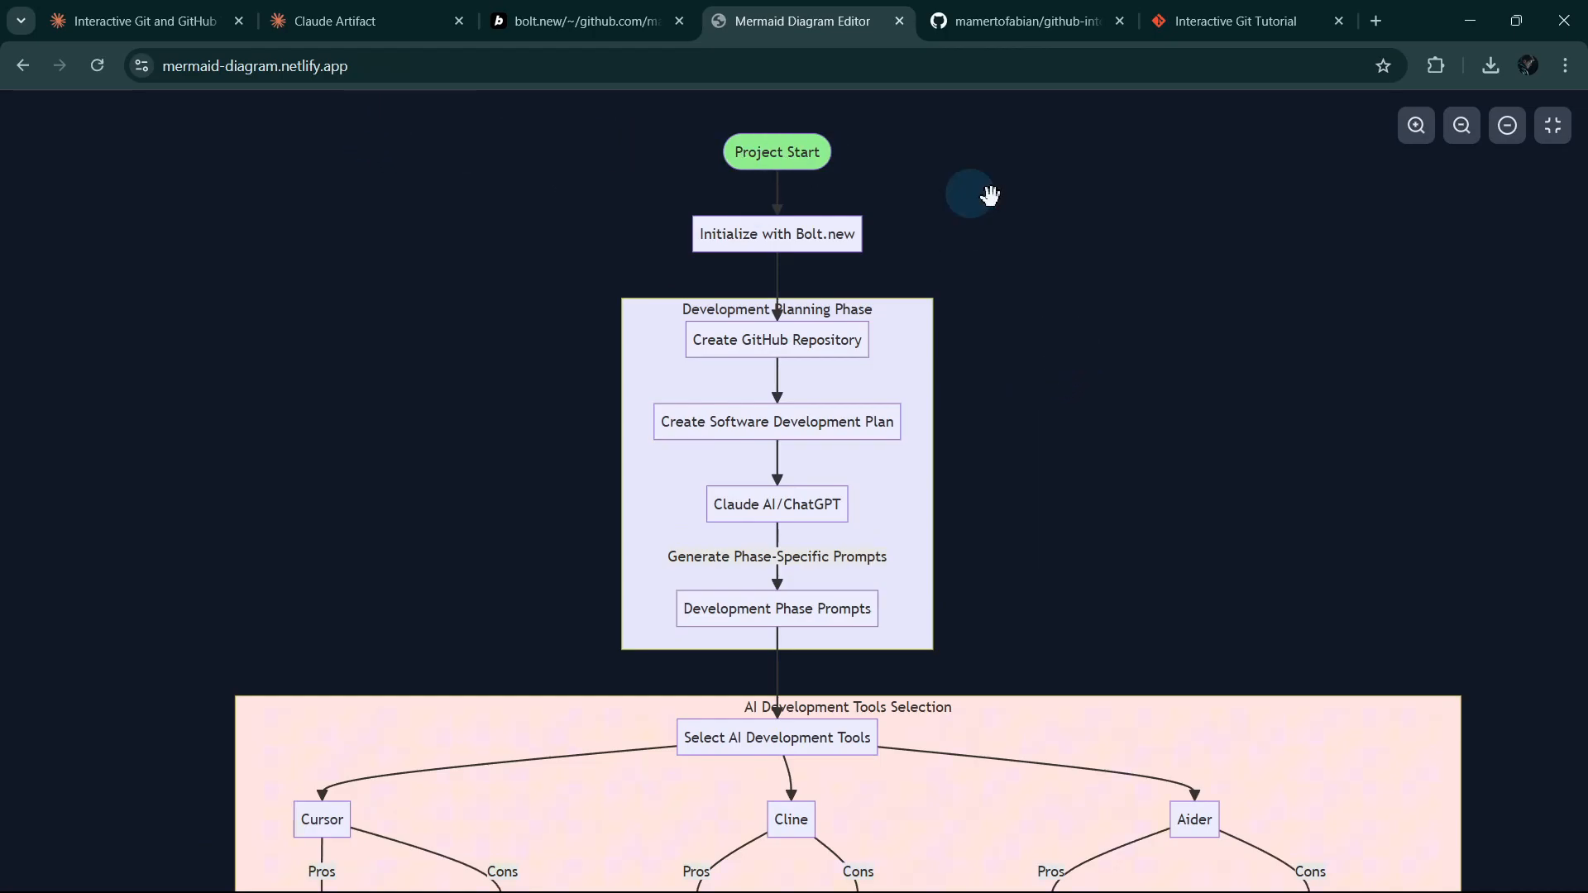
pyautogui.moveTo(1547, 156)
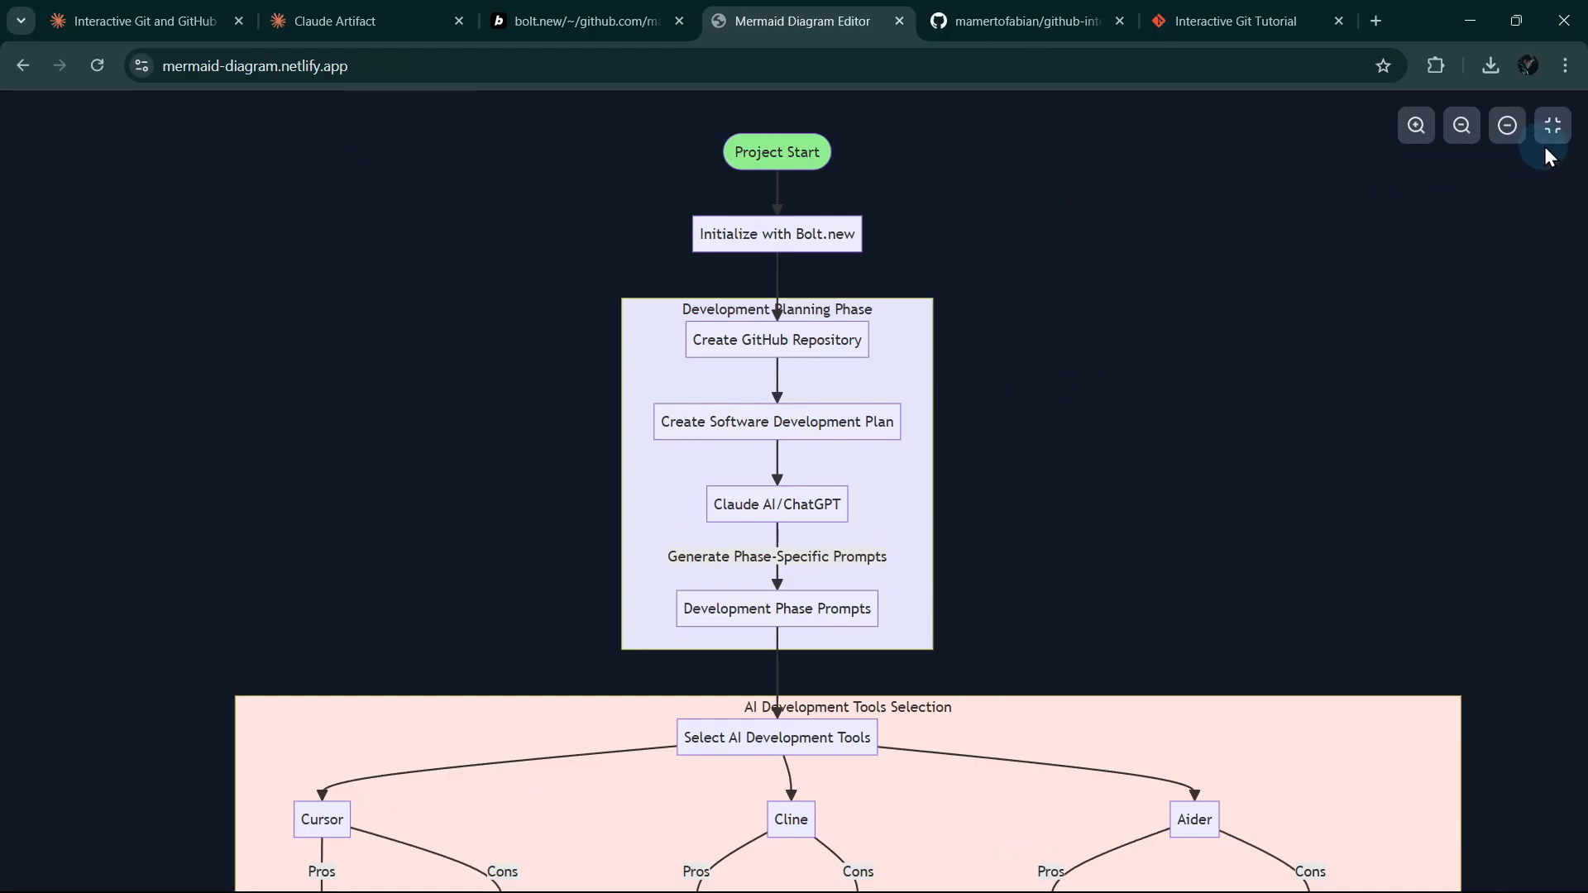
pyautogui.click(1550, 124)
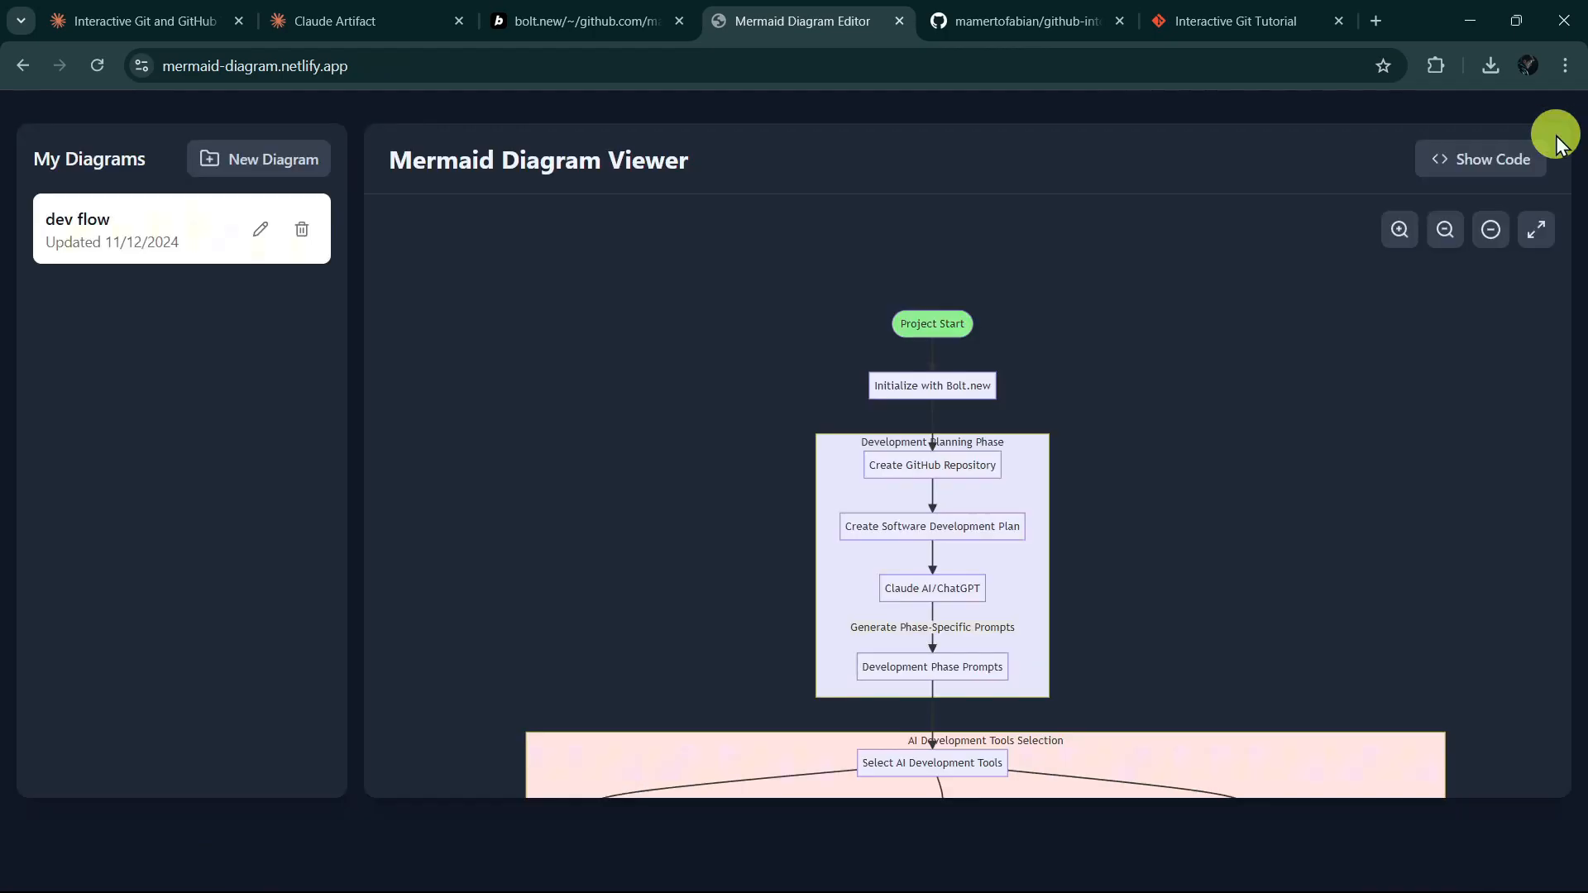
pyautogui.click(259, 159)
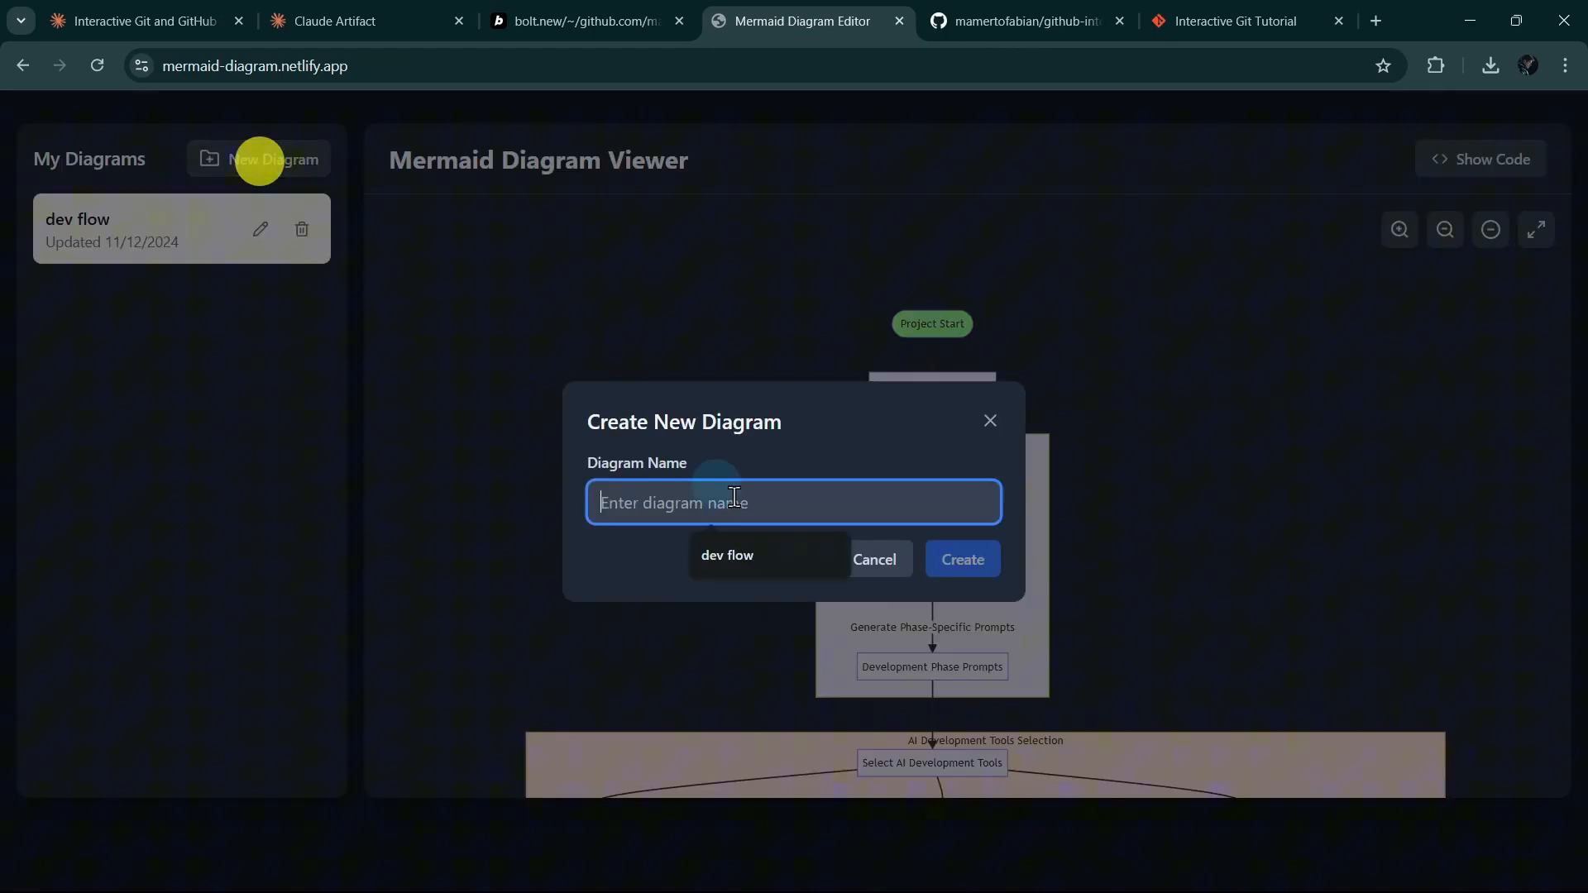
pyautogui.write('user flow')
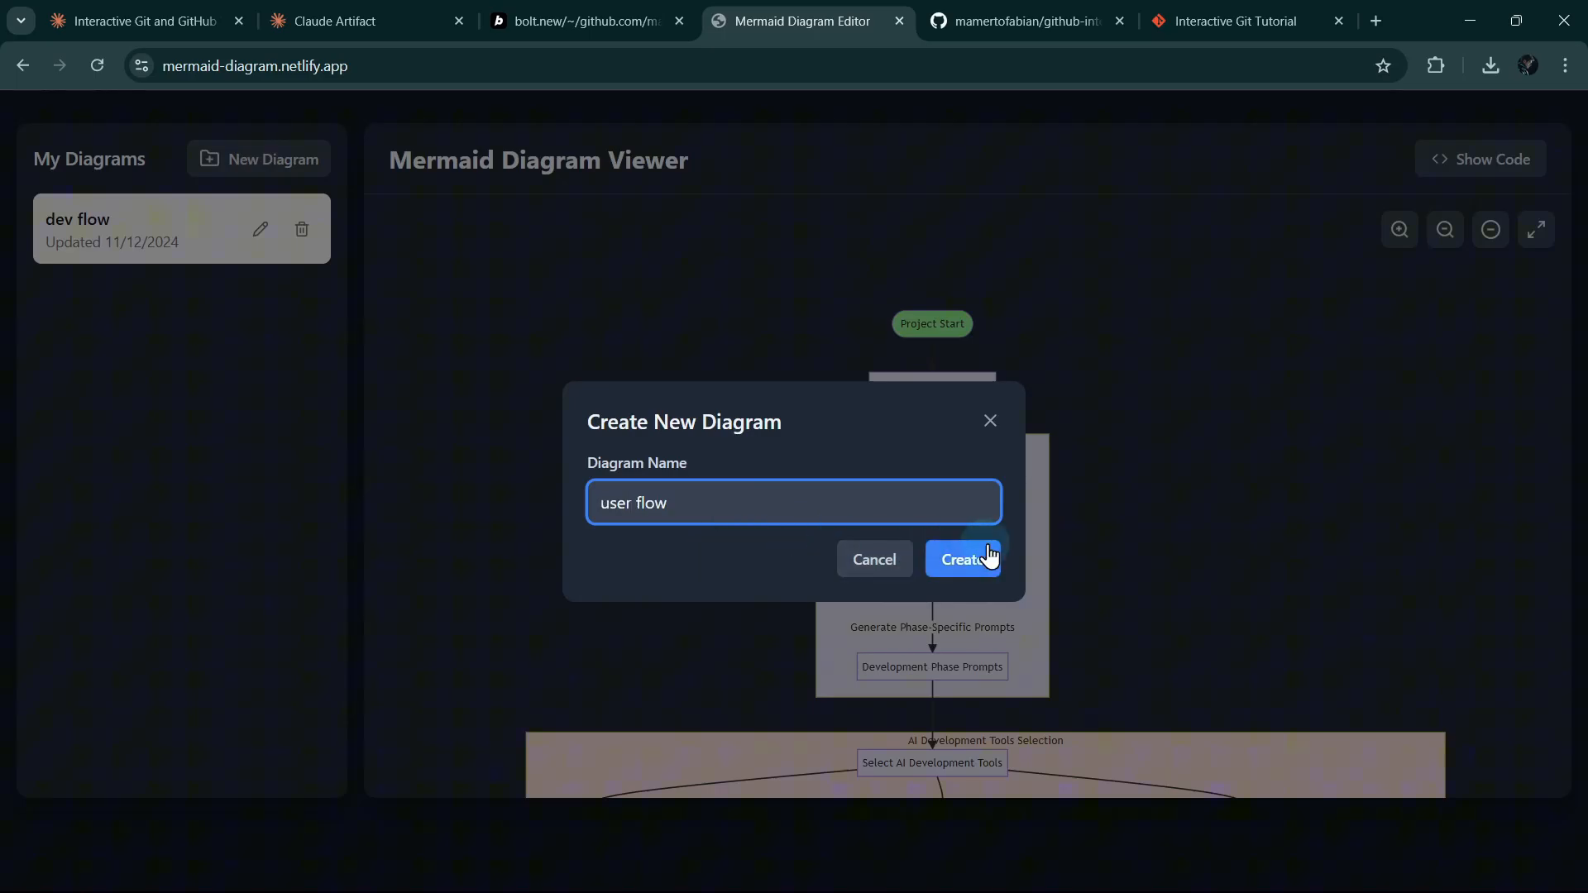
pyautogui.click(961, 560)
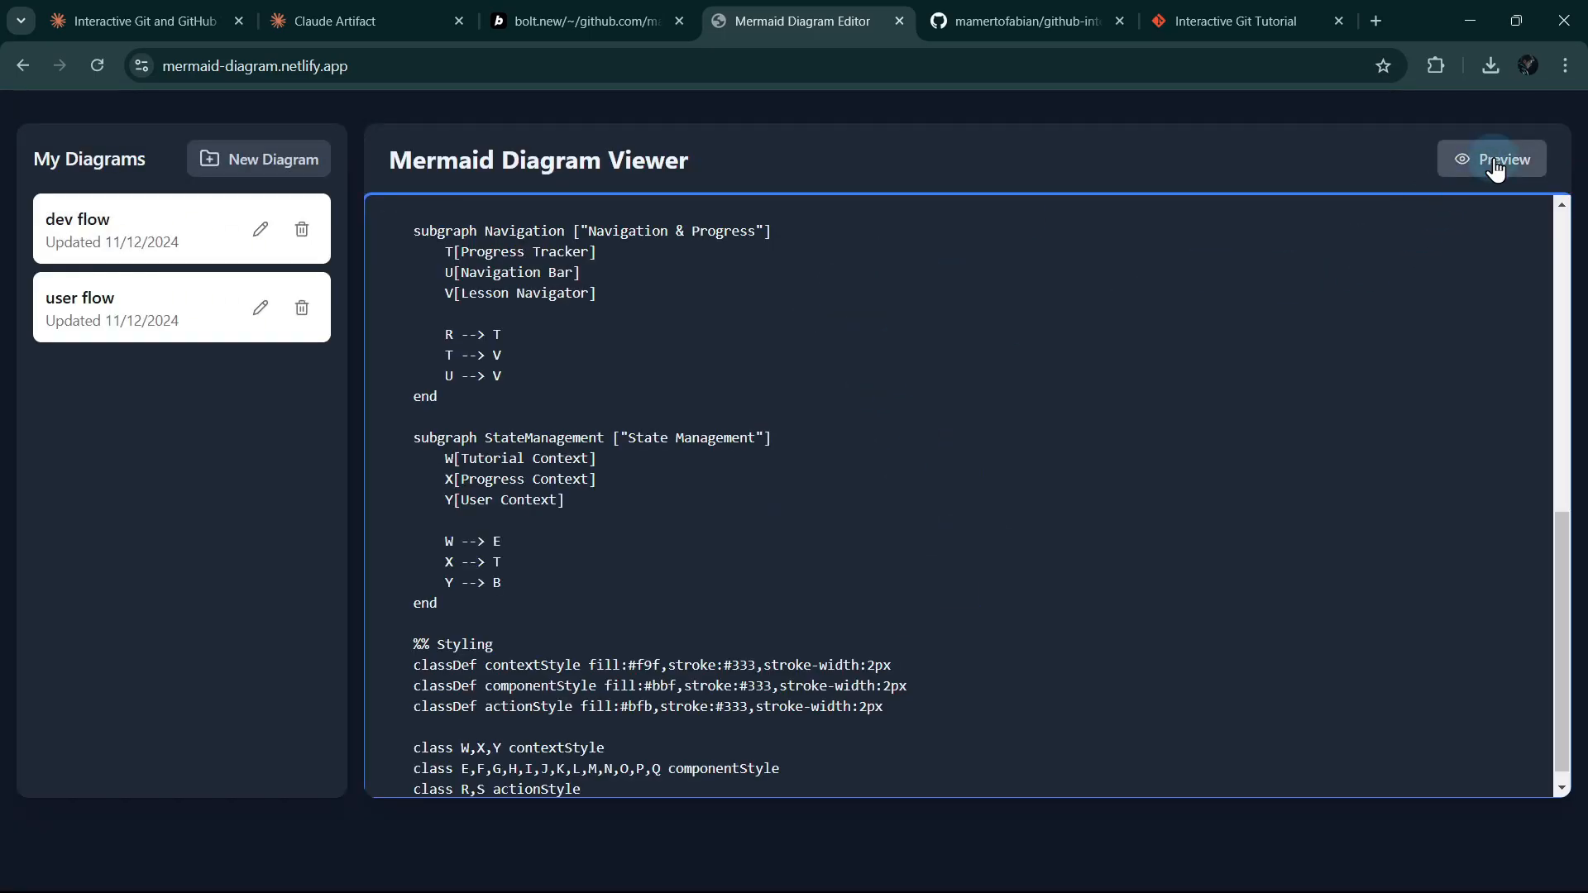
pyautogui.click(1496, 159)
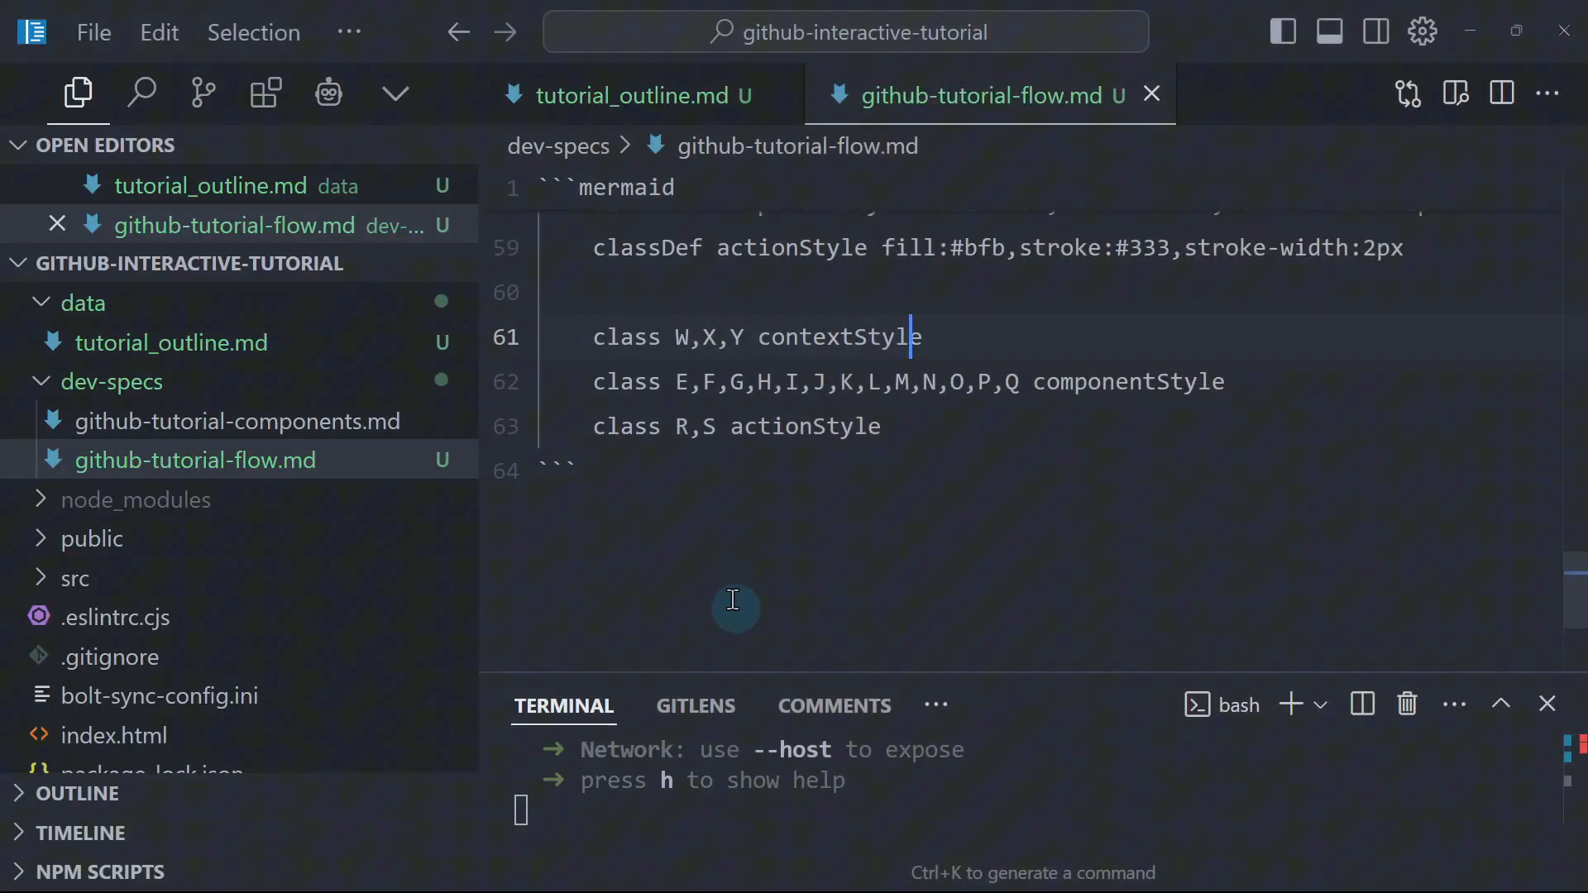
# Close the open spec files, then review the running localhost tutorial and Bolt's component checklist in the browser.
pyautogui.click(202, 92)
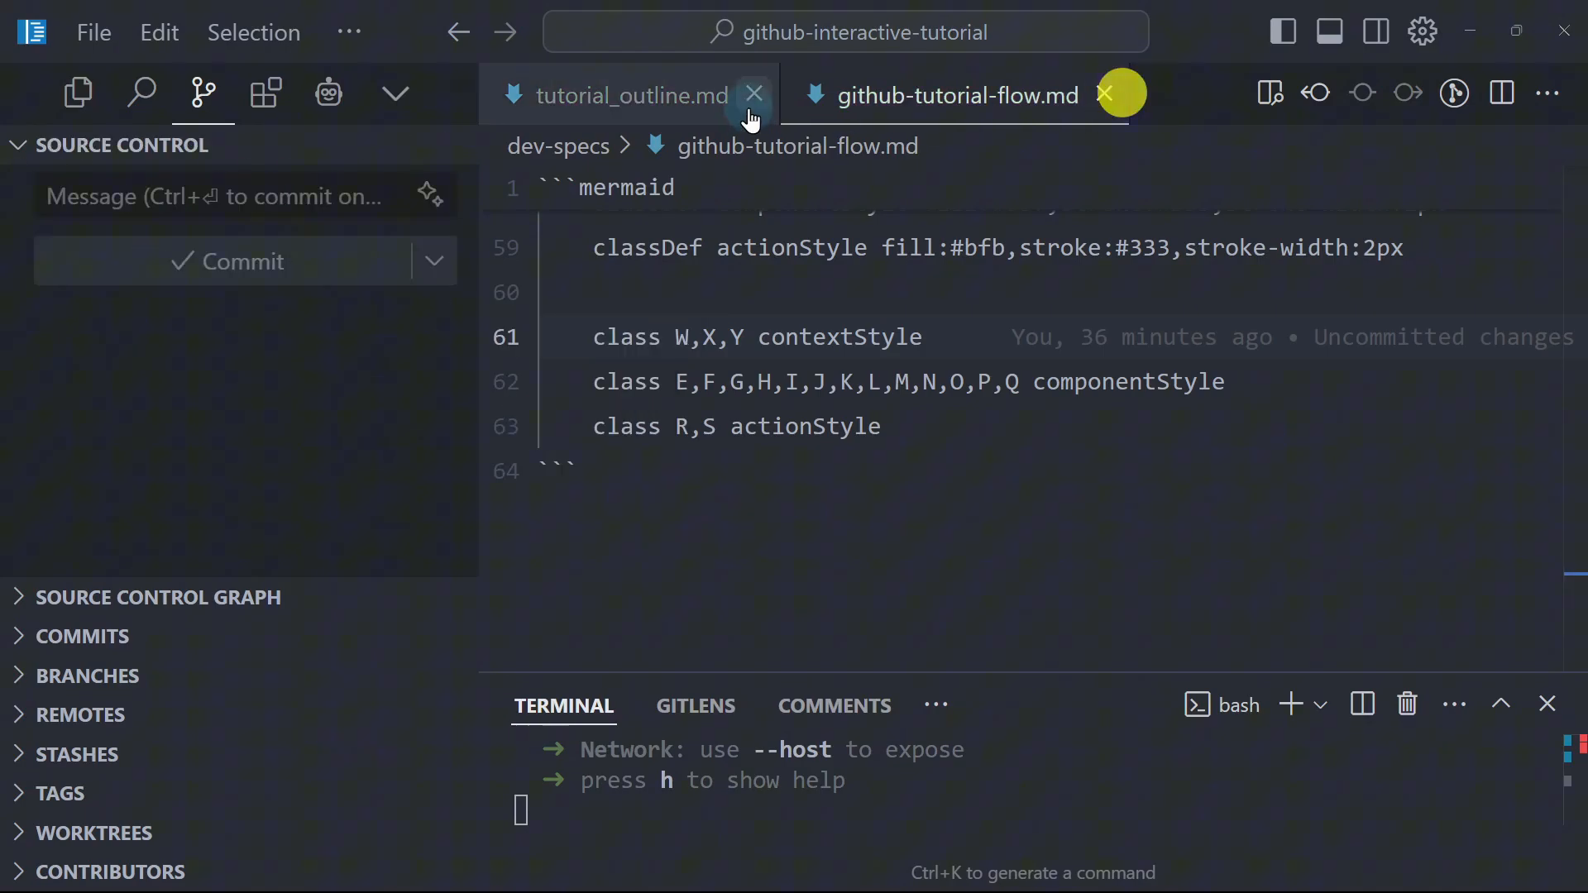
pyautogui.press('alt+tab')
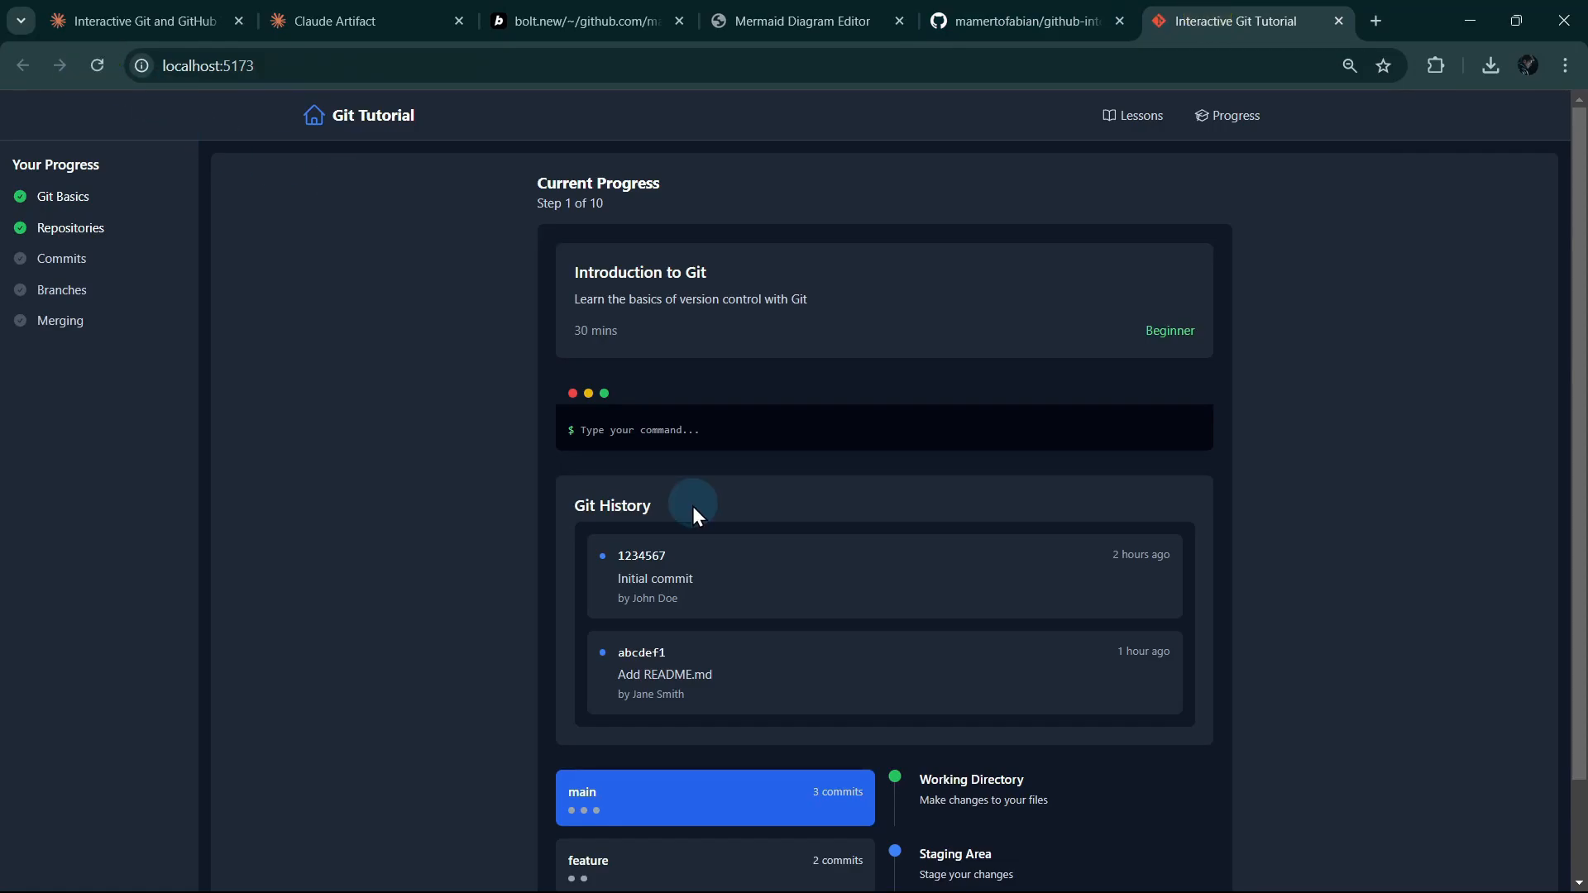
pyautogui.moveTo(40, 227)
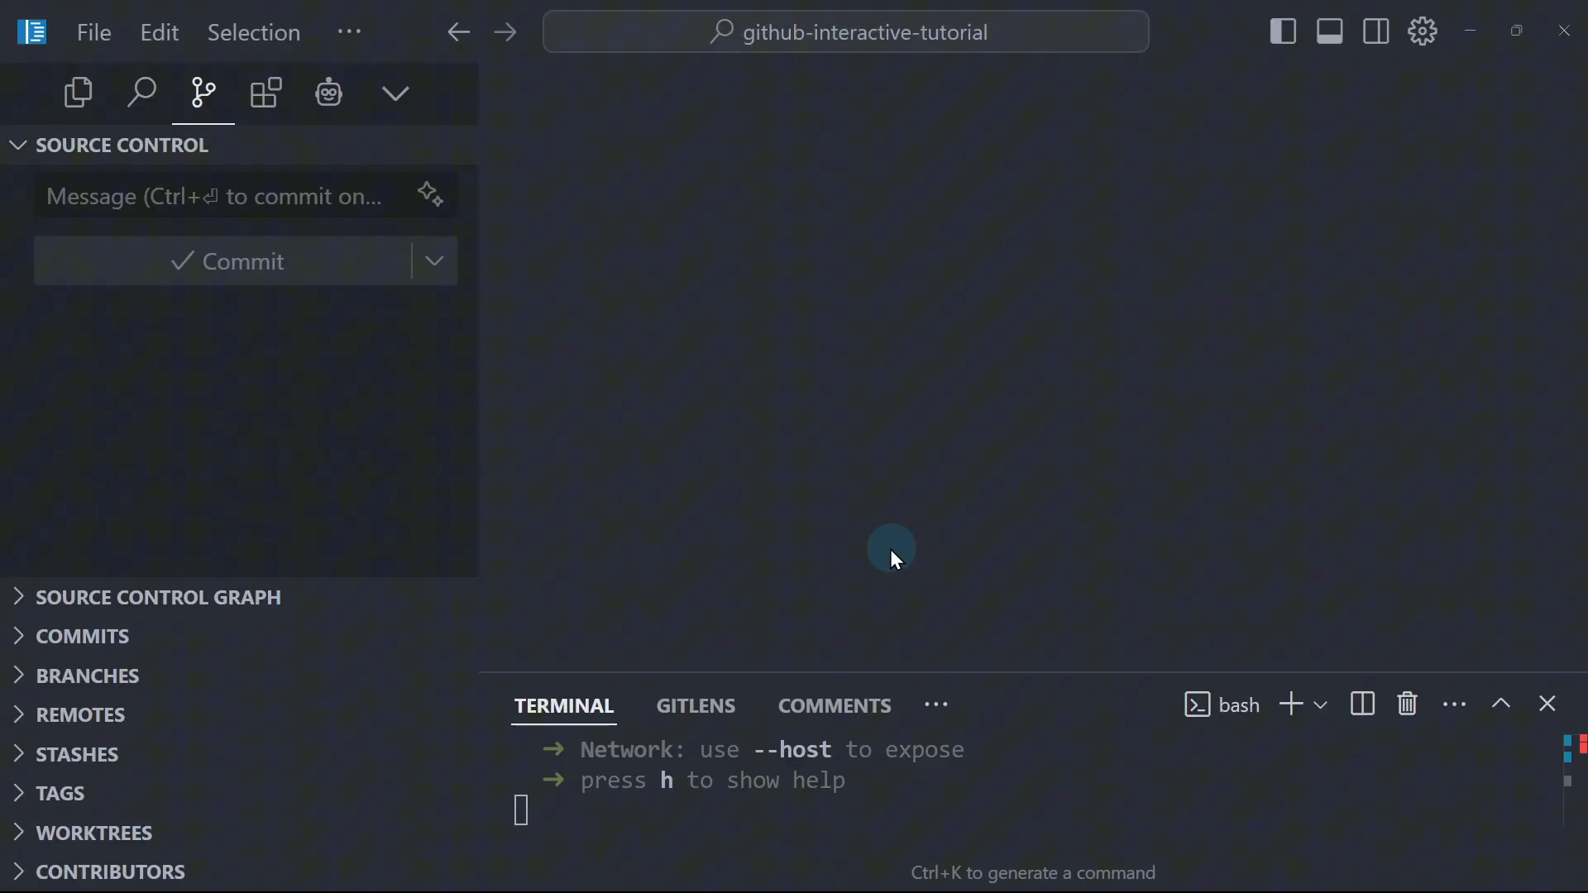
pyautogui.click(76, 93)
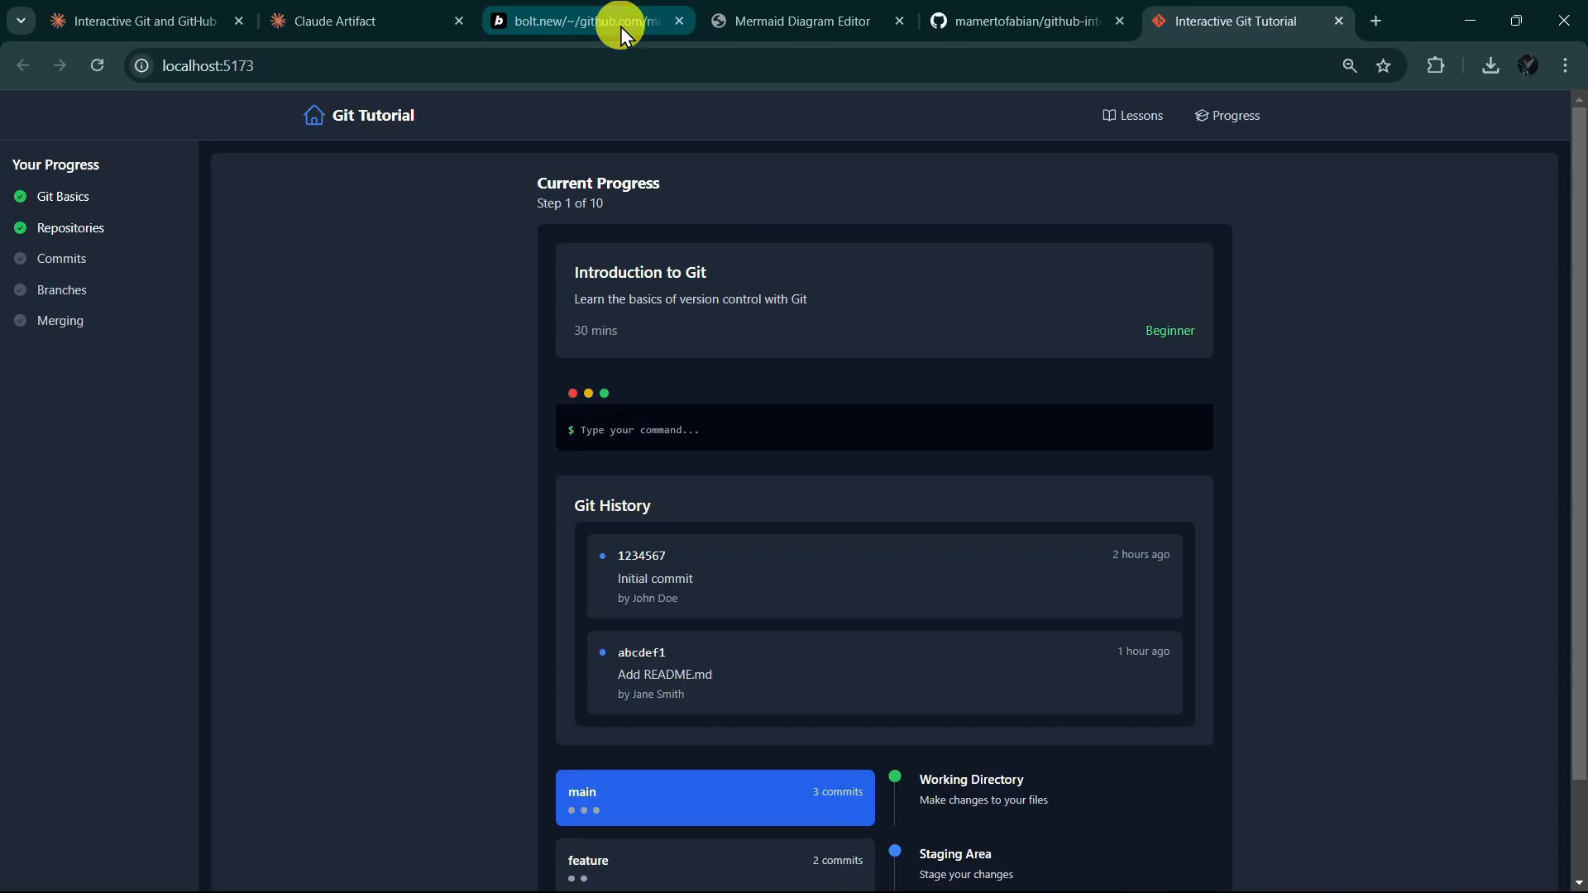
pyautogui.click(578, 20)
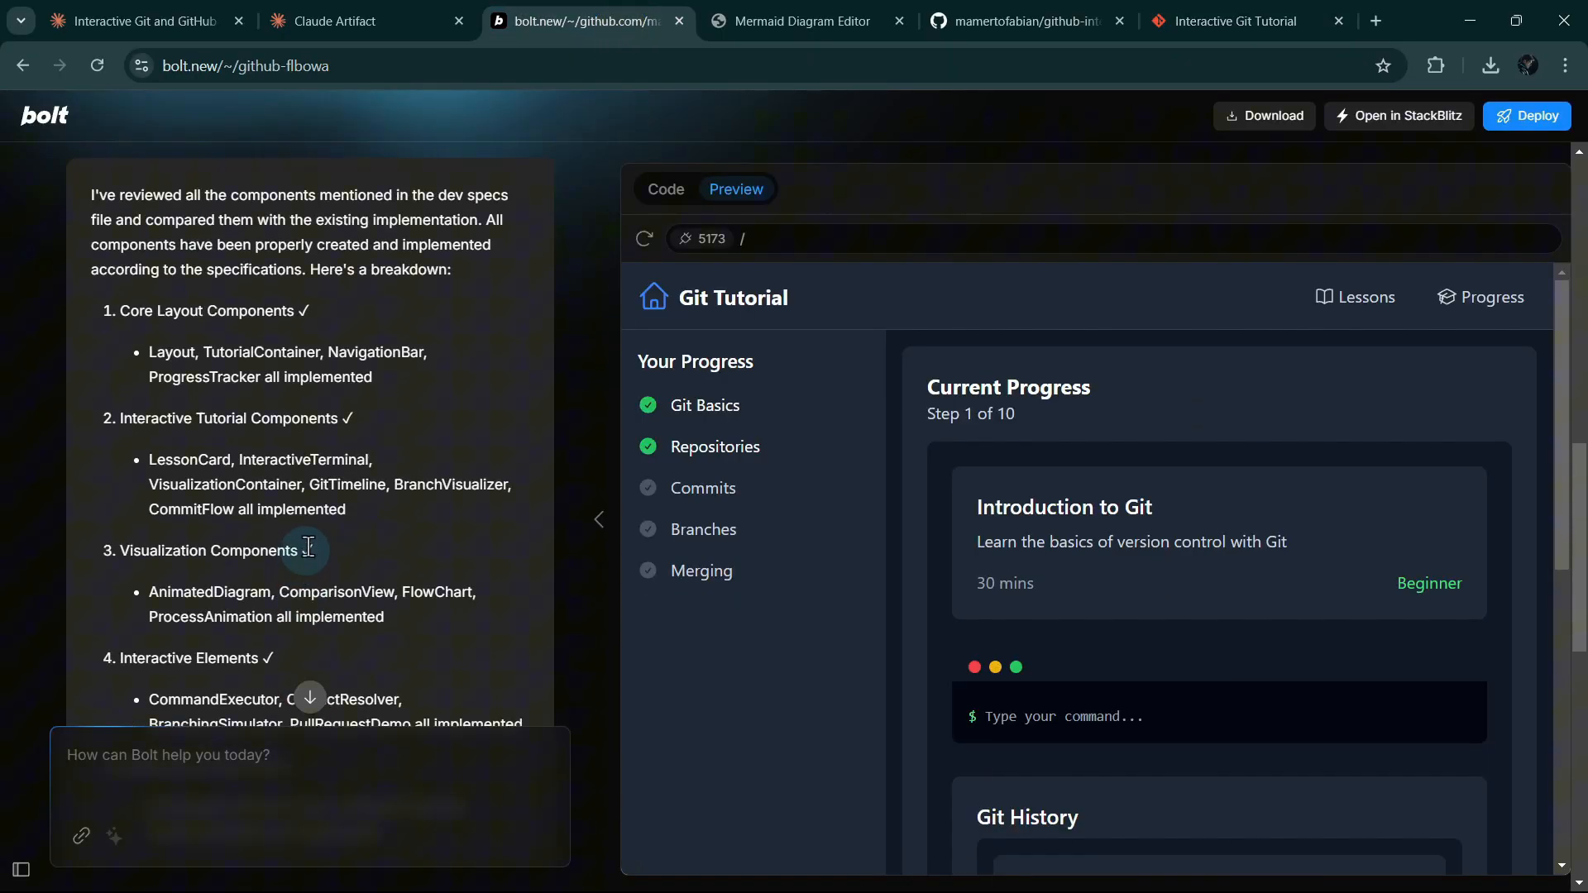
pyautogui.scroll(-3)
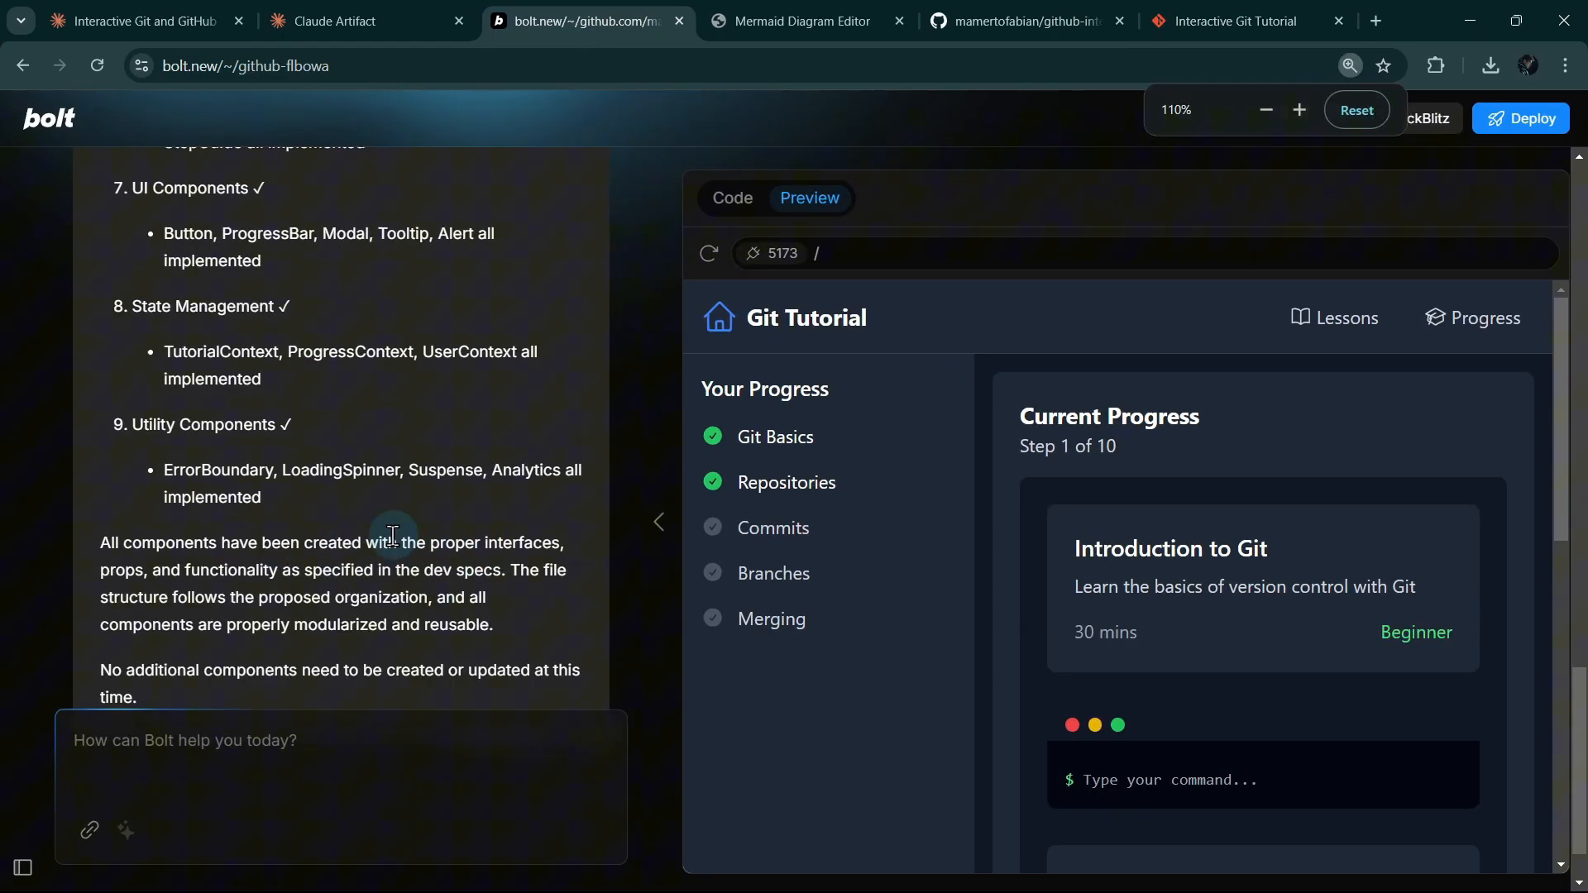
pyautogui.scroll(3)
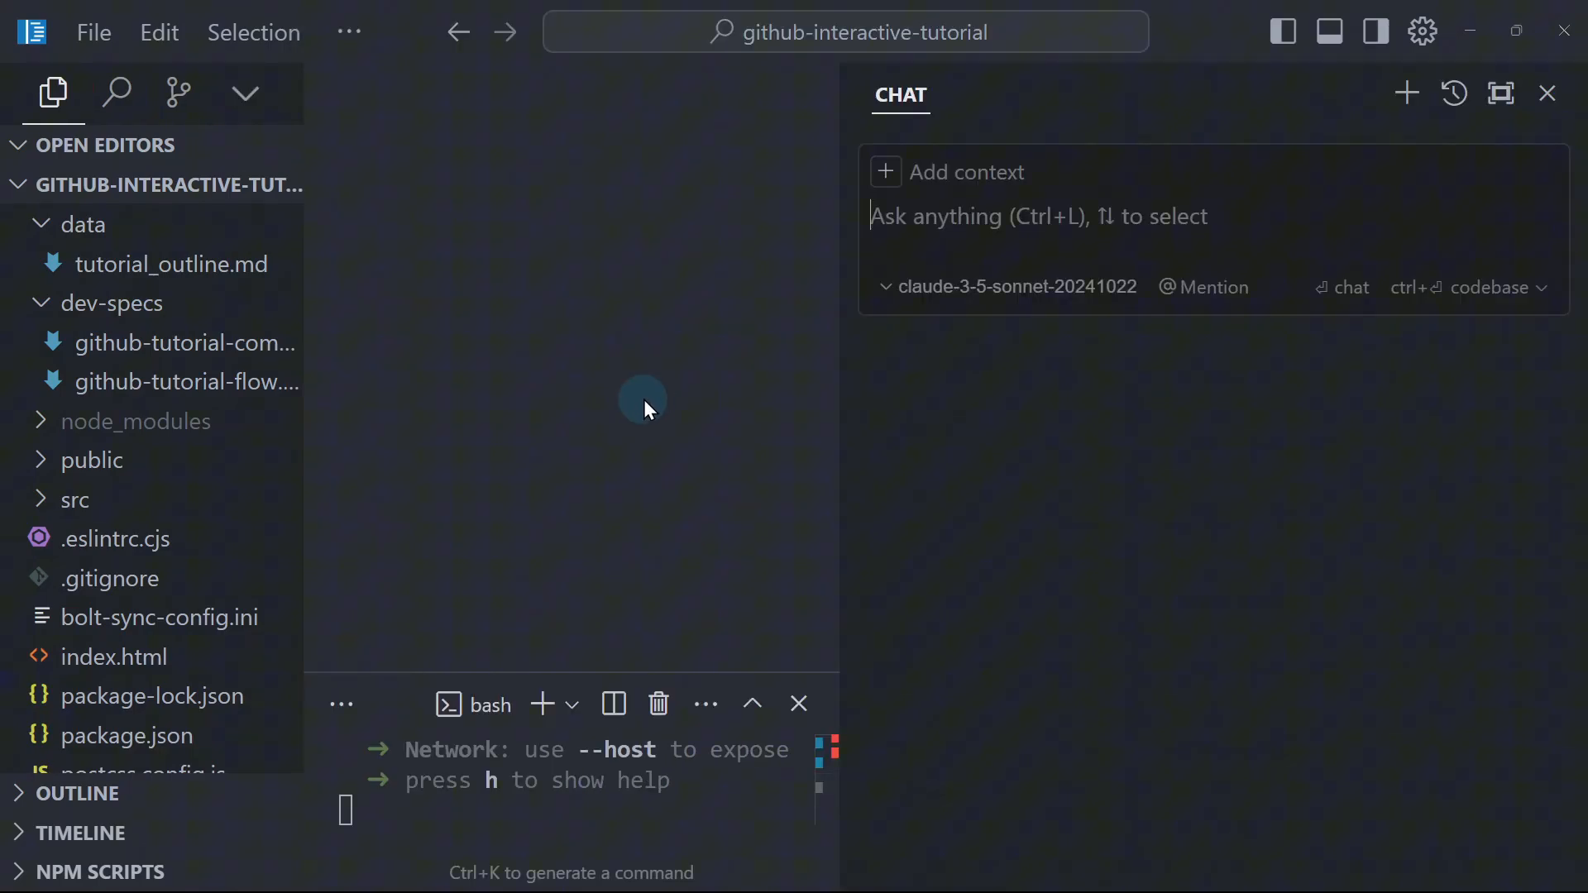
pyautogui.moveTo(142, 349)
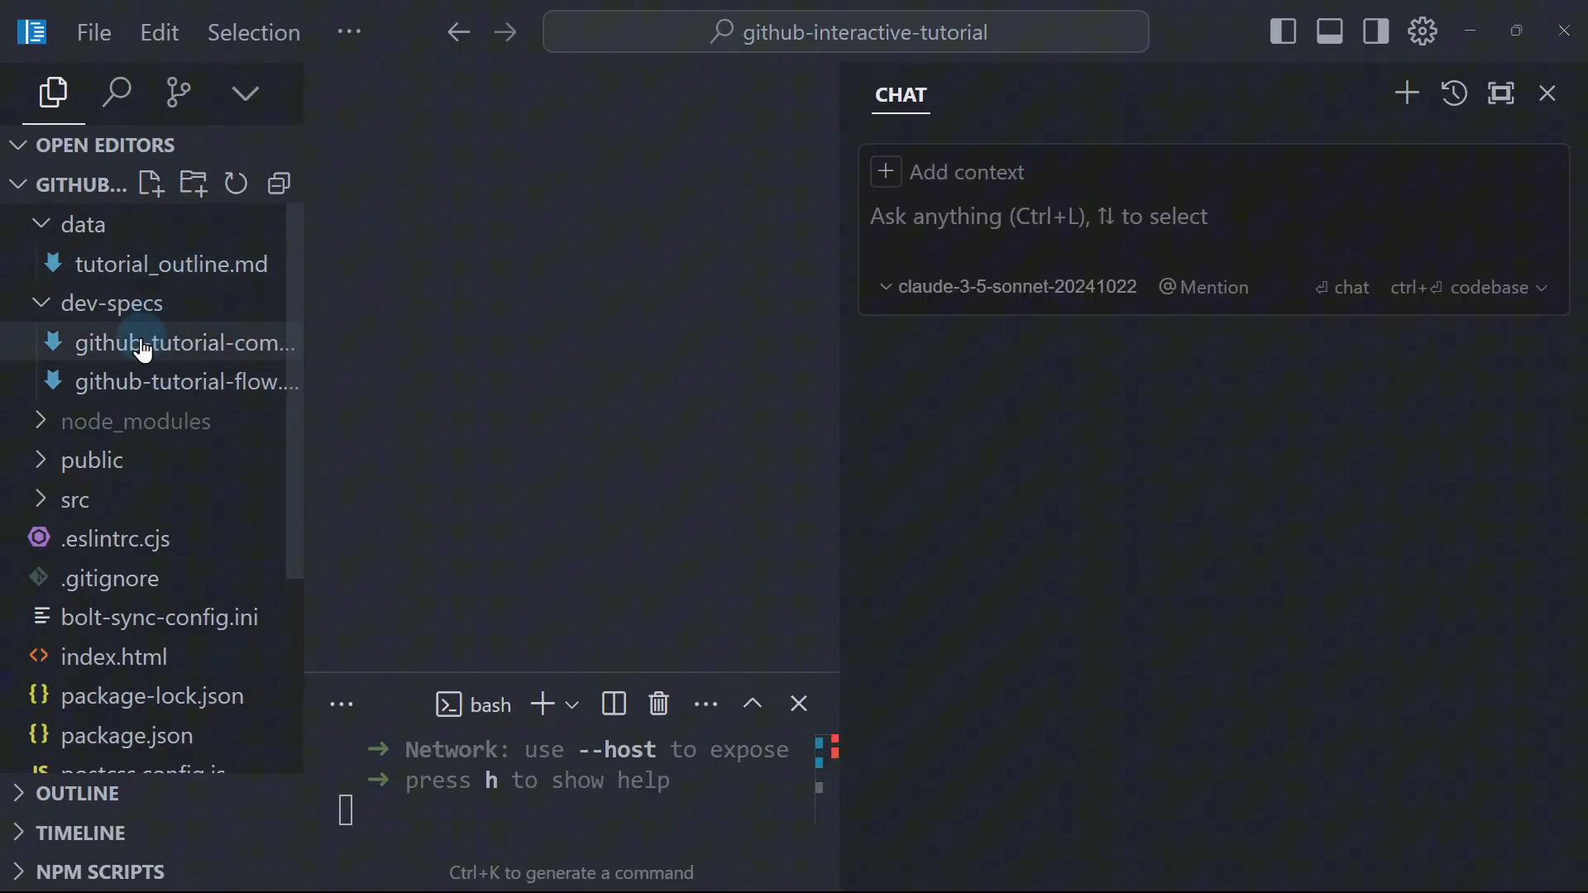
# Ask the chat with codebase context to verify all dev-spec components are implemented and read its missing-components list.
pyautogui.click(185, 344)
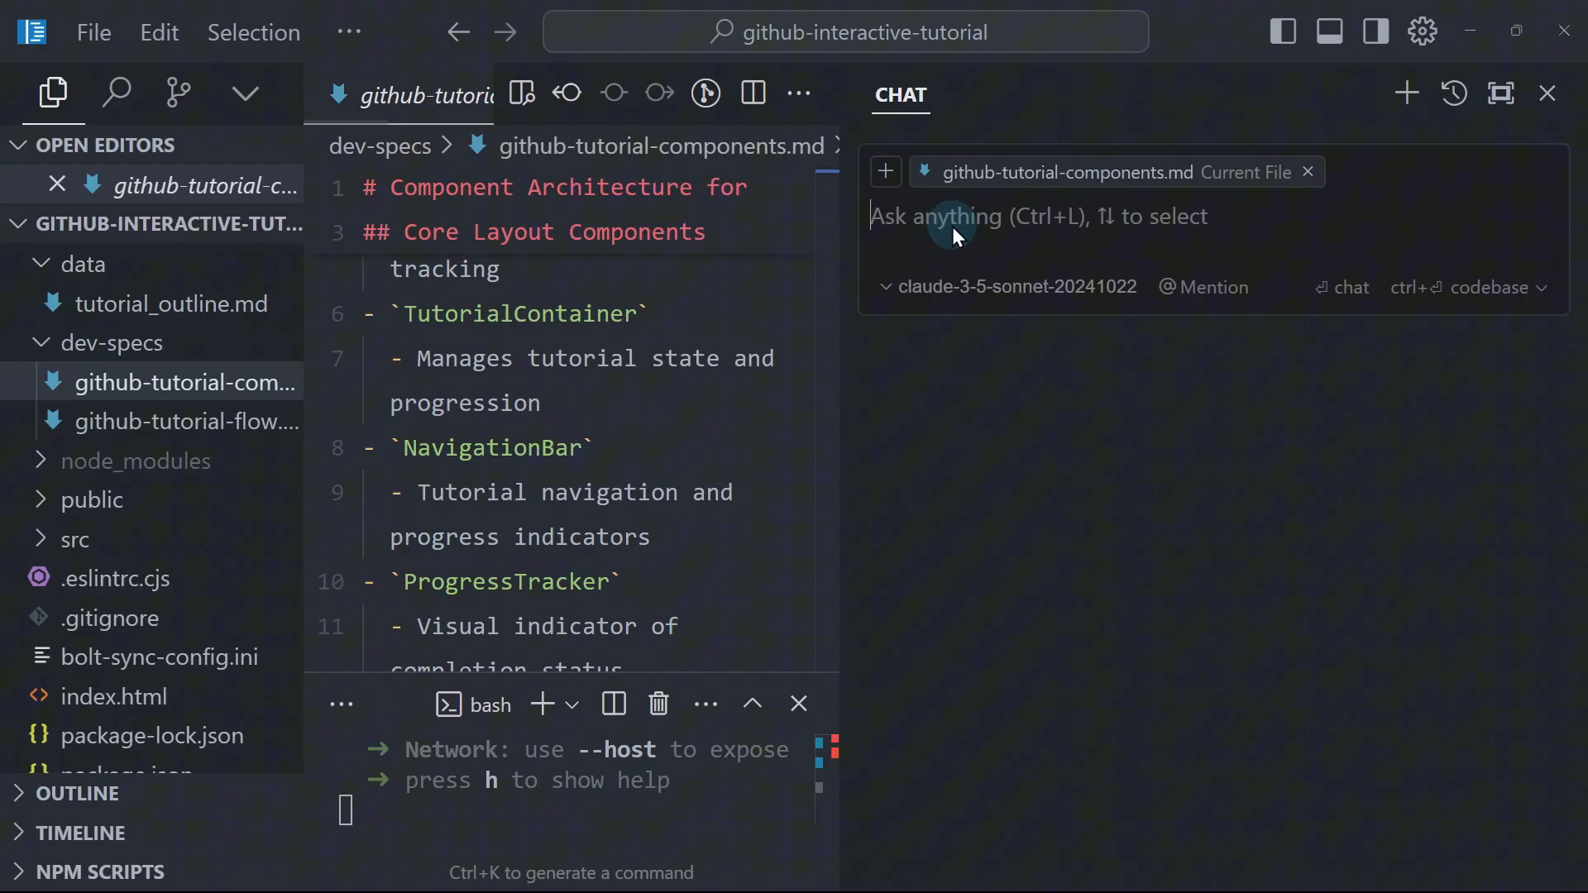
pyautogui.write('Please verify that all mentioned components in the dev specs file has been properly created. If you missed anything, please created them or update as needed.')
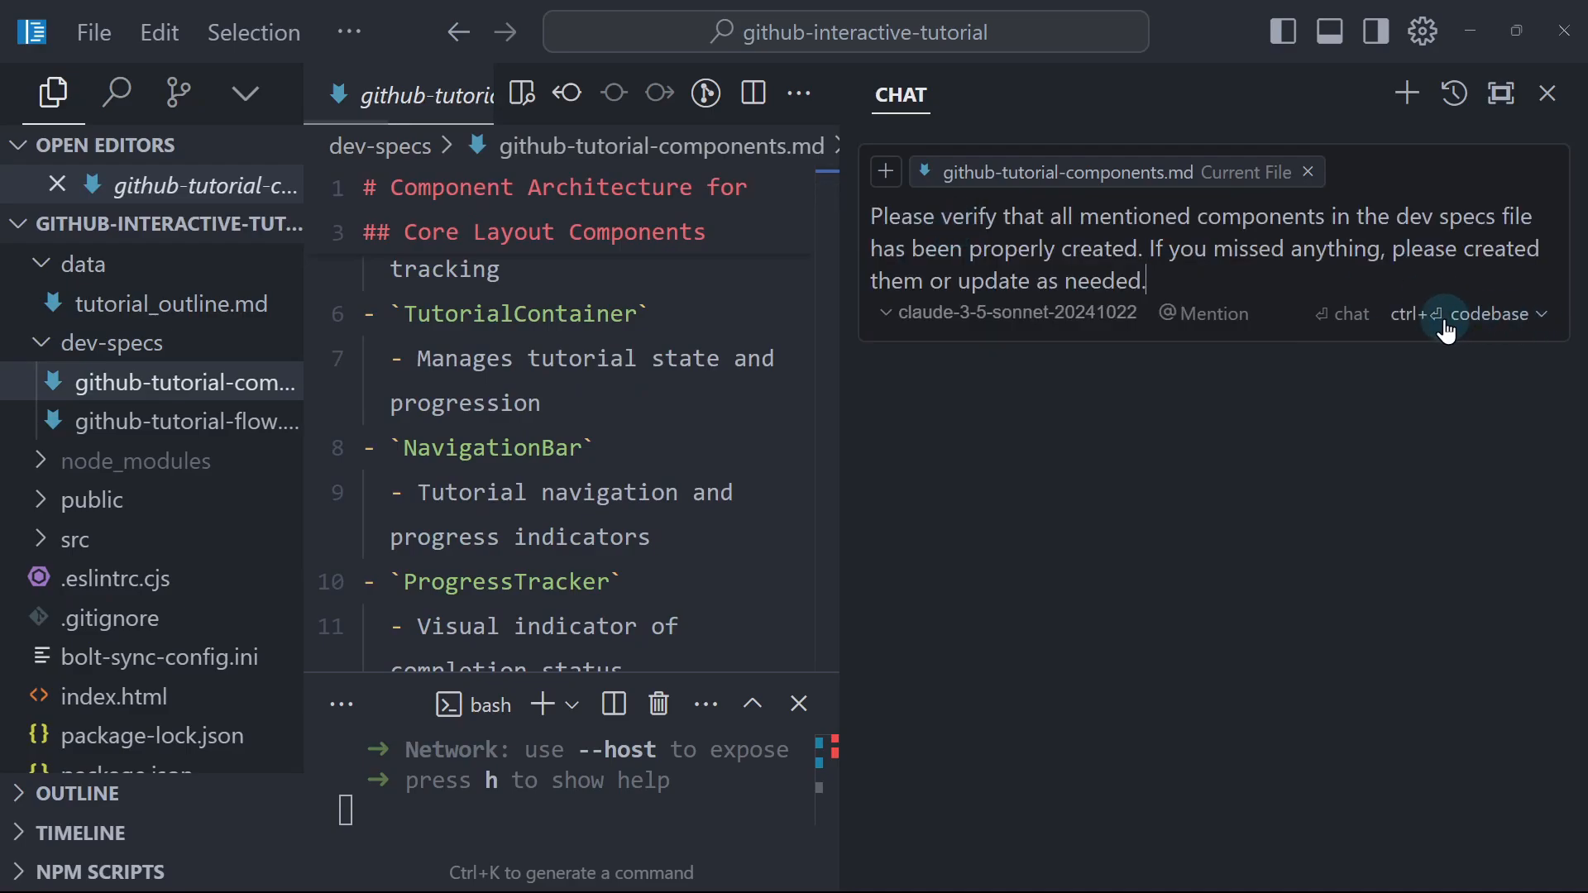
pyautogui.press('Return')
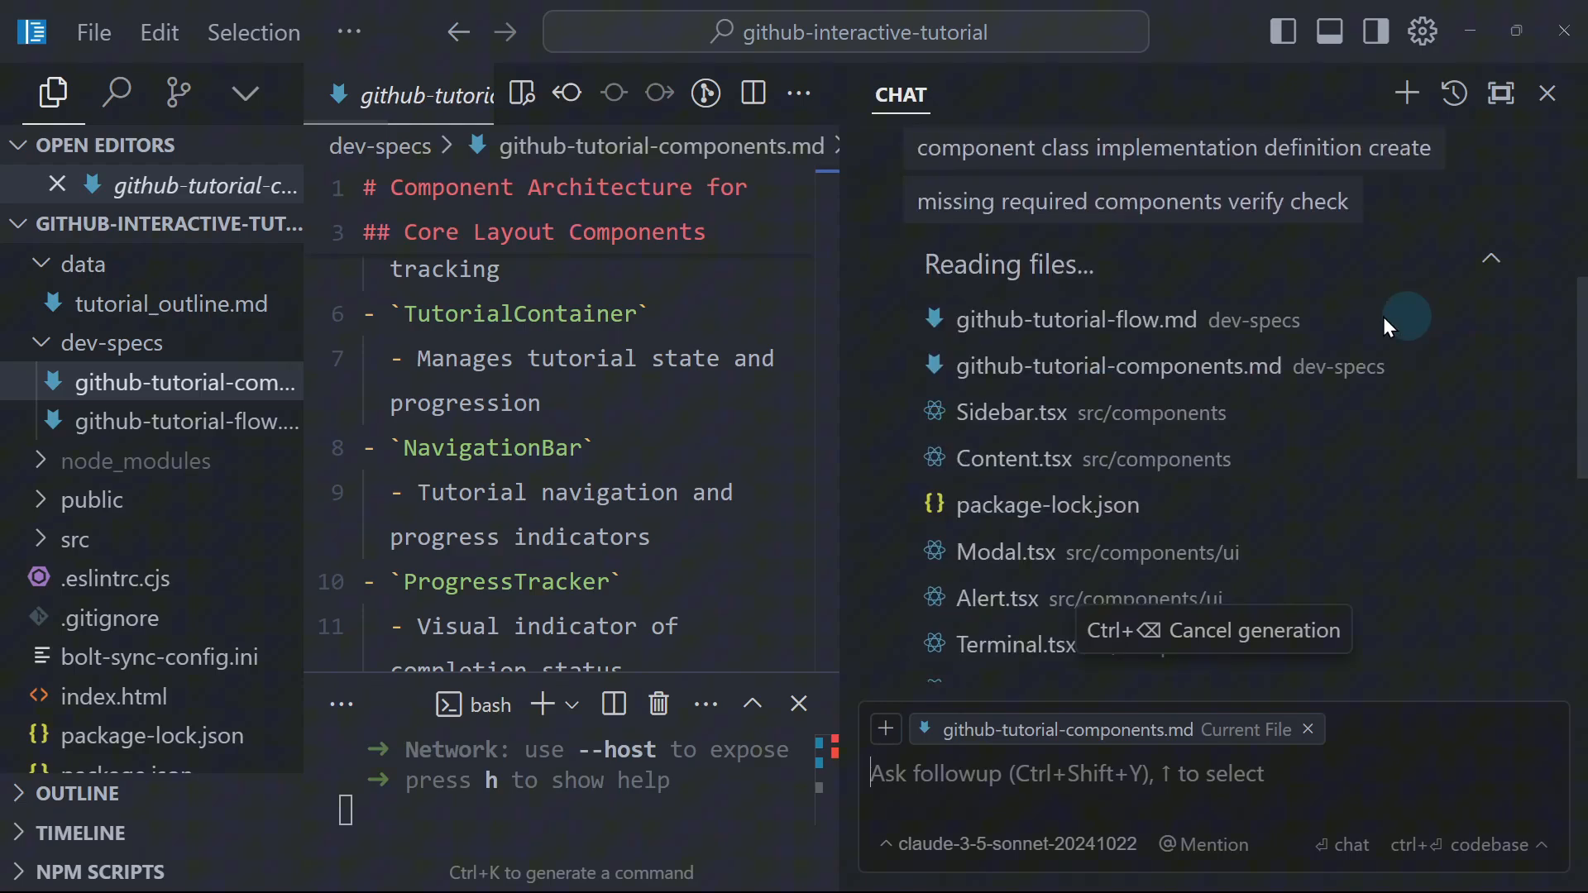
pyautogui.moveTo(1190, 319)
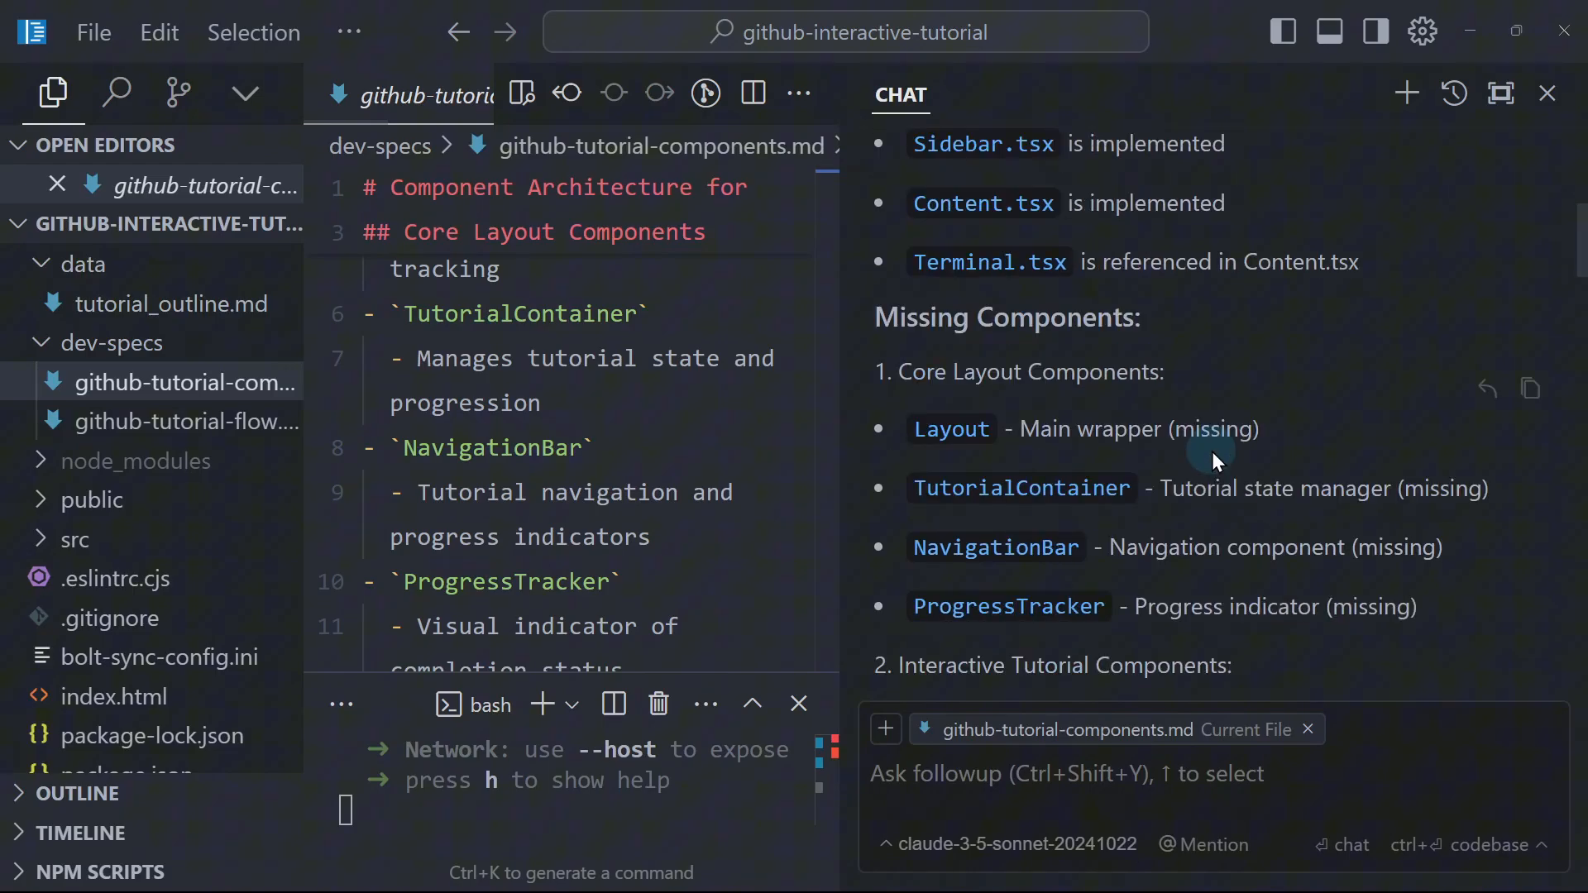
pyautogui.scroll(-3)
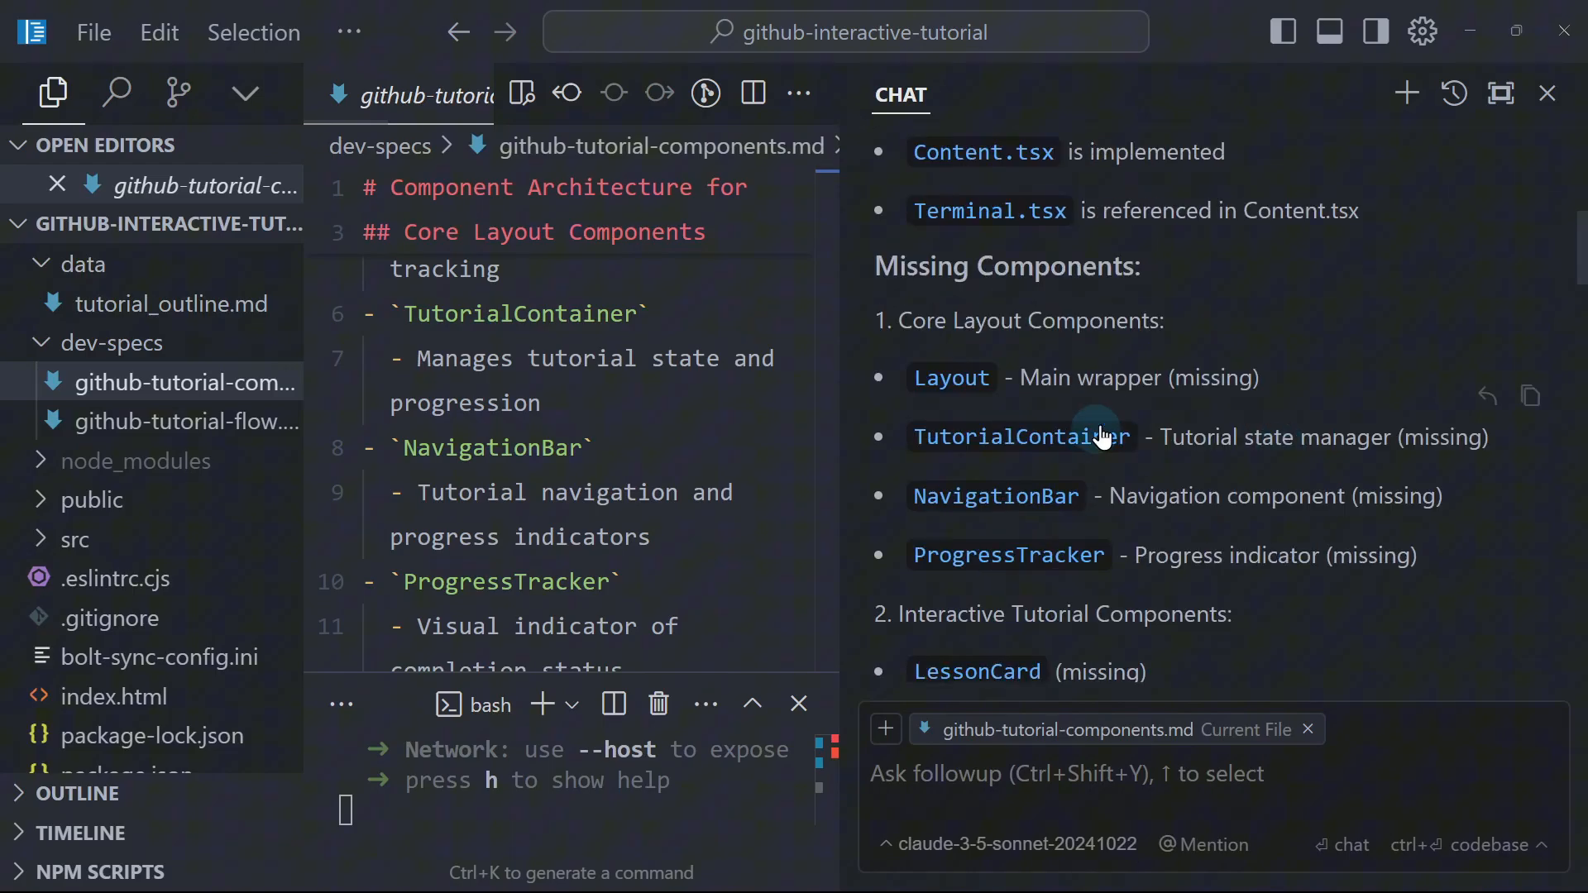
pyautogui.scroll(-3)
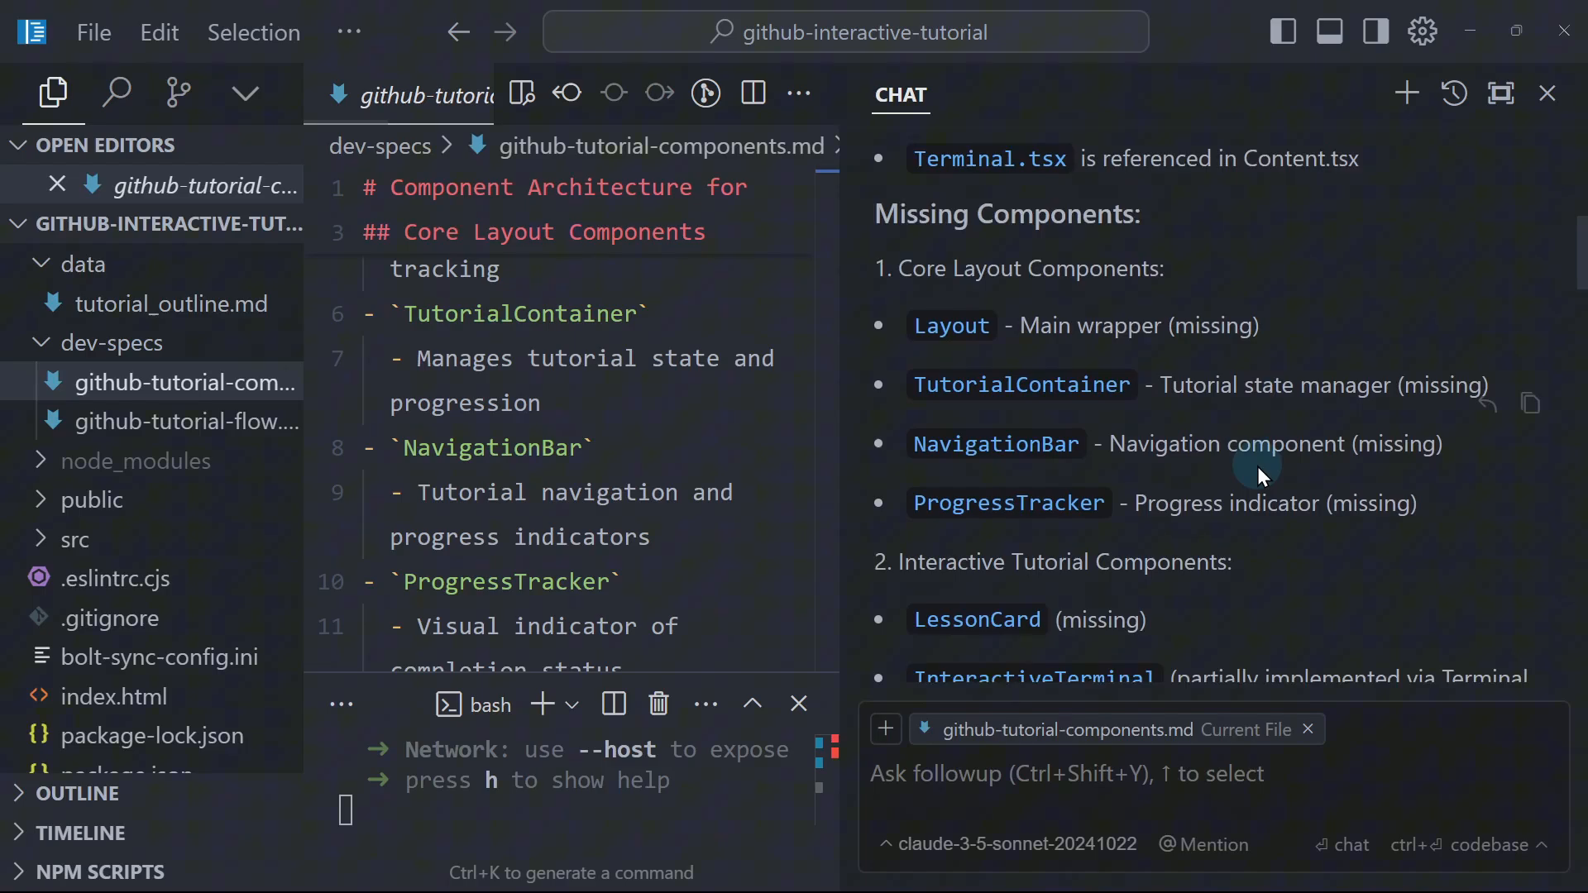
pyautogui.scroll(-3)
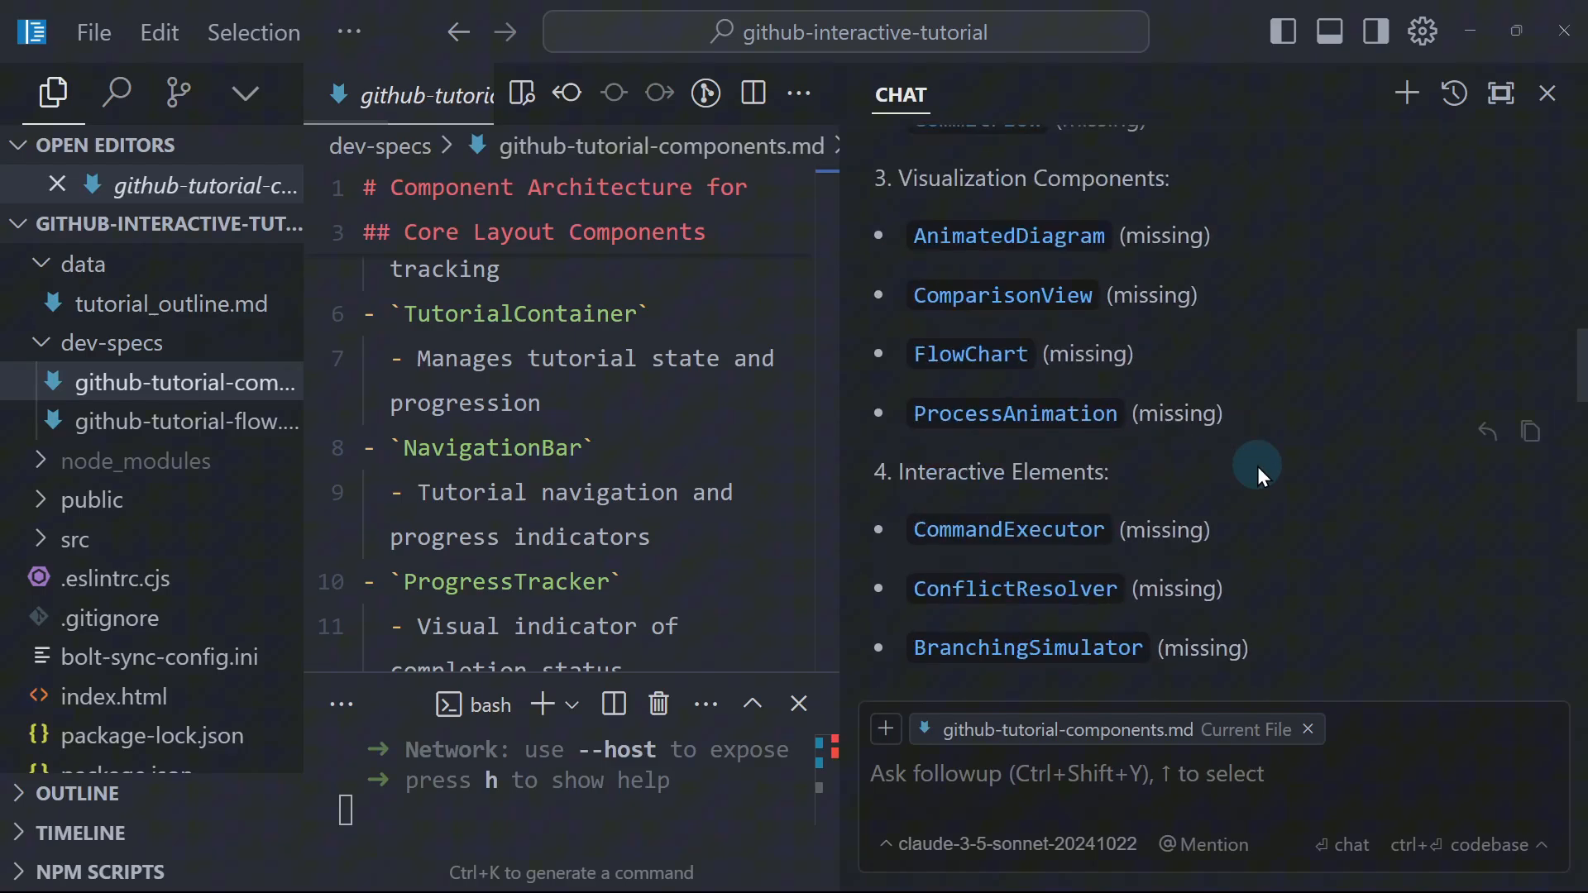
pyautogui.scroll(-3)
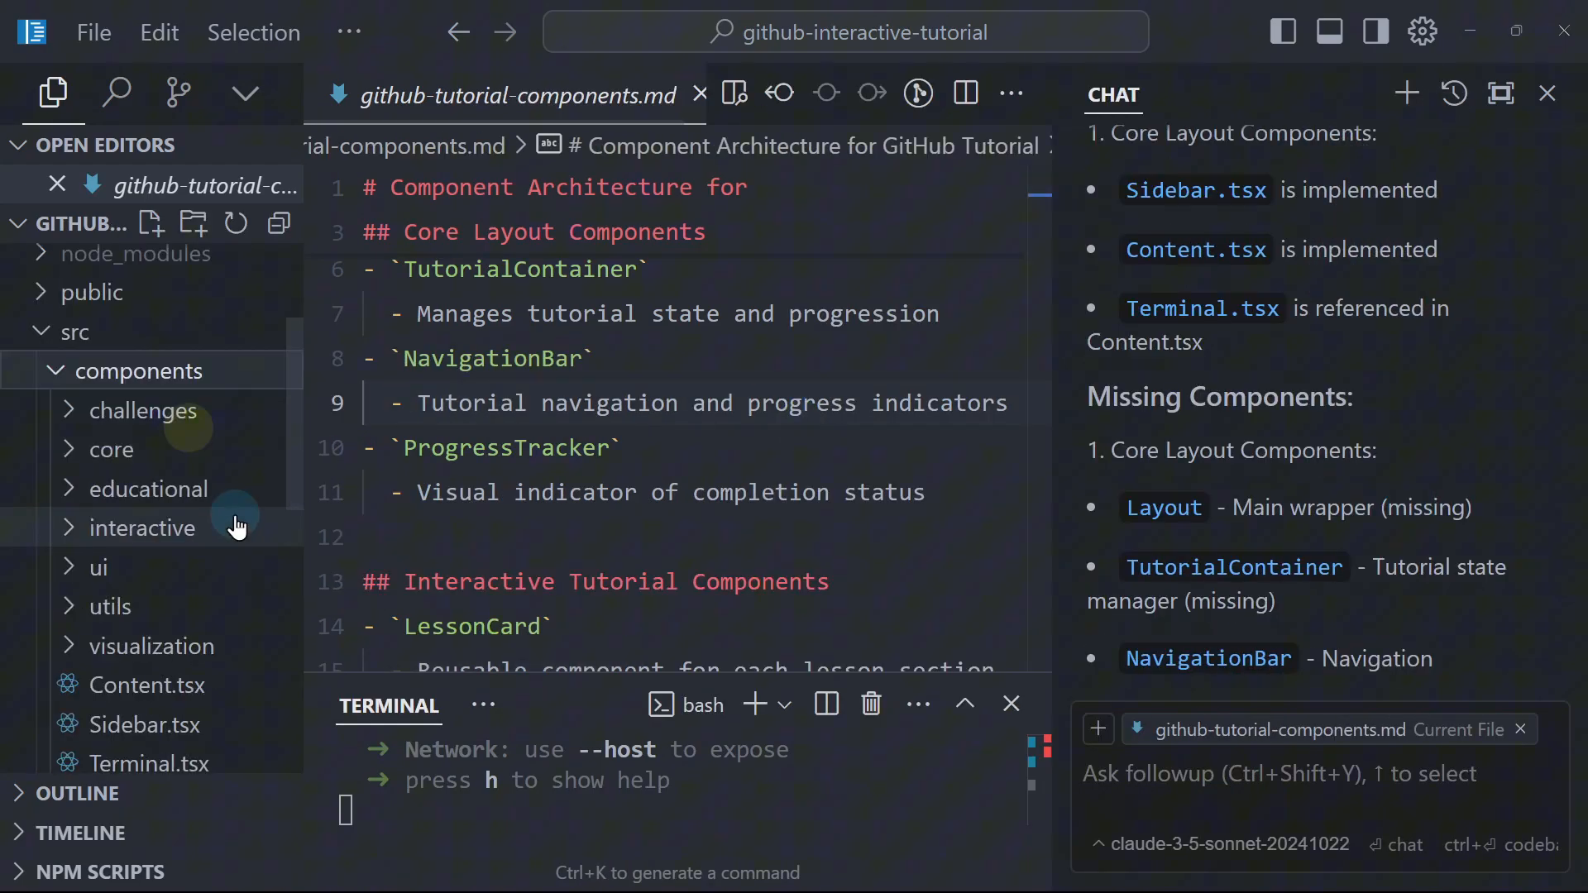
pyautogui.write('layou')
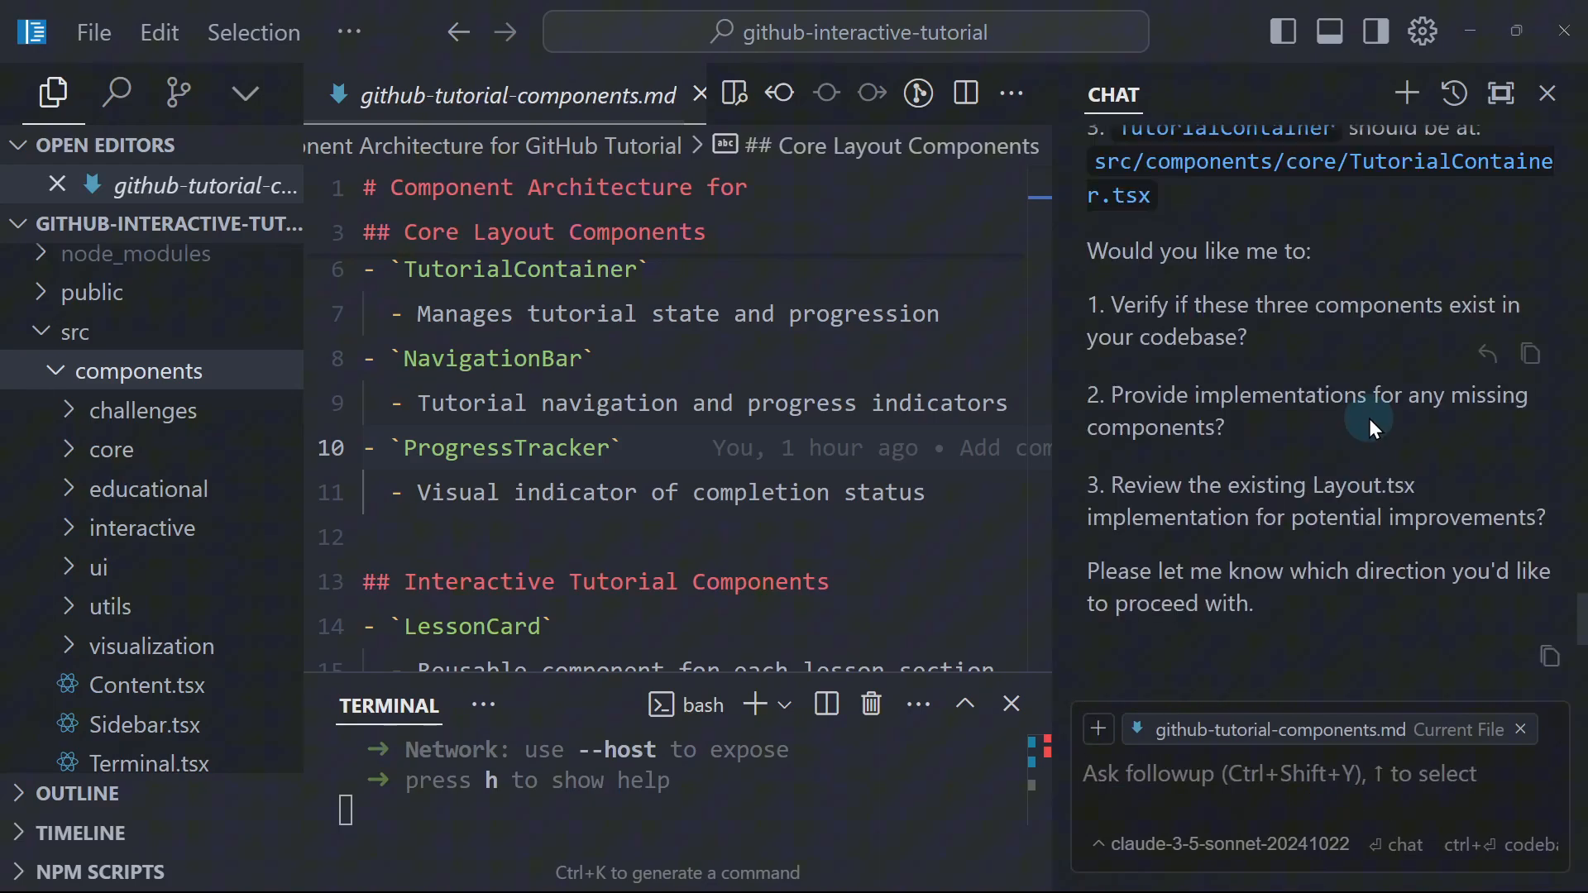
pyautogui.scroll(3)
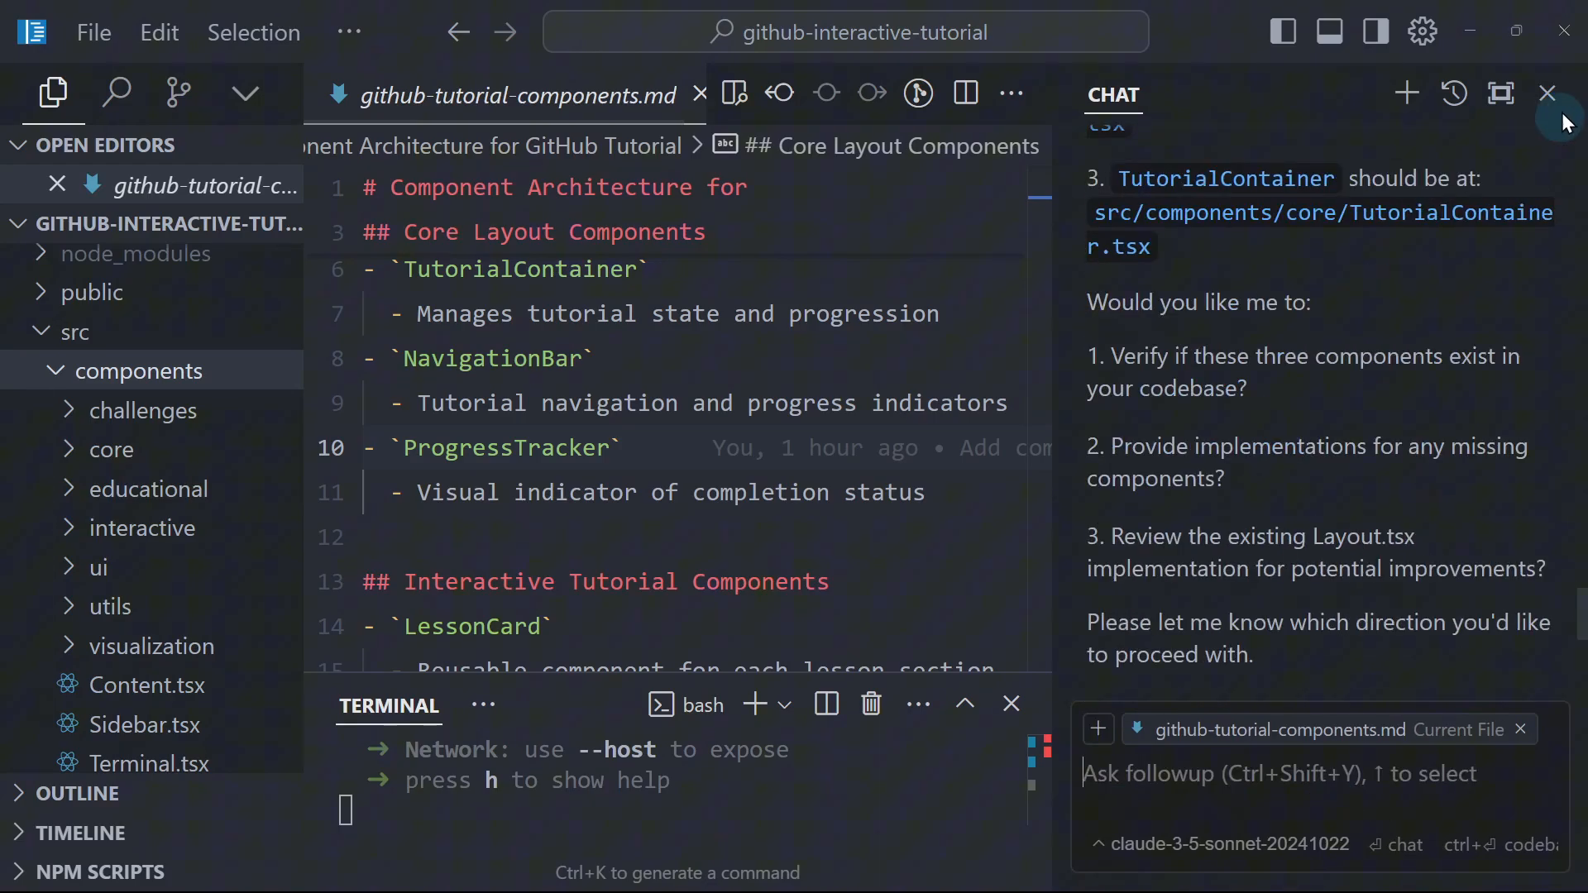
# Switch to the Cline agent and send it the dev-spec component verification task.
pyautogui.click(1549, 93)
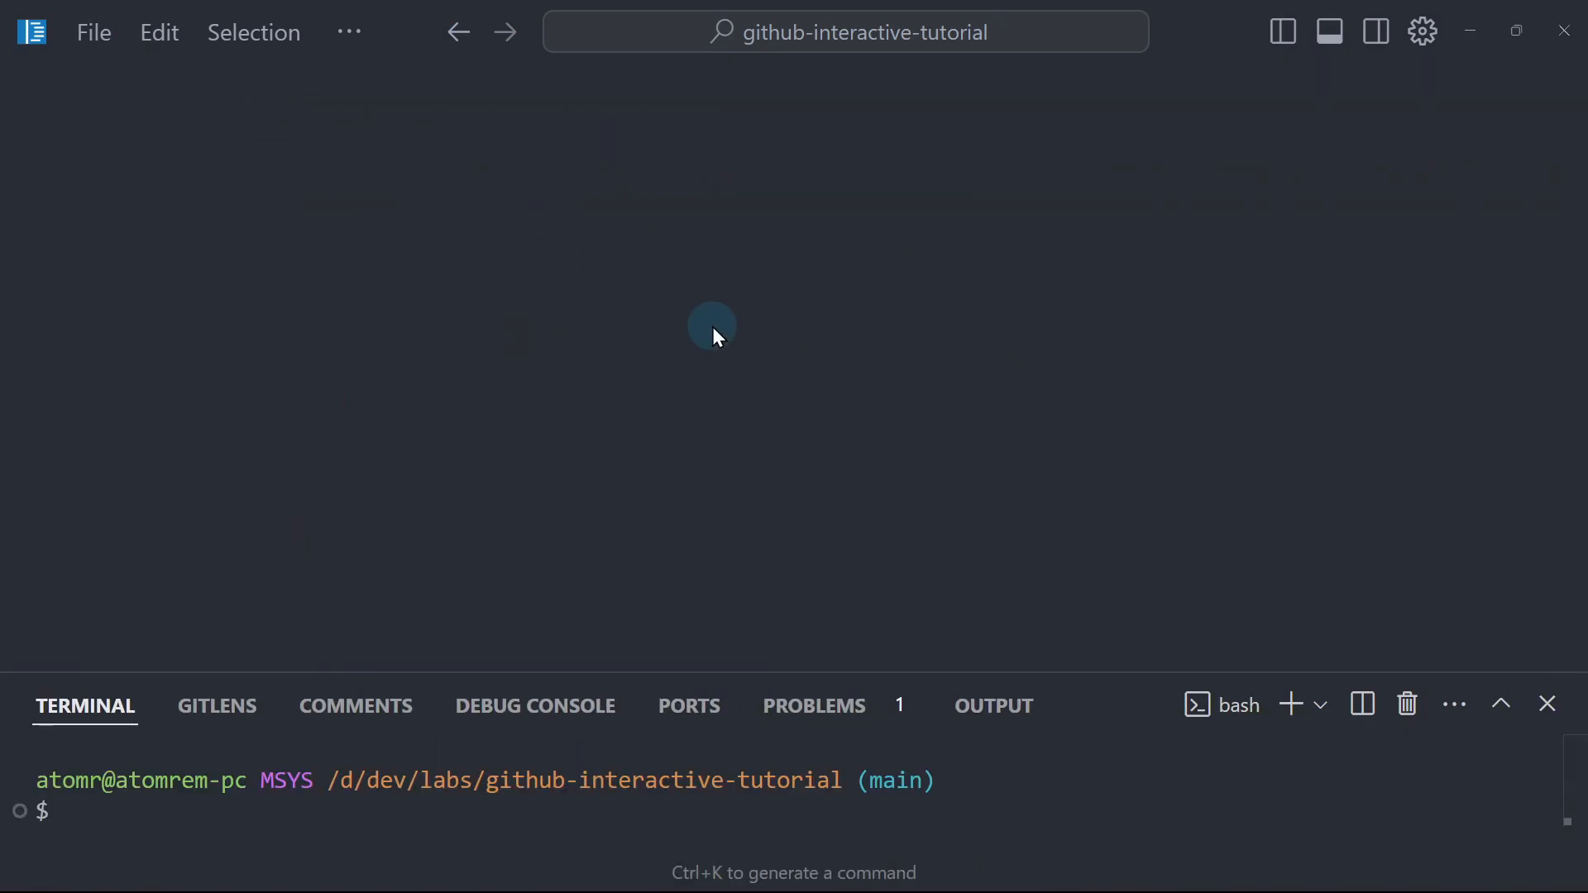
pyautogui.click(313, 92)
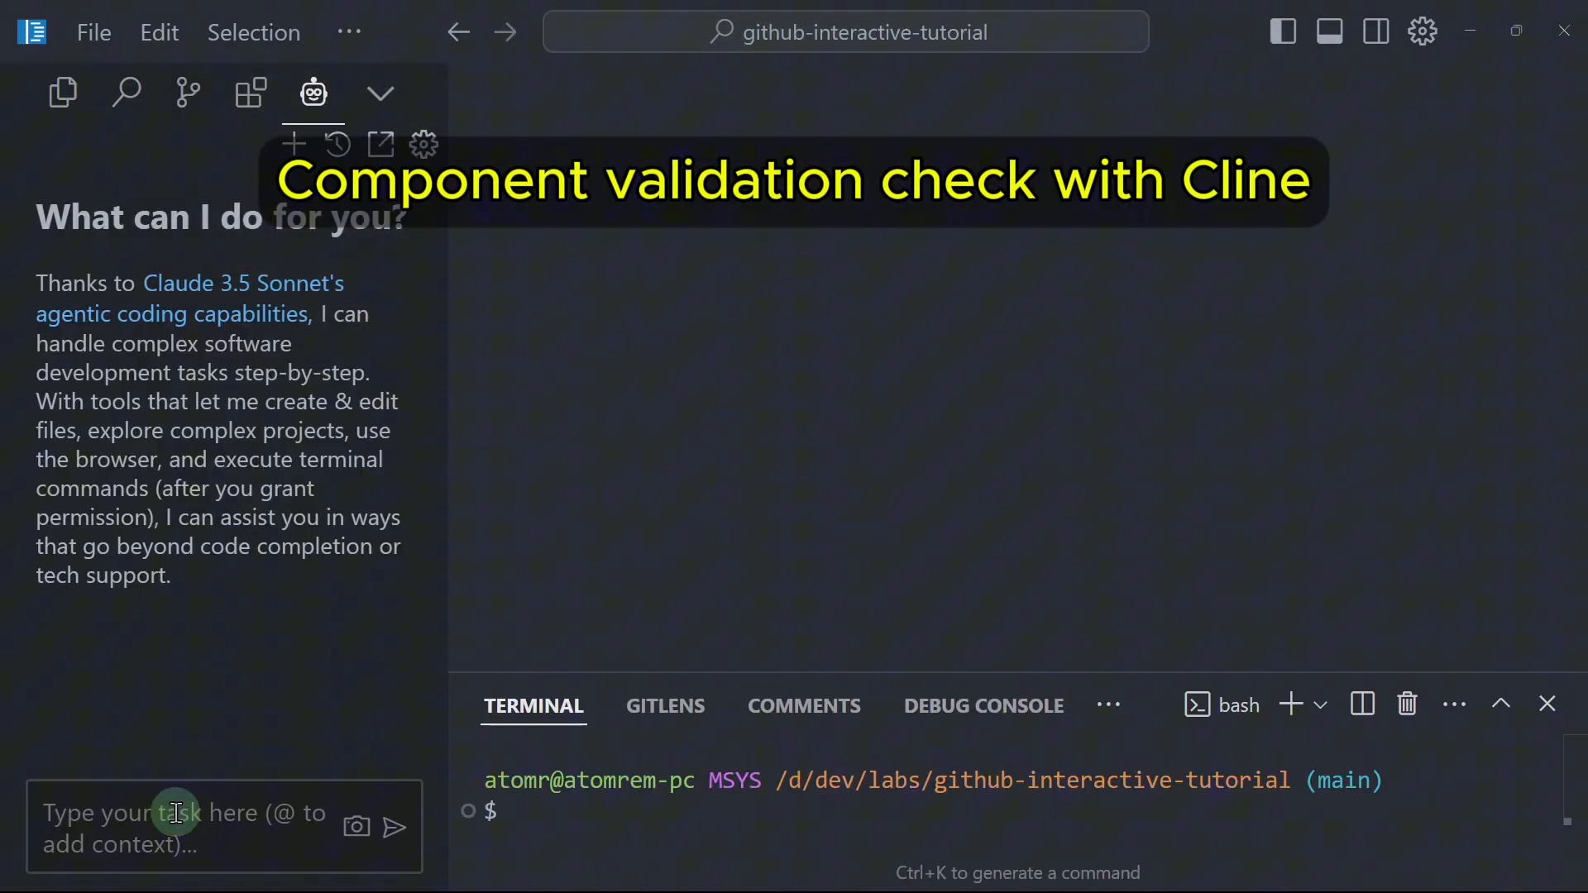
pyautogui.write('Please verify that all mentioned components in the dev specs file has been properly created. If you missed anything, please created them or update as needed. @')
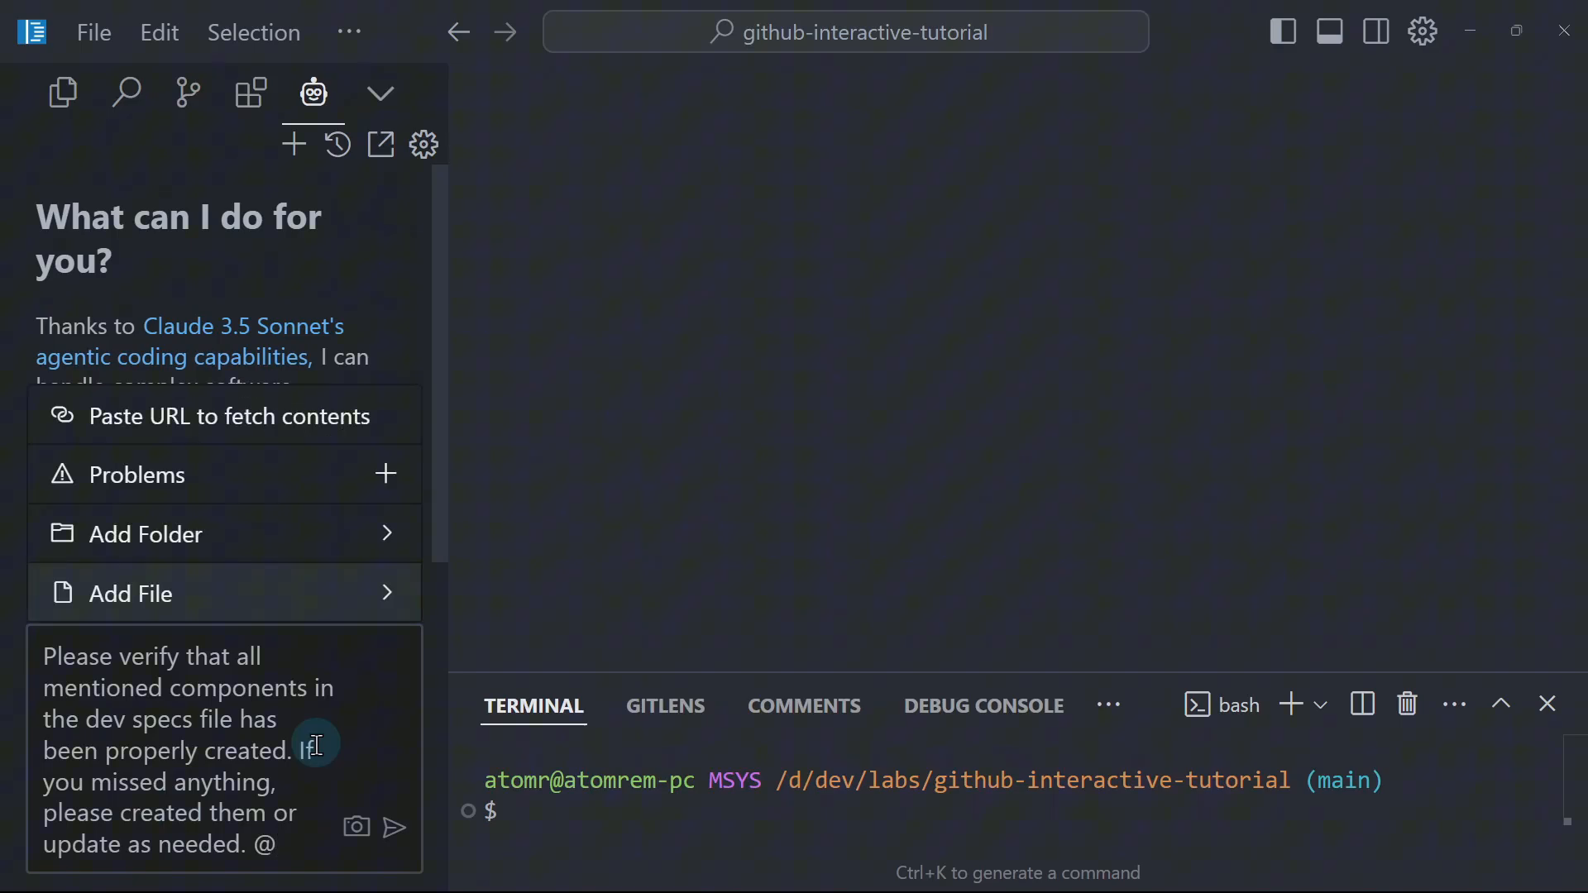
pyautogui.click(395, 827)
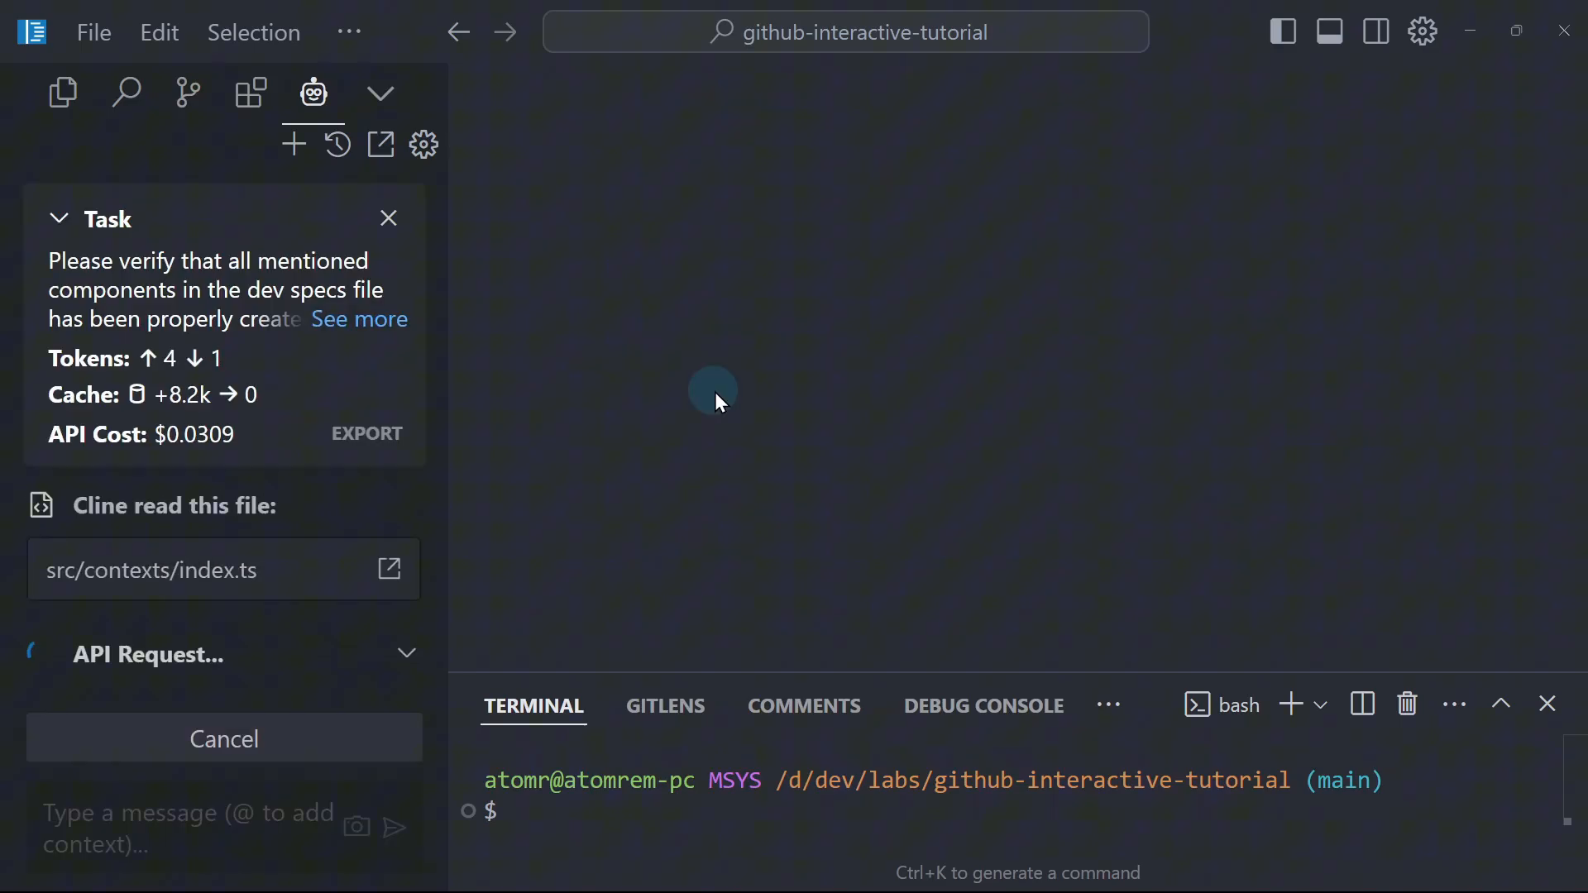
pyautogui.scroll(-3)
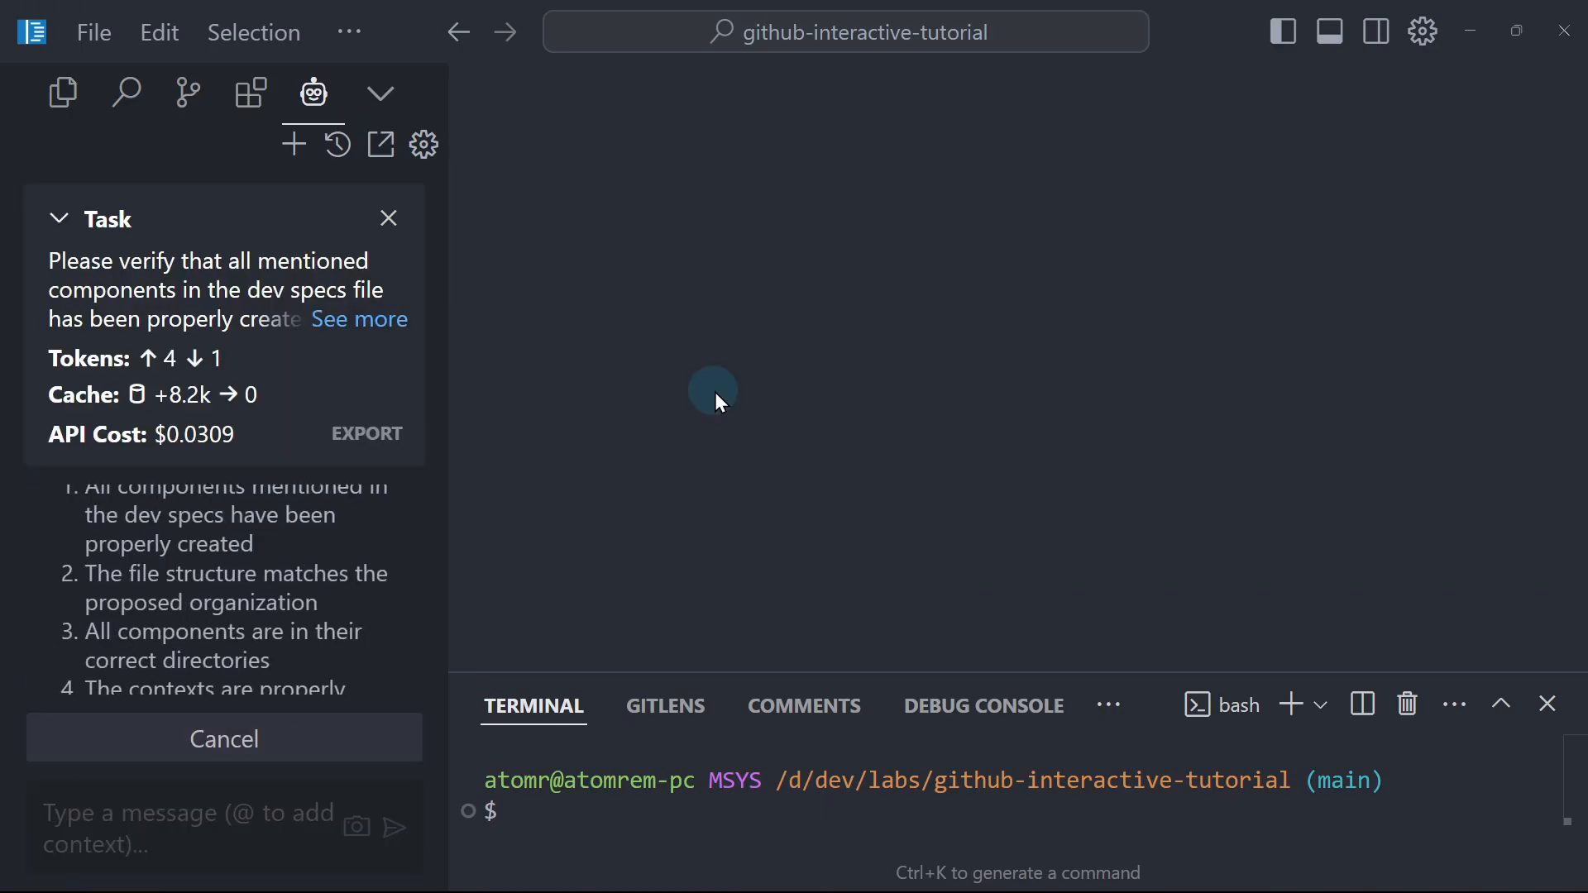
pyautogui.scroll(-3)
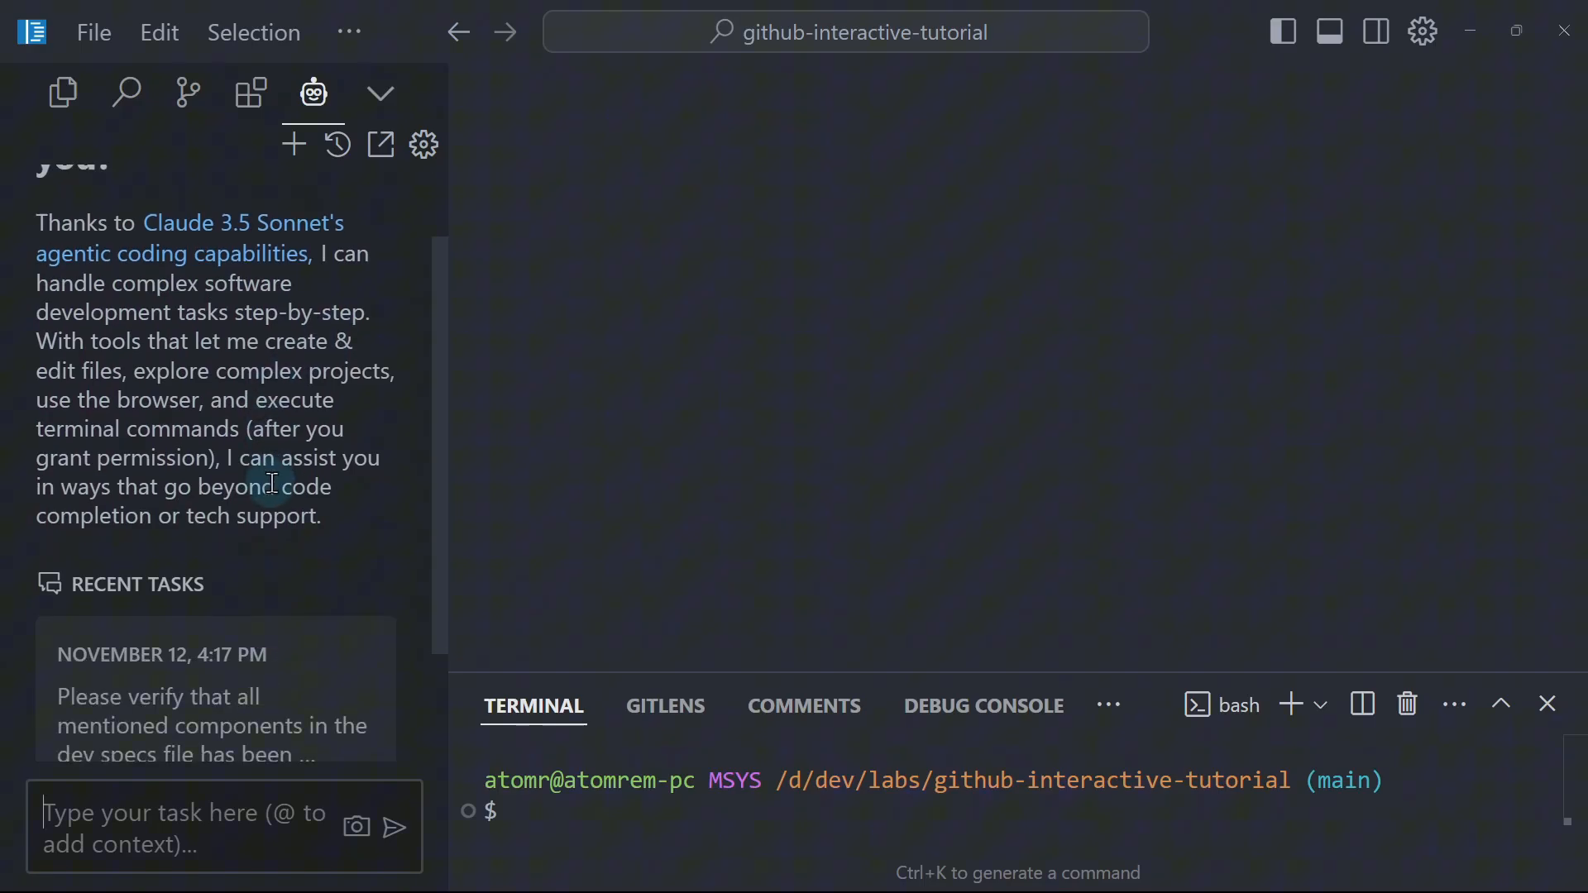
# Send Cline a task referencing @/dev-specs/github-tutorial-flow.md to check the flow diagram against the code.
pyautogui.write('@spe')
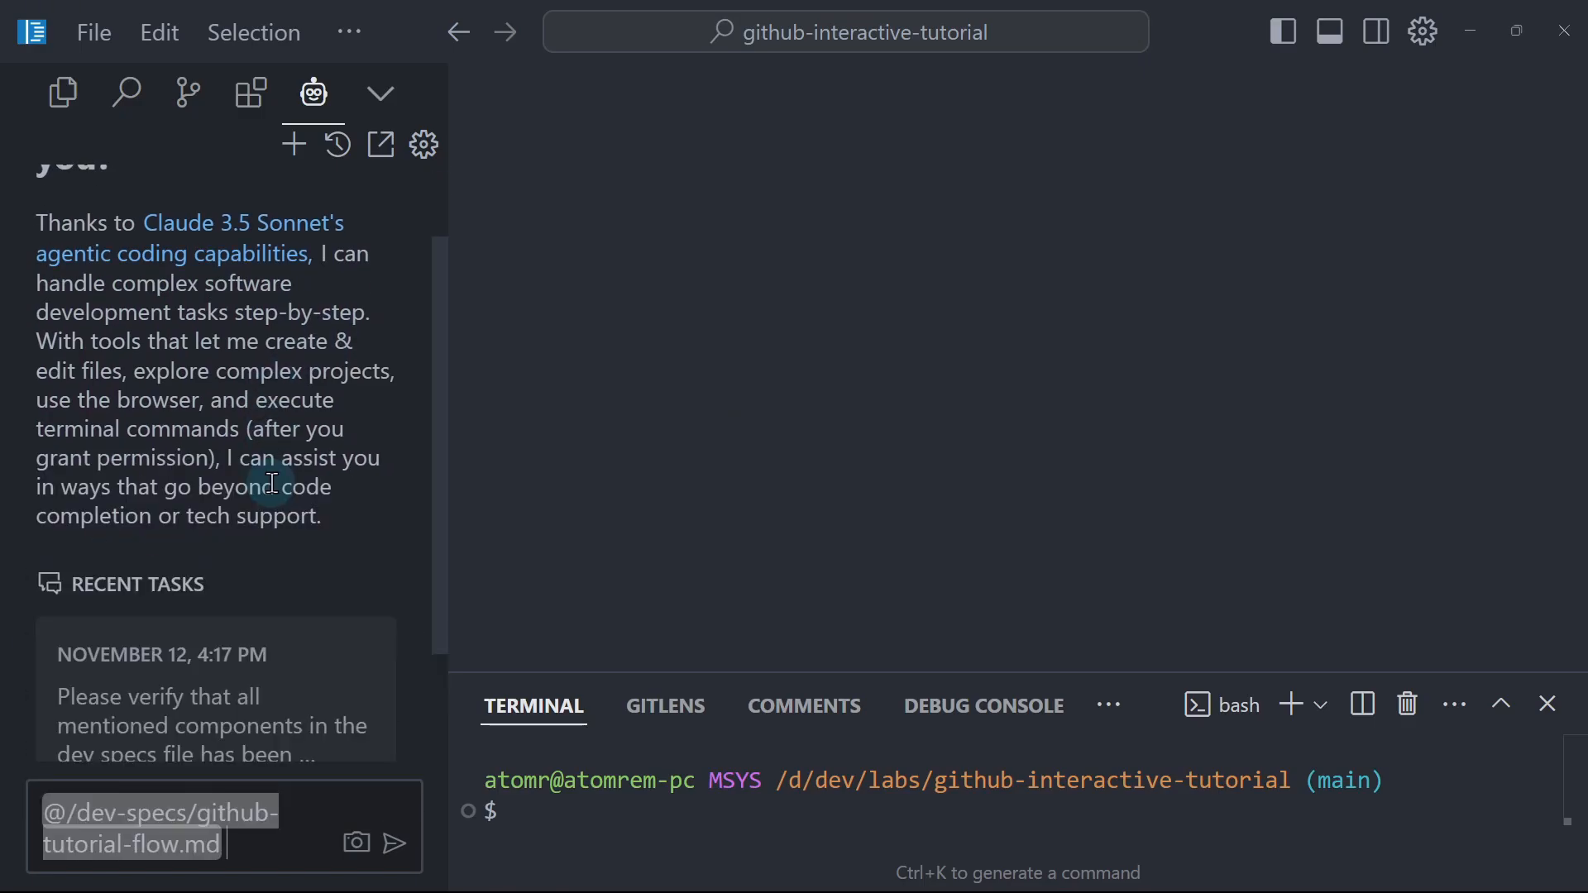
pyautogui.write('Please check the flow diagram and')
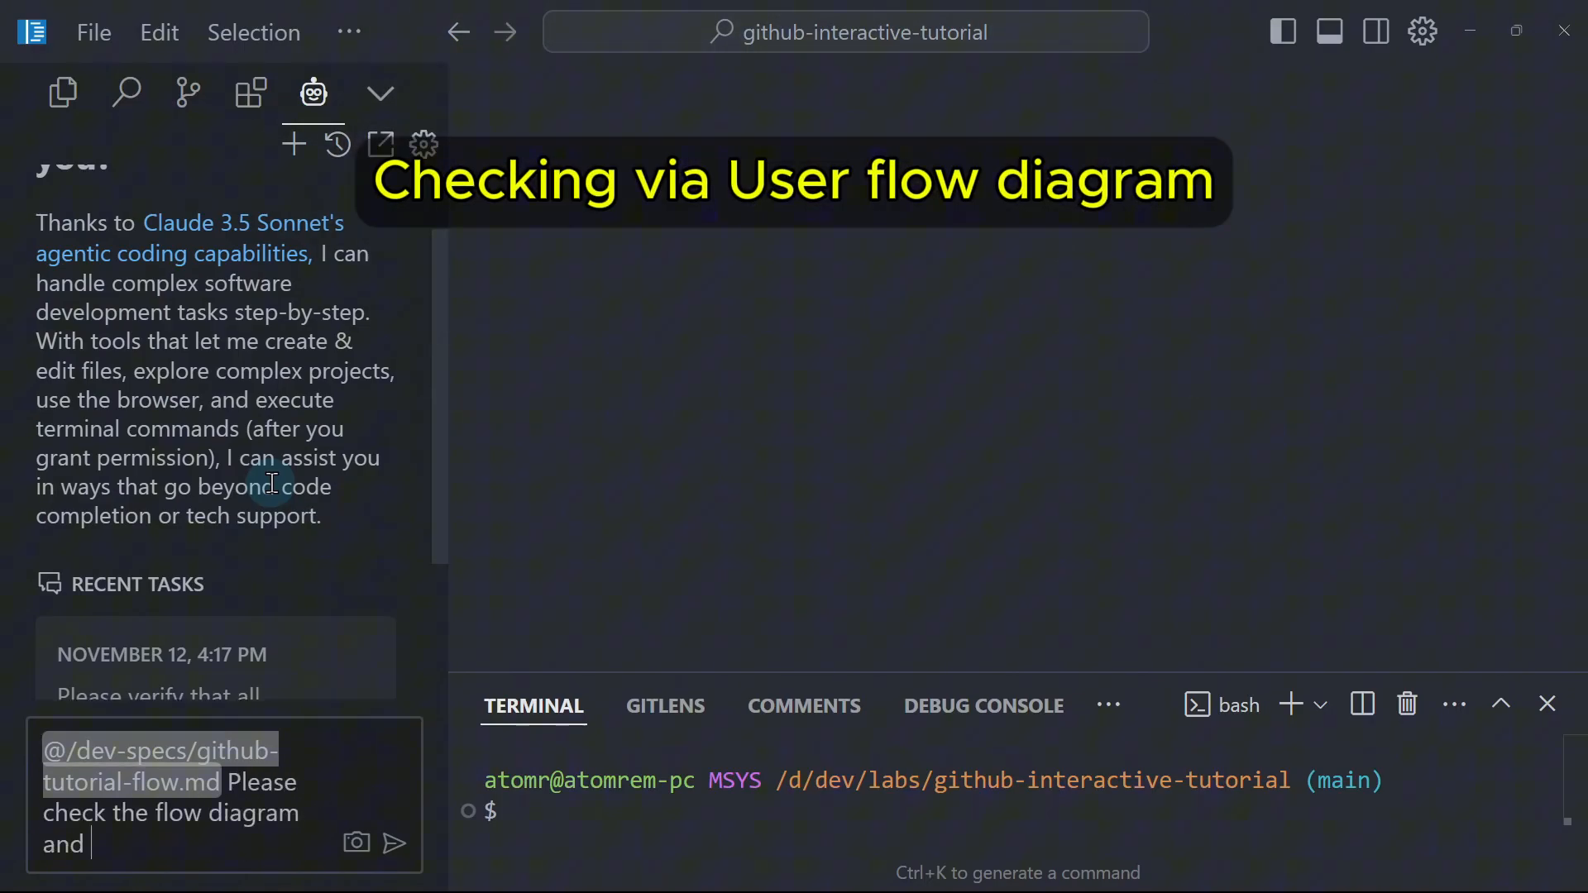
pyautogui.click(394, 842)
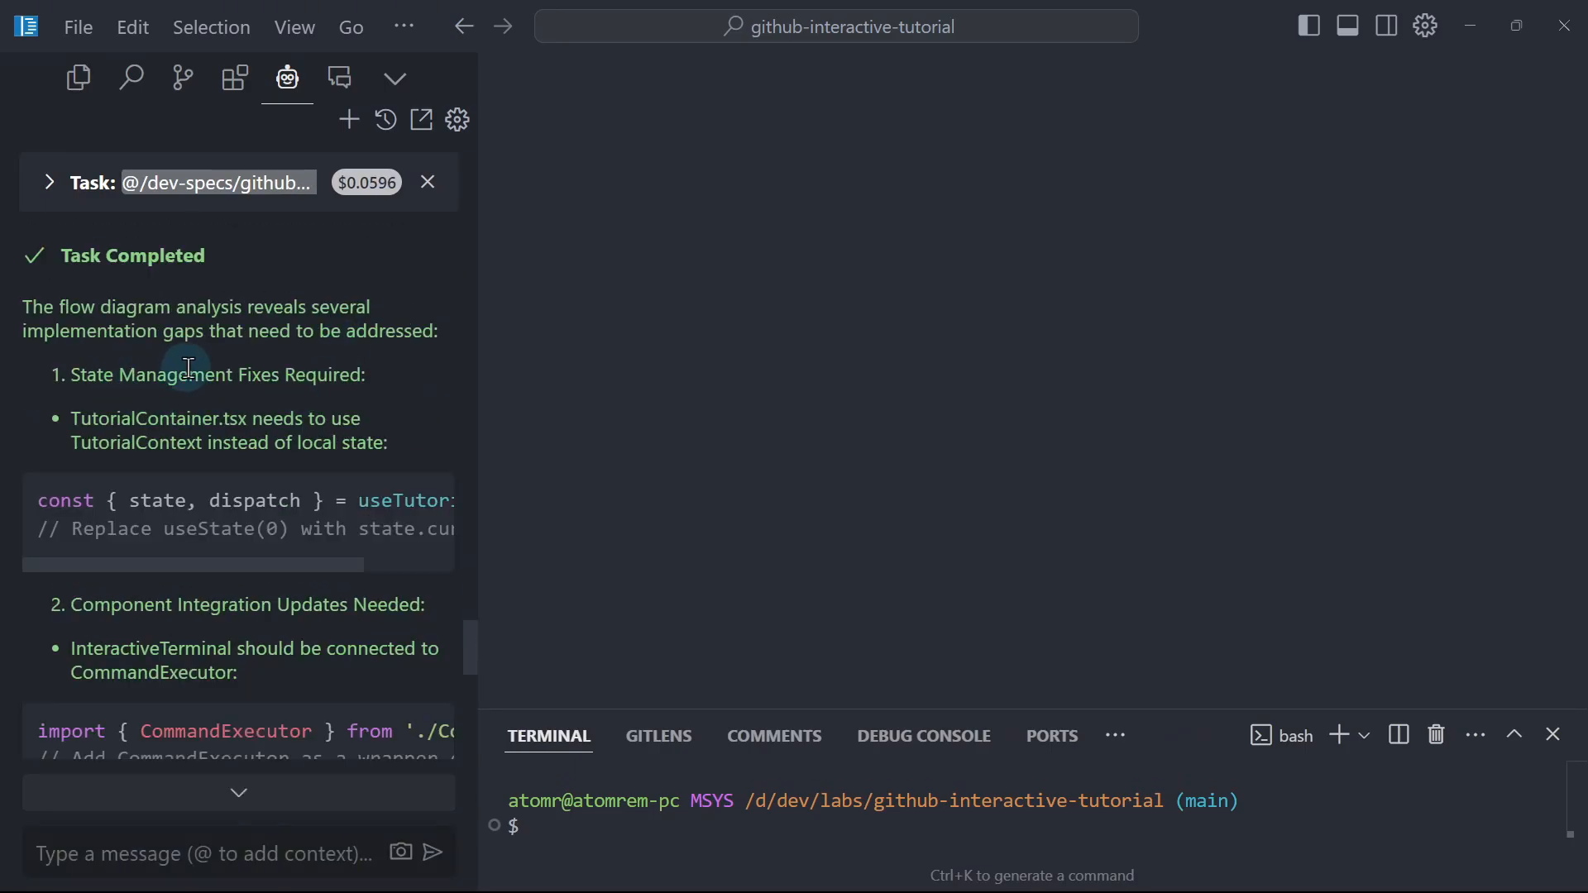
pyautogui.scroll(-3)
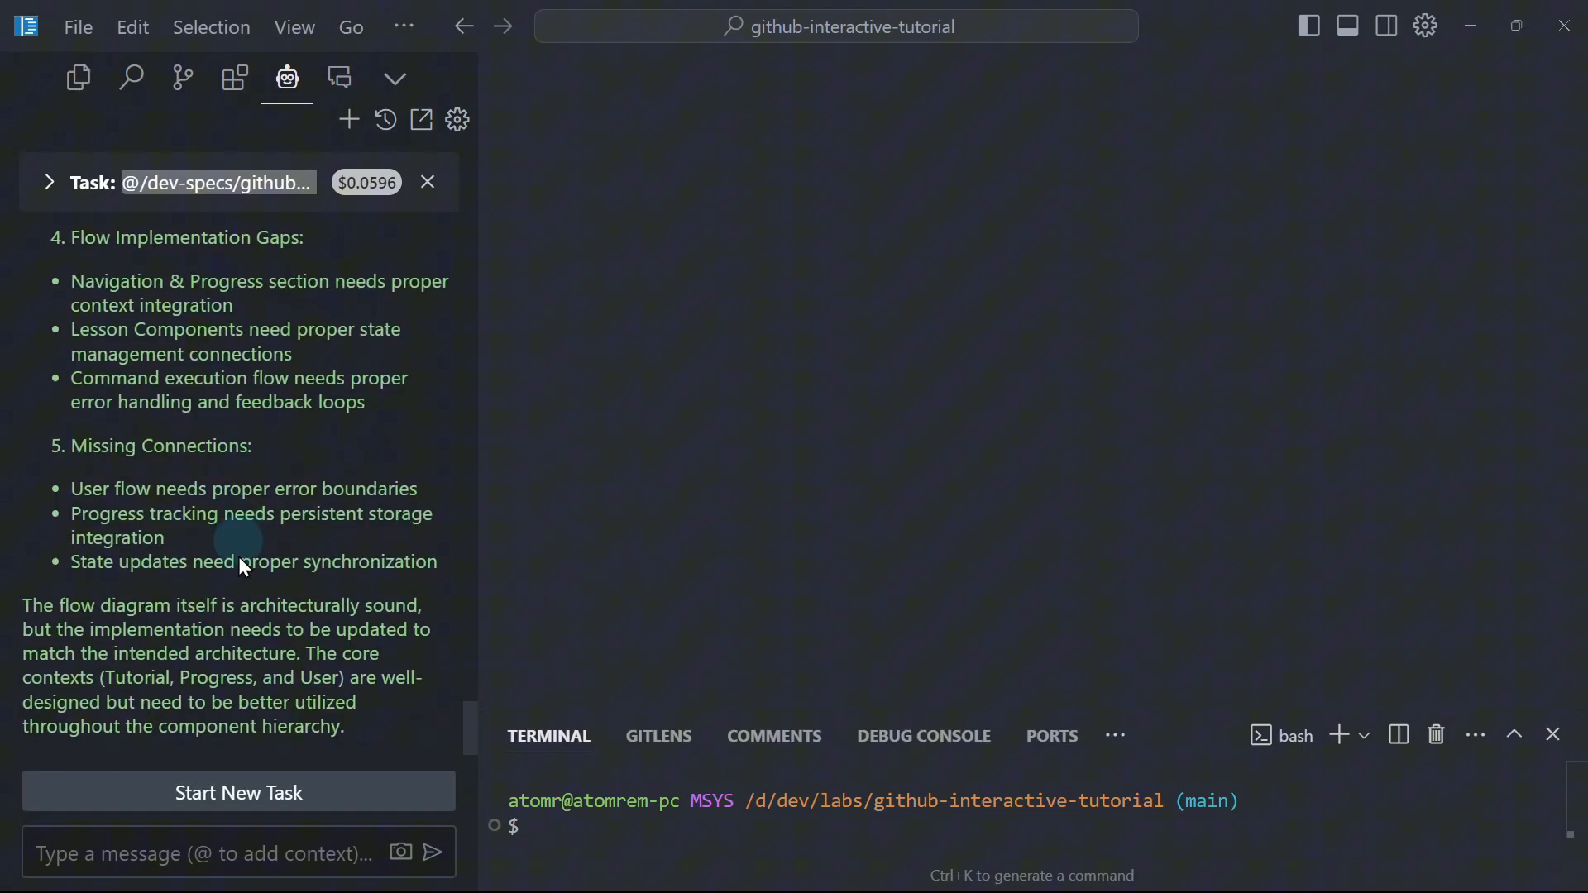
# Start a new Cline task referencing the flow and outline spec files asking it to implement the tutorial outline.
pyautogui.click(238, 793)
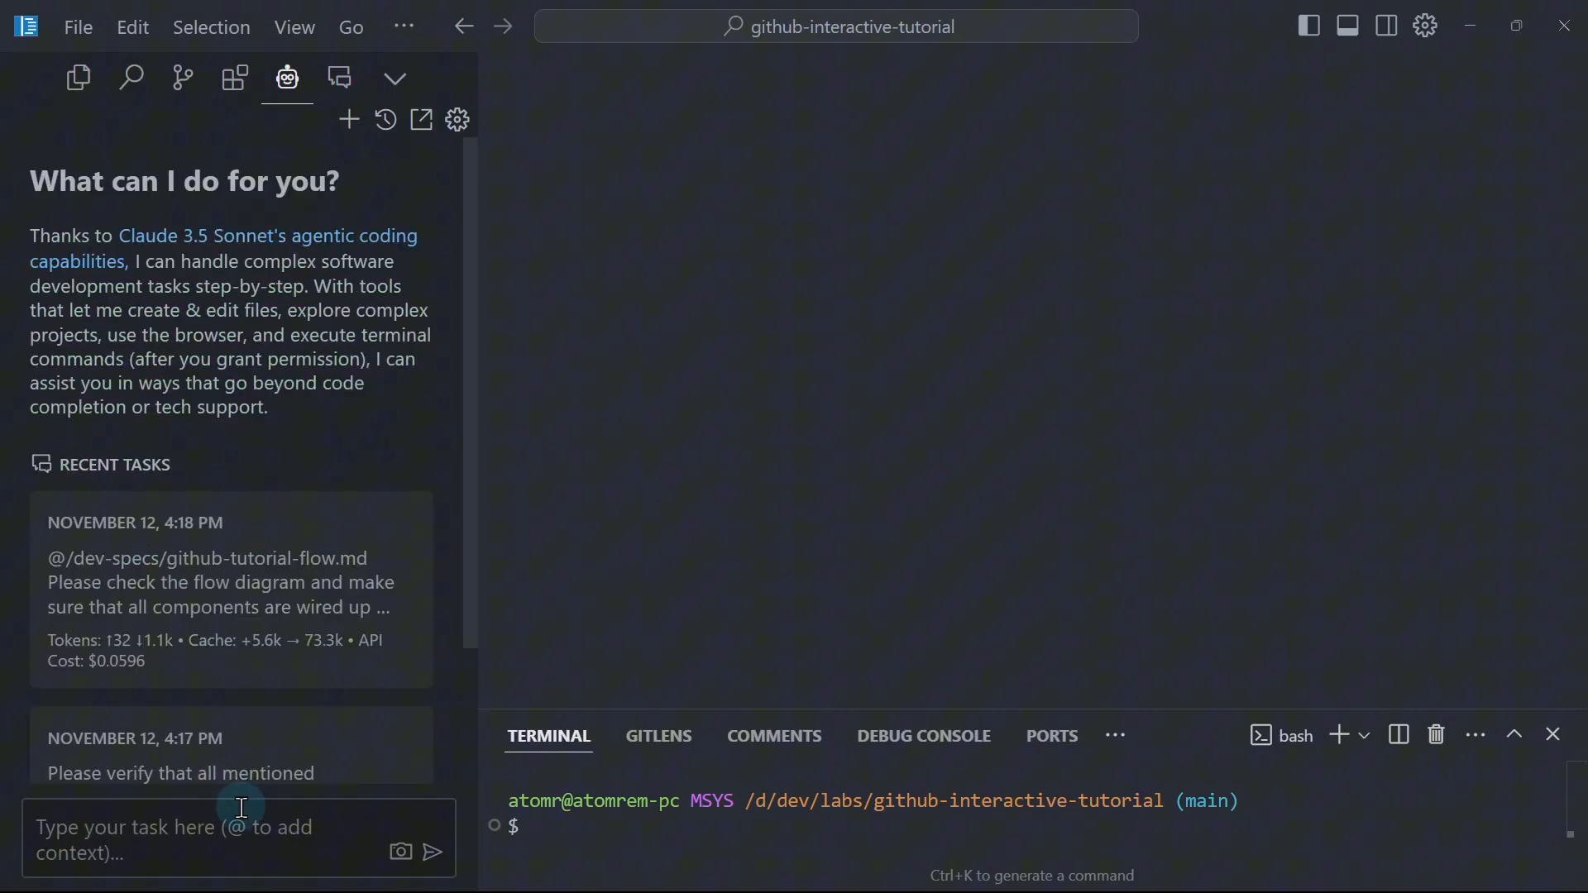
pyautogui.write('@spec')
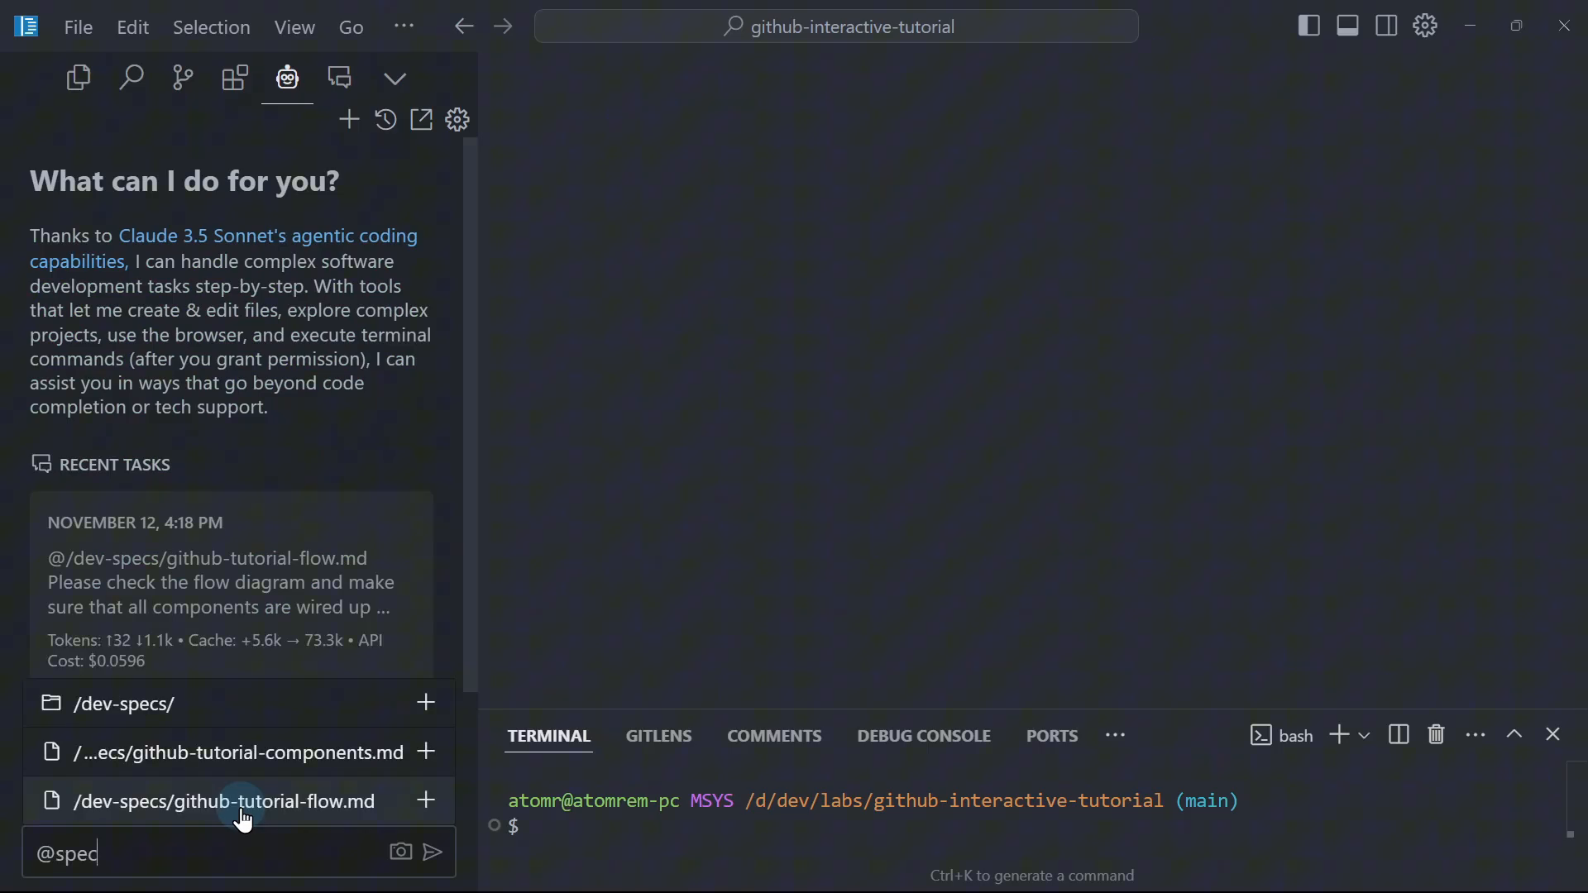
pyautogui.write('@Outli')
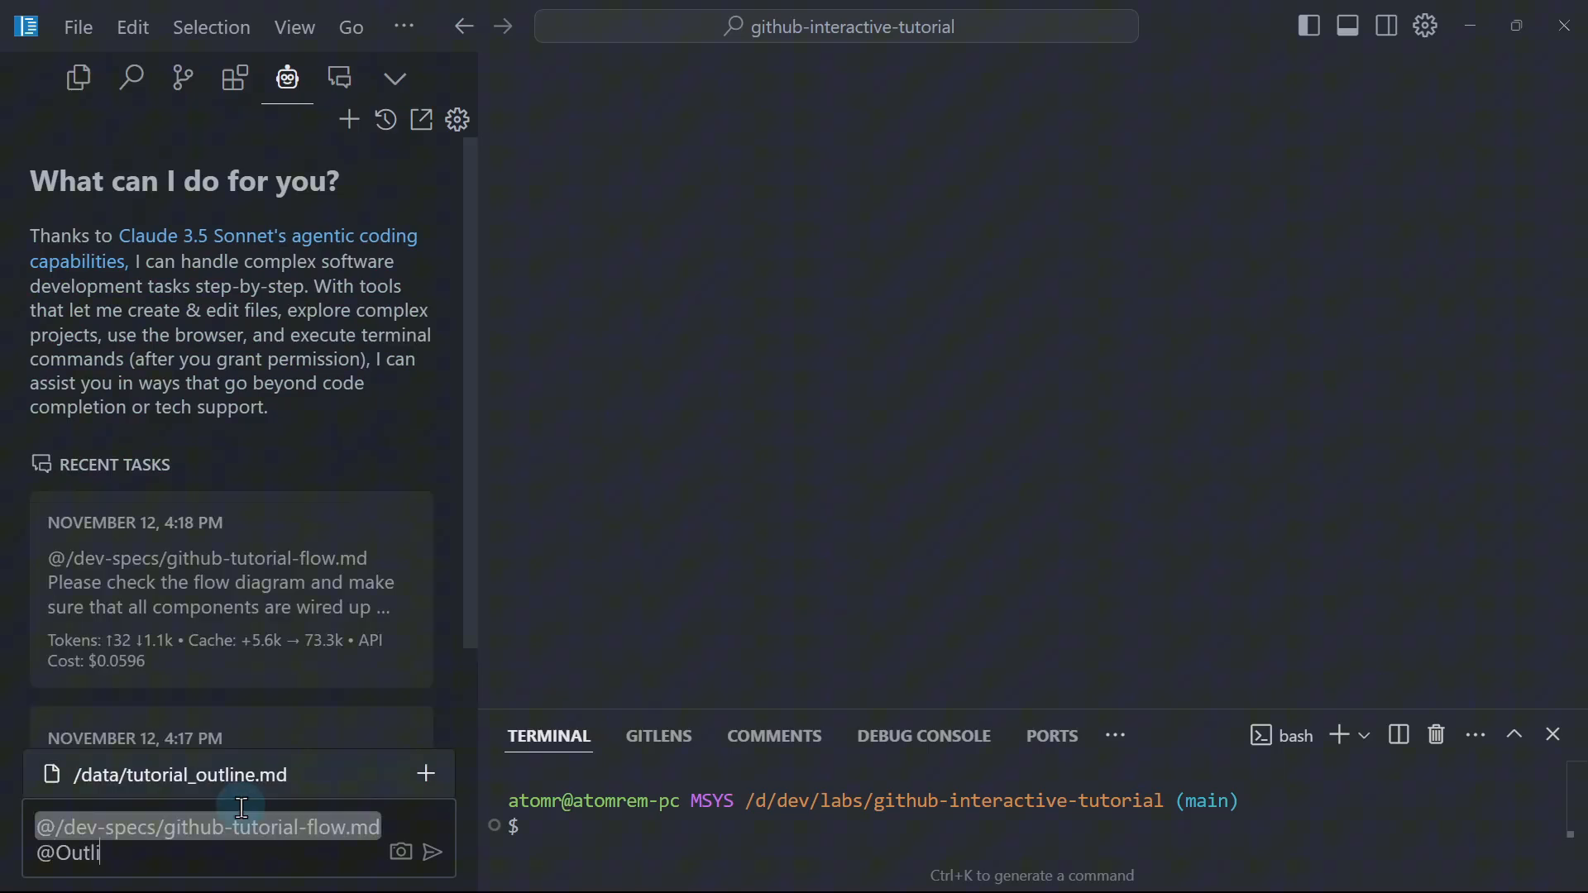
pyautogui.click(431, 851)
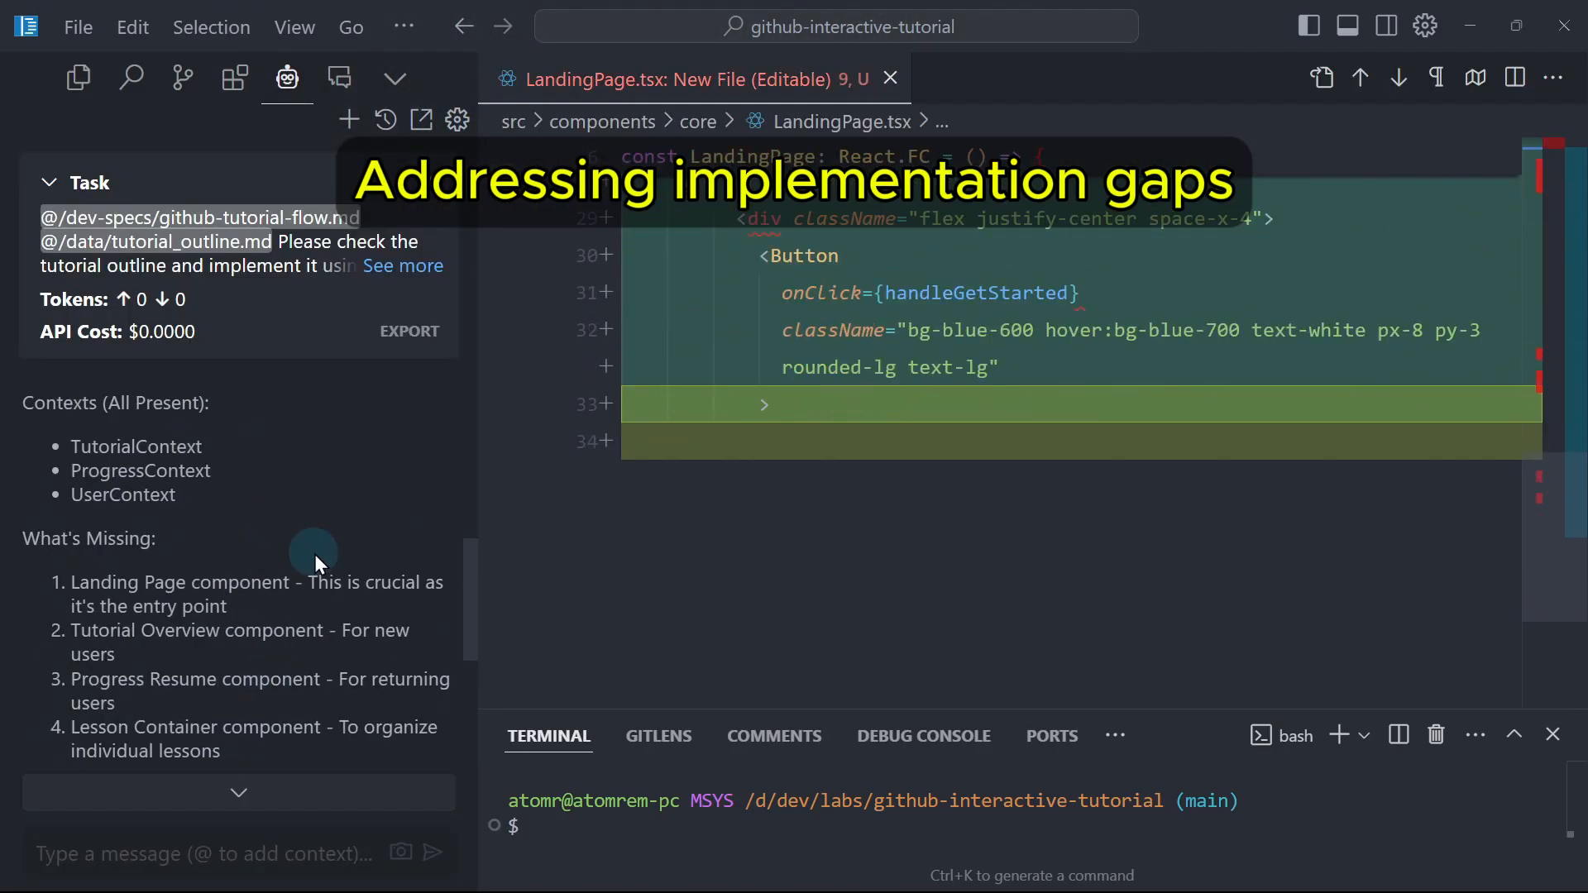
pyautogui.scroll(-3)
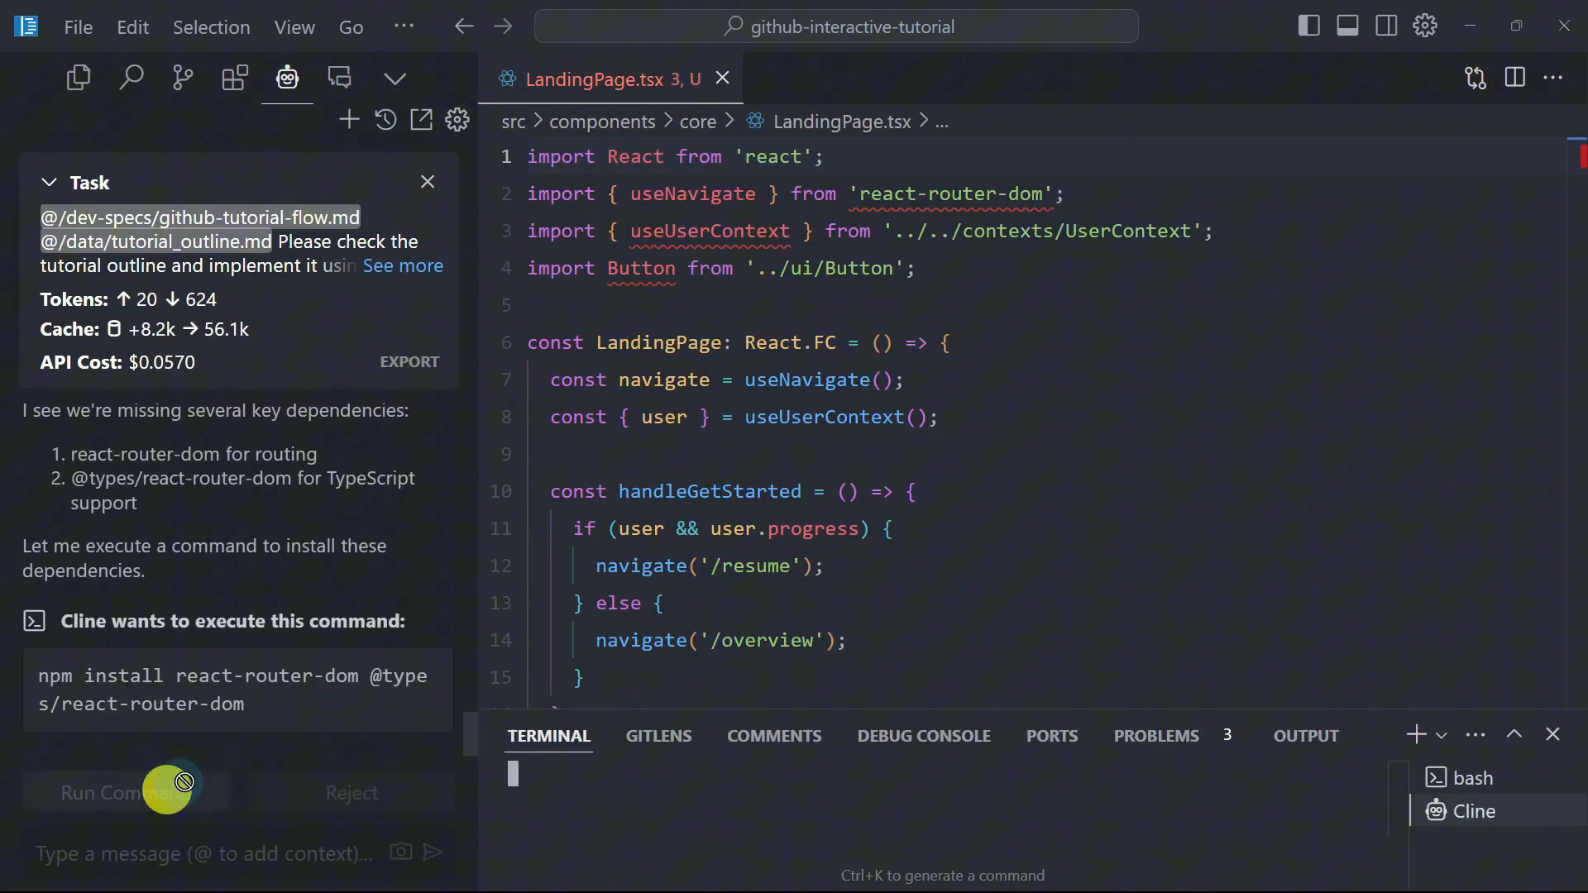
# Approve the react-router-dom install and follow Cline creating LandingPage, TutorialContext and TutorialOverview.
pyautogui.click(124, 792)
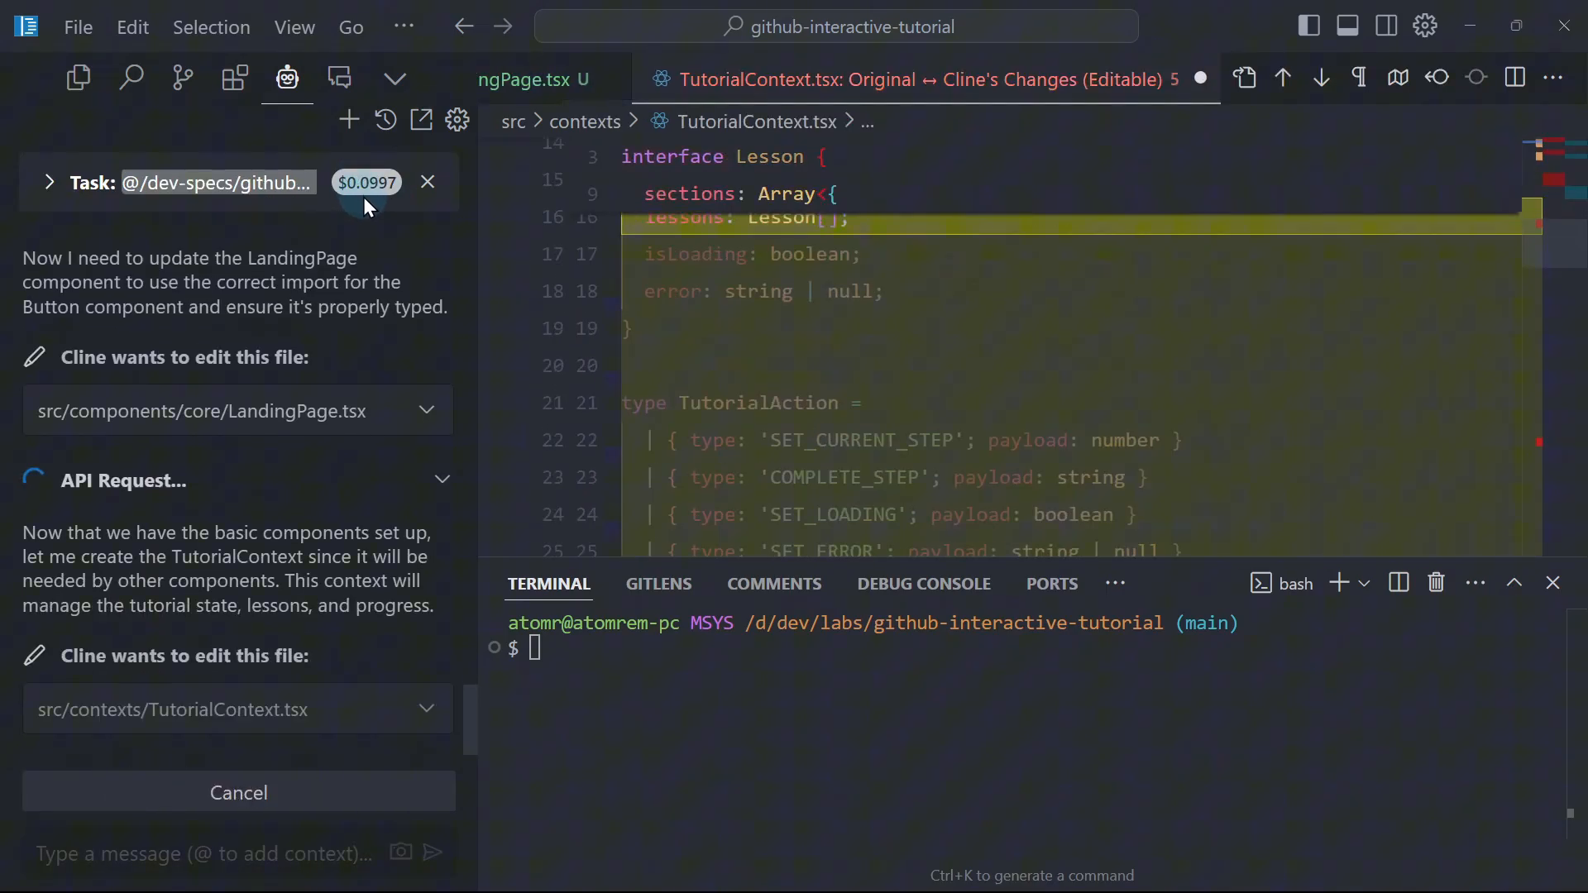
pyautogui.scroll(-3)
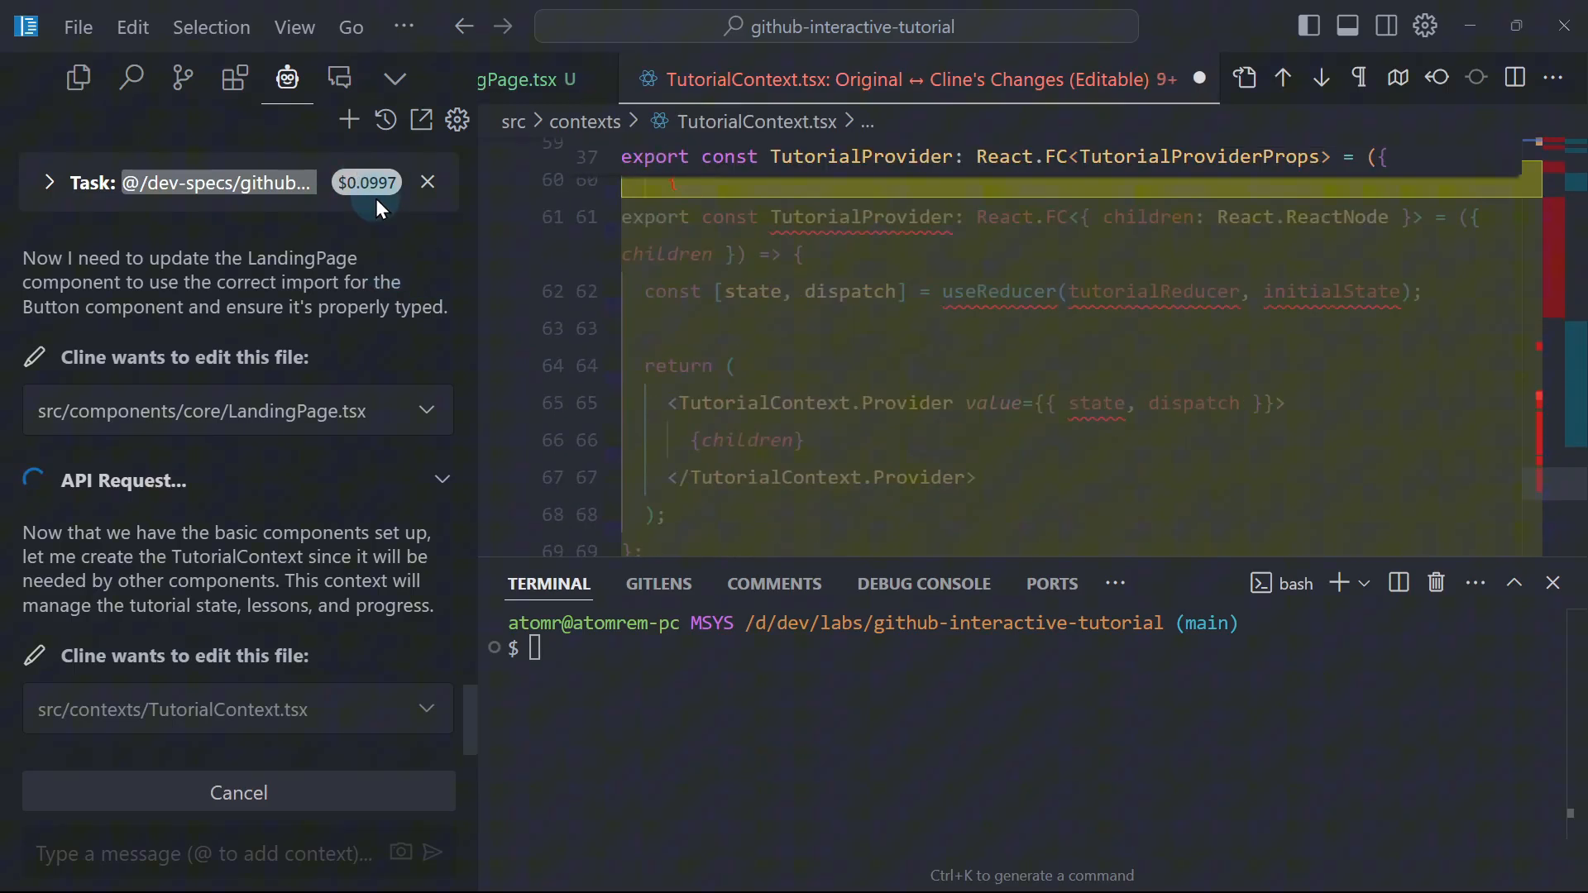
pyautogui.scroll(-3)
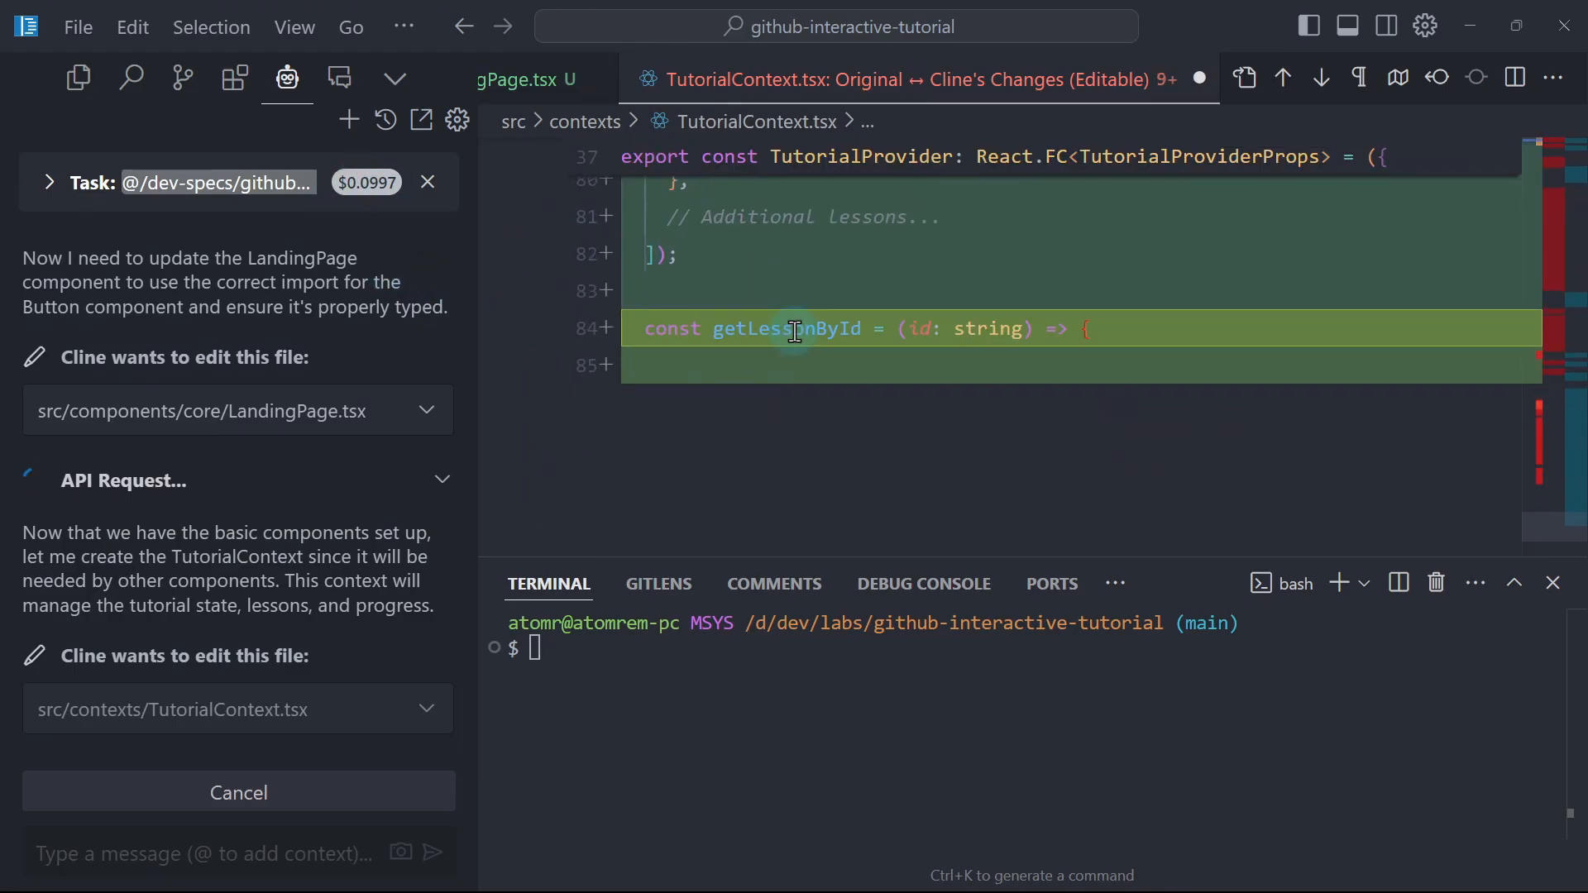
pyautogui.scroll(-3)
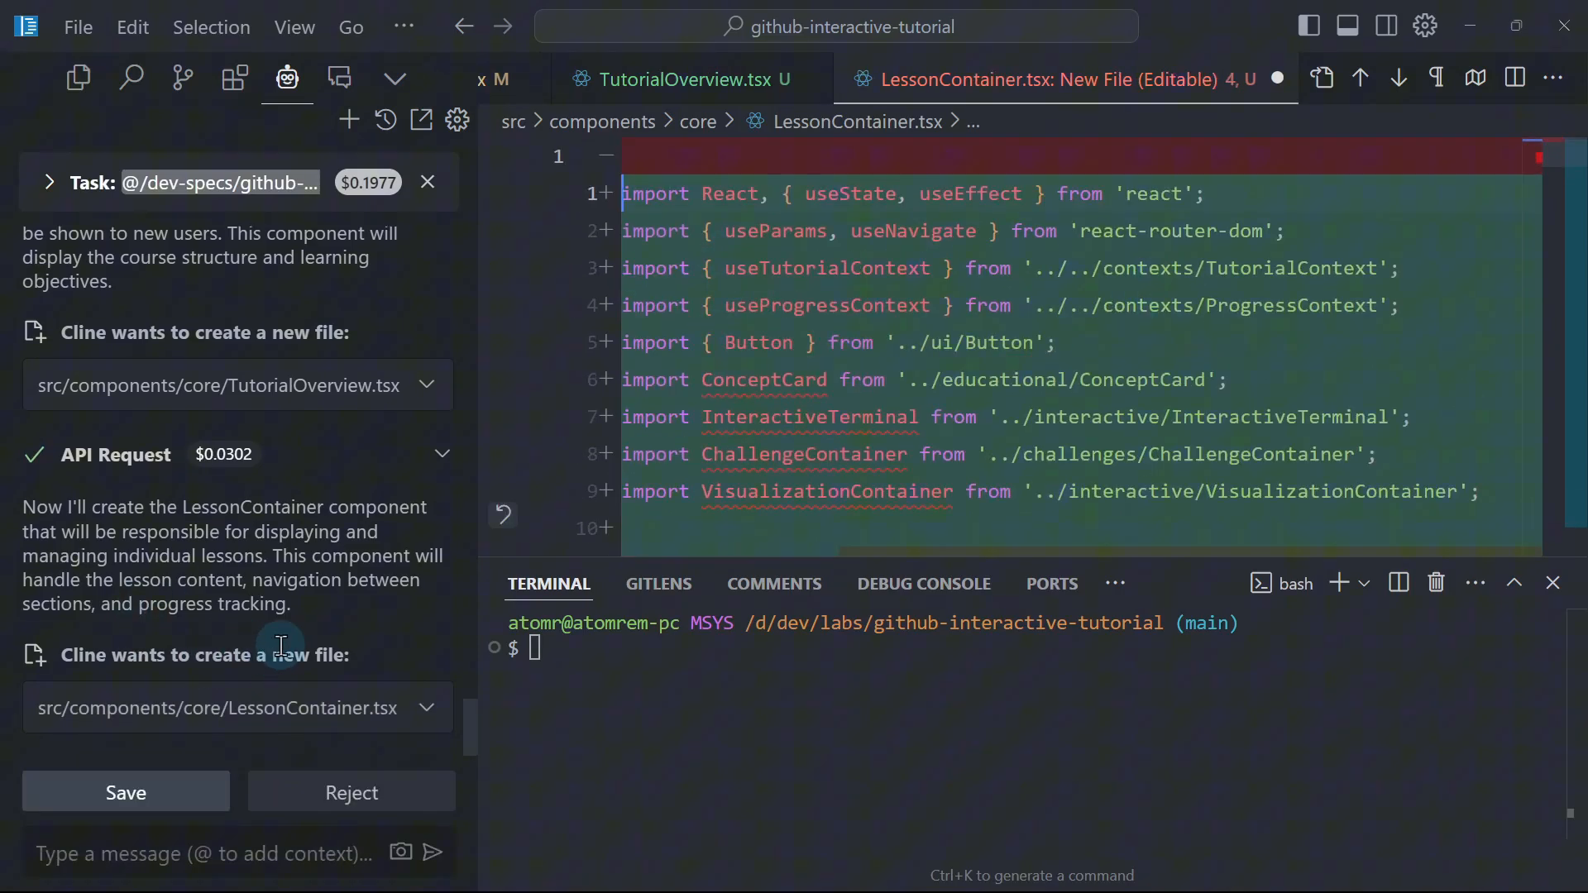
# Save Cline's proposed ConceptCard, InteractiveTerminal and remaining component files until the Task Completed summary appears.
pyautogui.click(125, 792)
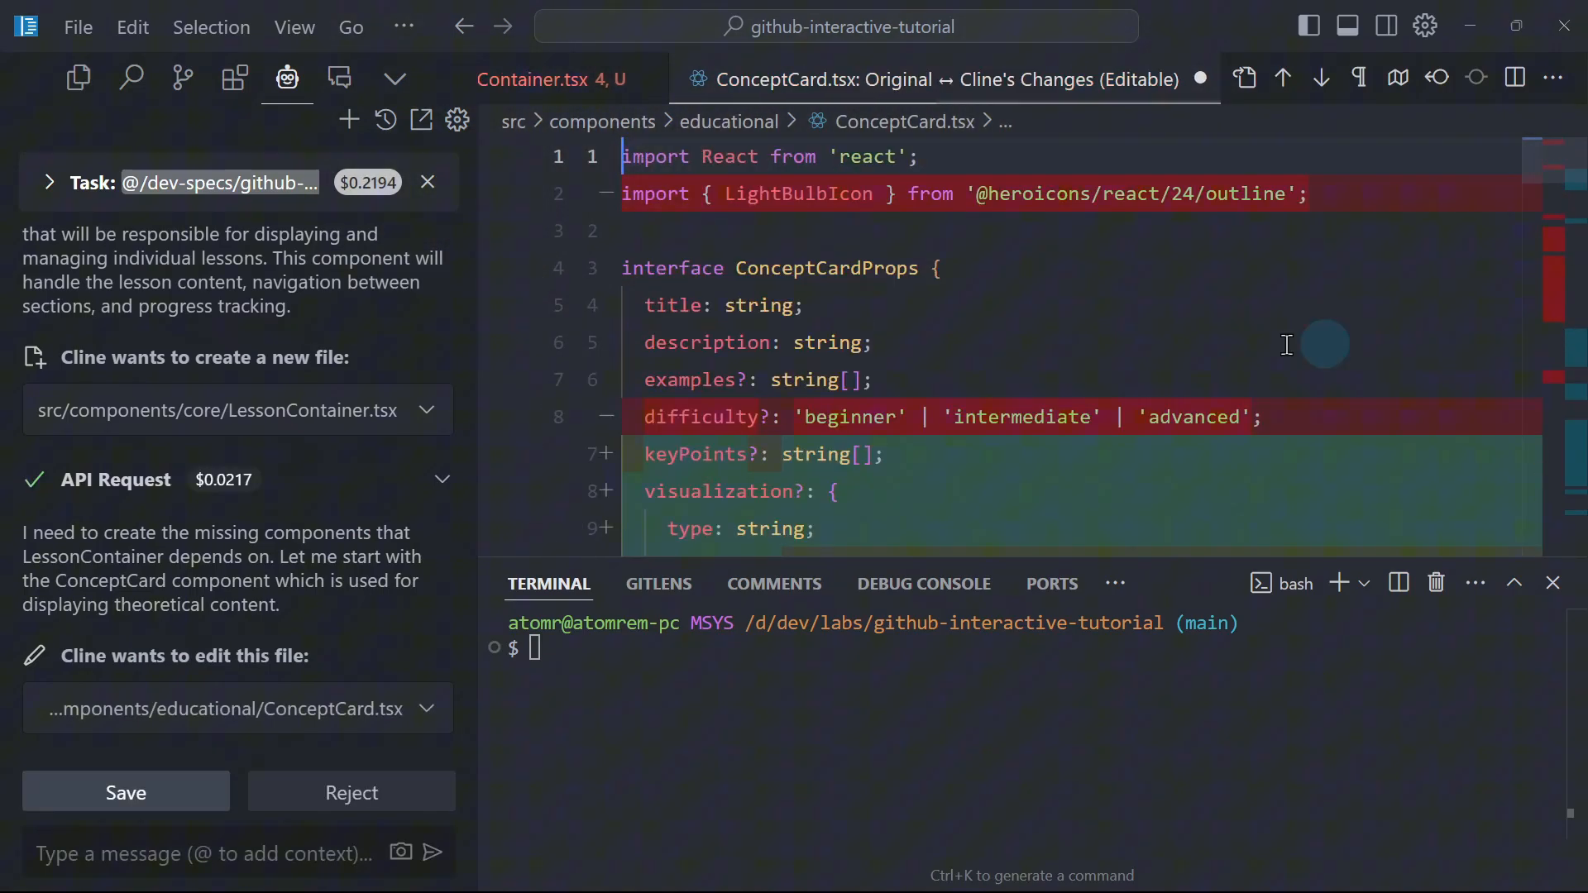
pyautogui.moveTo(1289, 303)
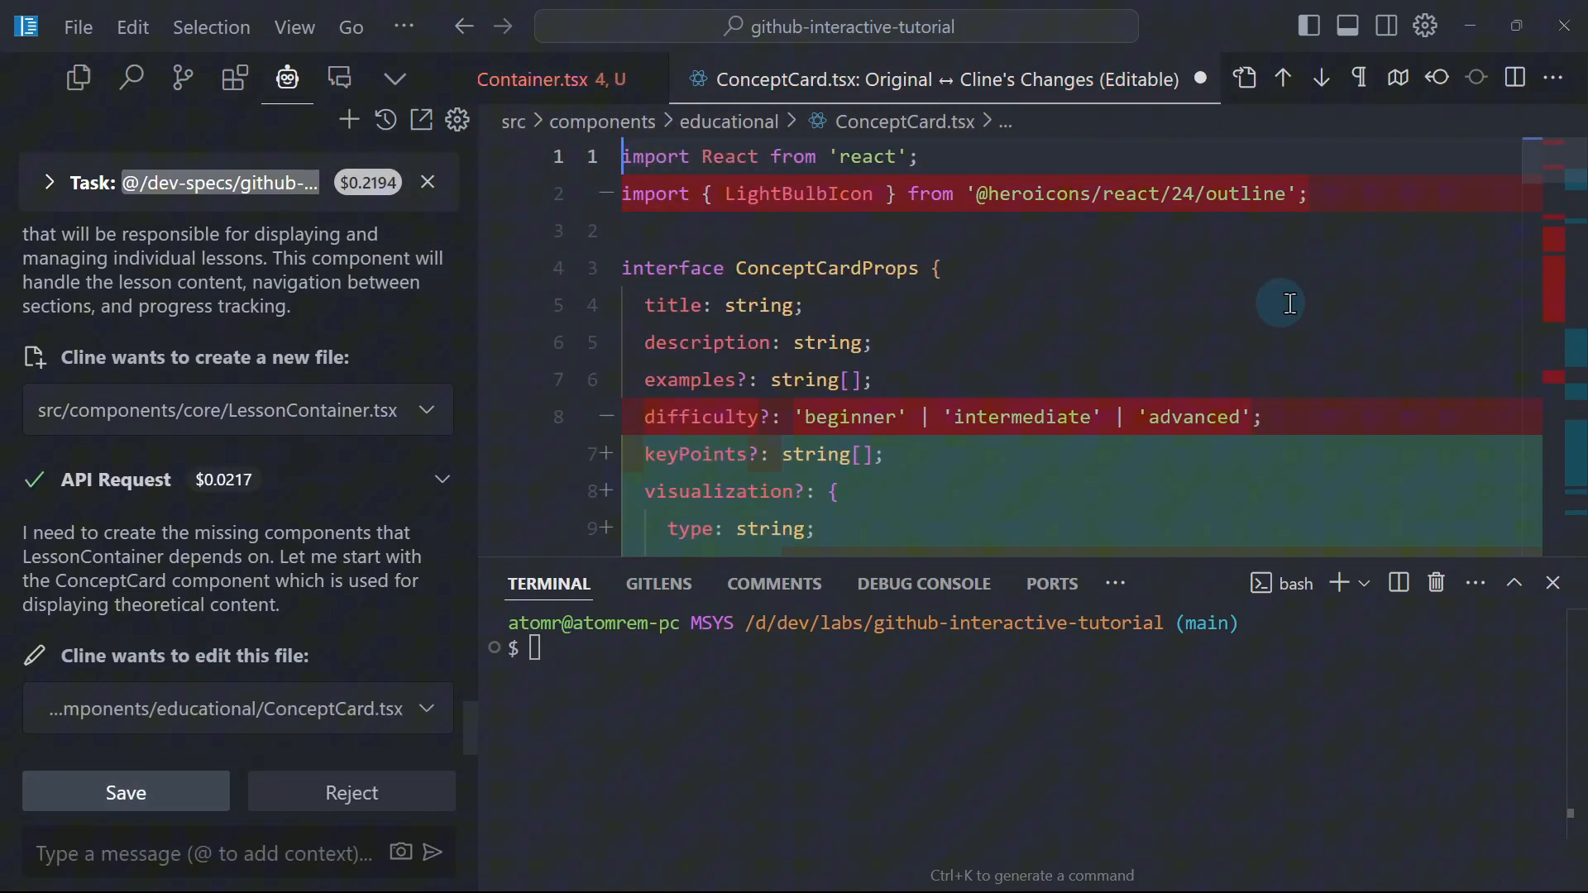
pyautogui.scroll(-3)
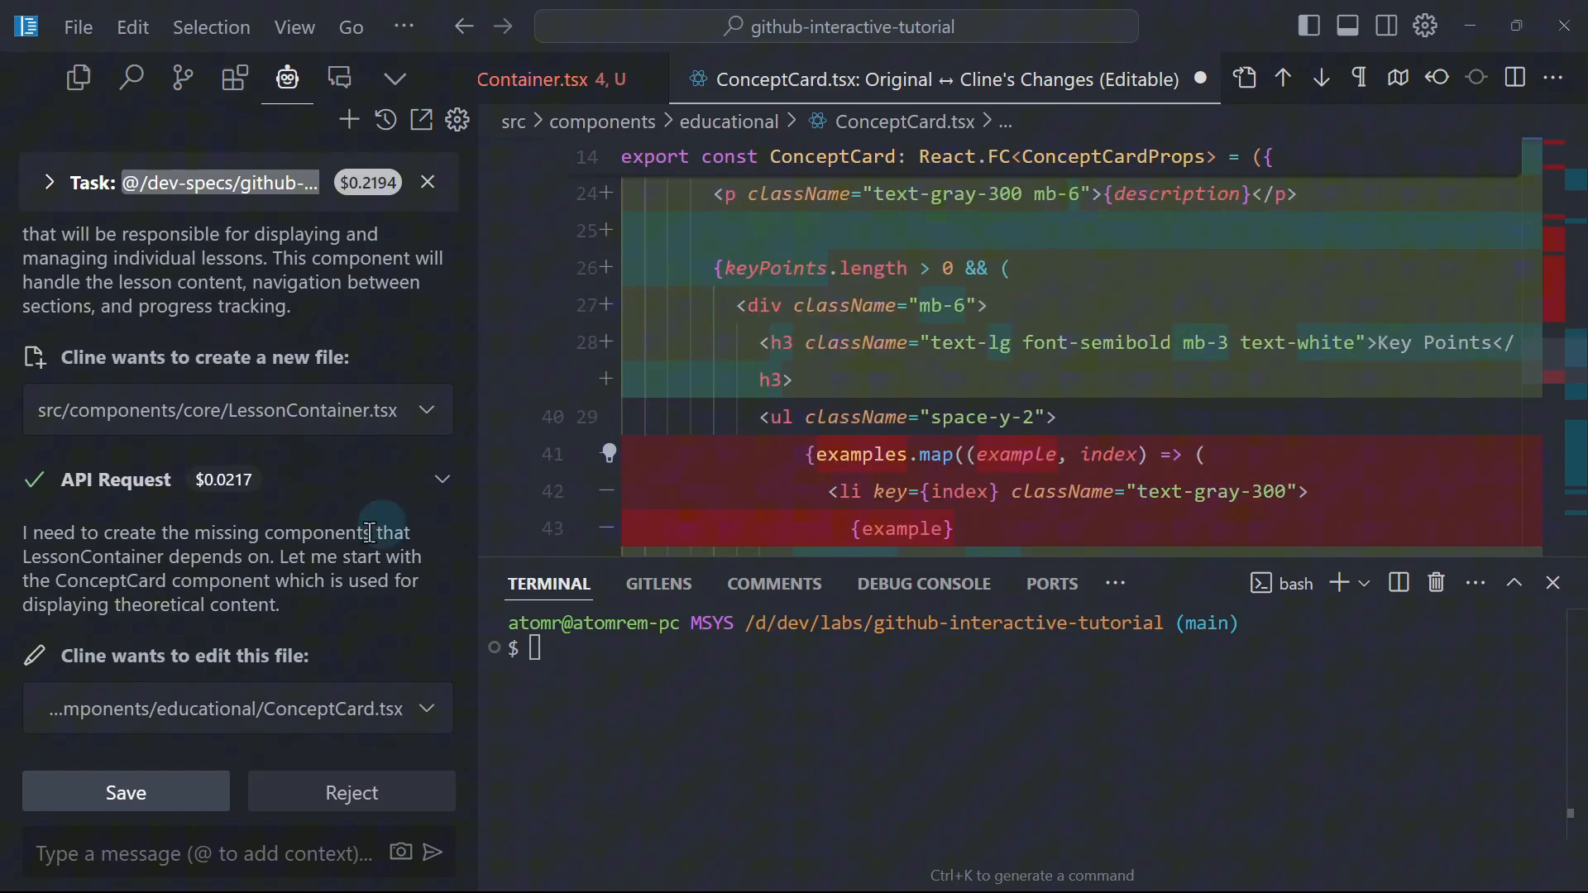
pyautogui.click(126, 792)
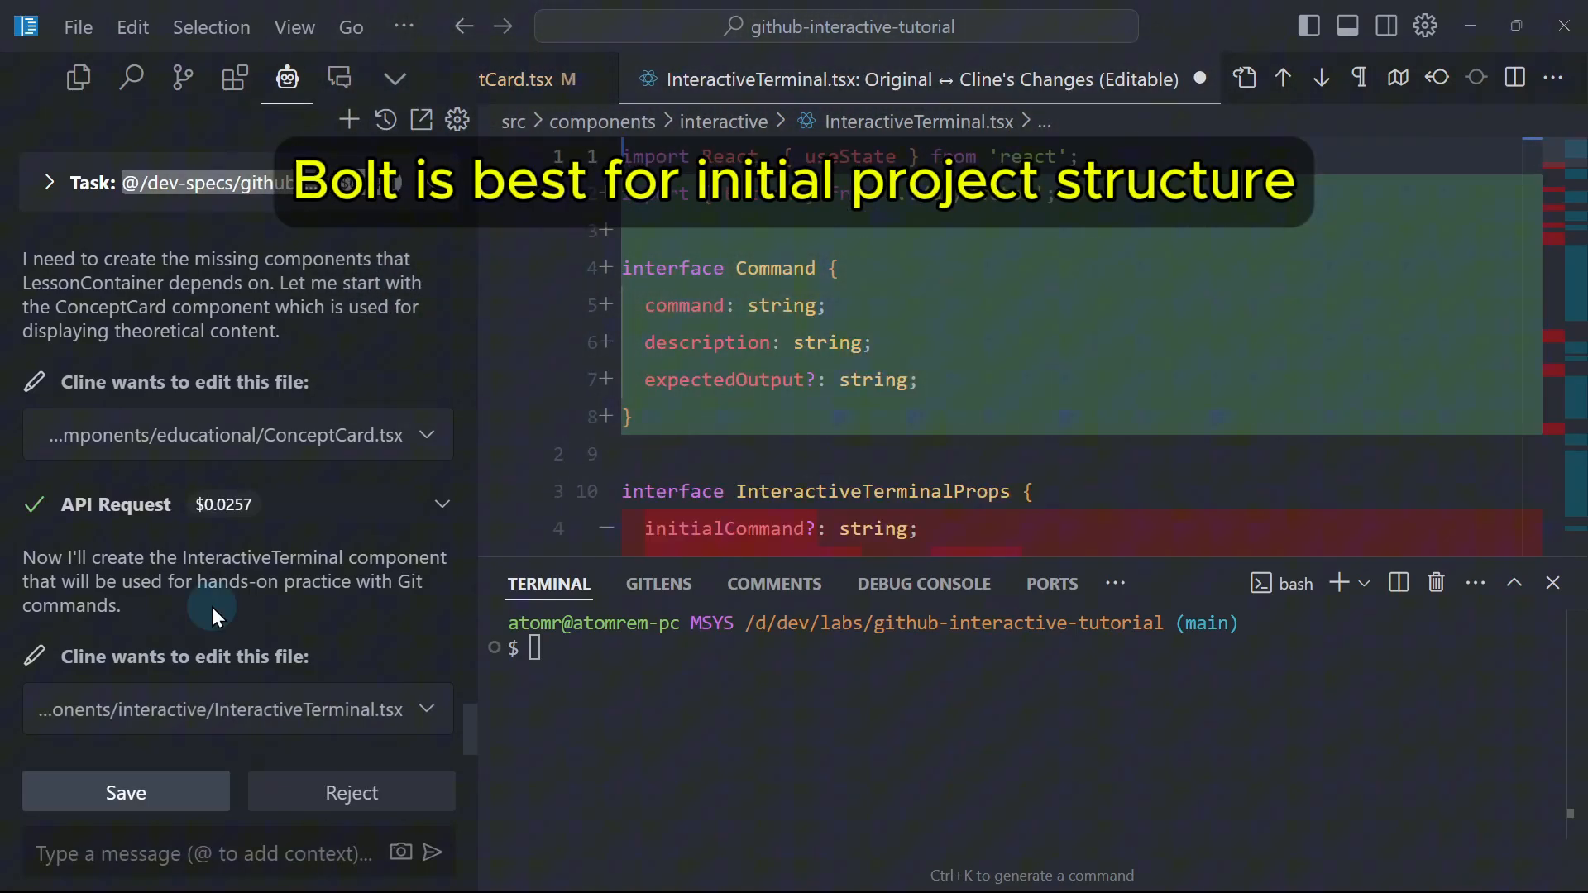
pyautogui.click(126, 793)
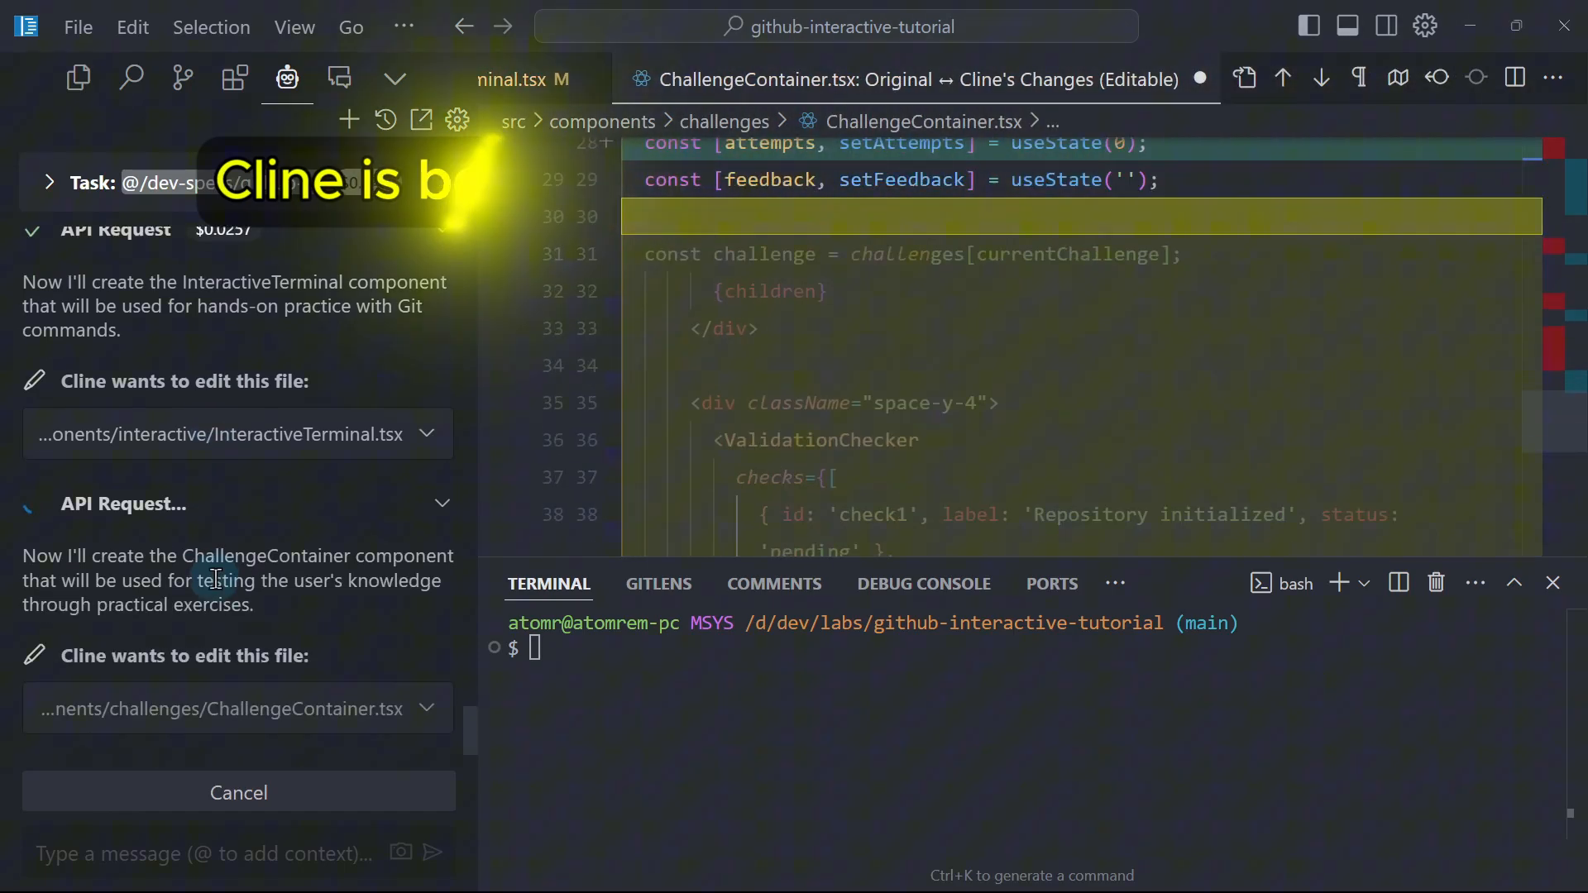
pyautogui.scroll(-3)
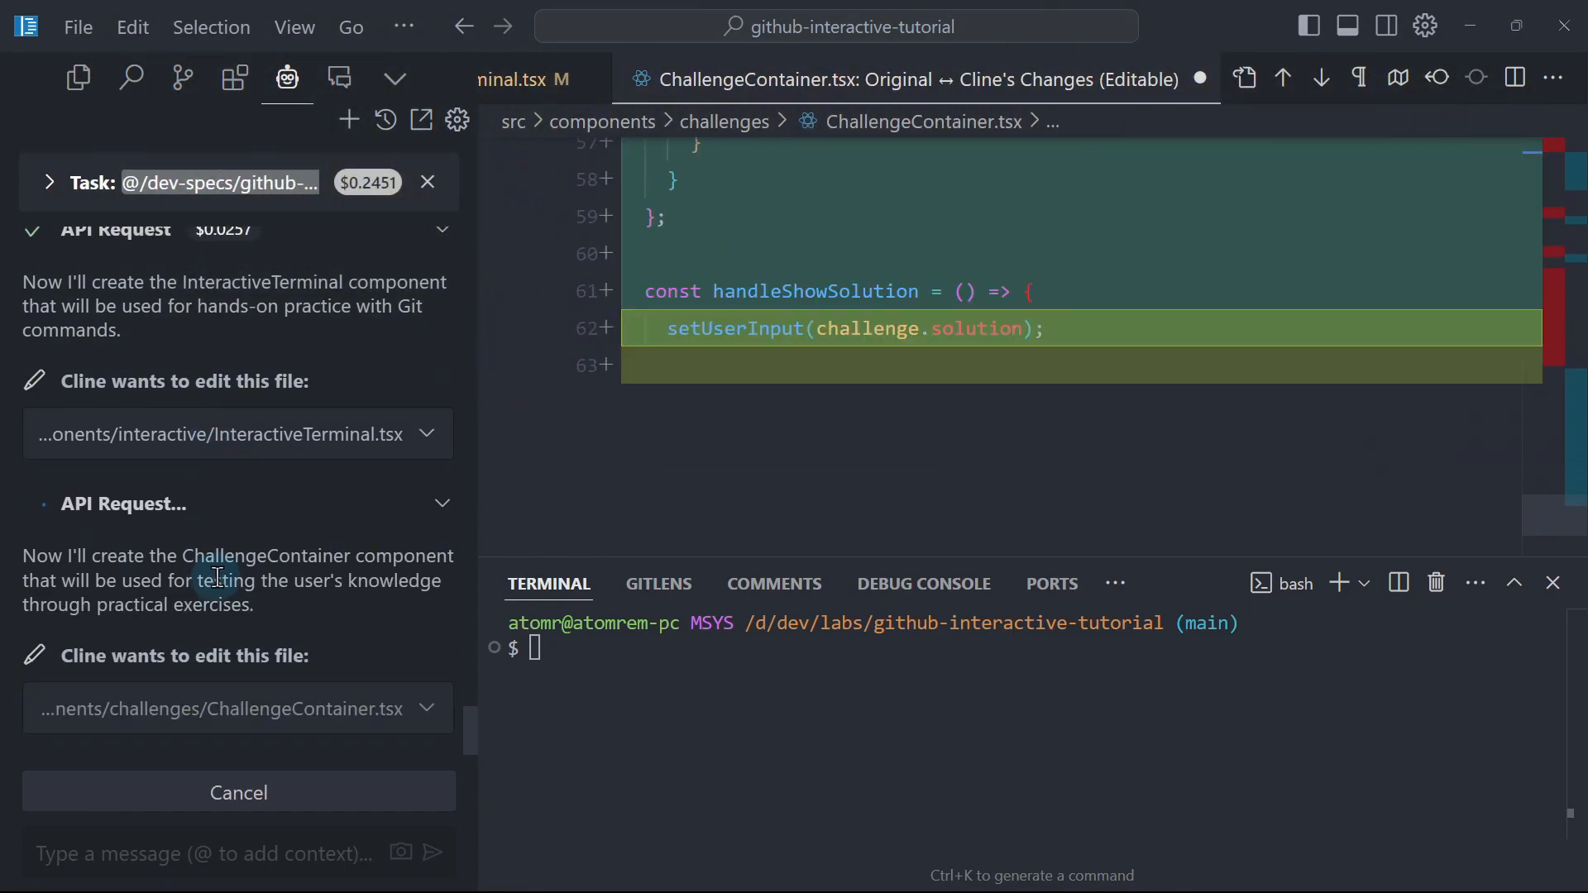
pyautogui.scroll(-3)
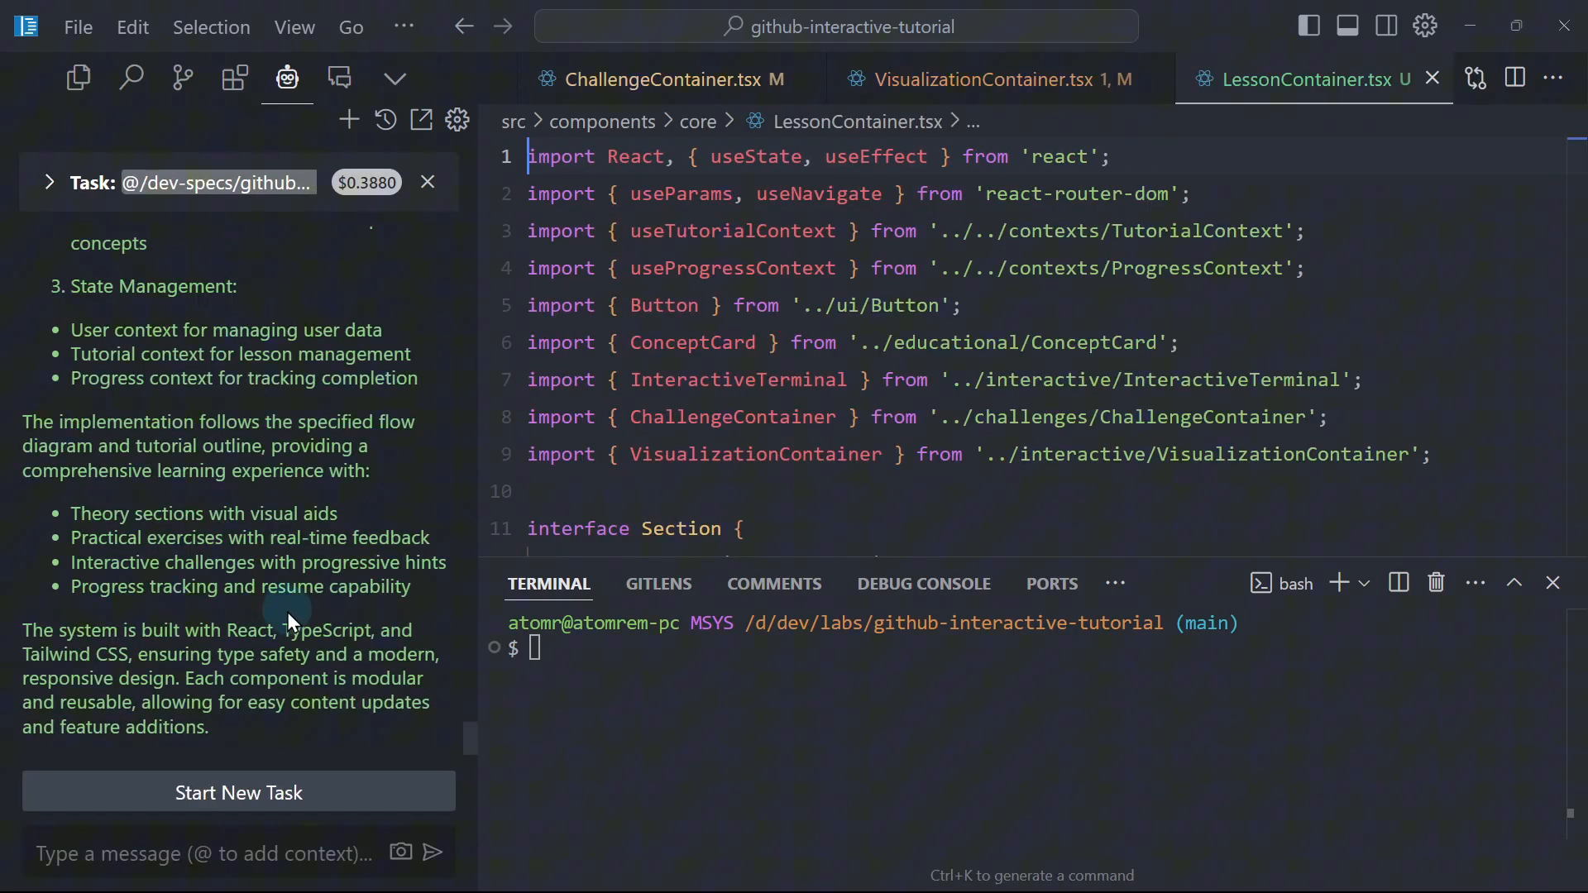
pyautogui.scroll(3)
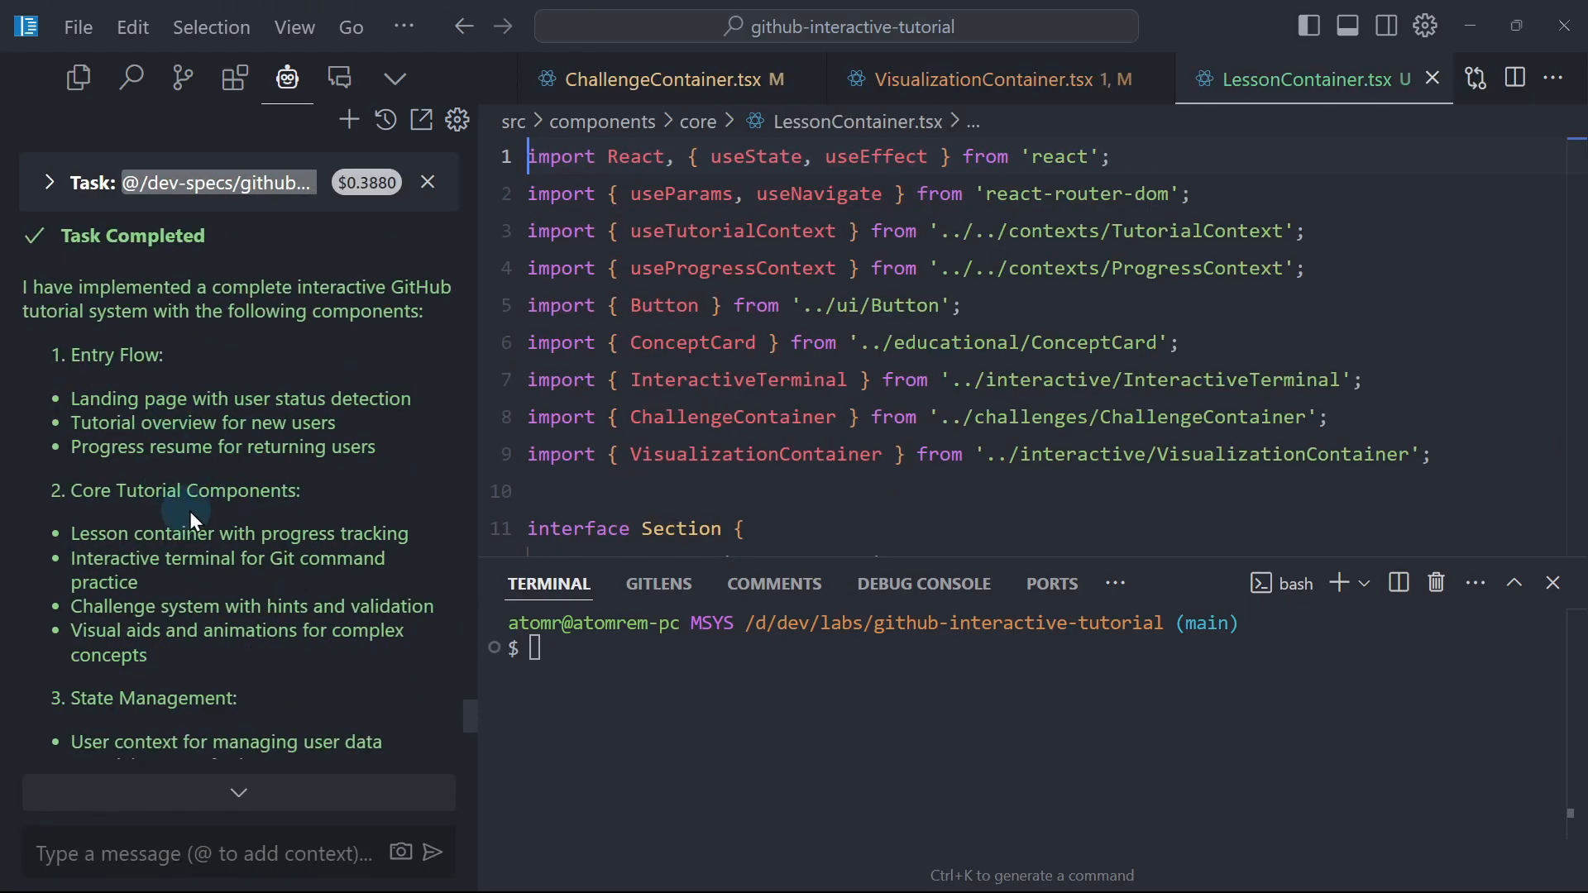
pyautogui.scroll(-3)
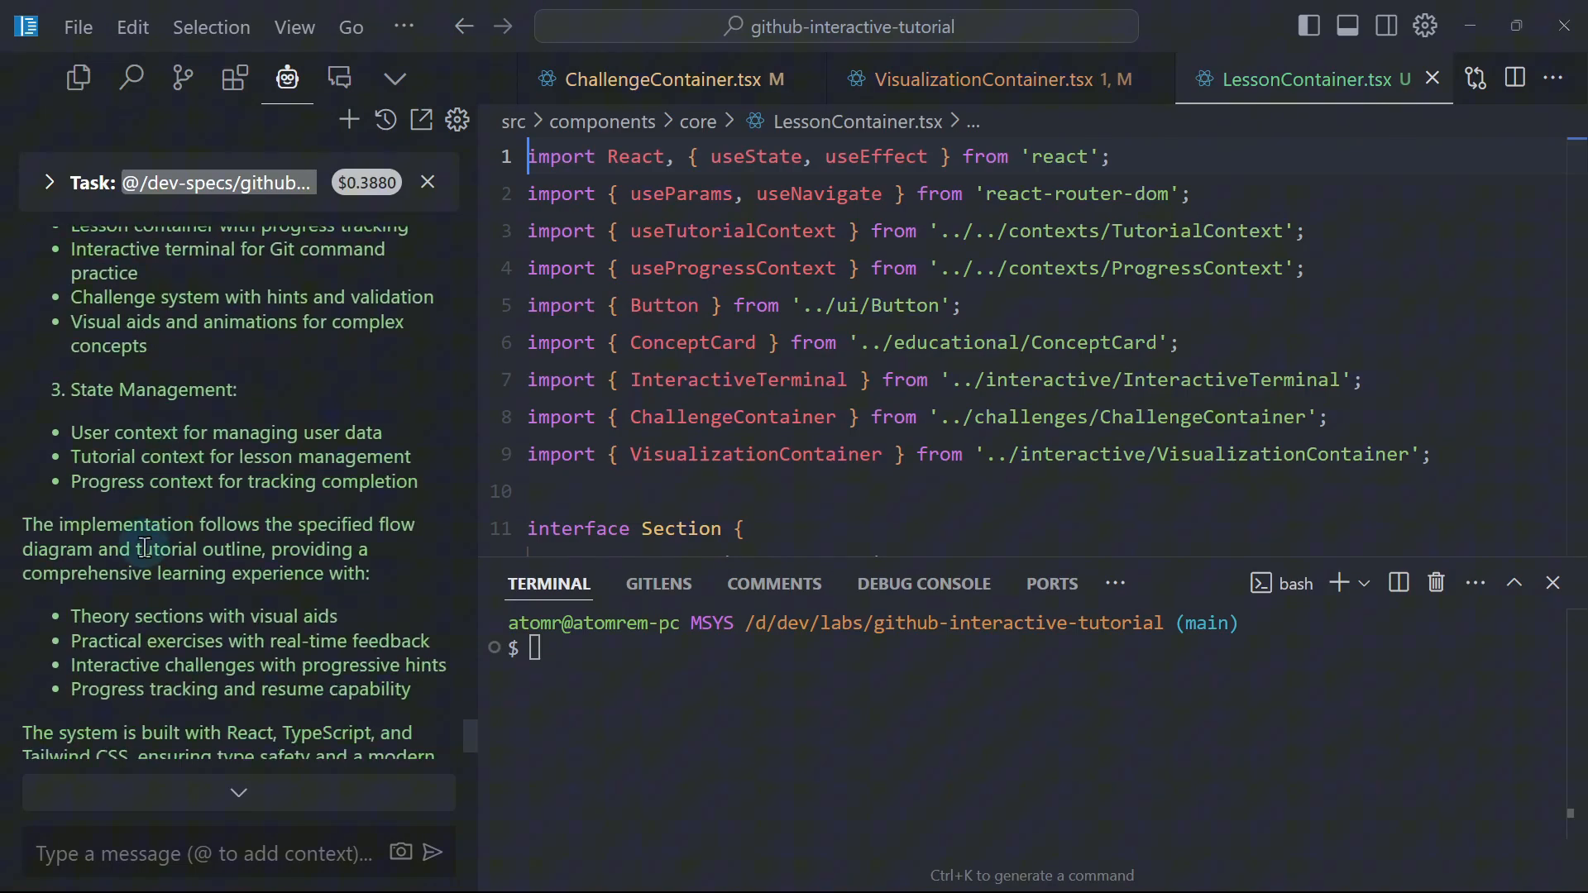
# Run npm run dev, reload localhost:5173 in Chrome to see the blank page's TypeErrors, and return to the editor.
pyautogui.write('pm')
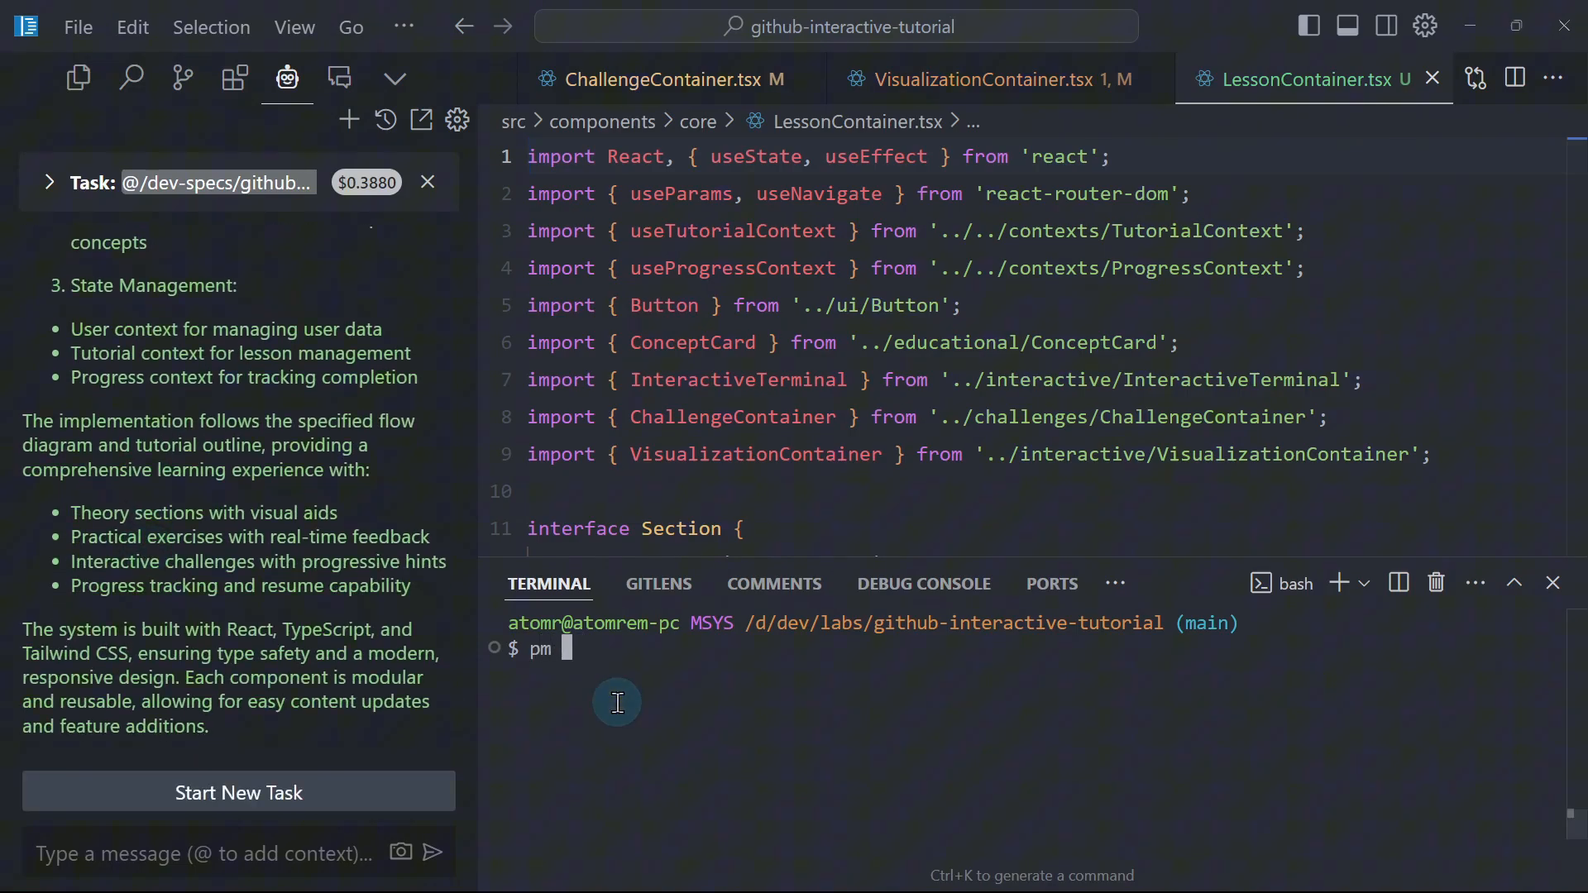
pyautogui.press('alt+tab')
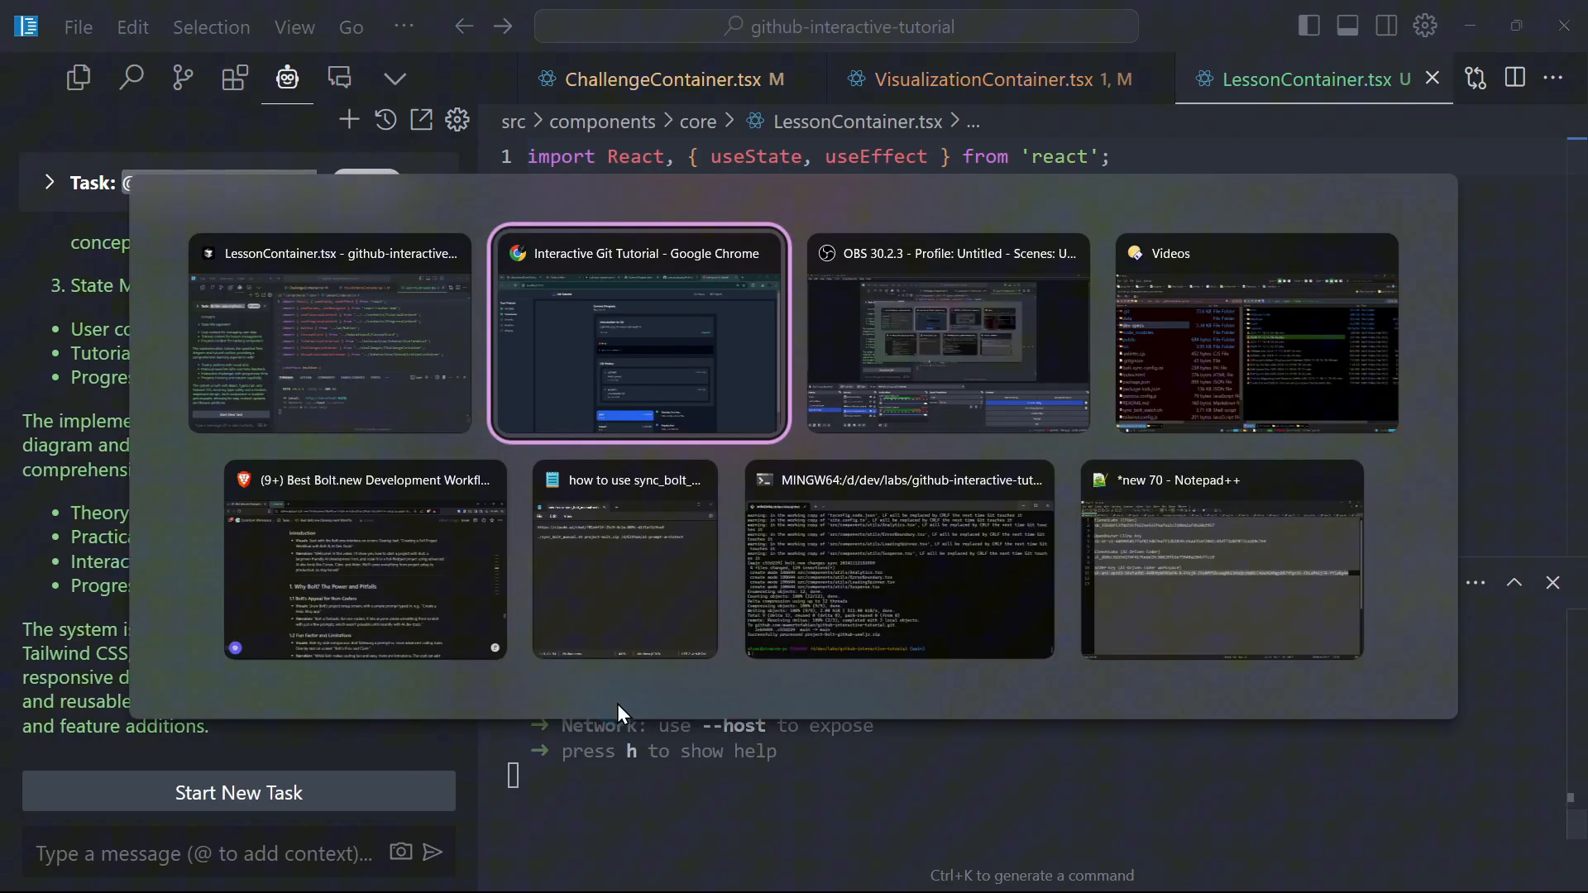
pyautogui.click(638, 334)
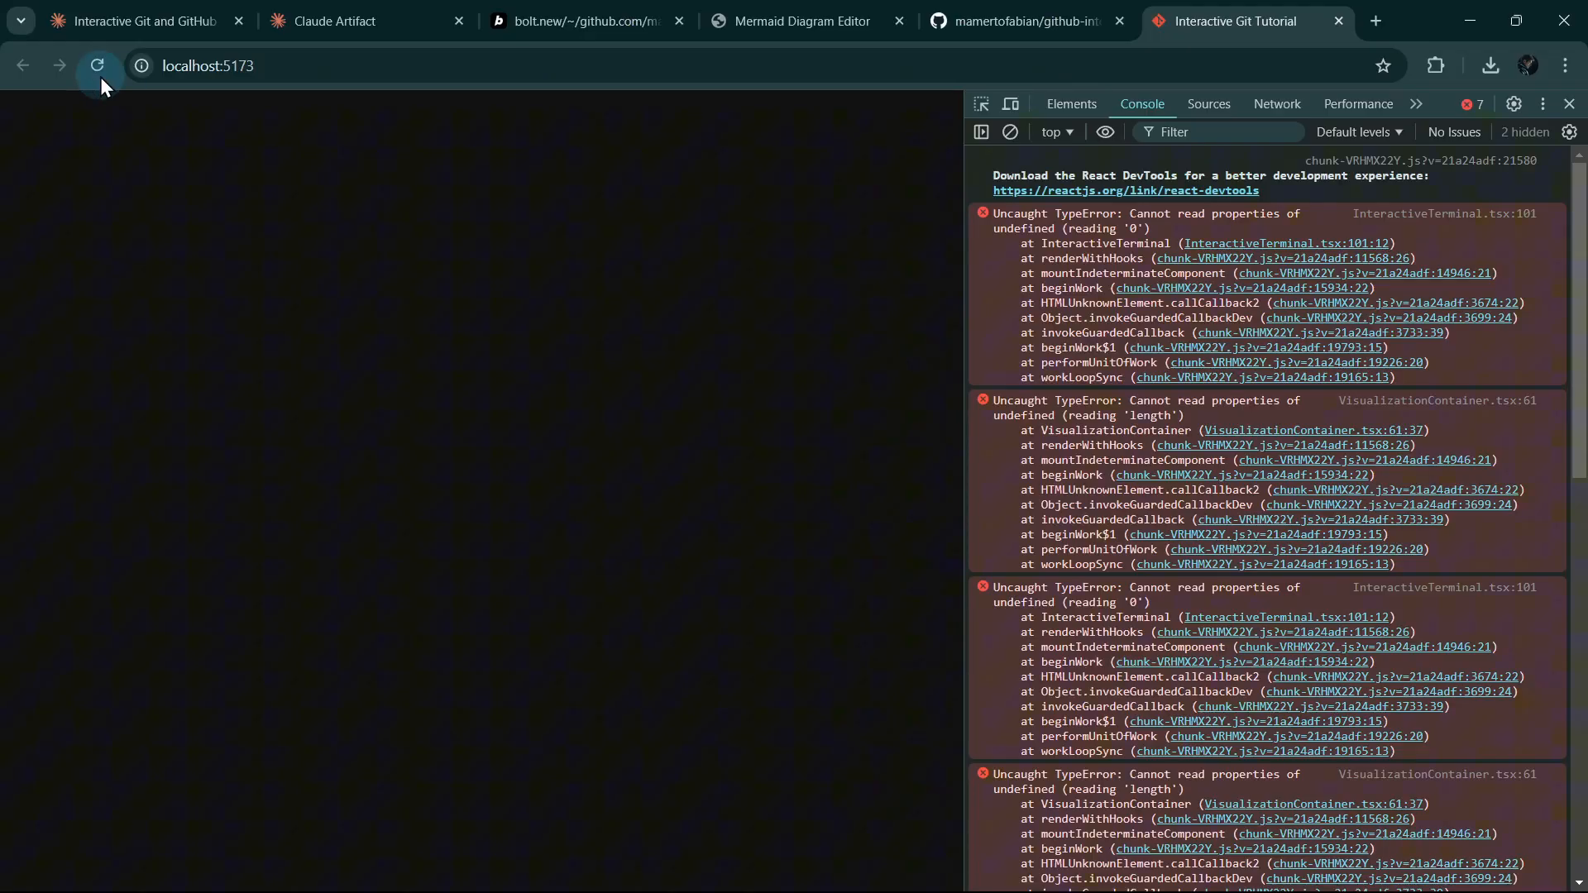
pyautogui.click(97, 64)
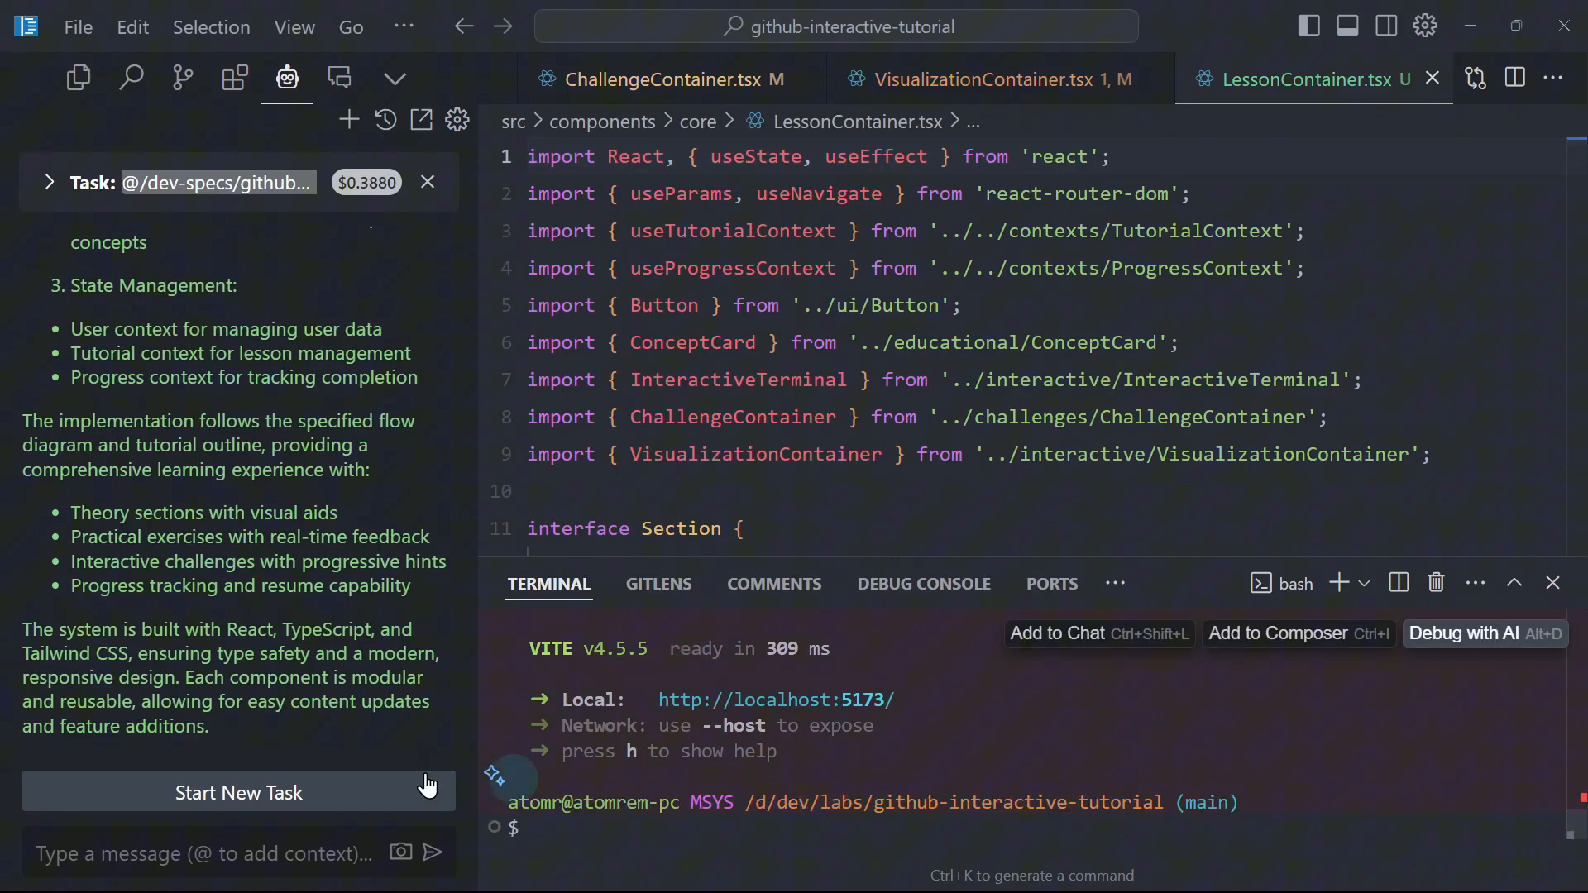
# Send a new Cline task to fix the console errors itself, approving the dev server run and proceeding while it runs.
pyautogui.click(238, 792)
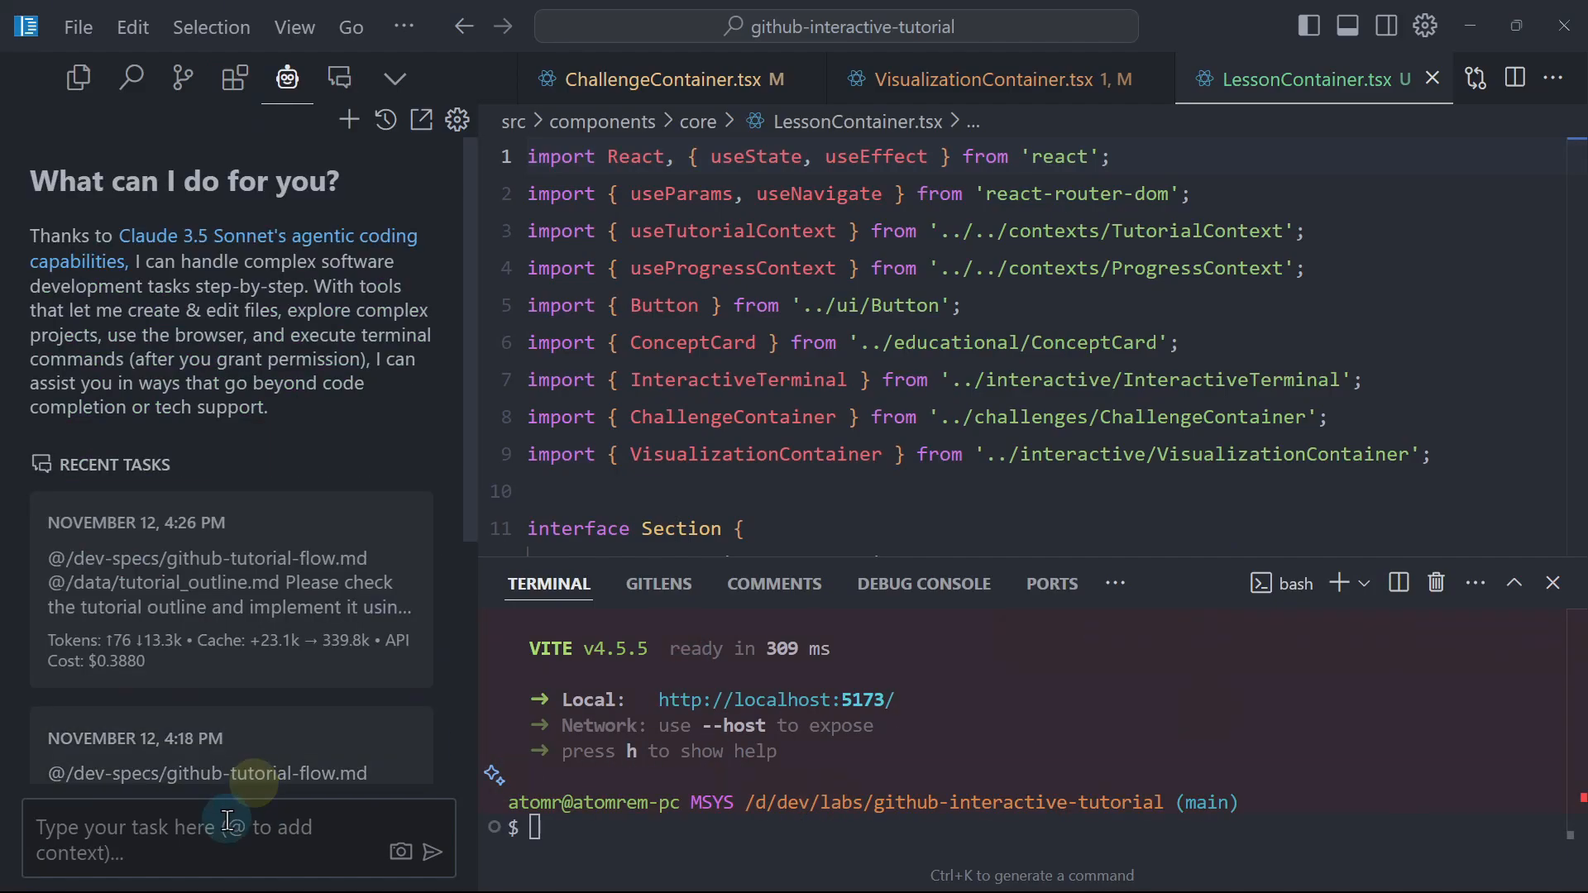
pyautogui.write('Please')
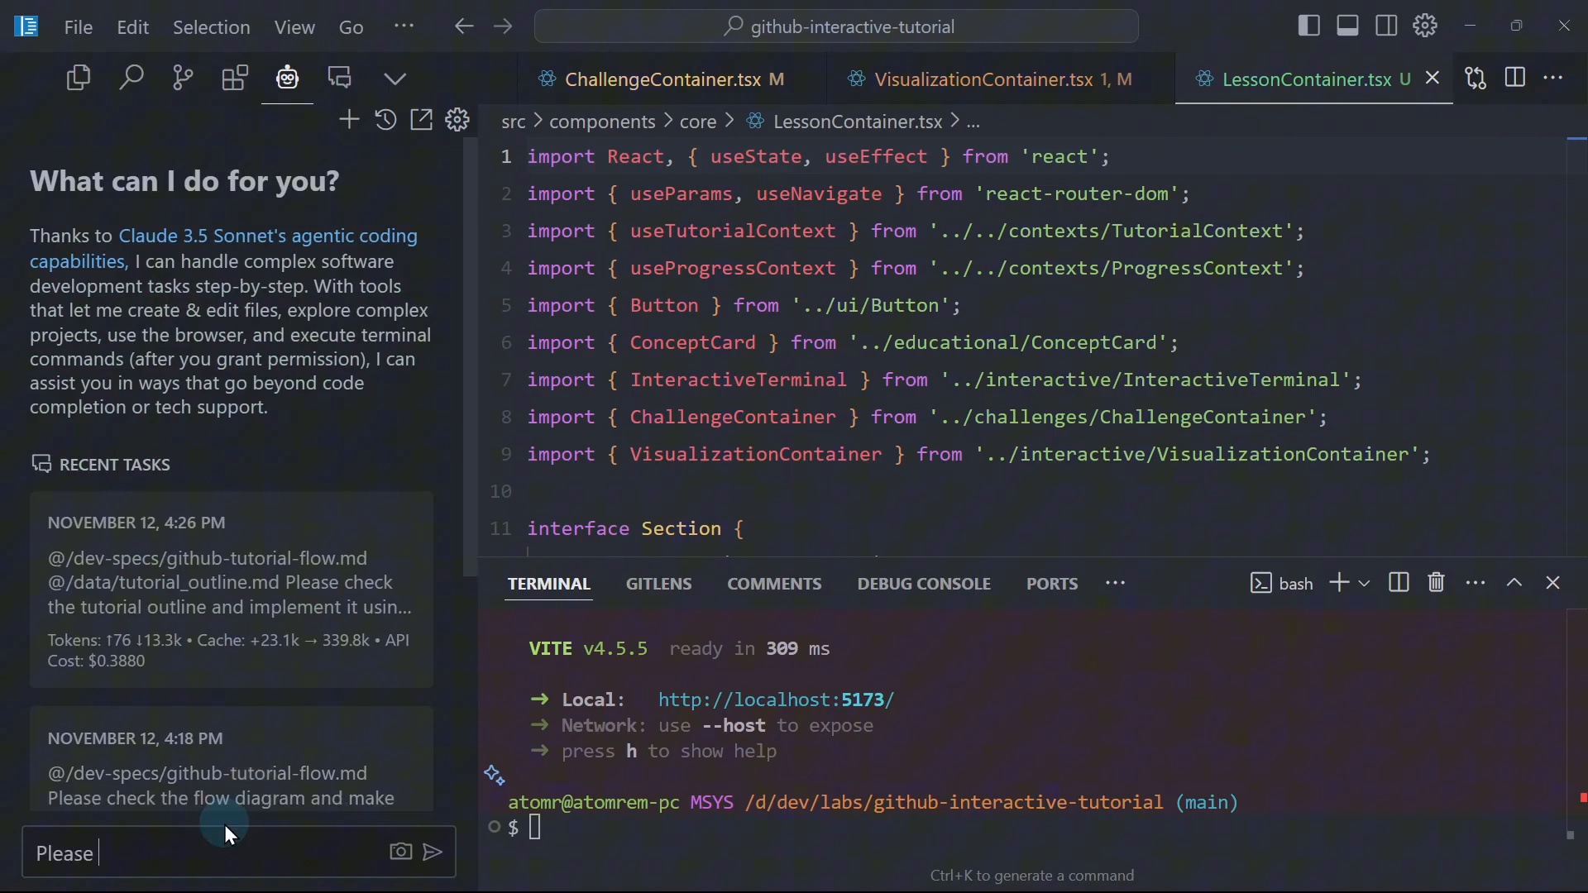
pyautogui.write('fix the console errors when running npm')
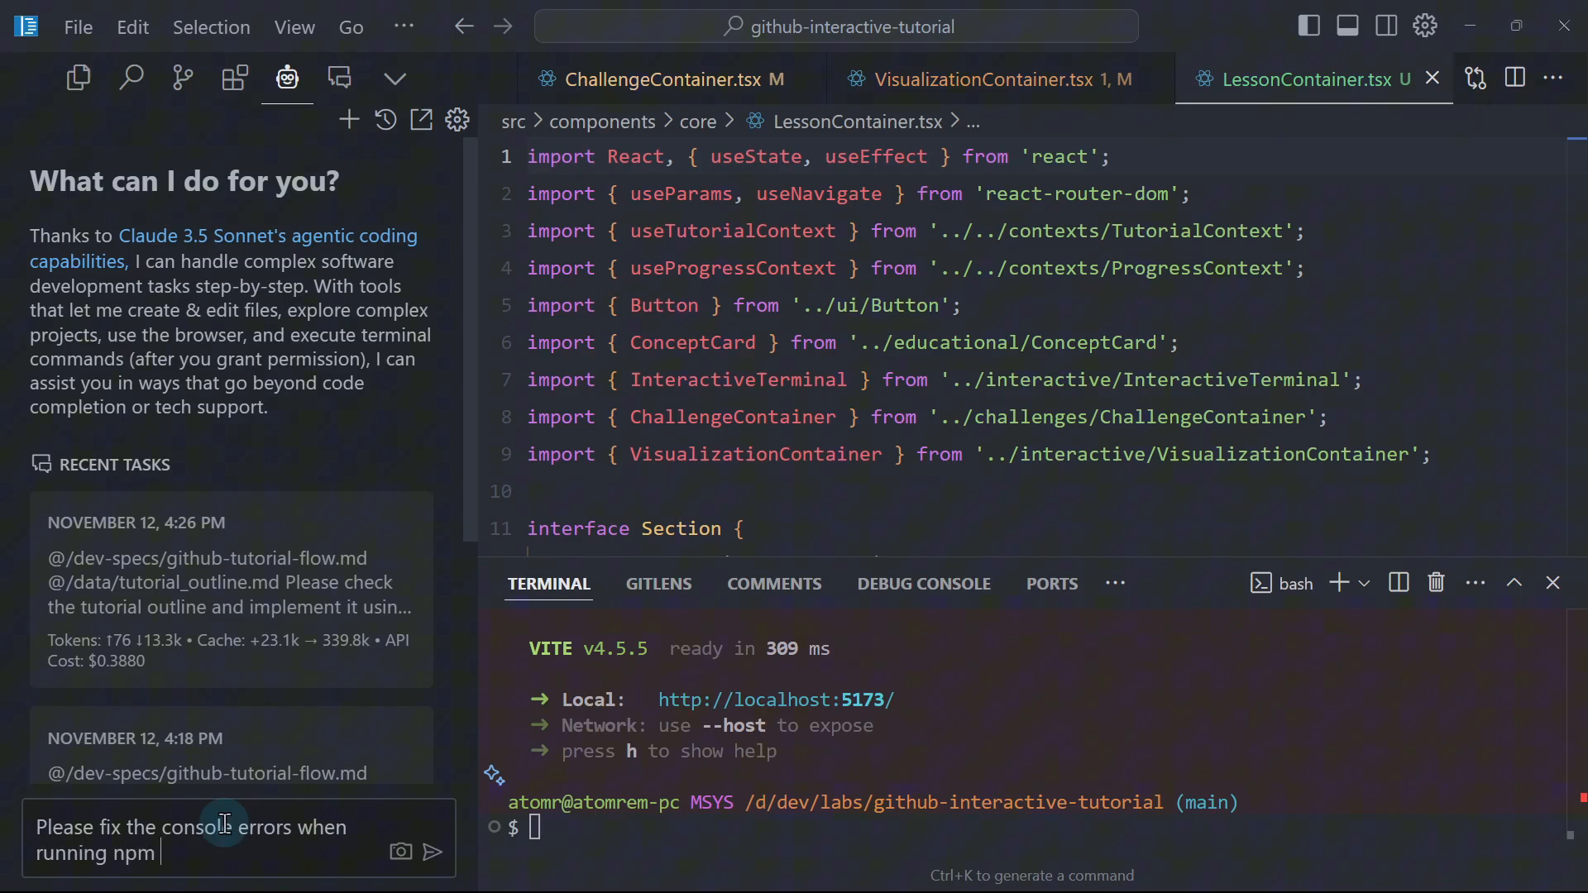
pyautogui.write('run dev. You have to see if o')
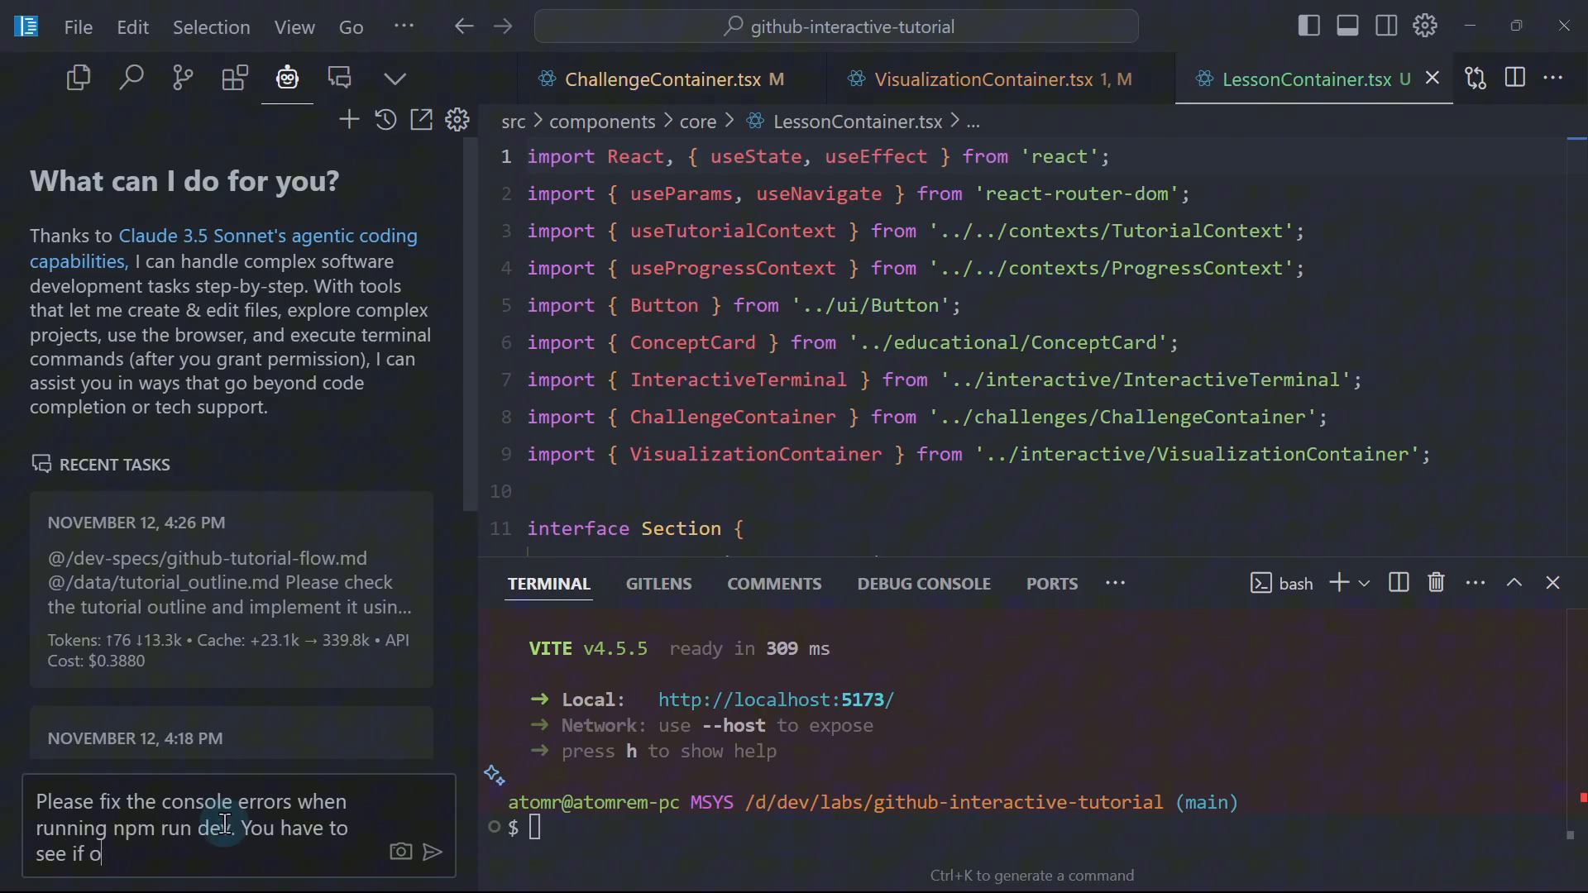
pyautogui.click(431, 852)
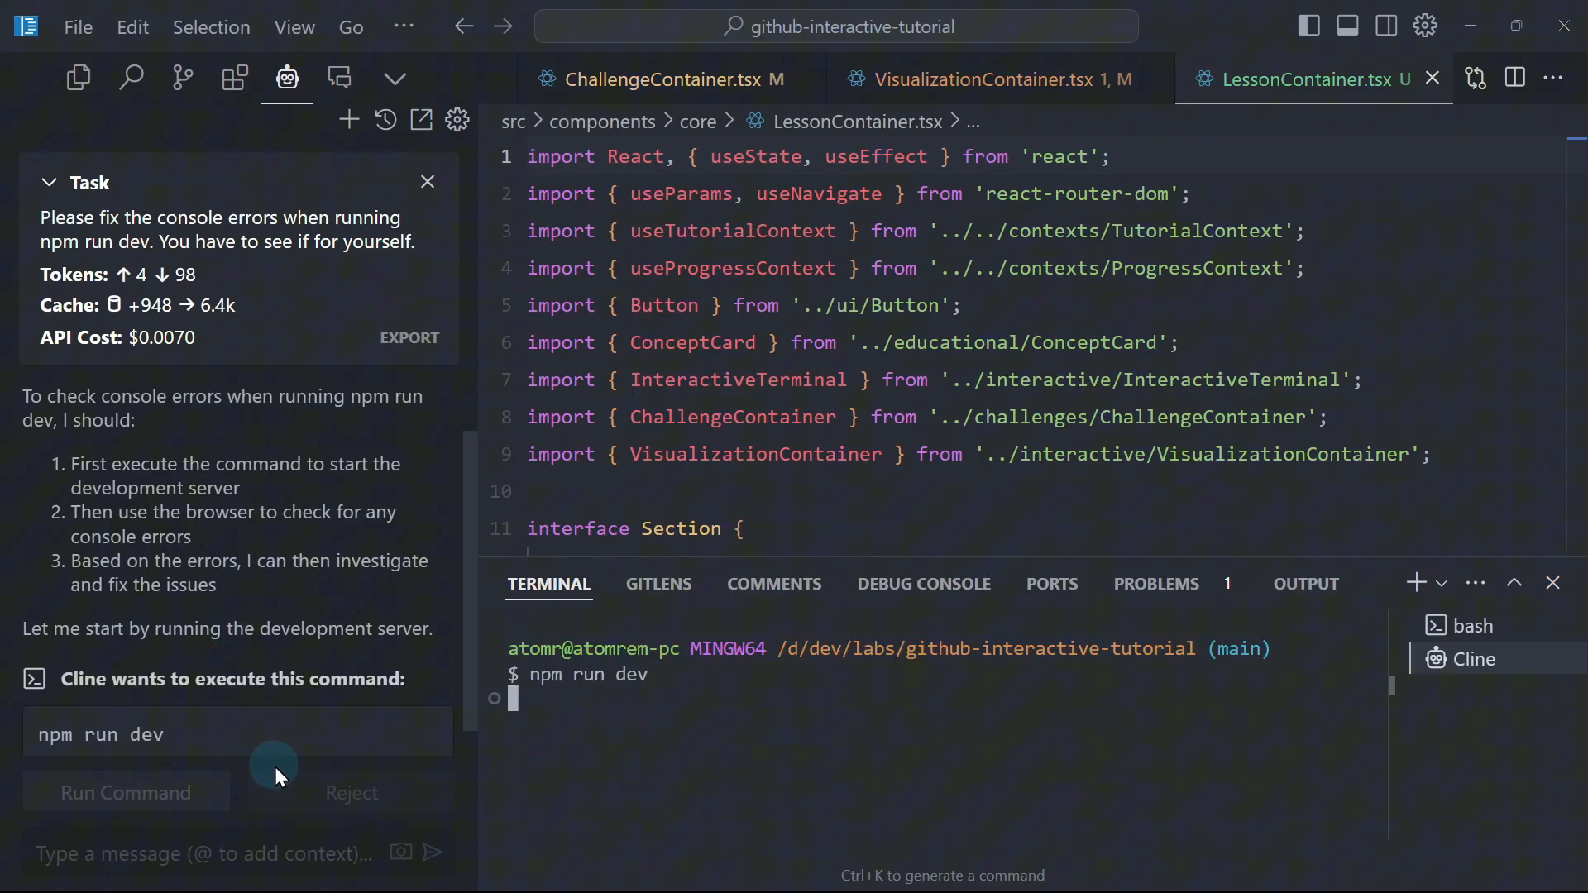
pyautogui.click(126, 793)
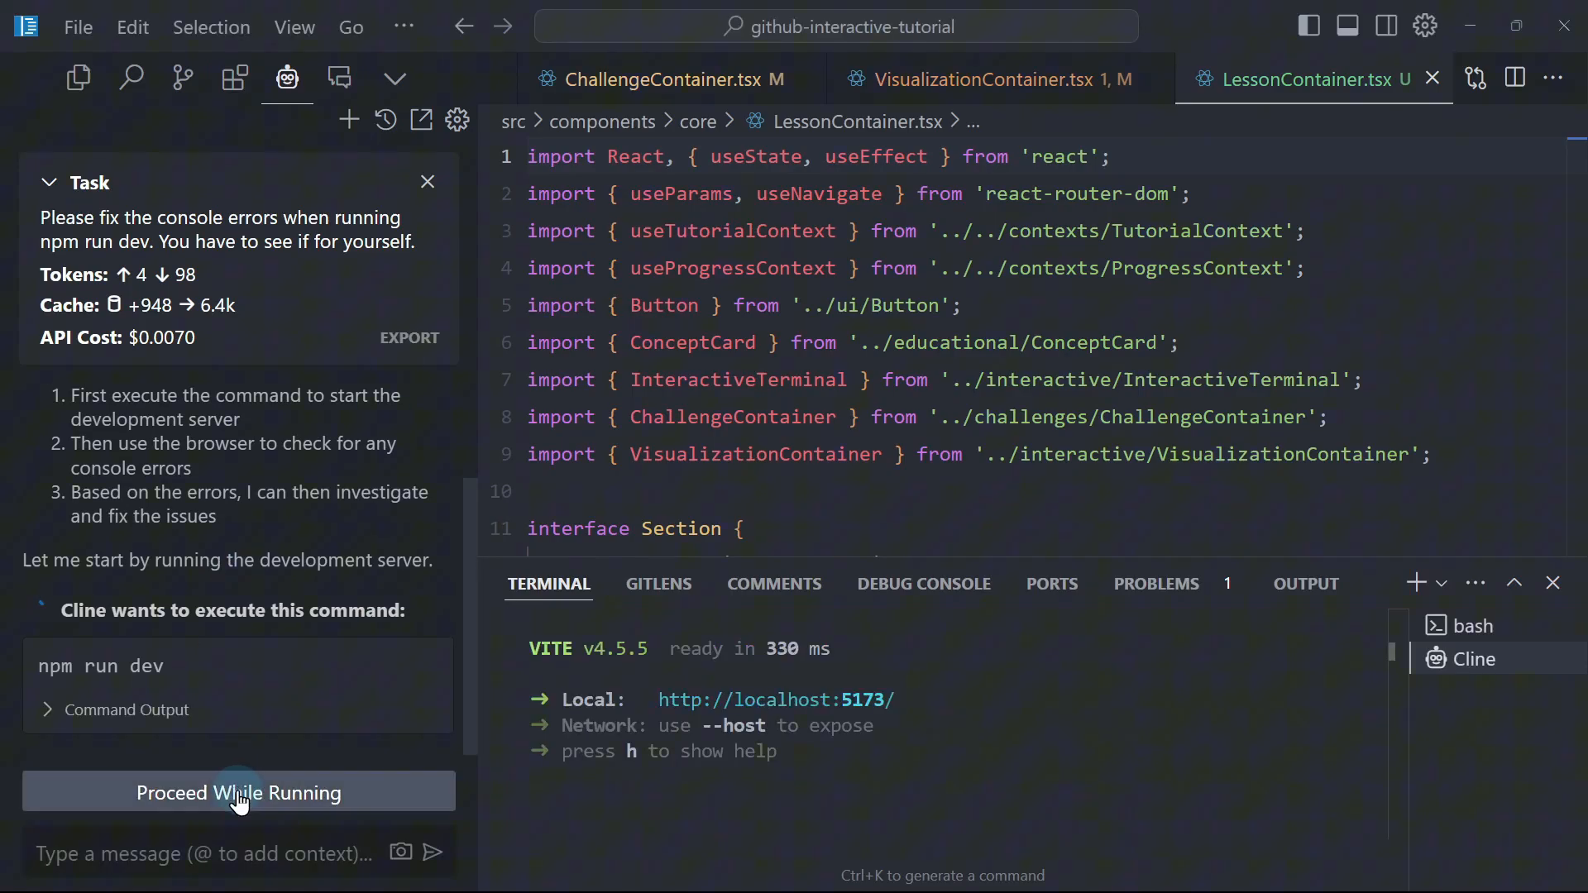
pyautogui.click(238, 793)
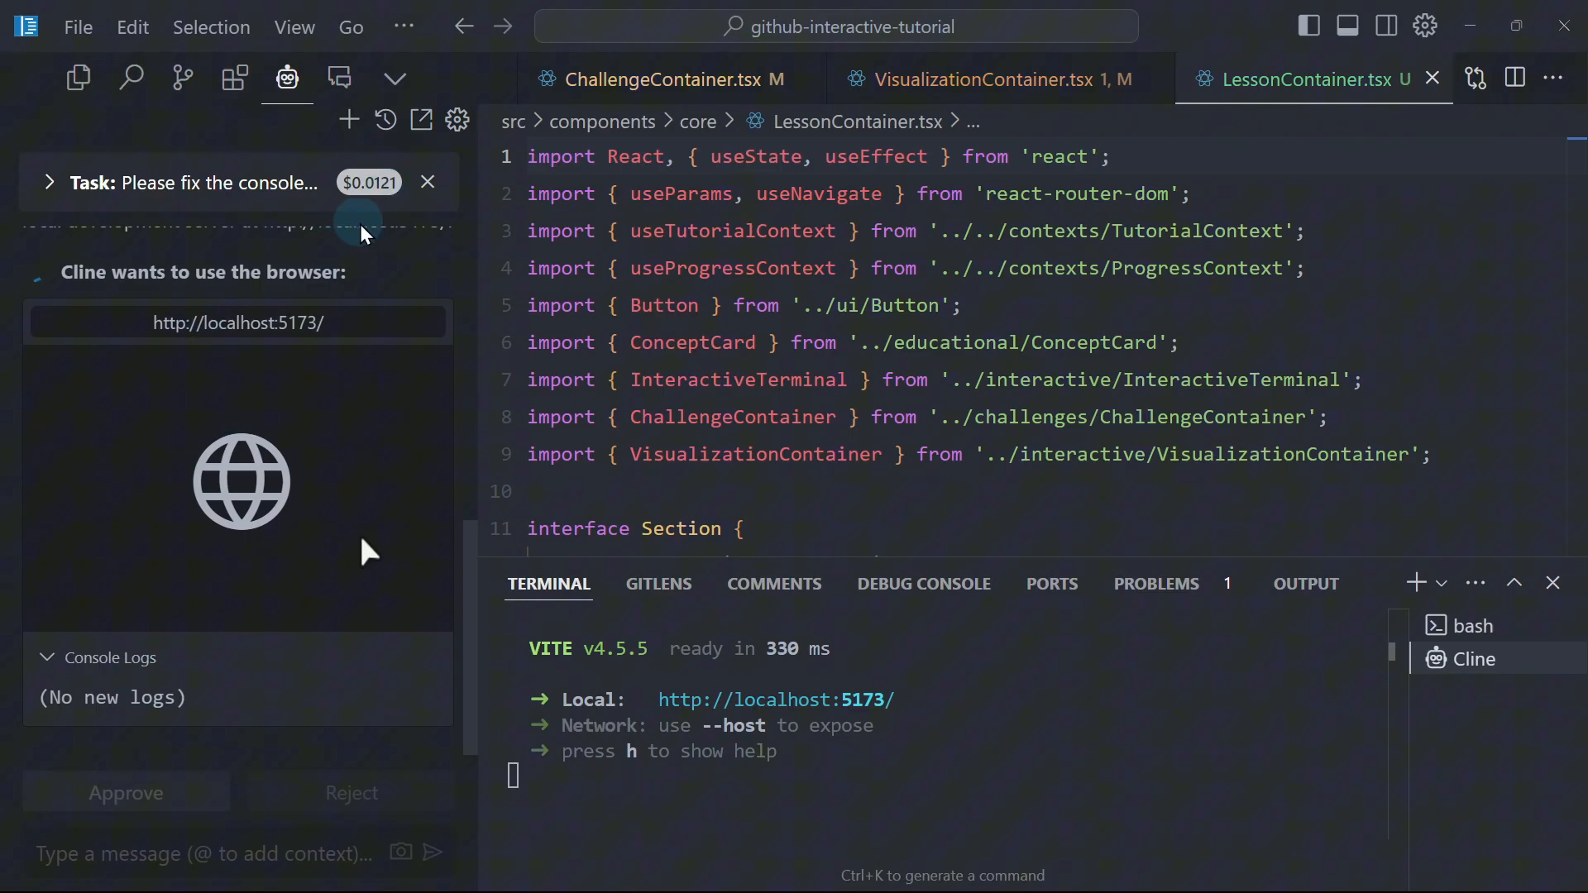
pyautogui.moveTo(382, 440)
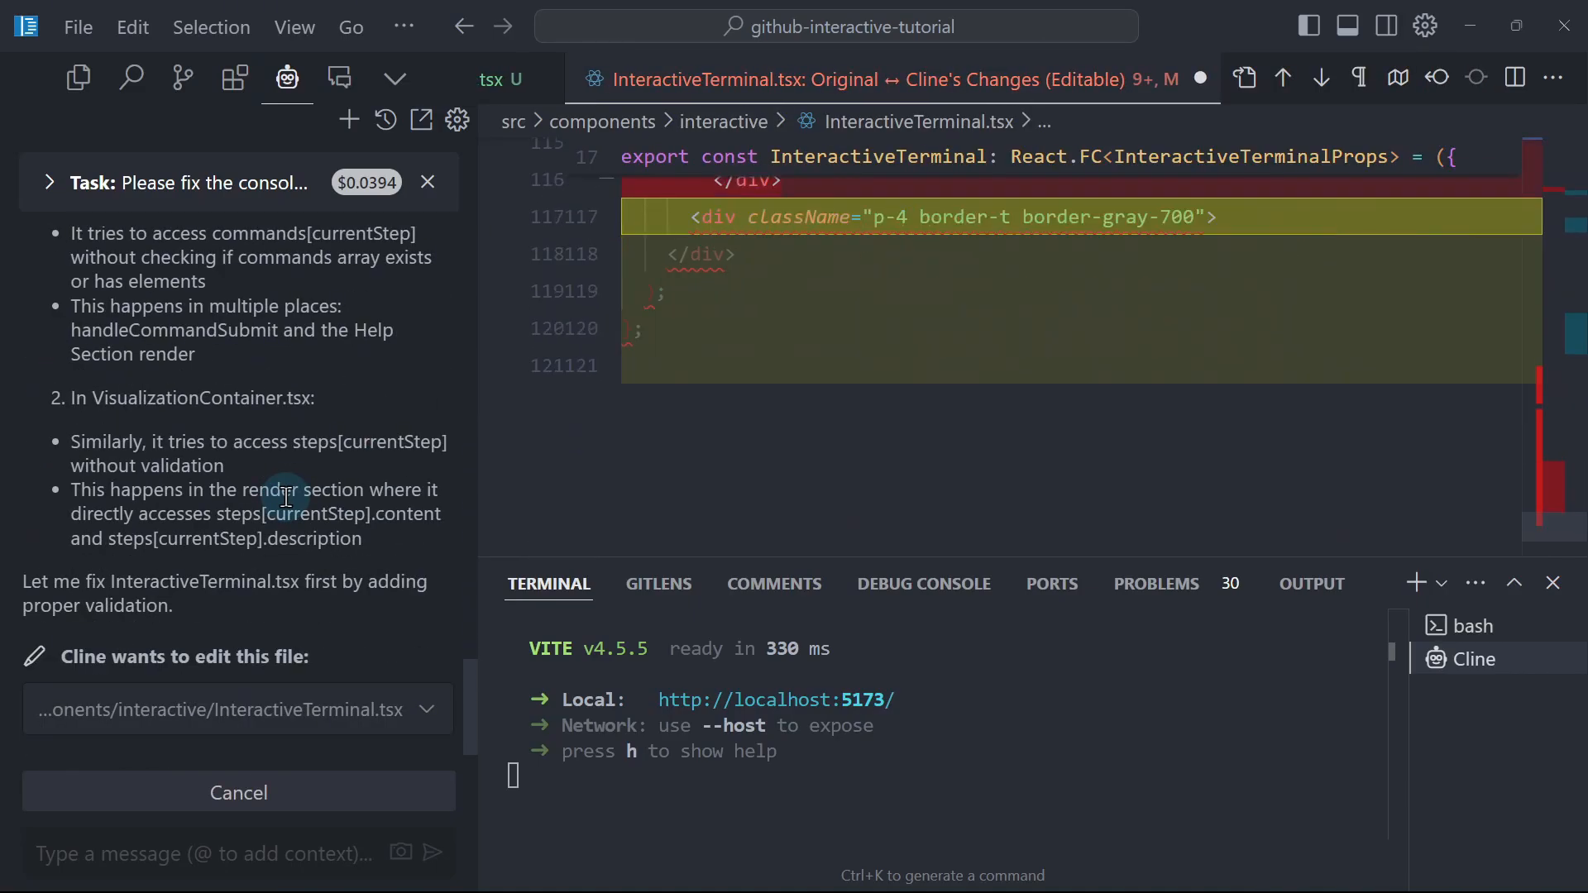
# Follow Cline's validation edits to InteractiveTerminal.tsx and VisualizationContainer.tsx as they stream in.
pyautogui.scroll(-3)
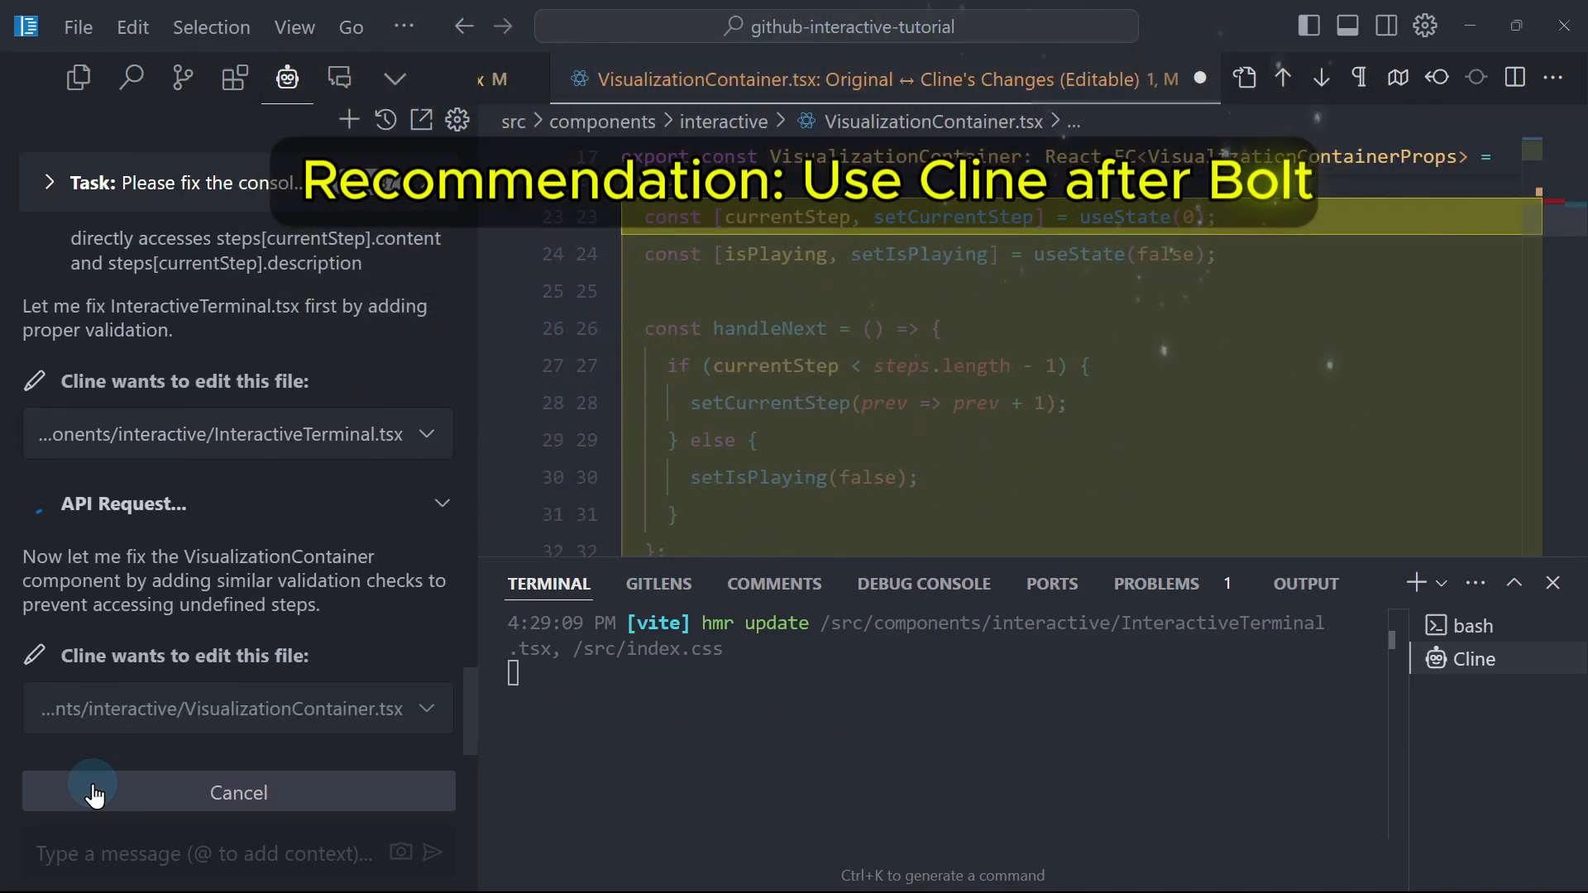
pyautogui.scroll(-3)
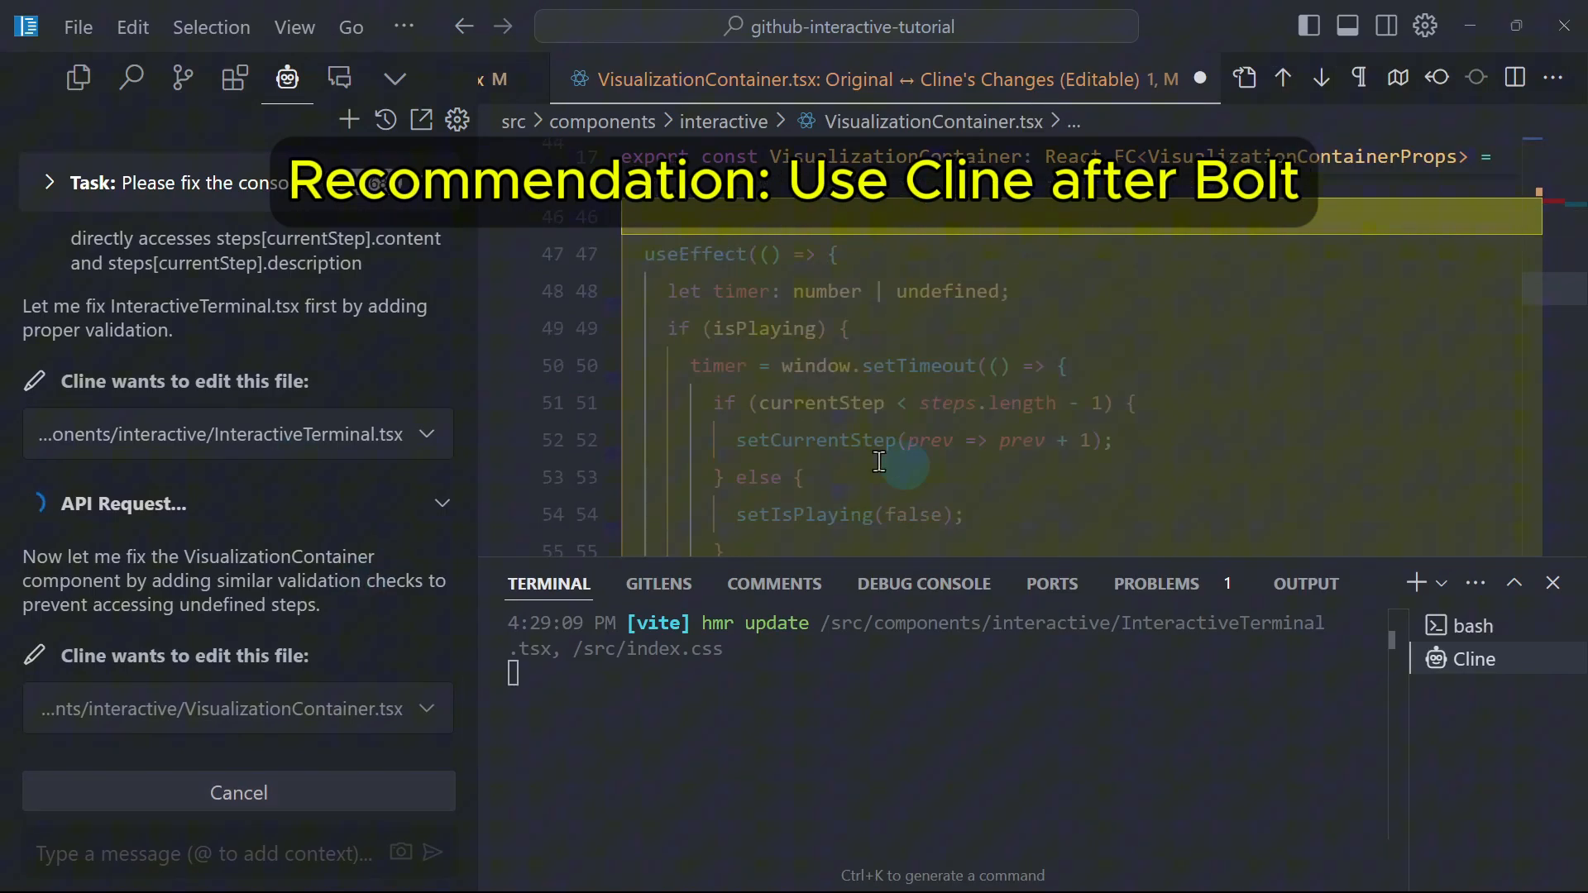
pyautogui.scroll(-3)
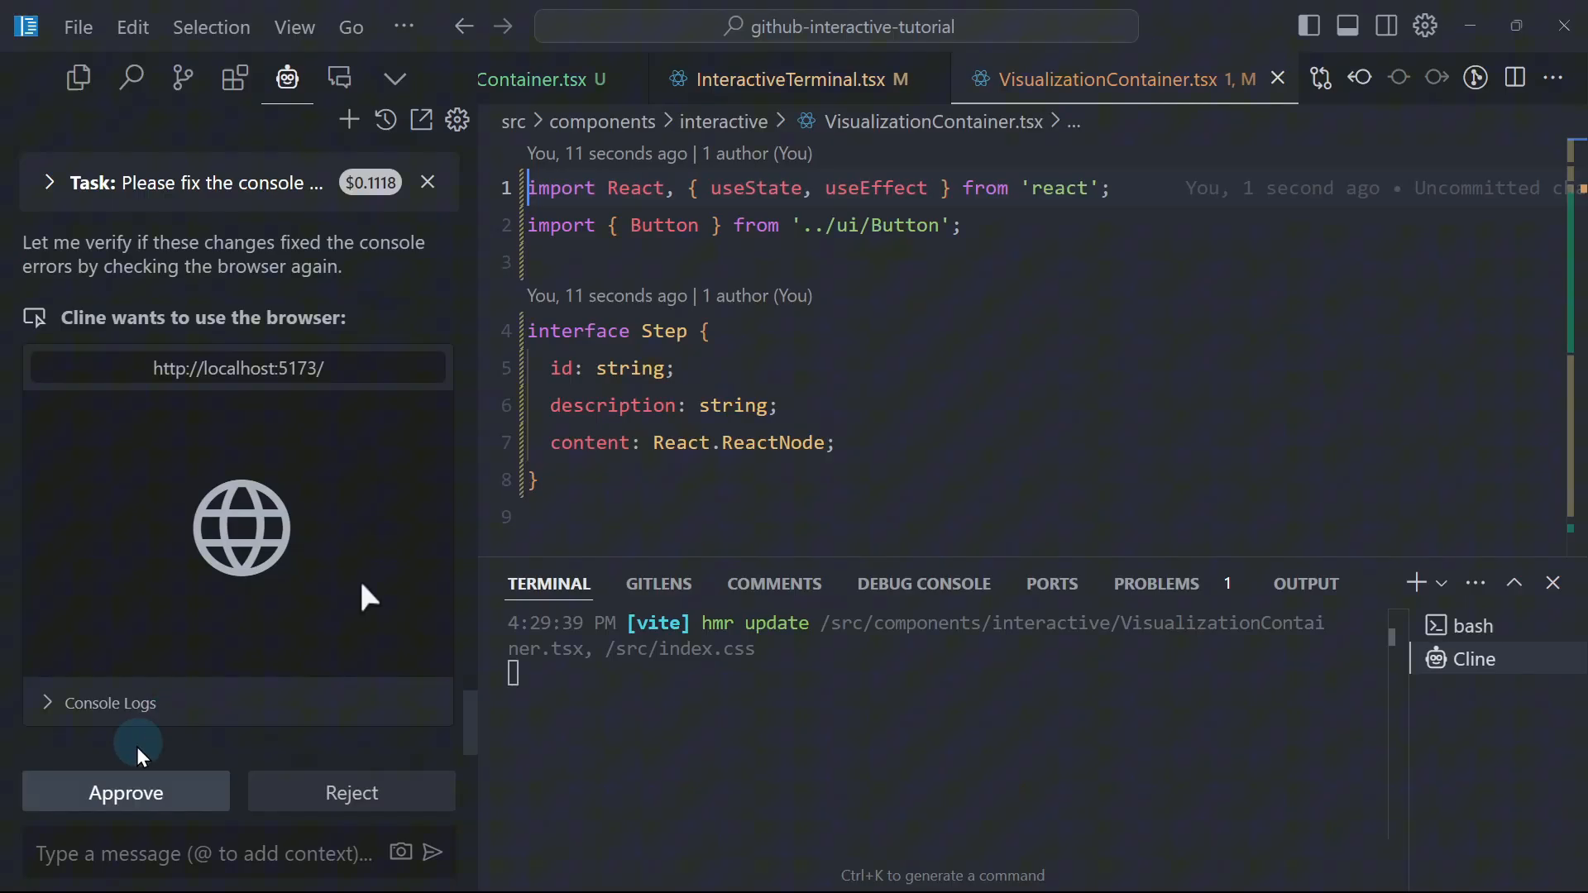
pyautogui.moveTo(294, 498)
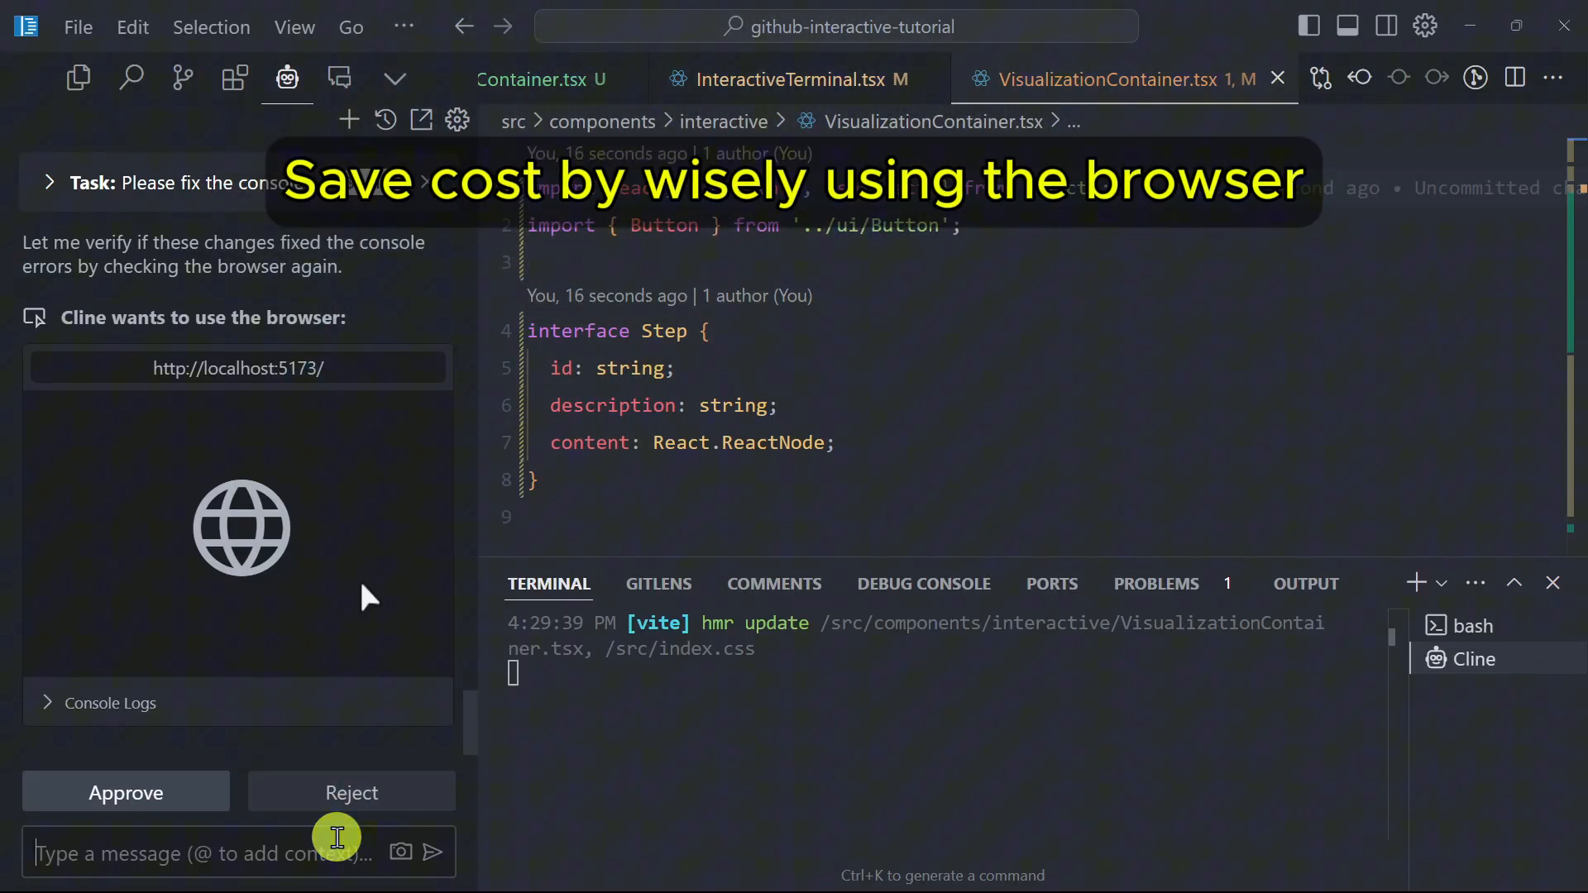
# Check the local Git Tutorial page renders its progress list with an empty console, then hide DevTools.
pyautogui.click(126, 792)
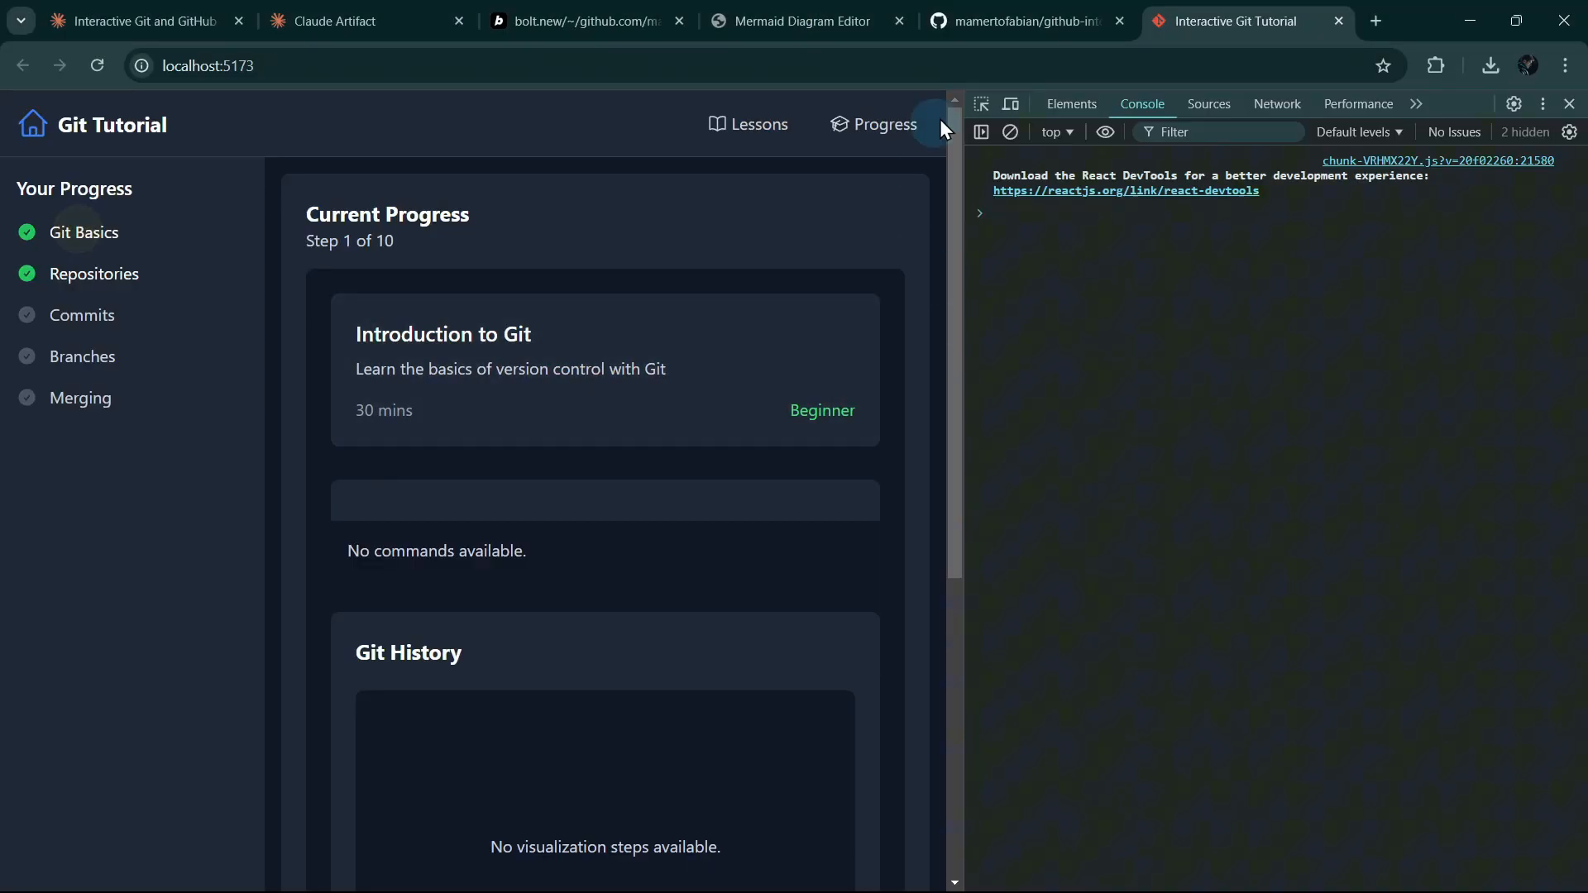
pyautogui.click(1567, 103)
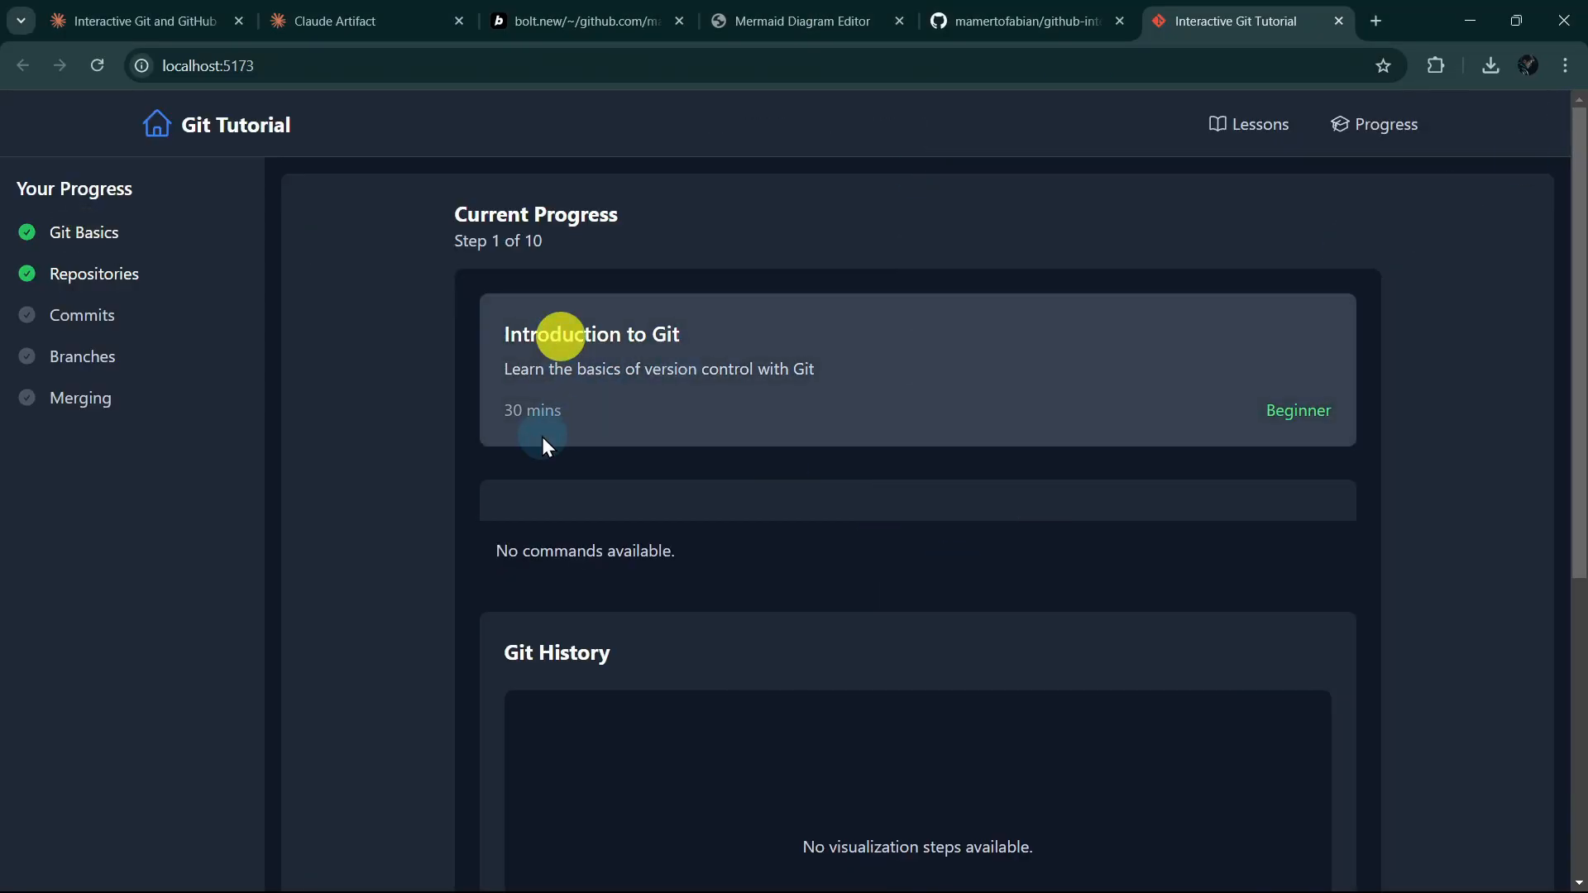
pyautogui.scroll(-3)
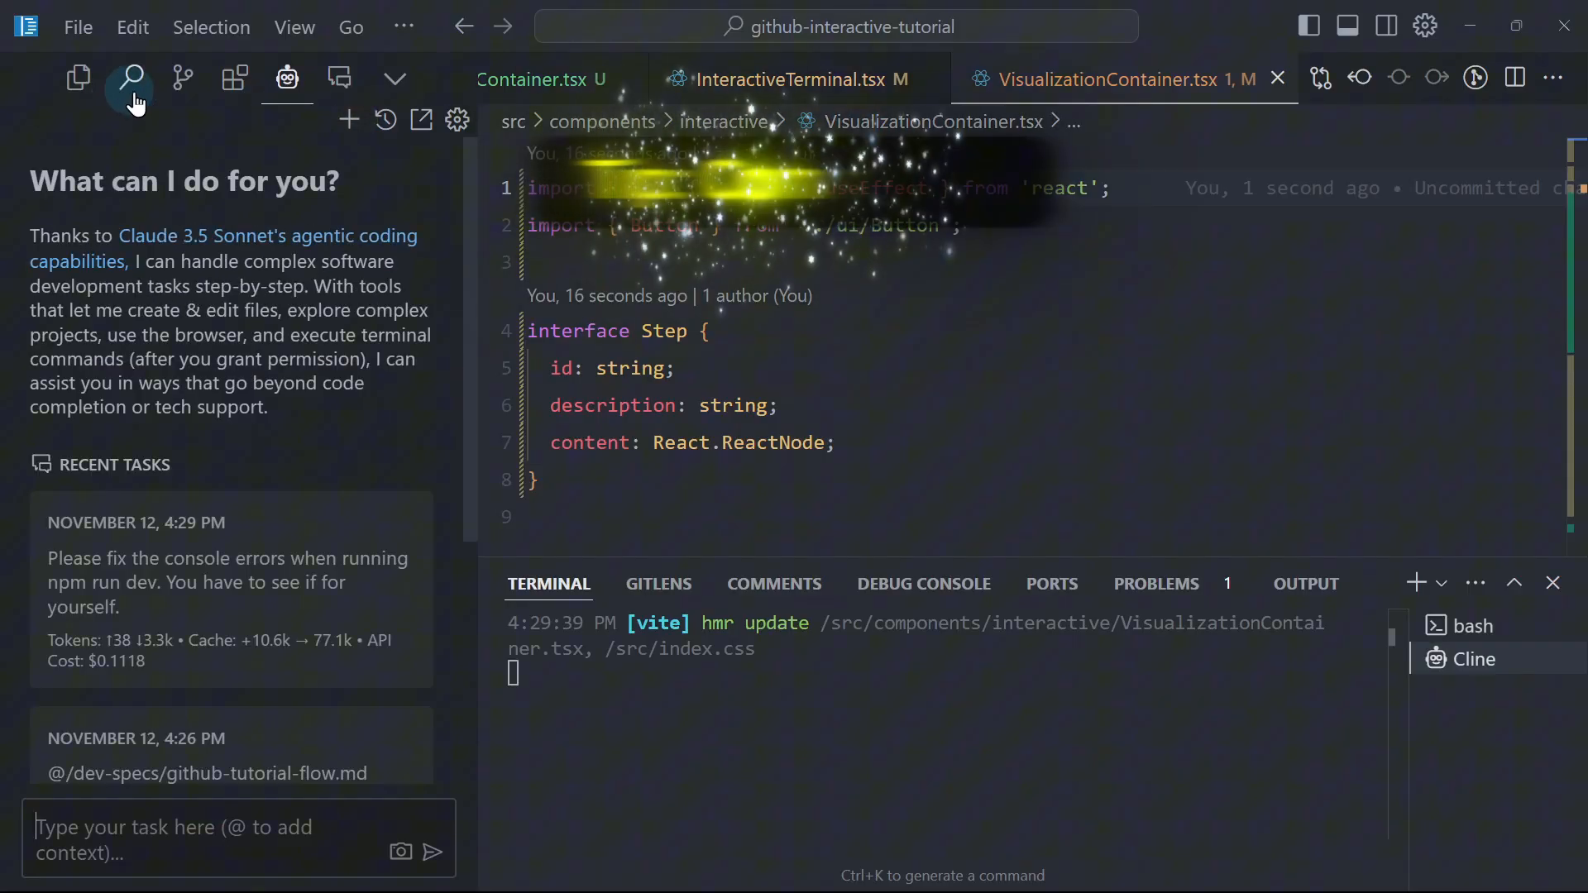
# Commit the fourteen staged component changes and sync them to the remote.
pyautogui.click(182, 78)
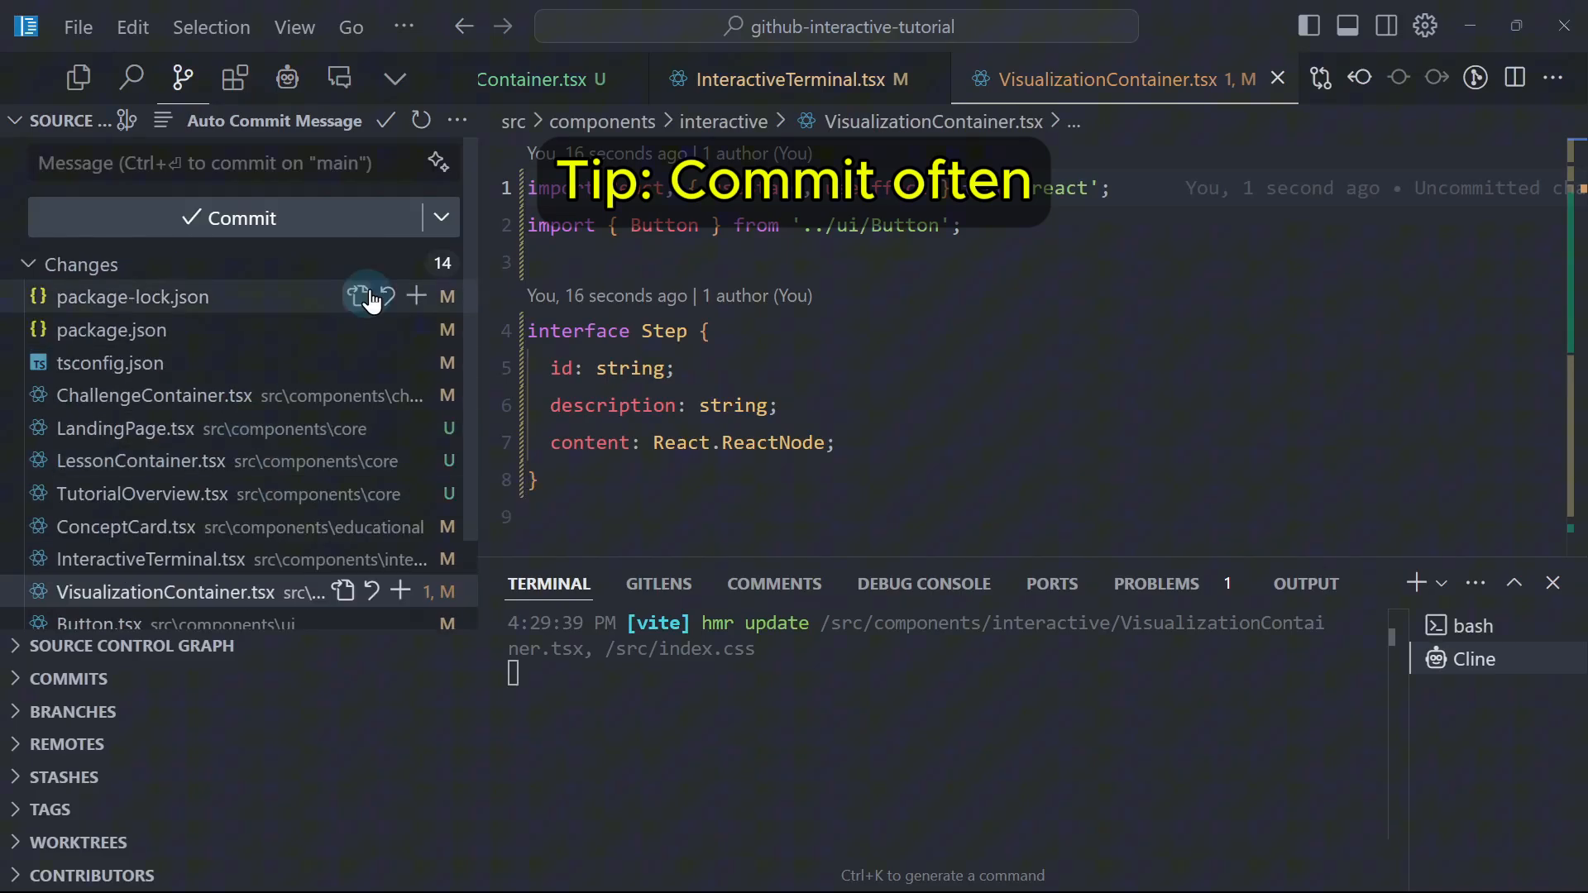
pyautogui.click(414, 296)
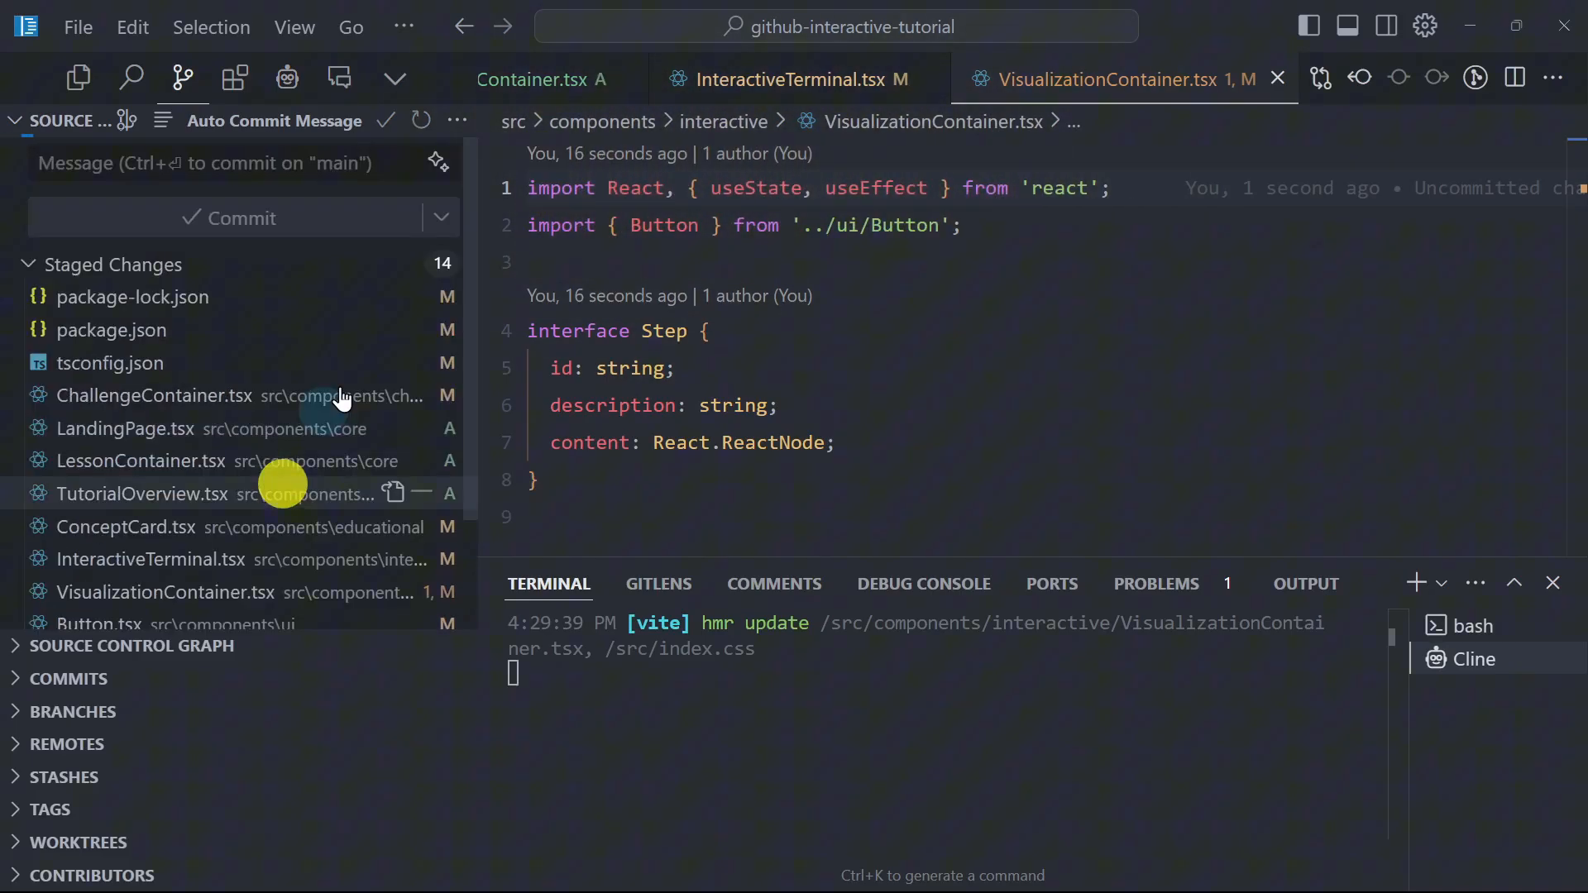
pyautogui.click(230, 218)
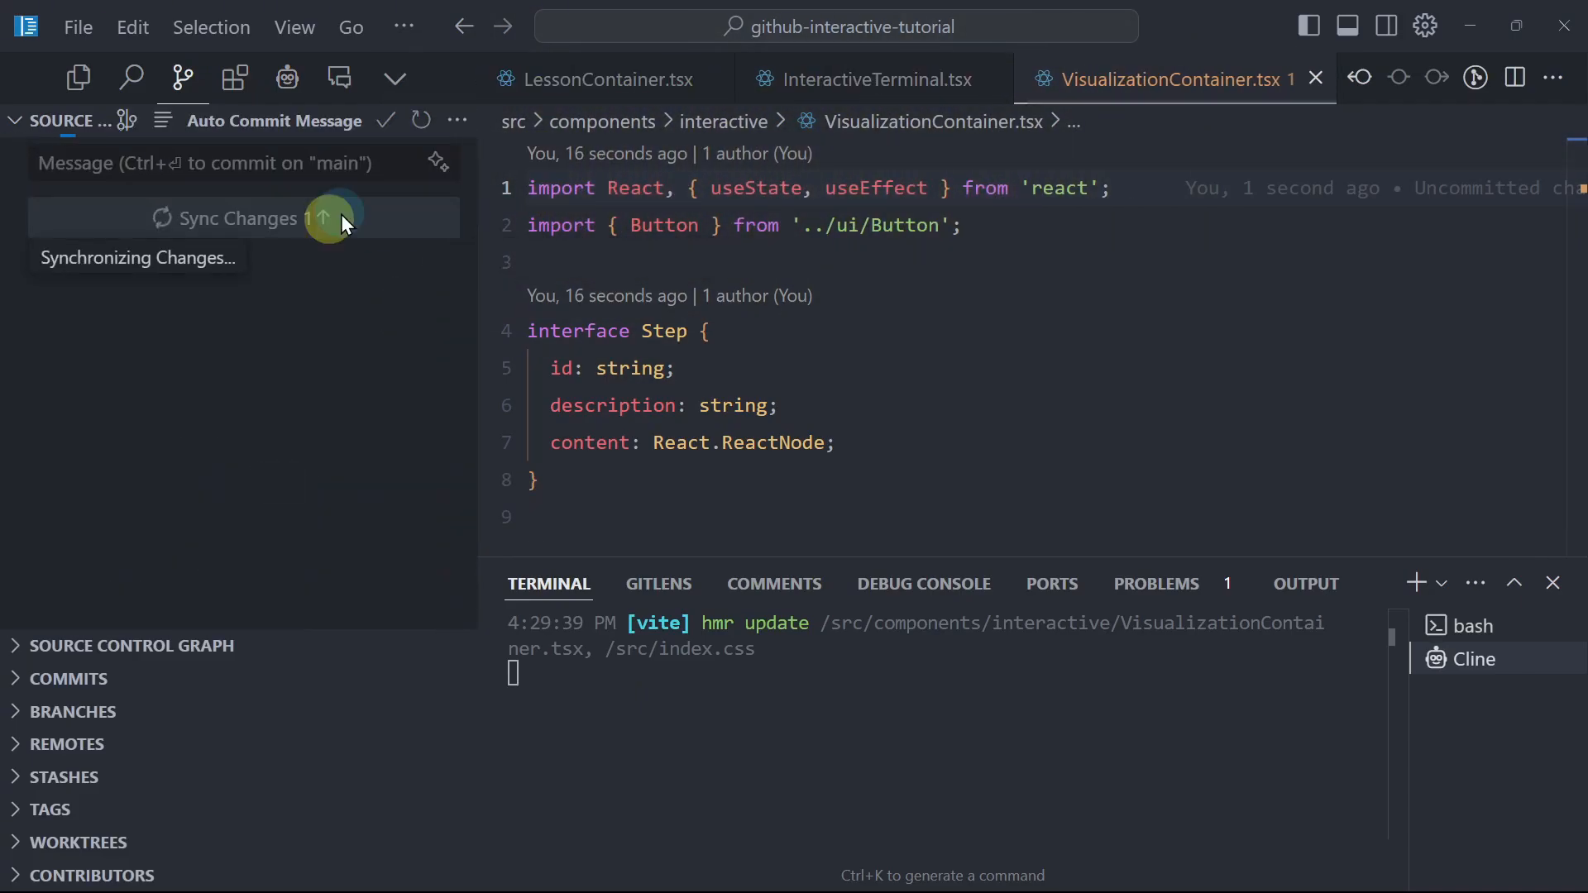
pyautogui.click(286, 77)
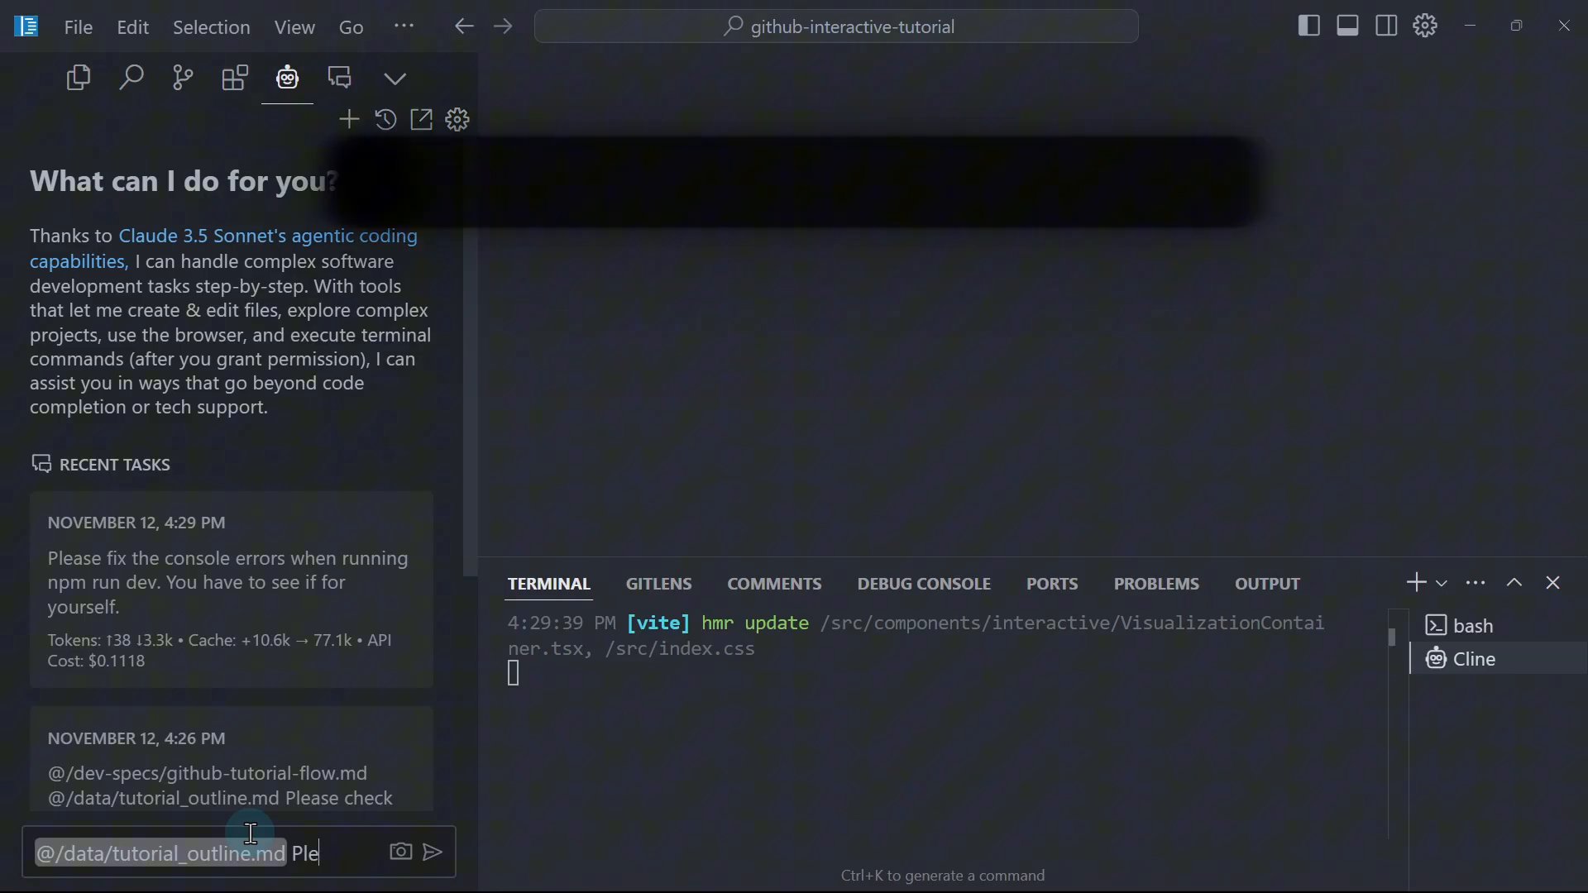
# Send the implement-content task and save each proposed JSON file under src/data.
pyautogui.click(432, 852)
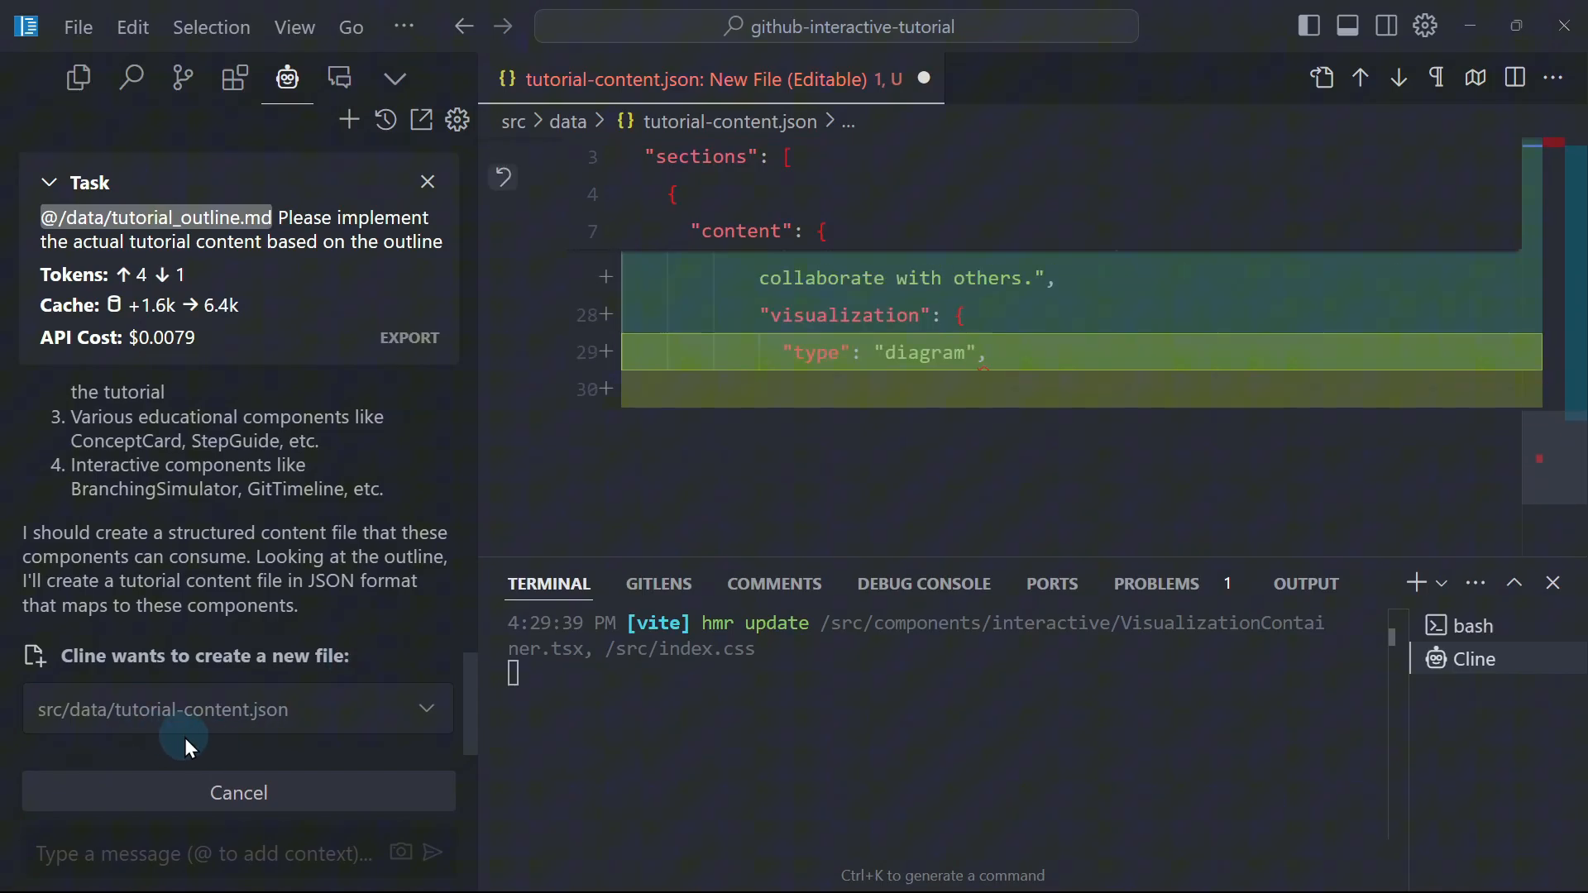
pyautogui.scroll(-3)
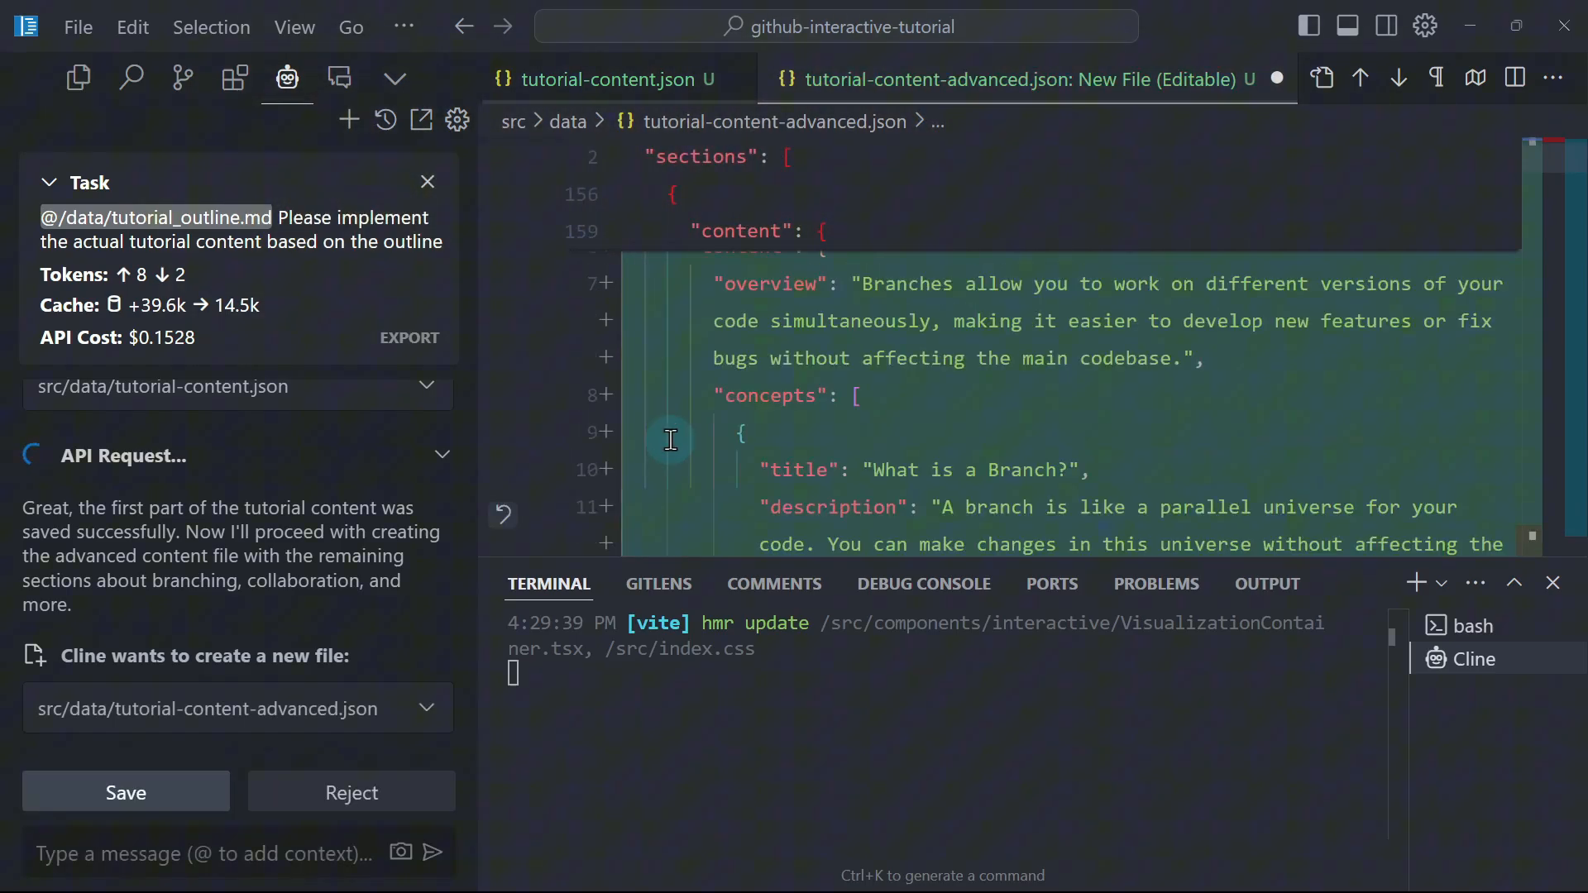
pyautogui.click(126, 792)
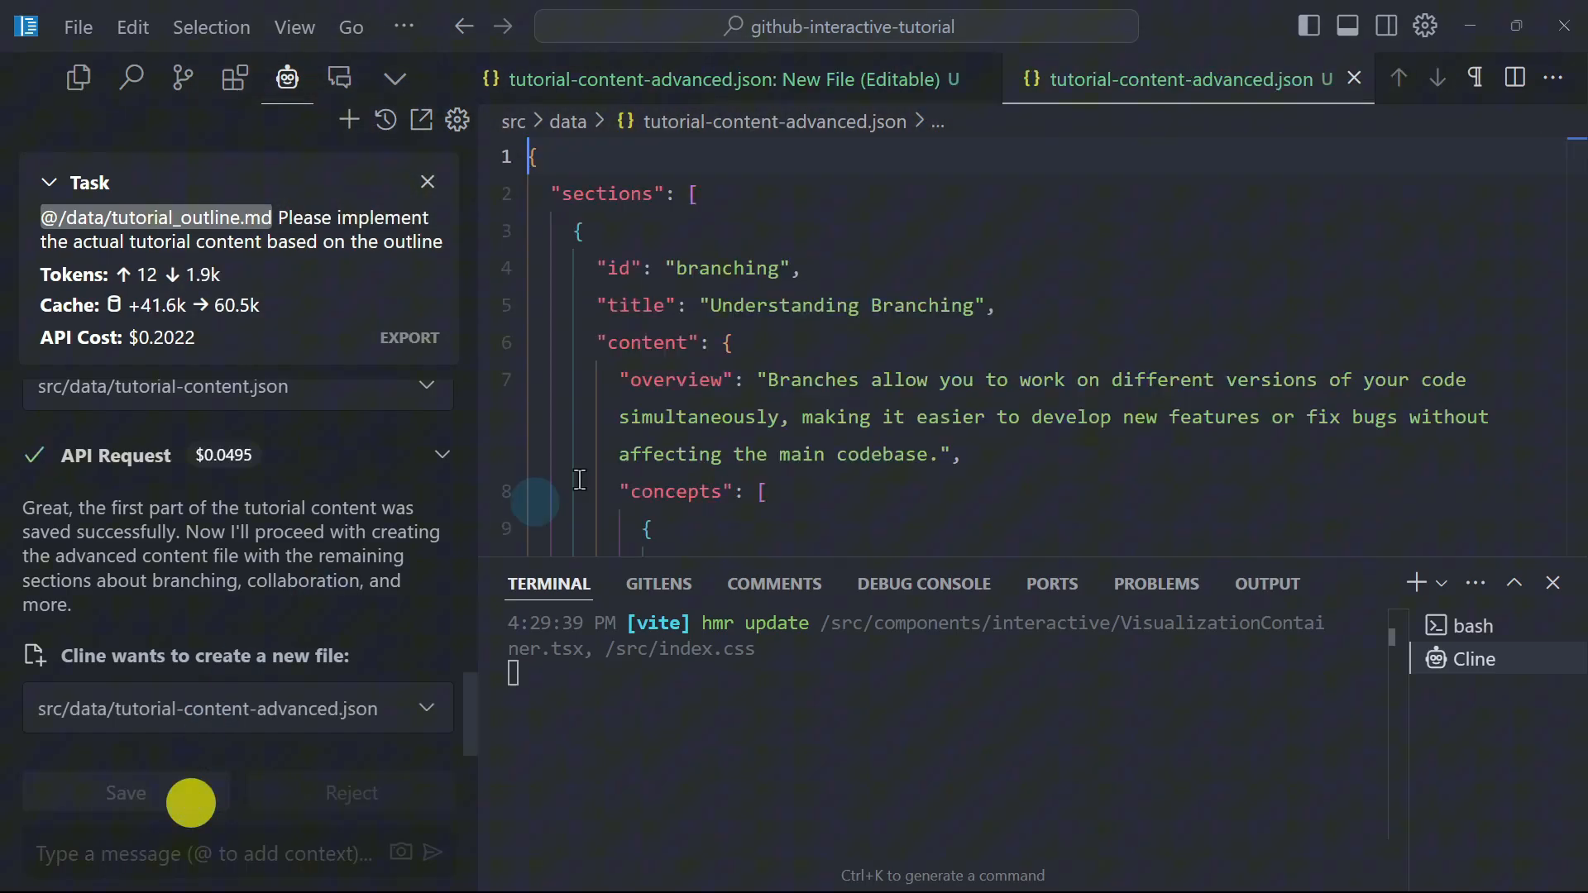
pyautogui.click(126, 793)
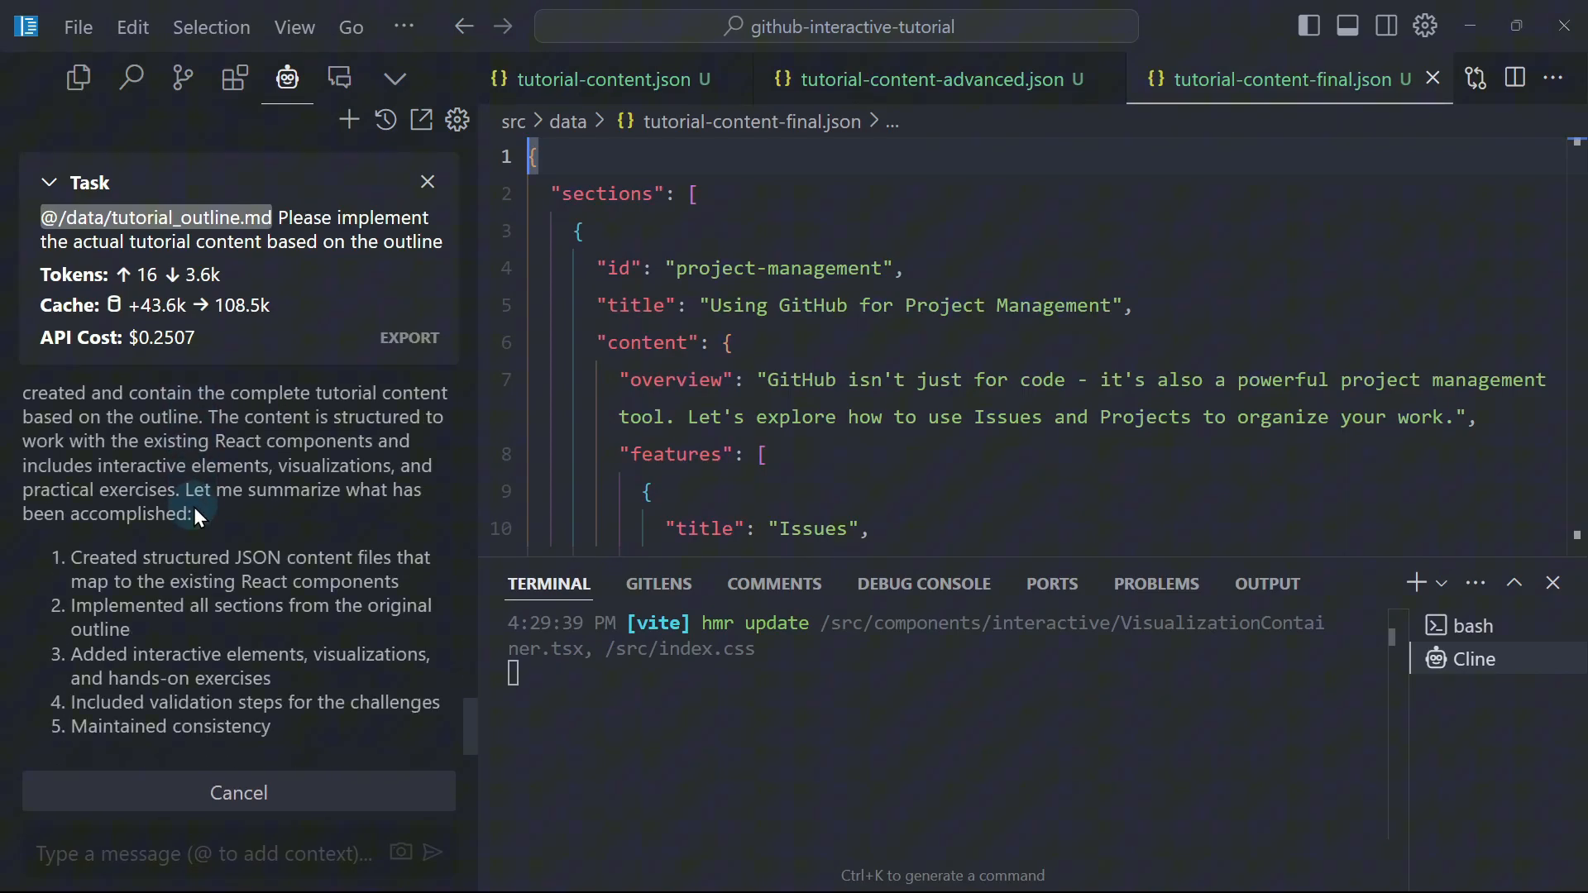
# Stage and commit the three new content JSON files, then reference tutorial-content.json in a new Cline message.
pyautogui.click(180, 78)
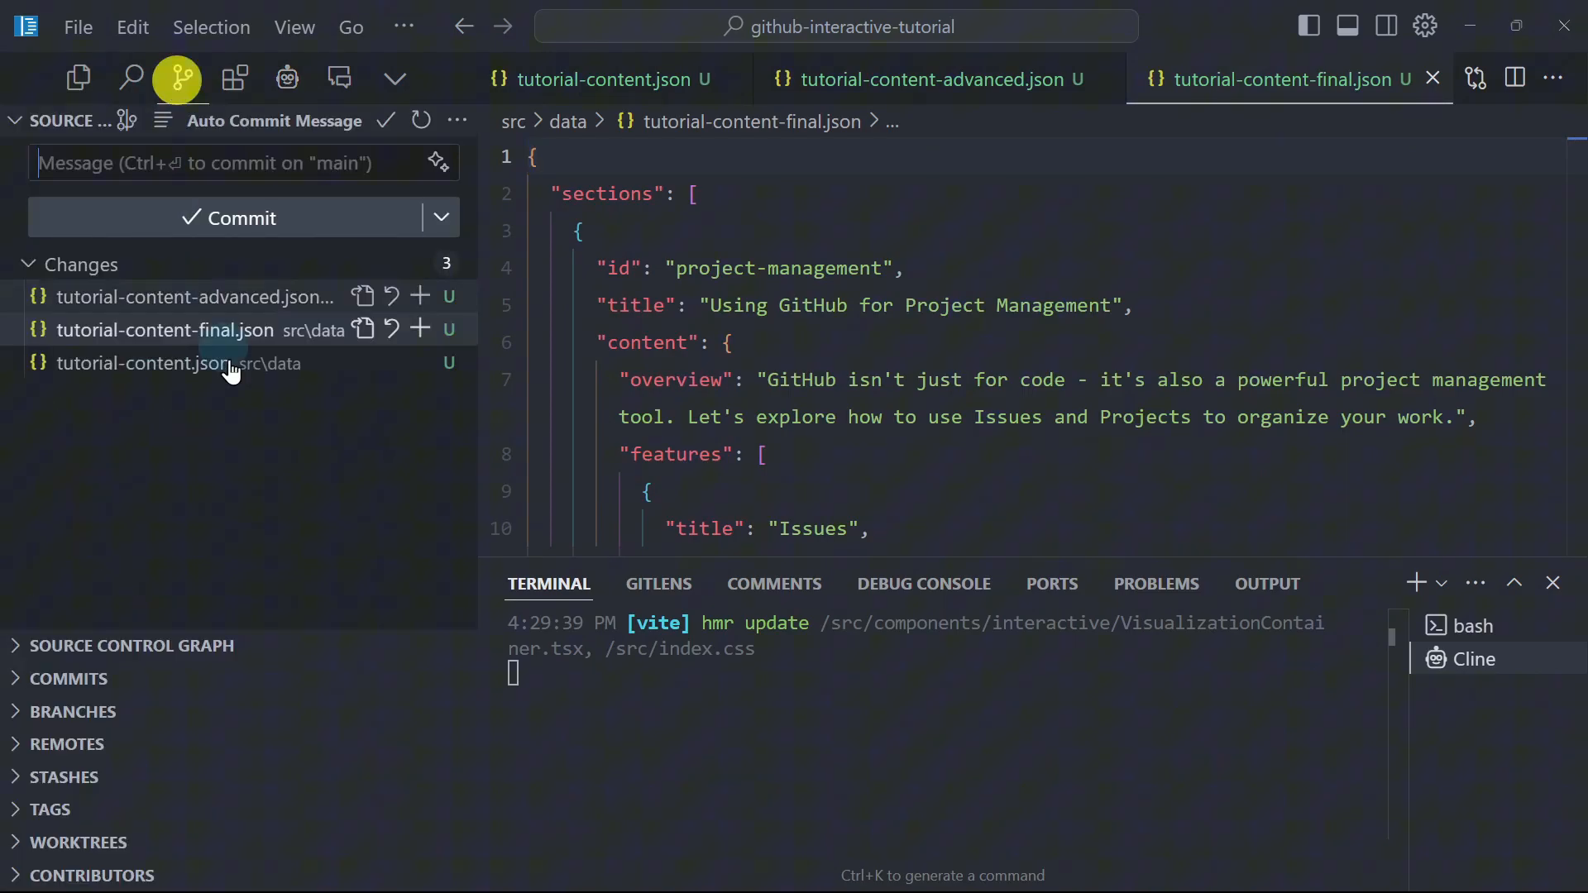
pyautogui.moveTo(409, 253)
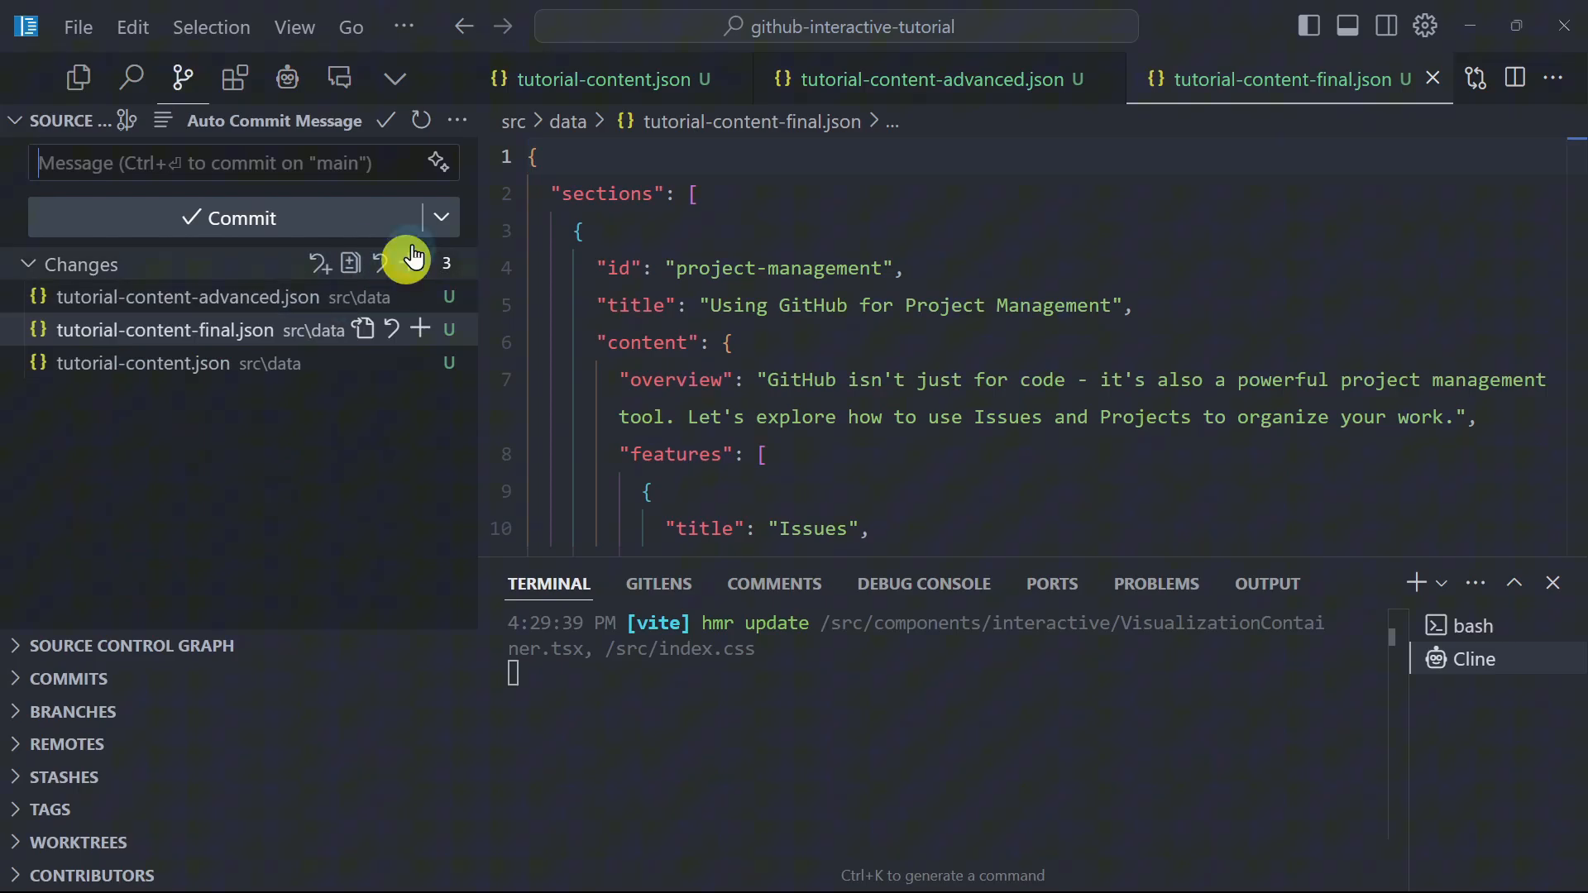
pyautogui.click(351, 263)
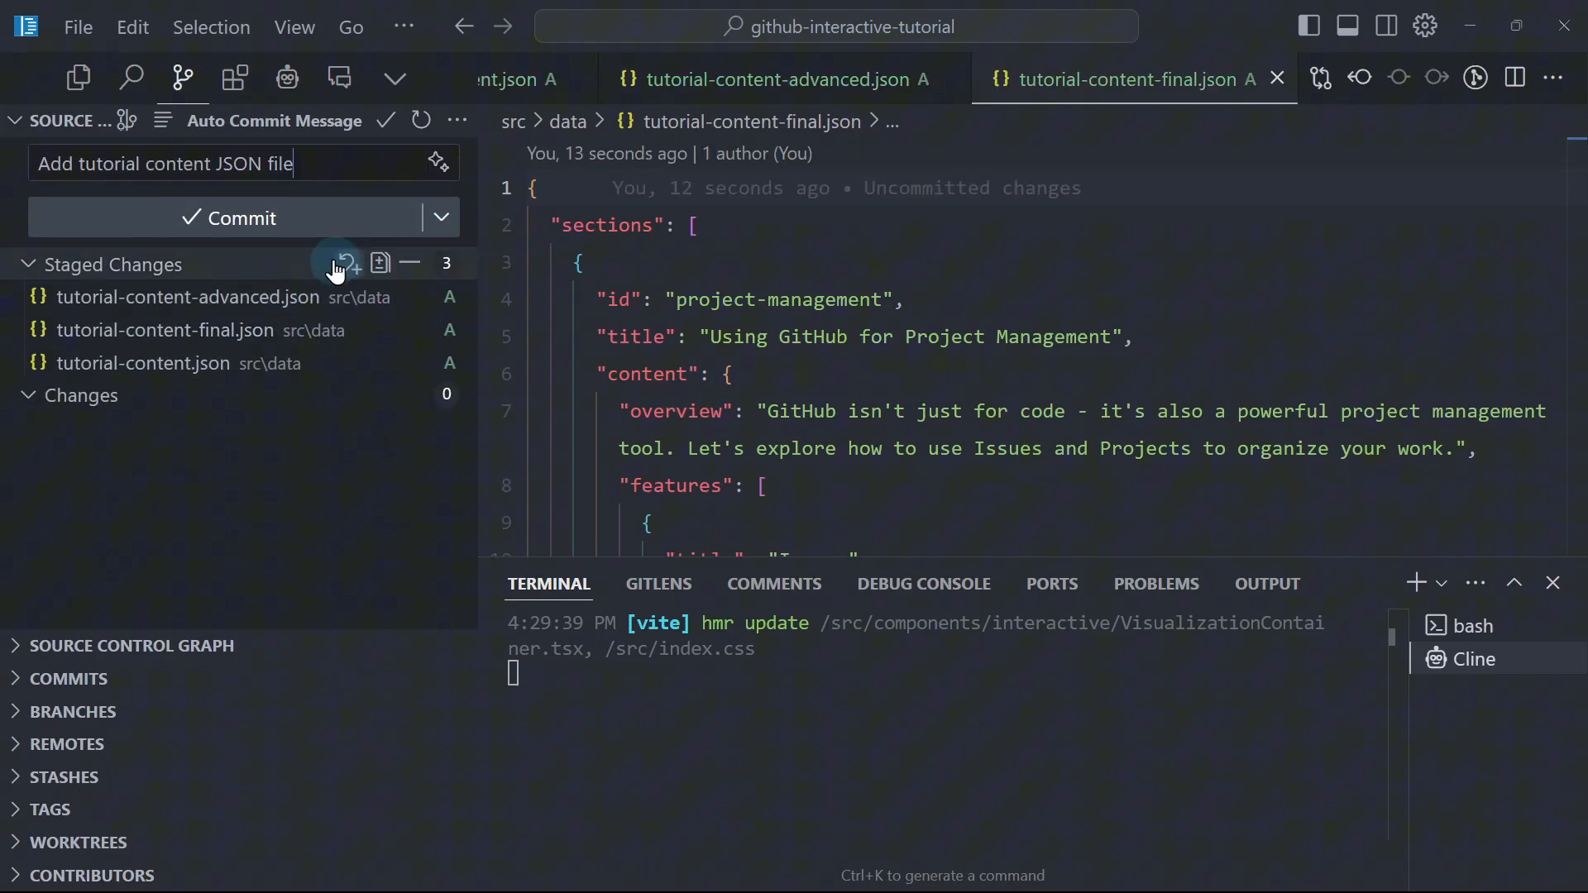
pyautogui.click(78, 77)
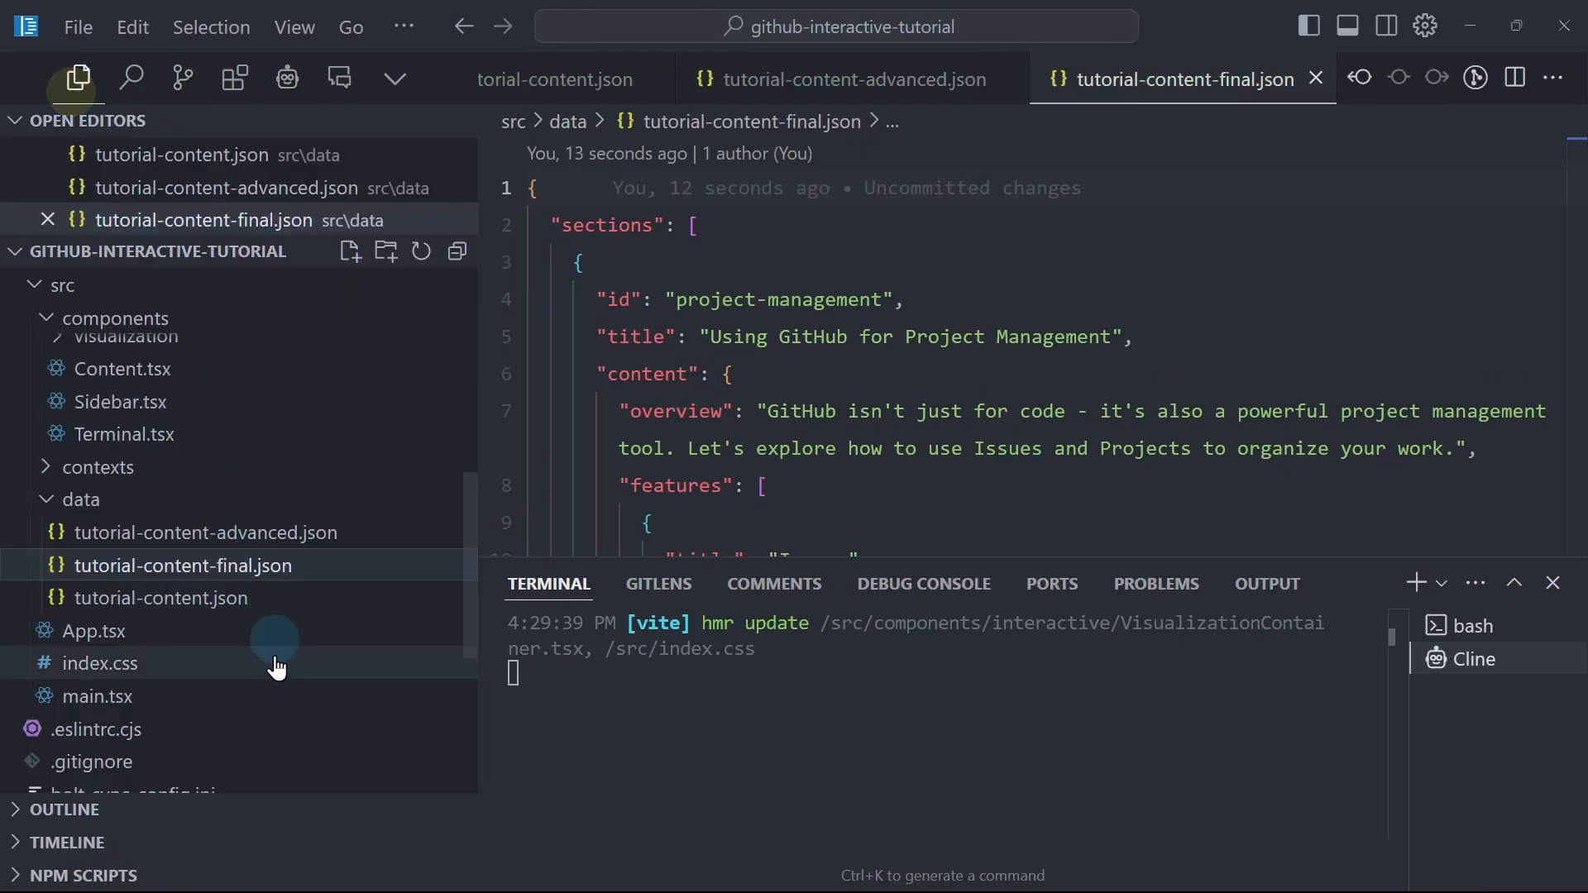
pyautogui.click(286, 80)
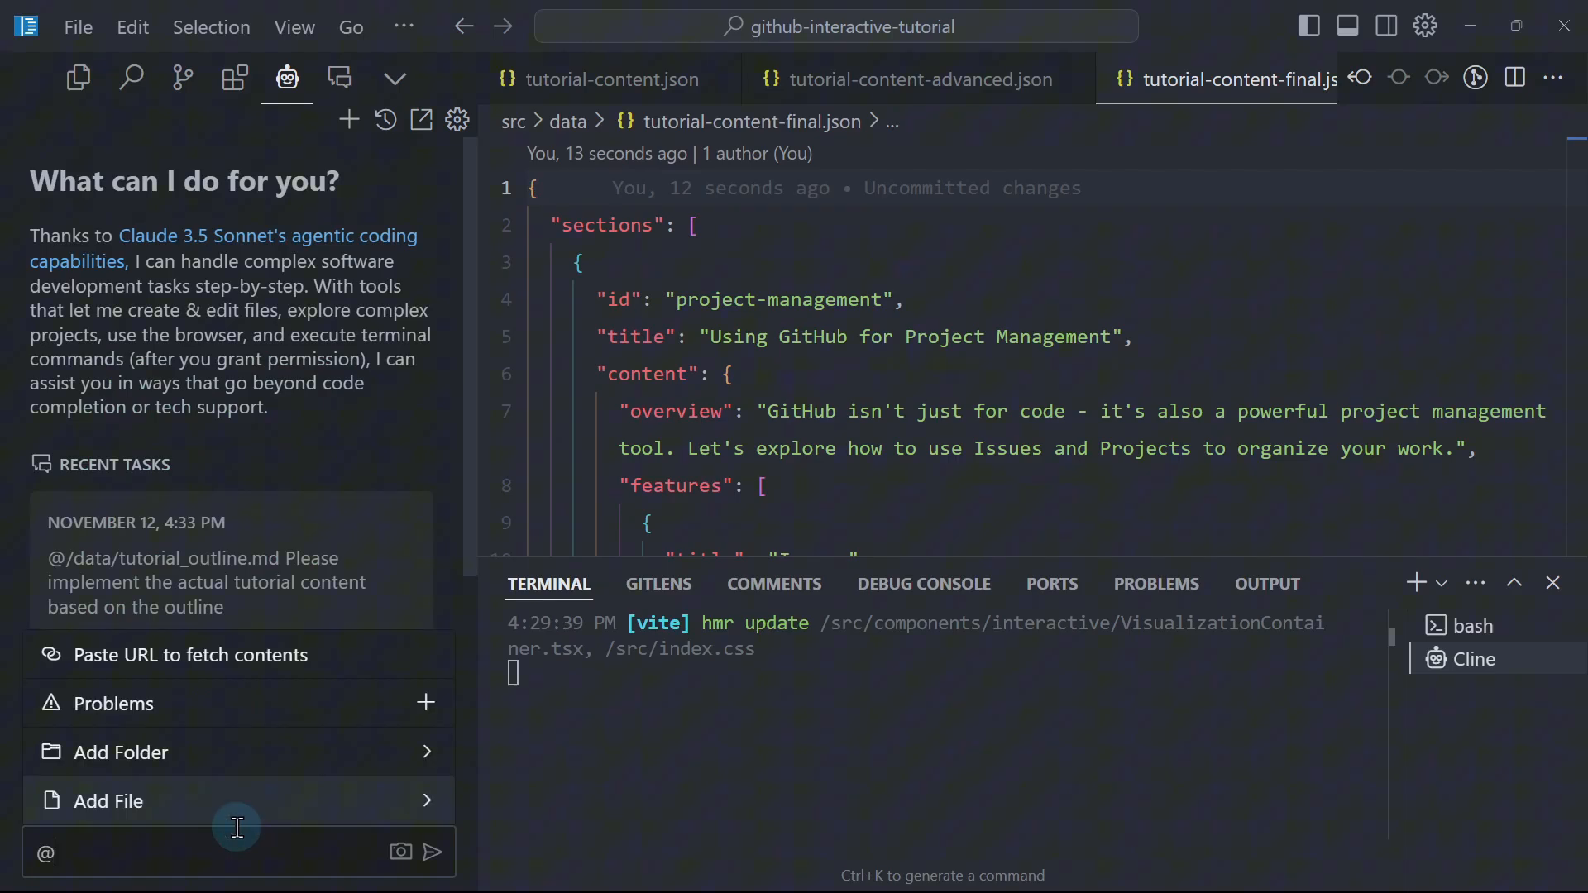
pyautogui.write('tutorial-content.json')
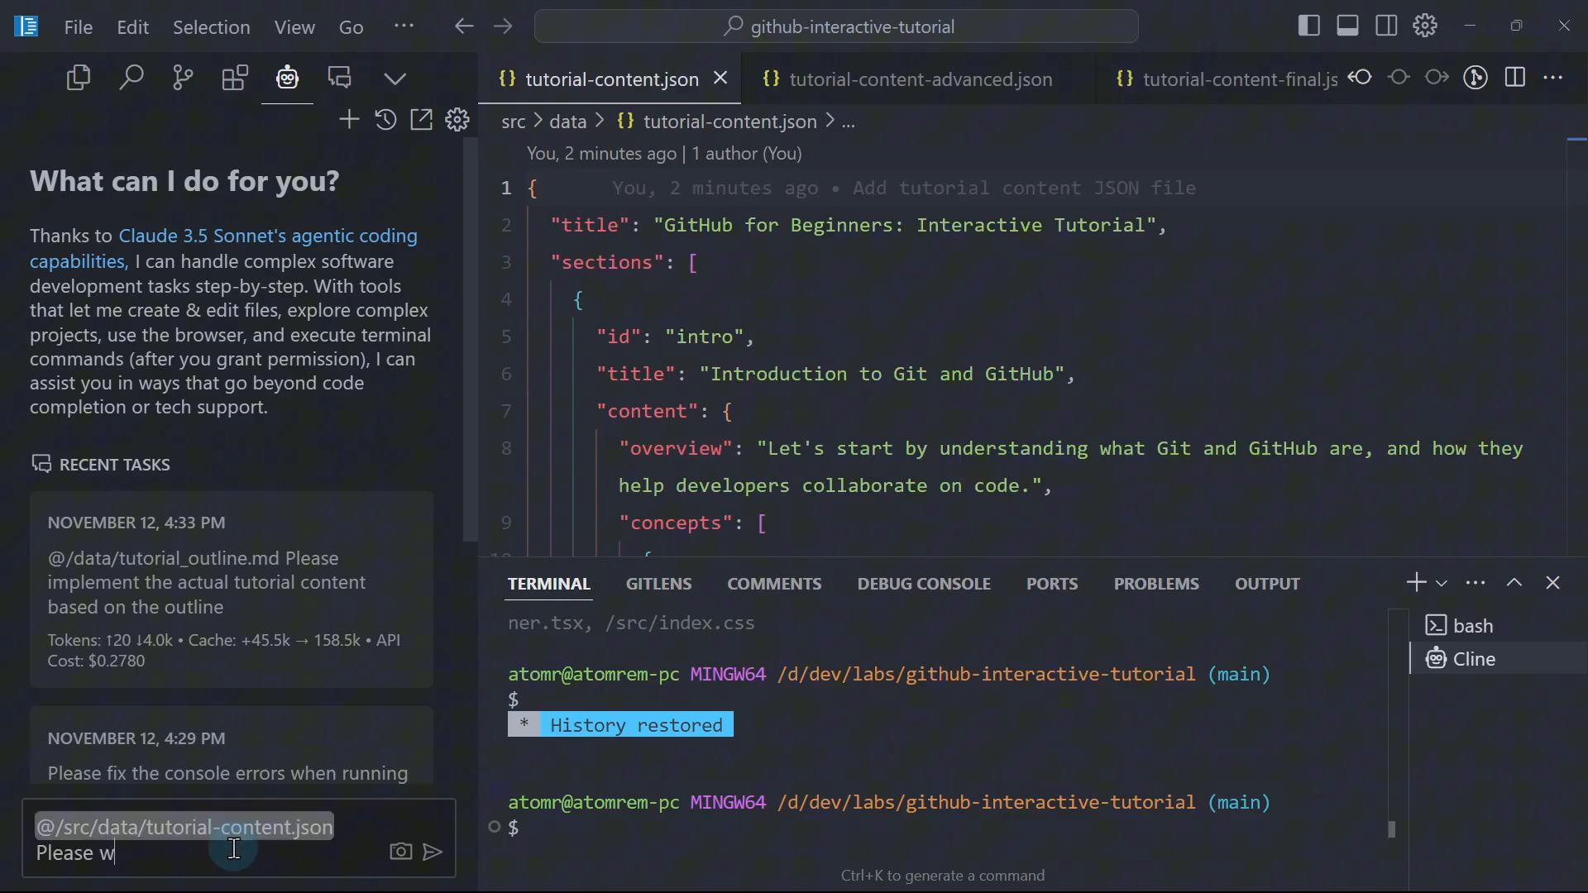
# Send 'Please wire this tutorial content to the components' and let Cline apply its edits.
pyautogui.write('ire this tutor')
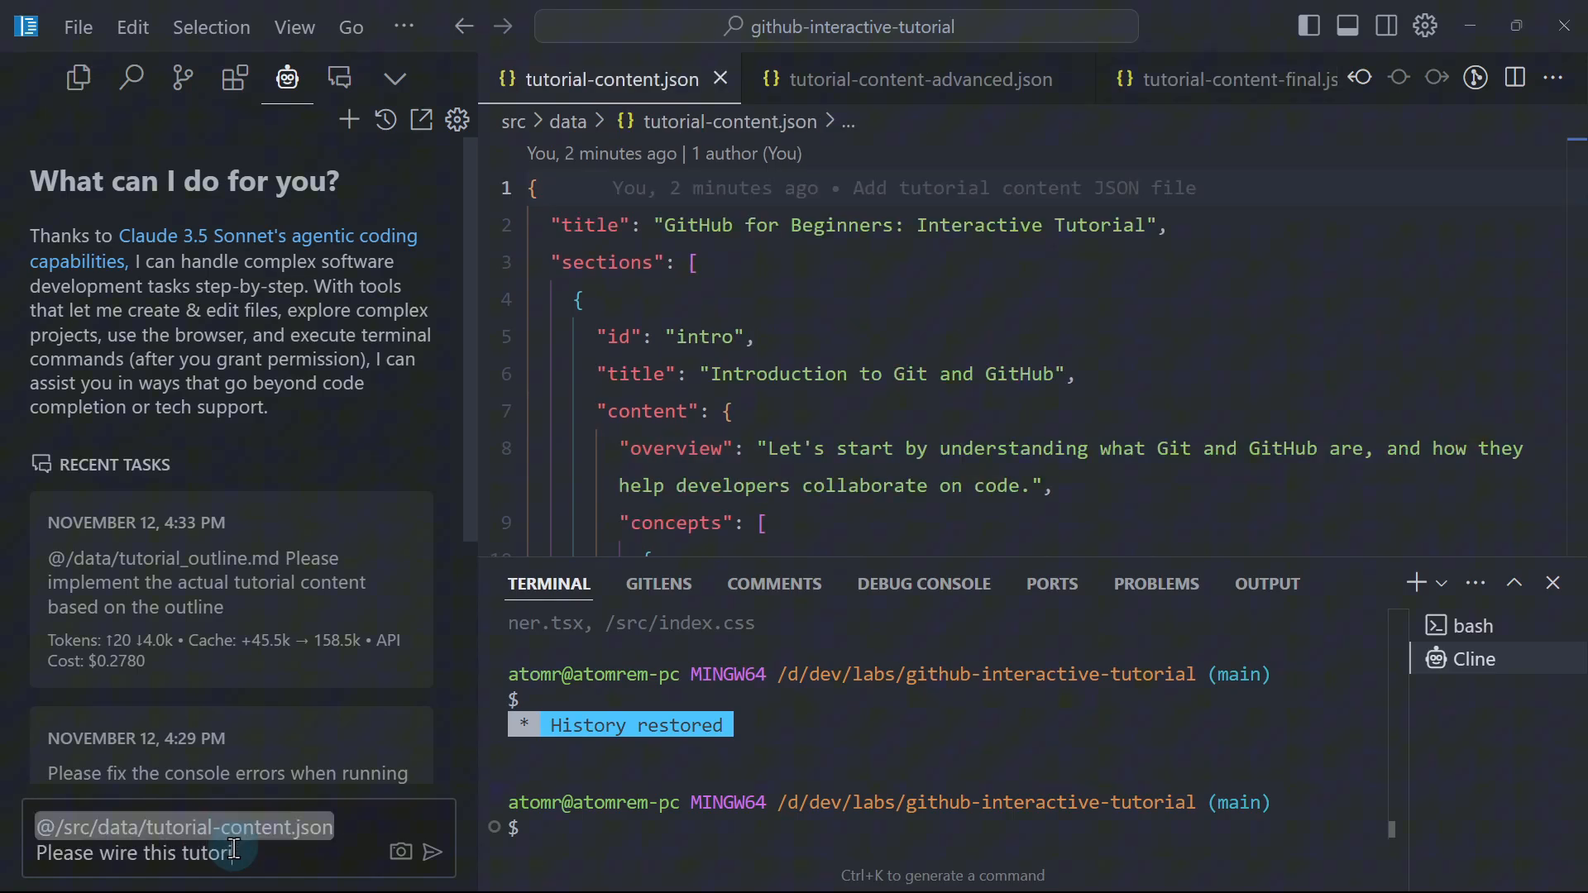
pyautogui.write('ial content to the c')
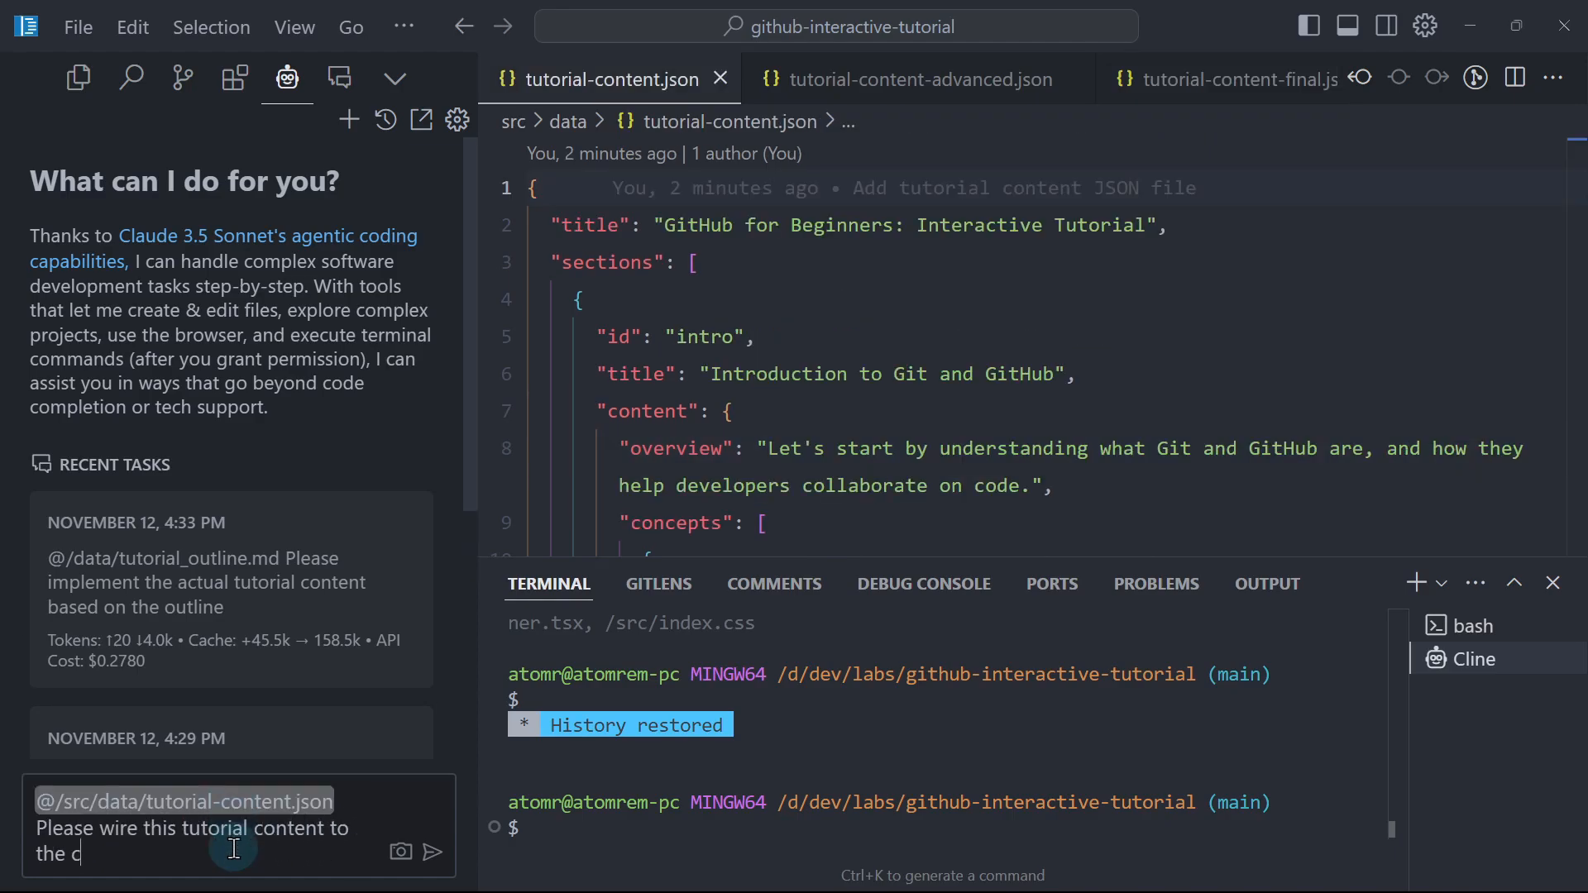
pyautogui.click(432, 850)
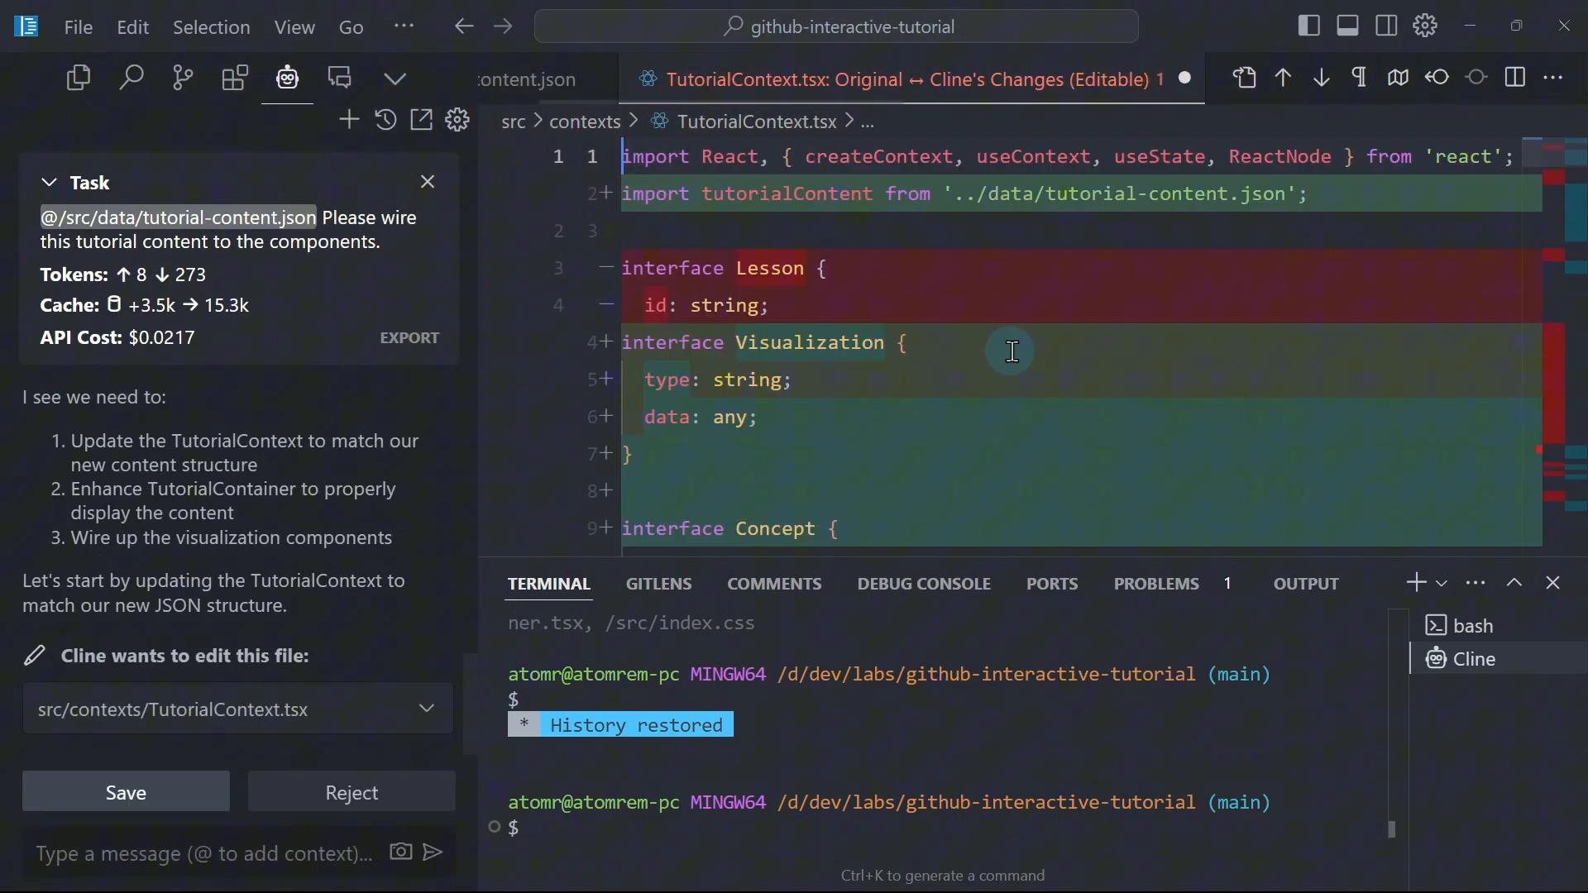
pyautogui.scroll(-3)
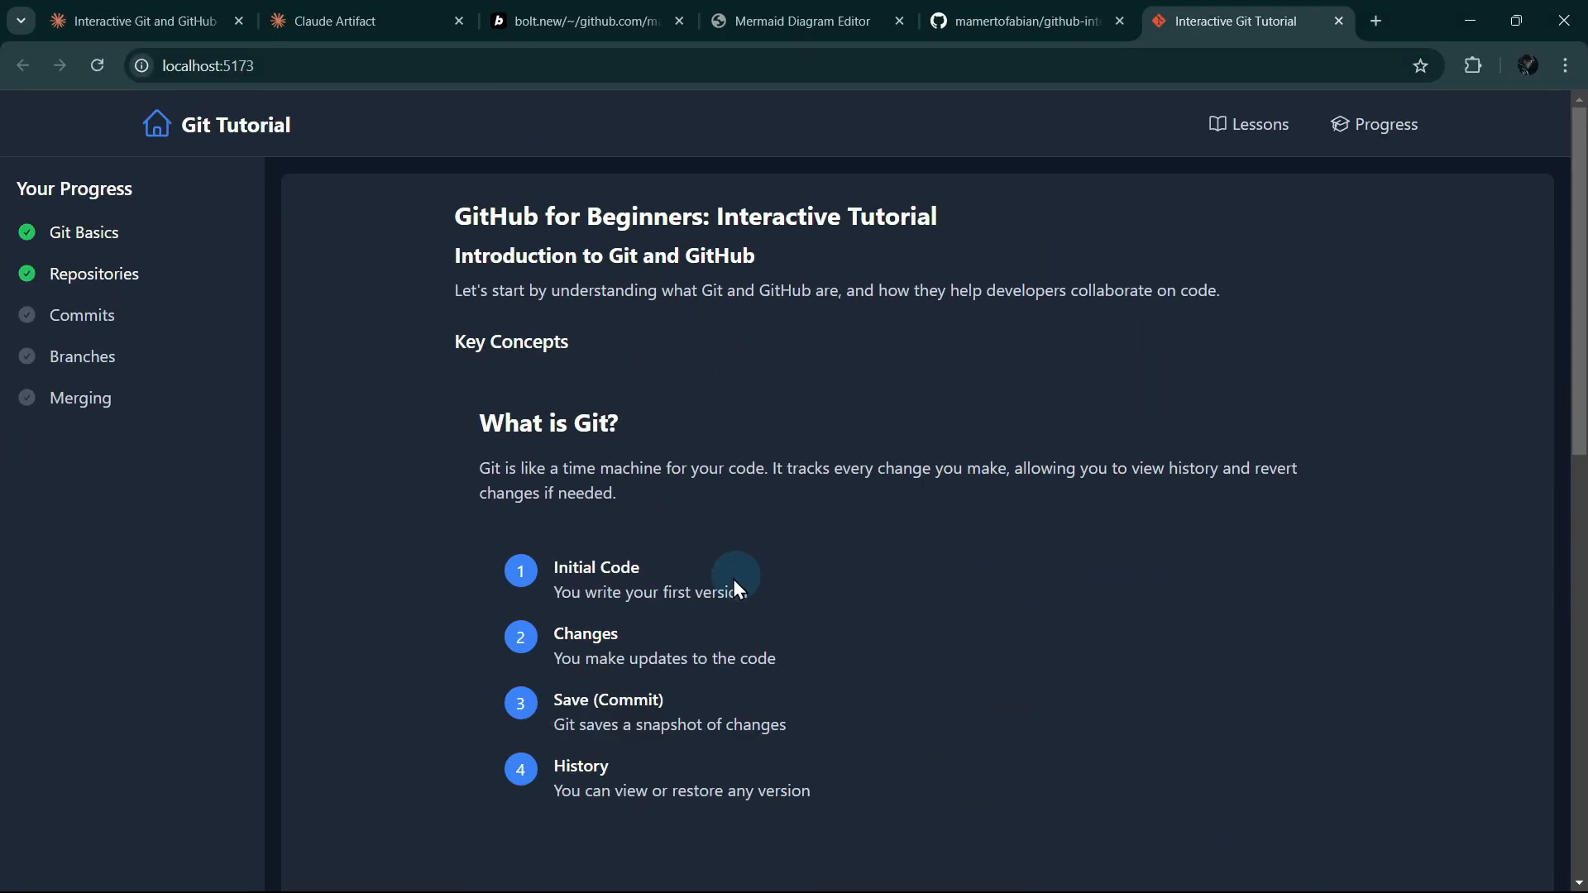
pyautogui.moveTo(545, 621)
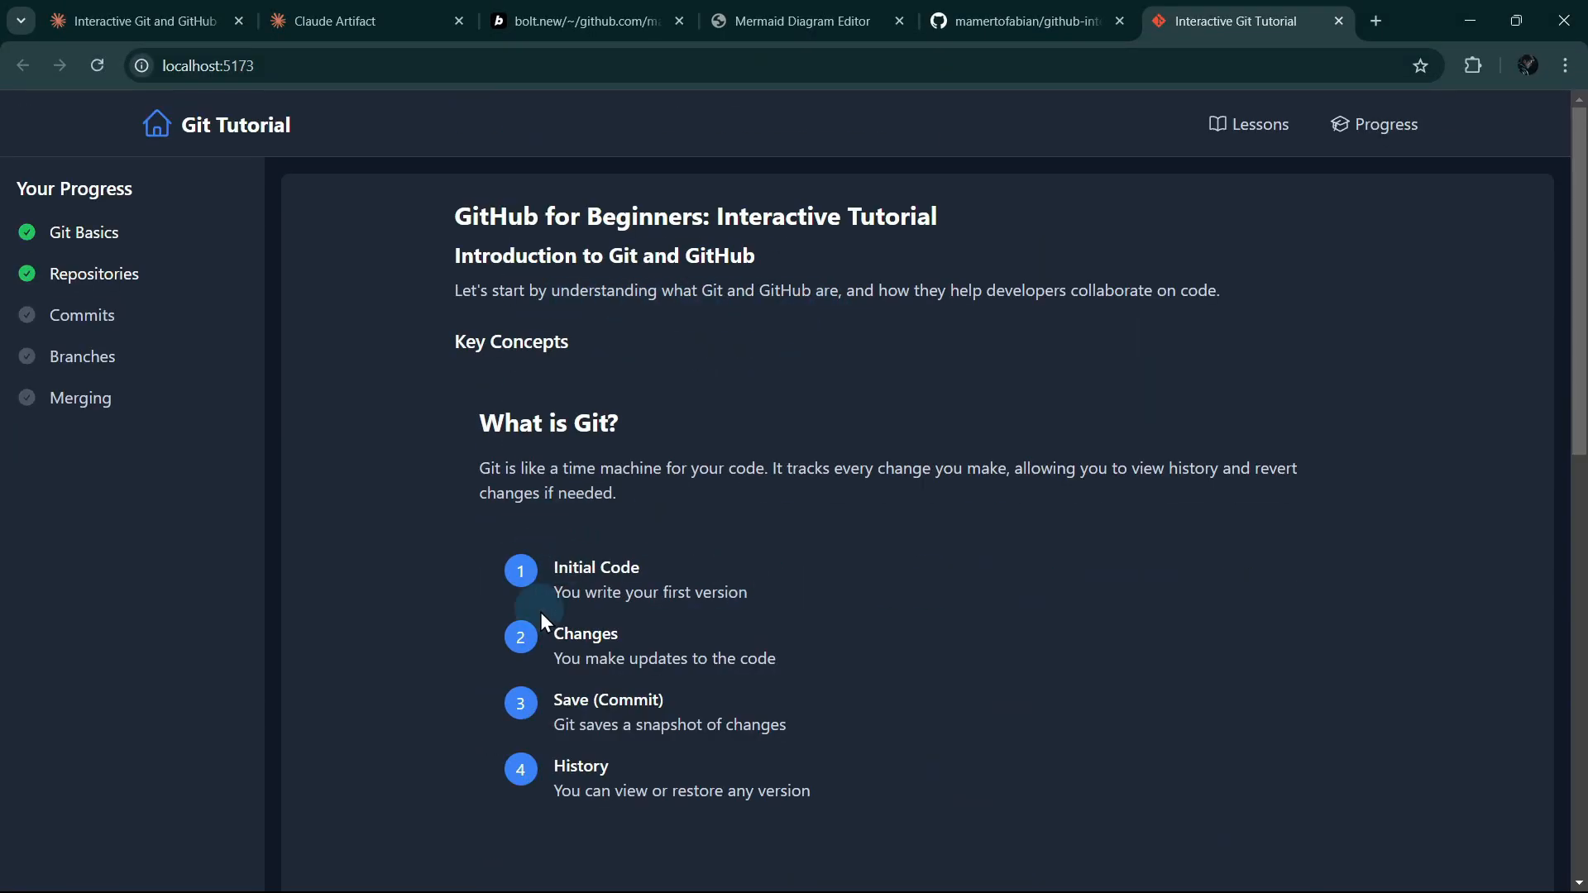
# Scroll through the rendered environment setup and first repository lessons and check the console.
pyautogui.scroll(-3)
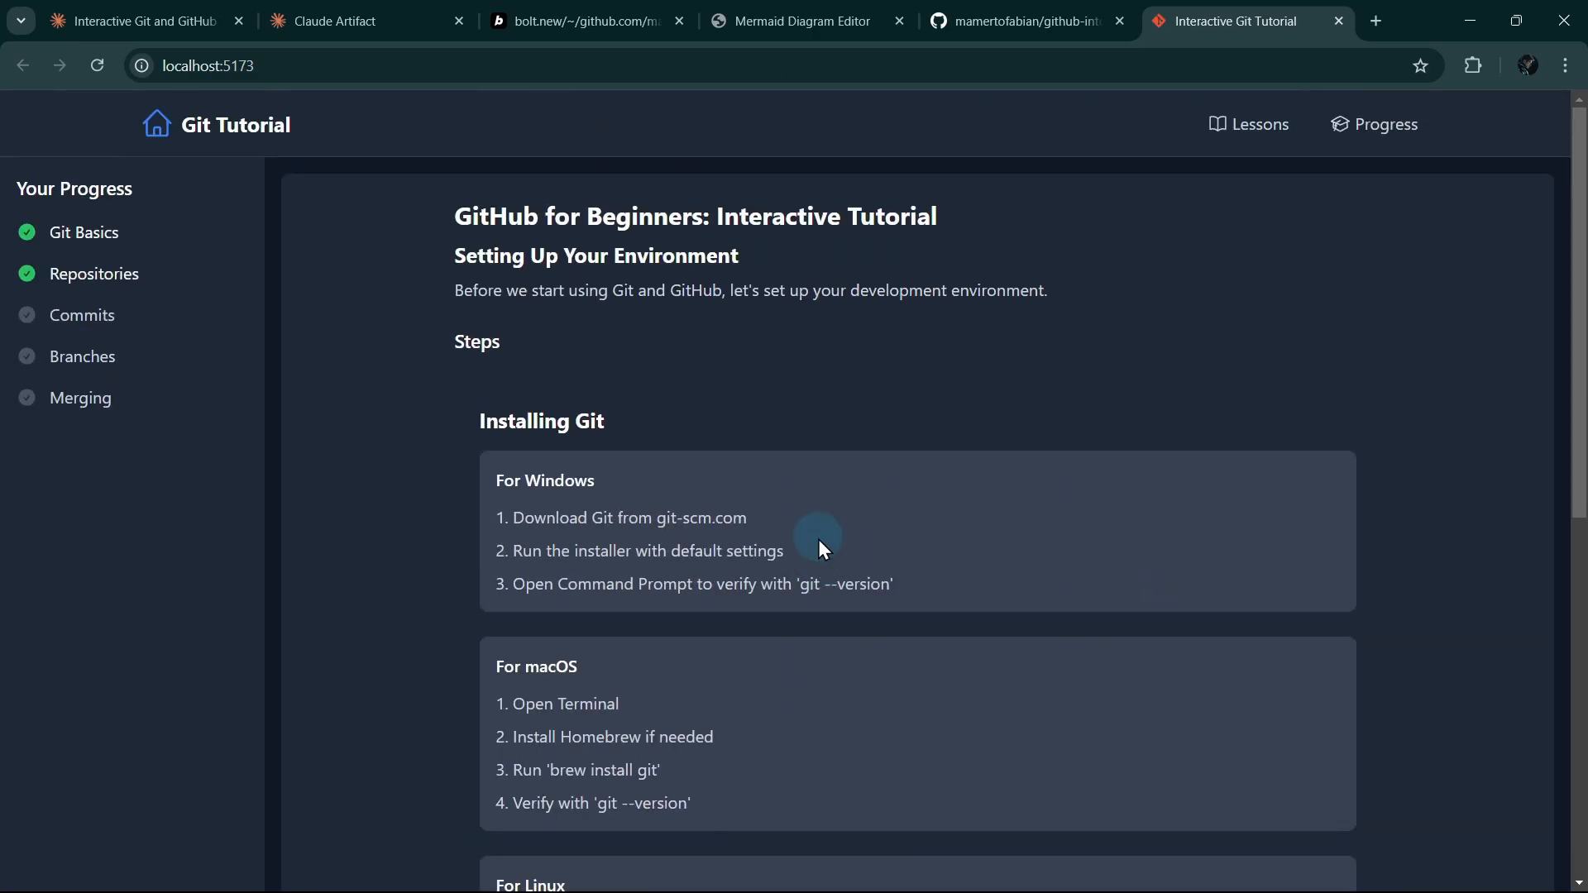
pyautogui.scroll(-3)
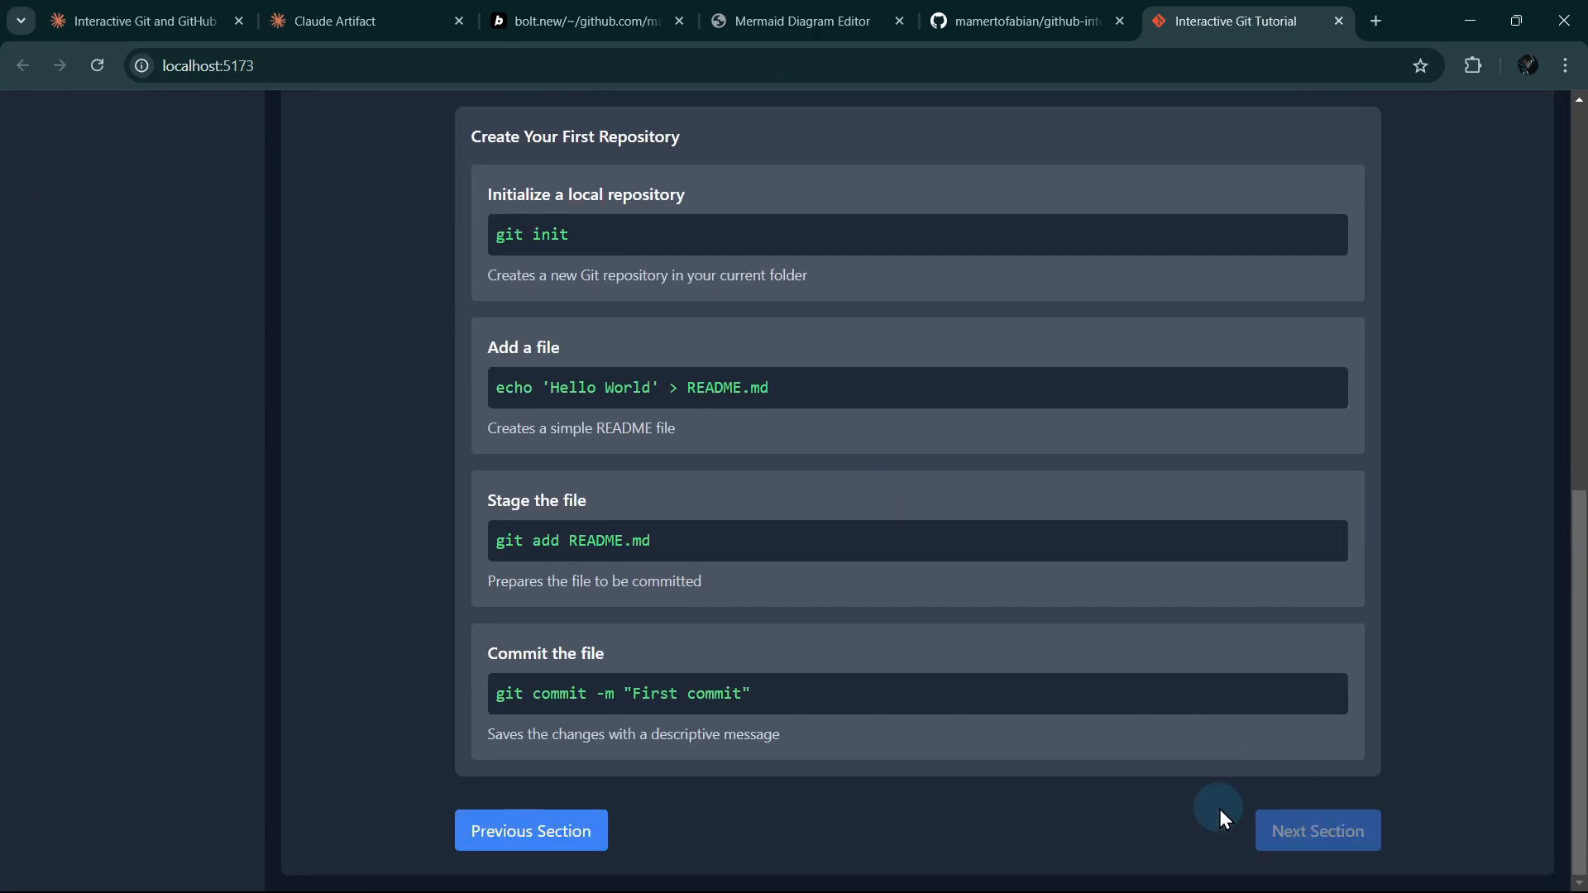
pyautogui.press('F12')
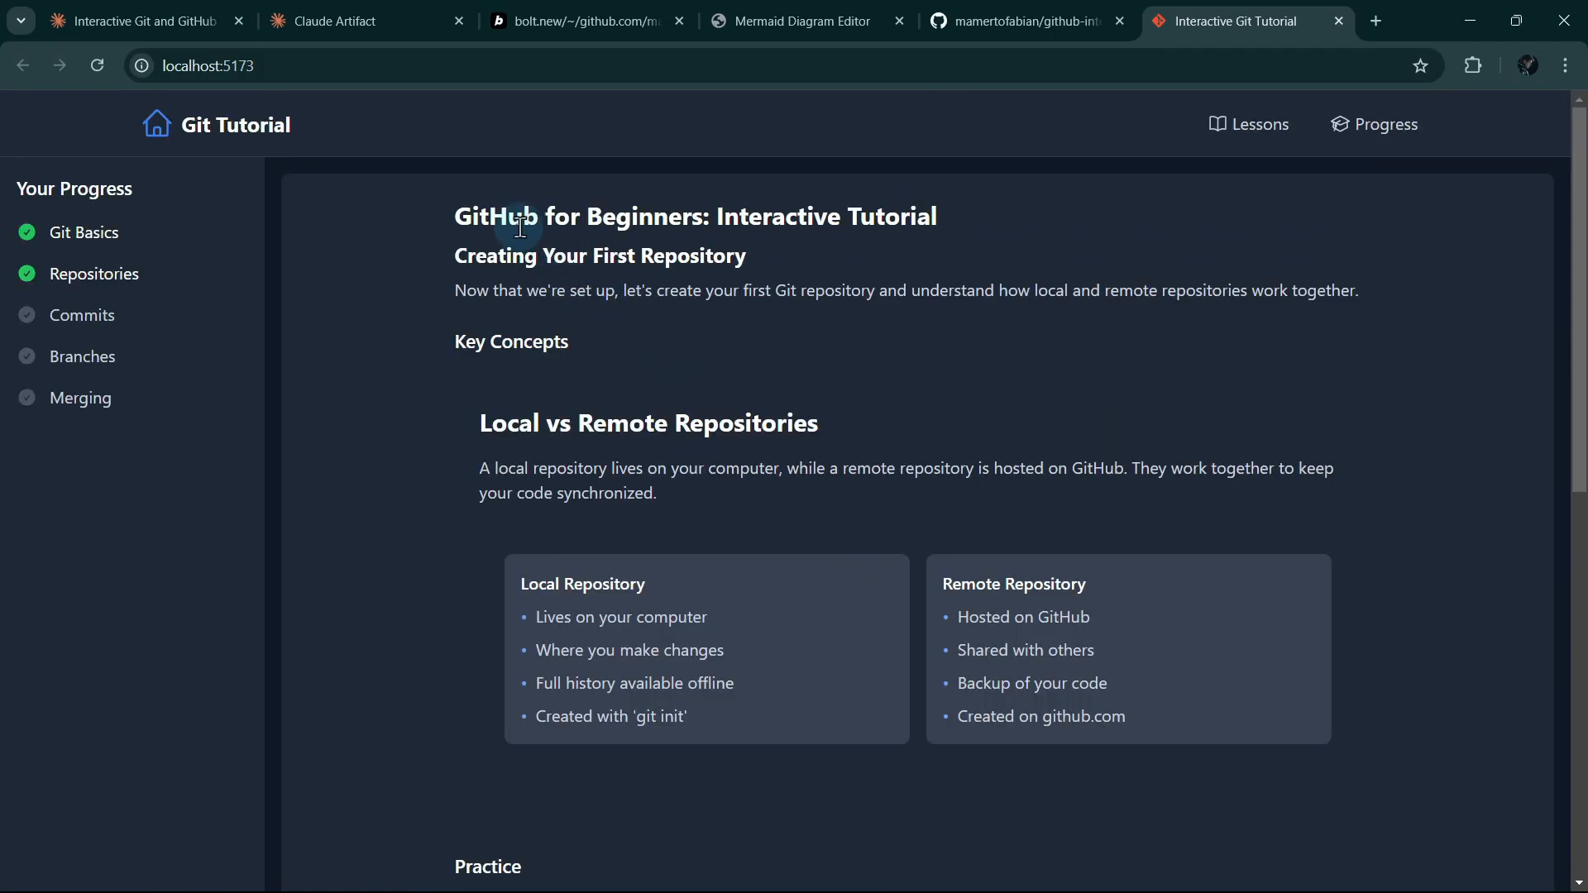
pyautogui.moveTo(48, 273)
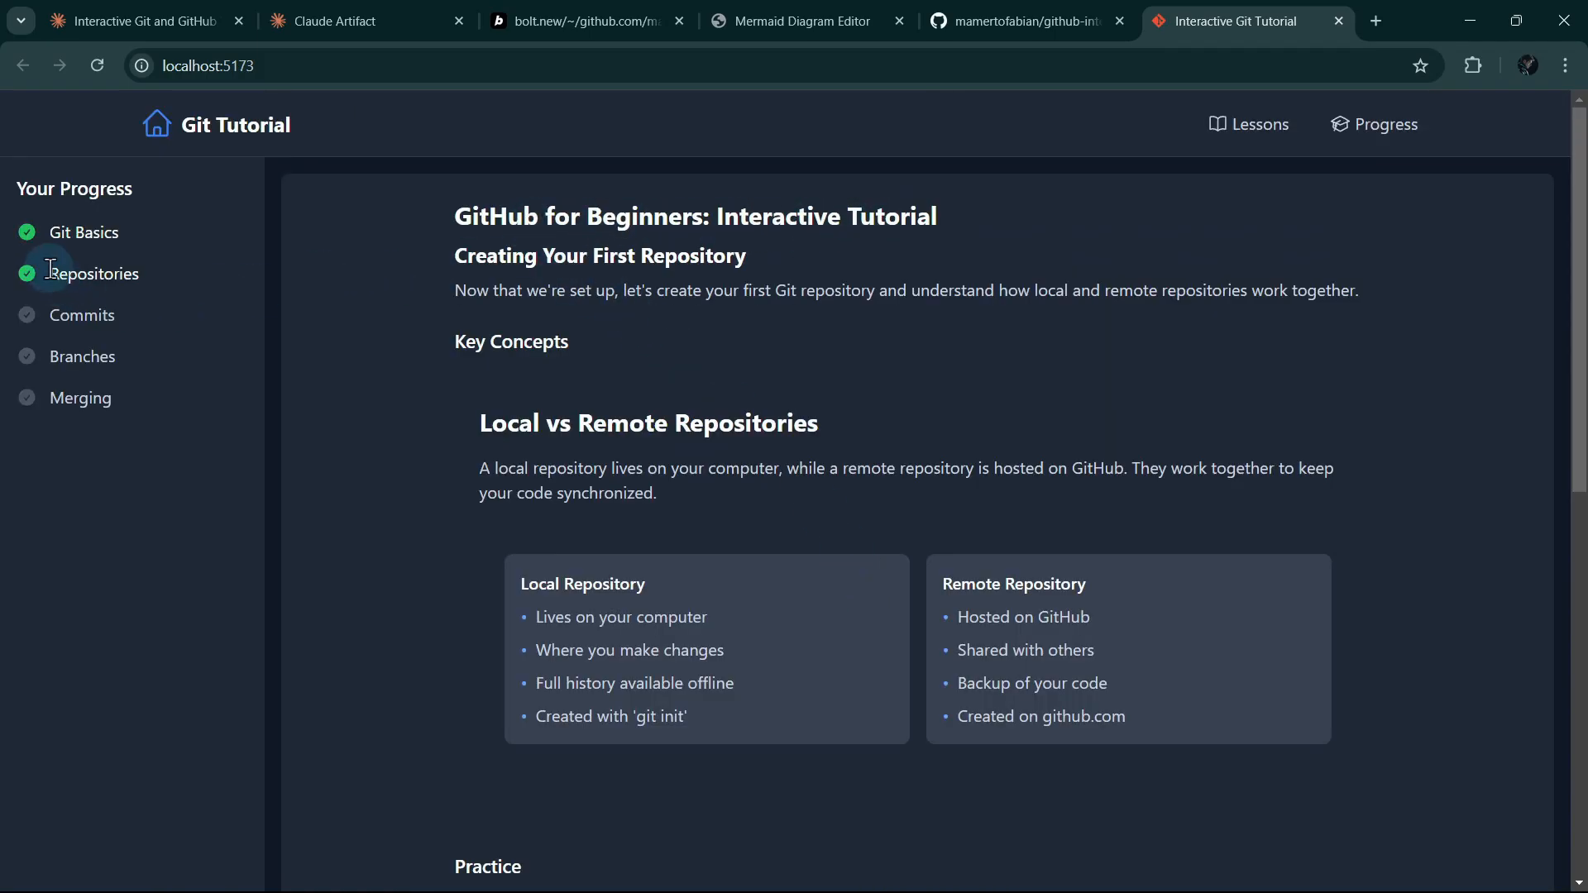
pyautogui.moveTo(219, 322)
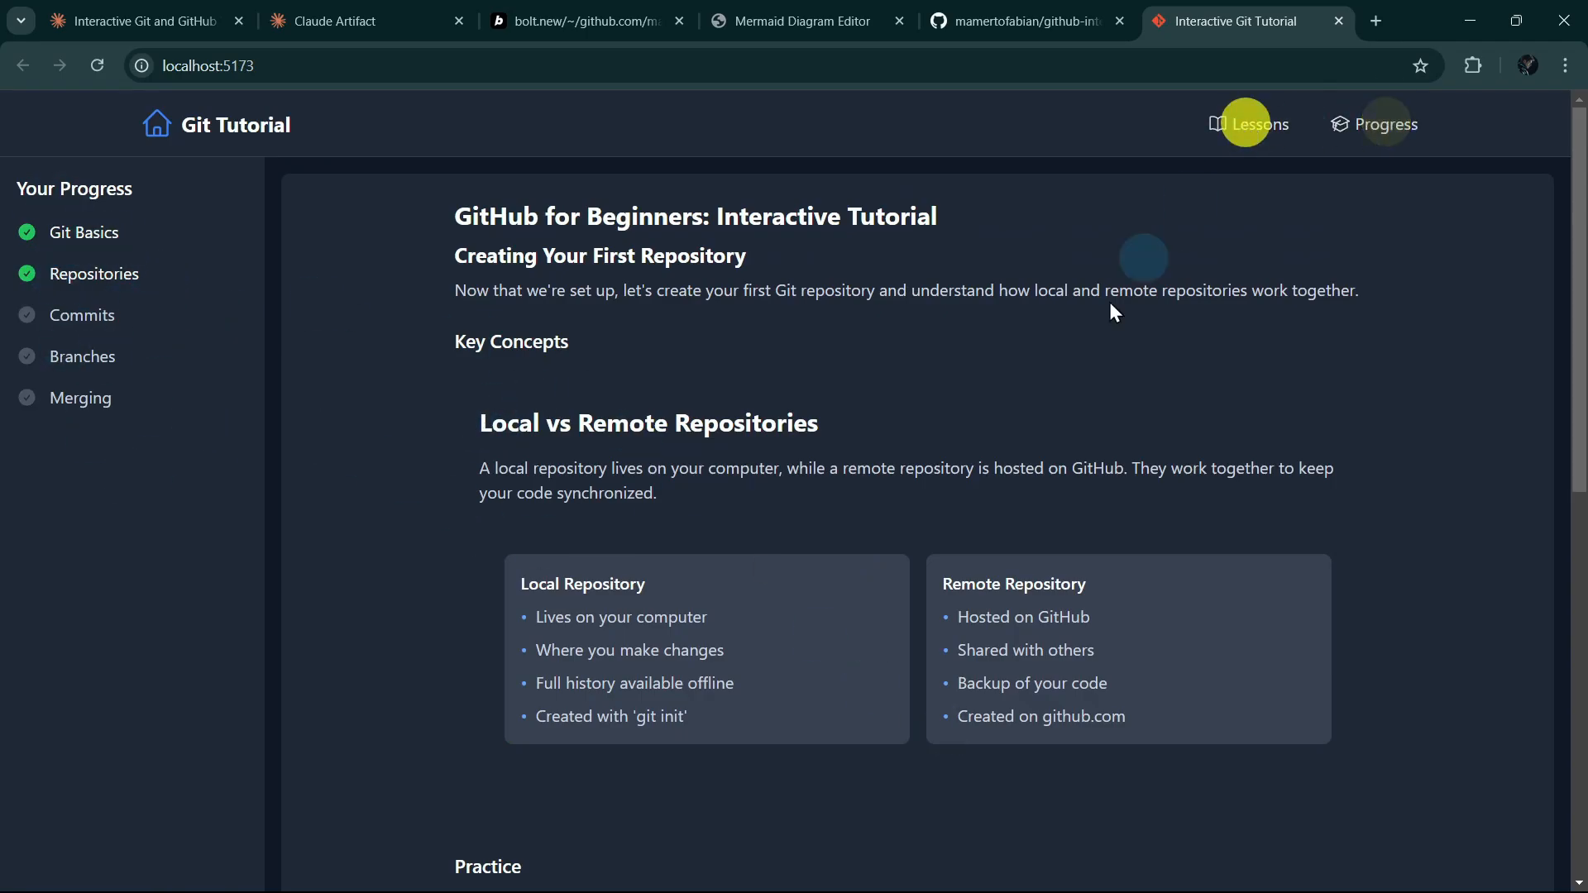
pyautogui.moveTo(1144, 705)
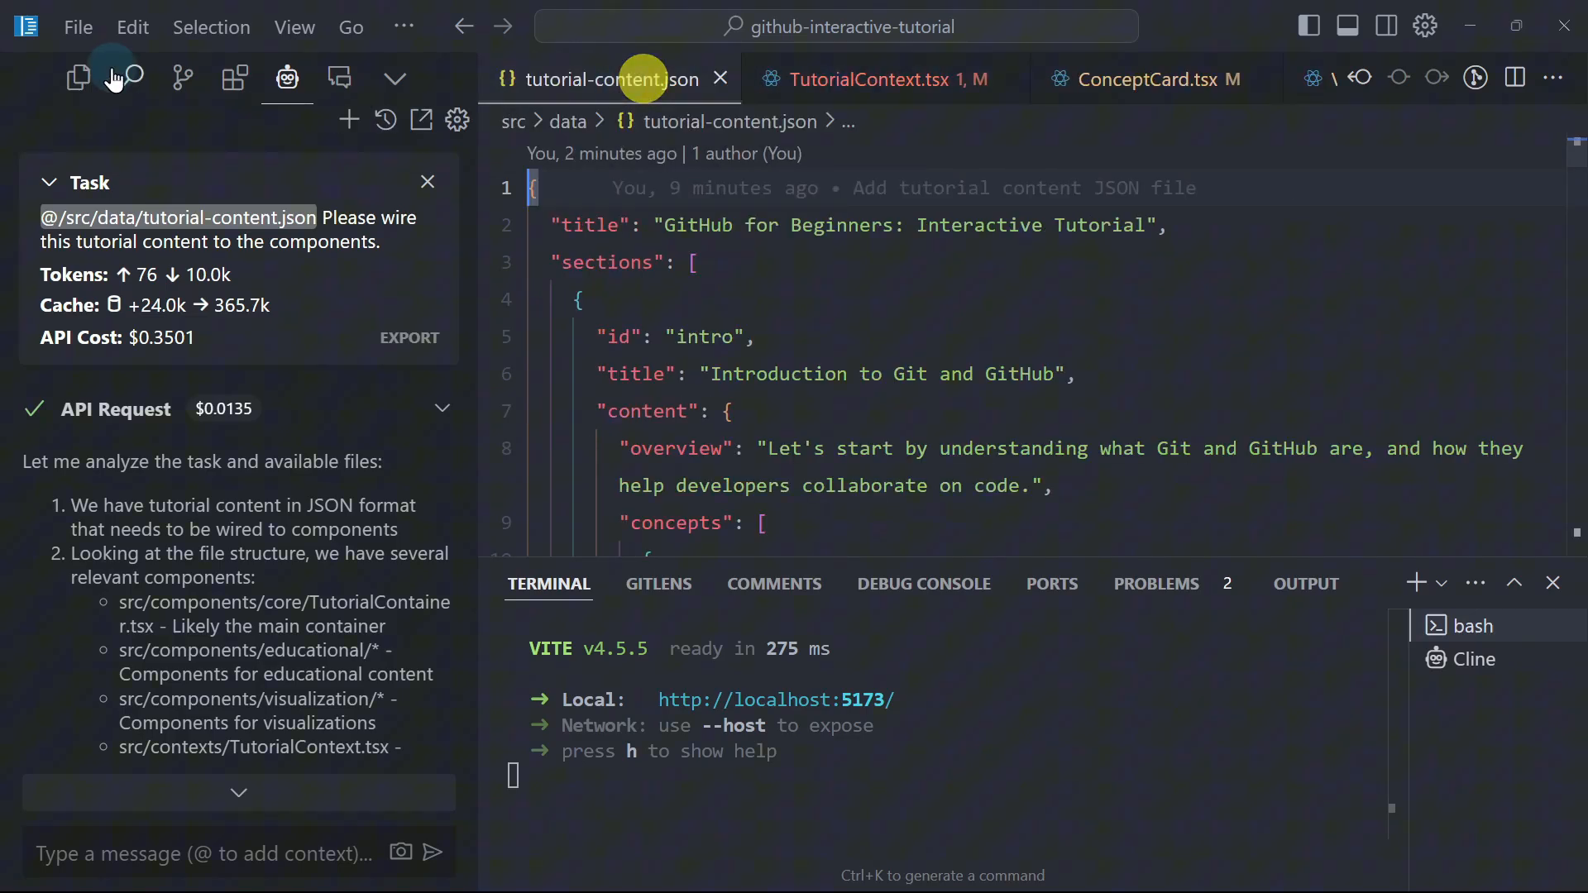
# Stage all seven wiring-related component changes with the ConceptCard/TermDefinition refactor message.
pyautogui.click(78, 78)
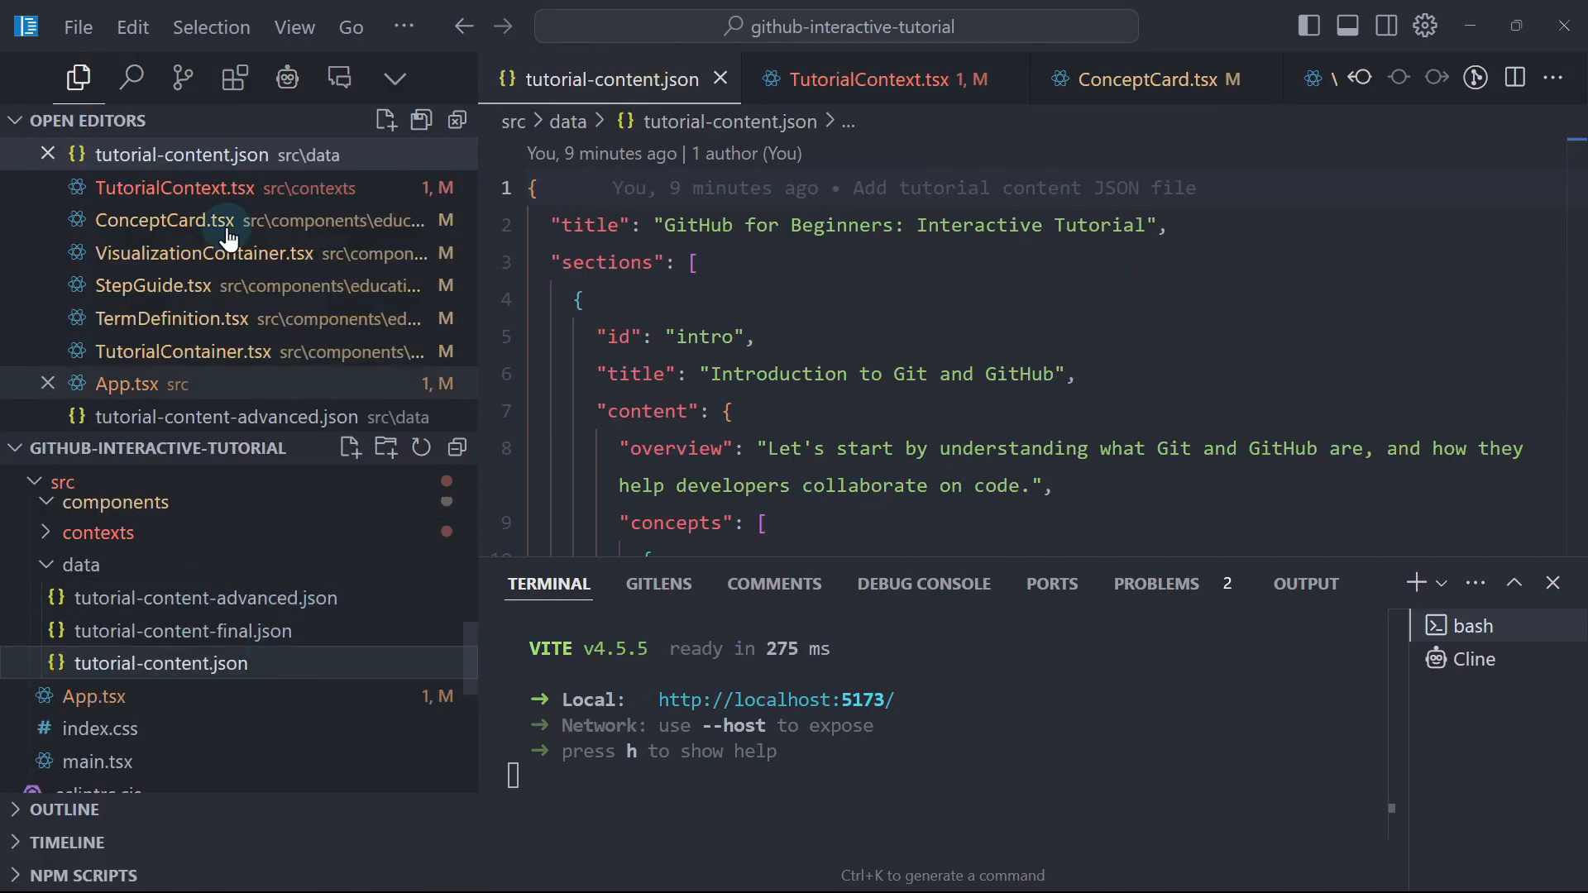
pyautogui.click(182, 78)
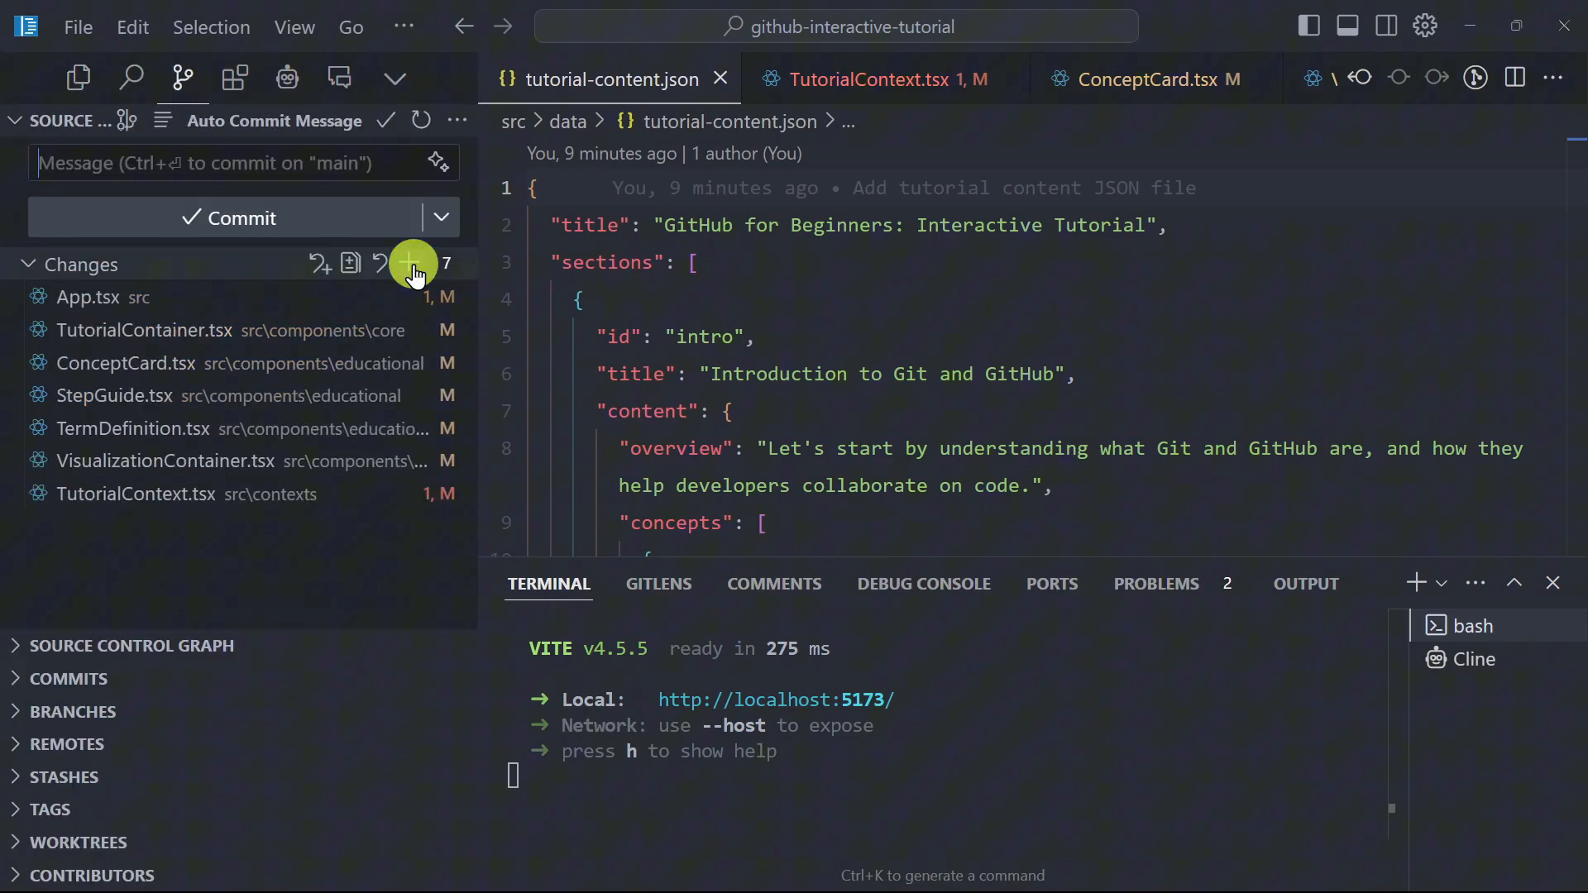
pyautogui.click(412, 263)
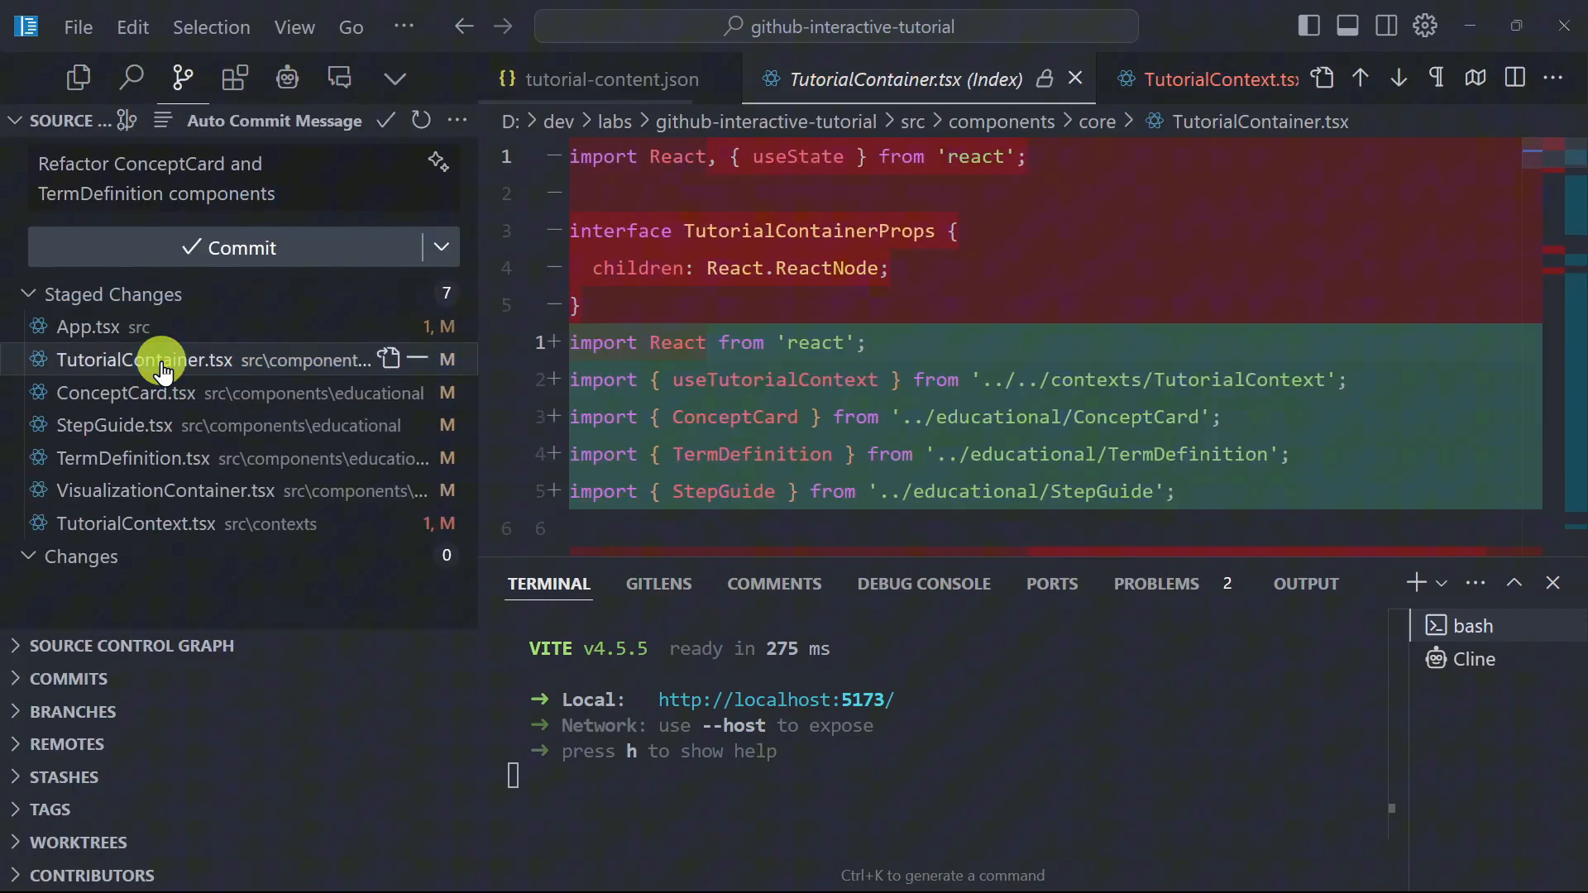
pyautogui.scroll(-3)
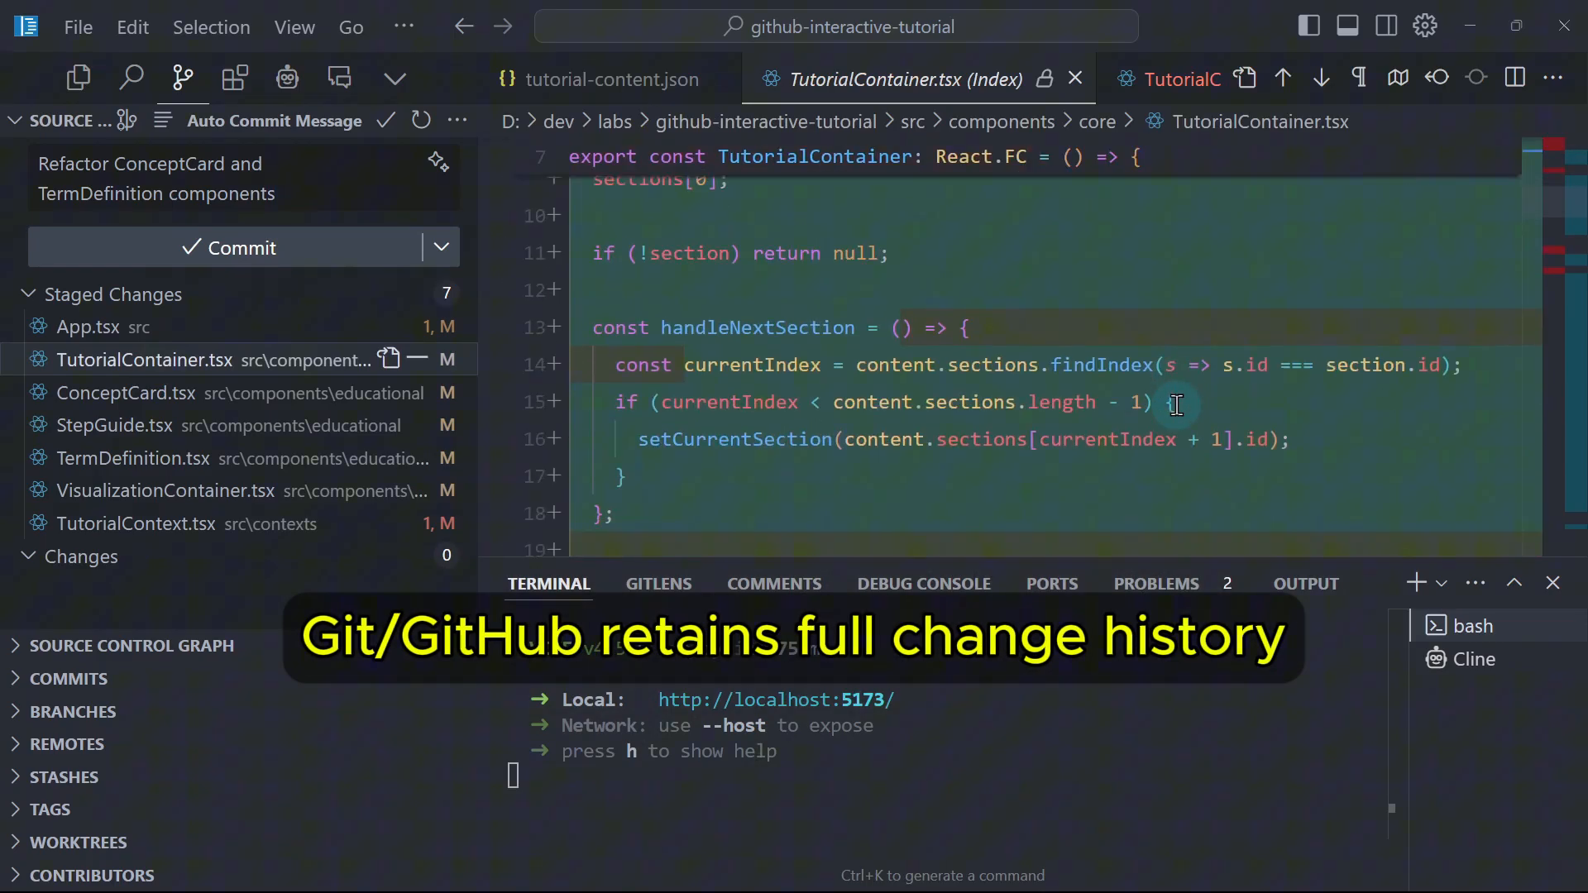
pyautogui.scroll(-3)
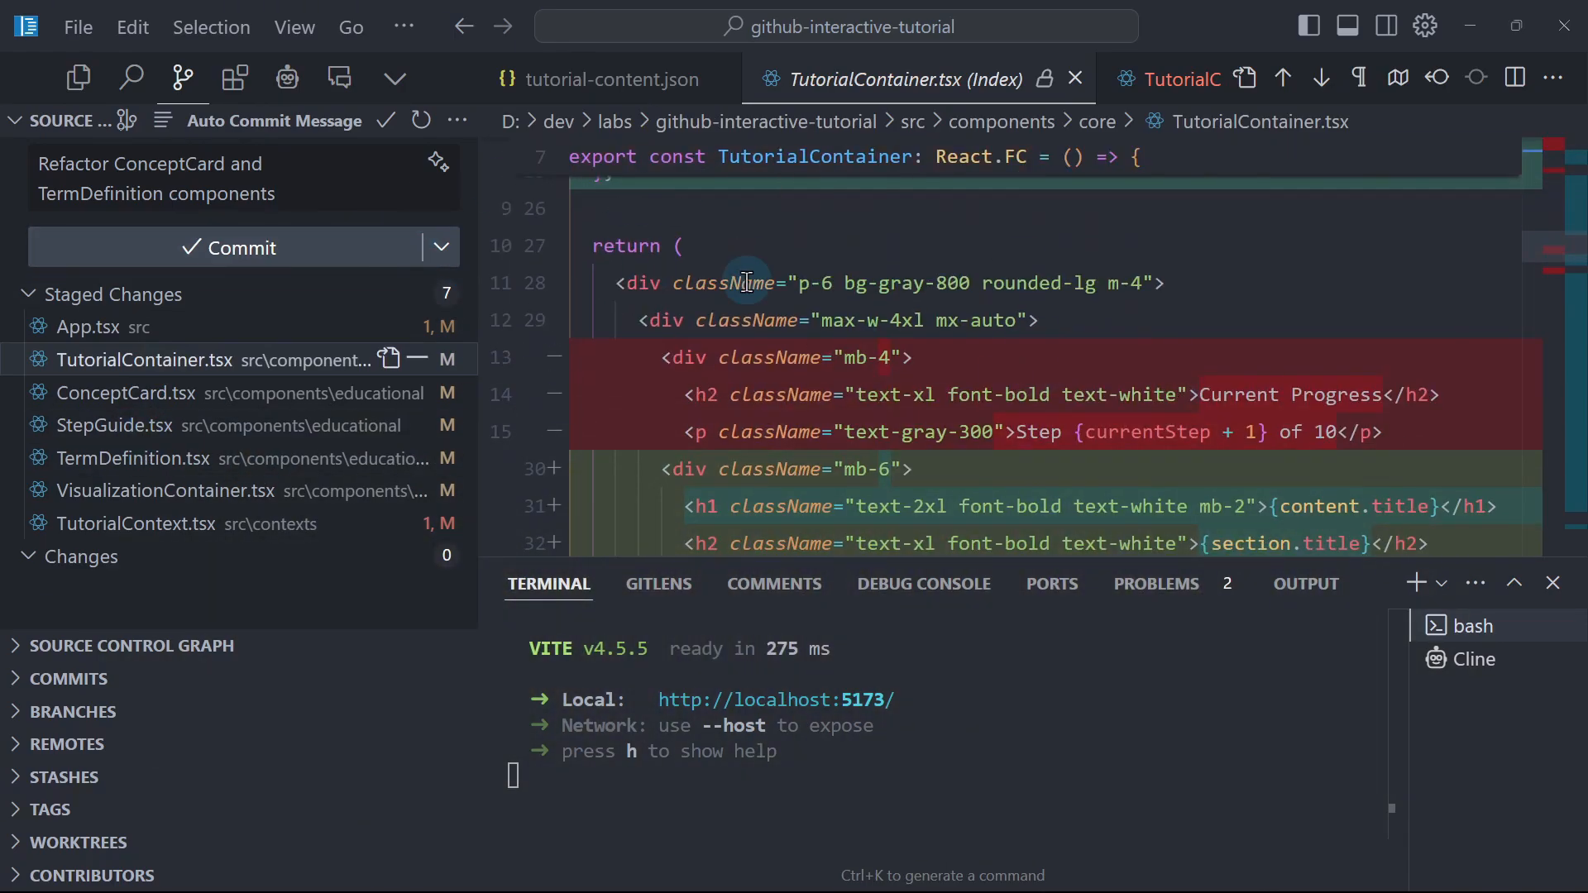
pyautogui.click(231, 246)
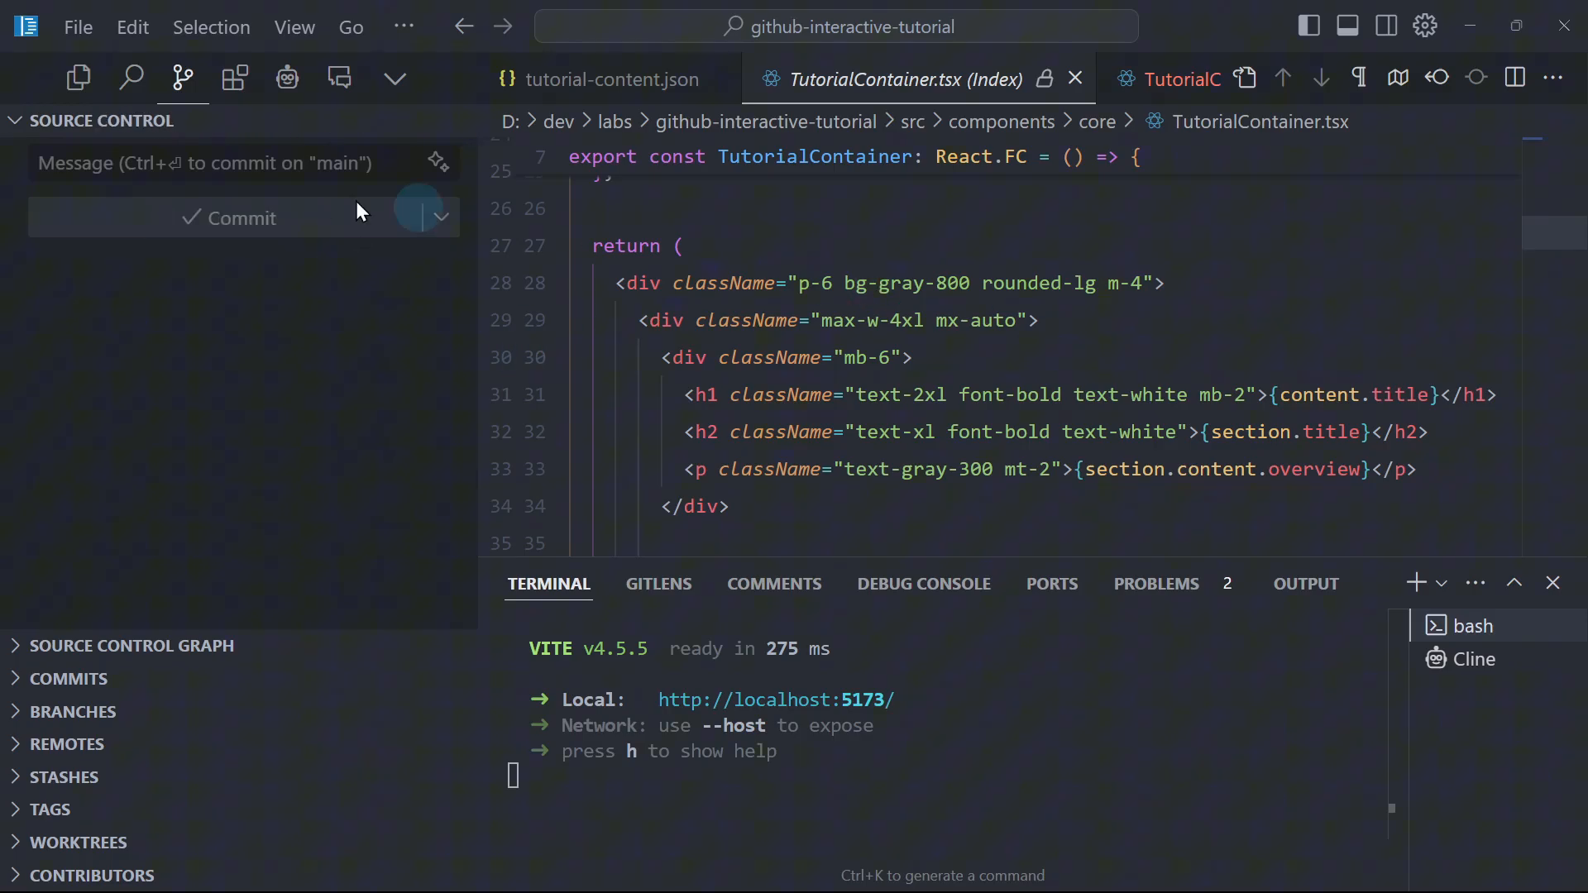
# Close every open editor from the Explorer's Open Editors header.
pyautogui.click(78, 78)
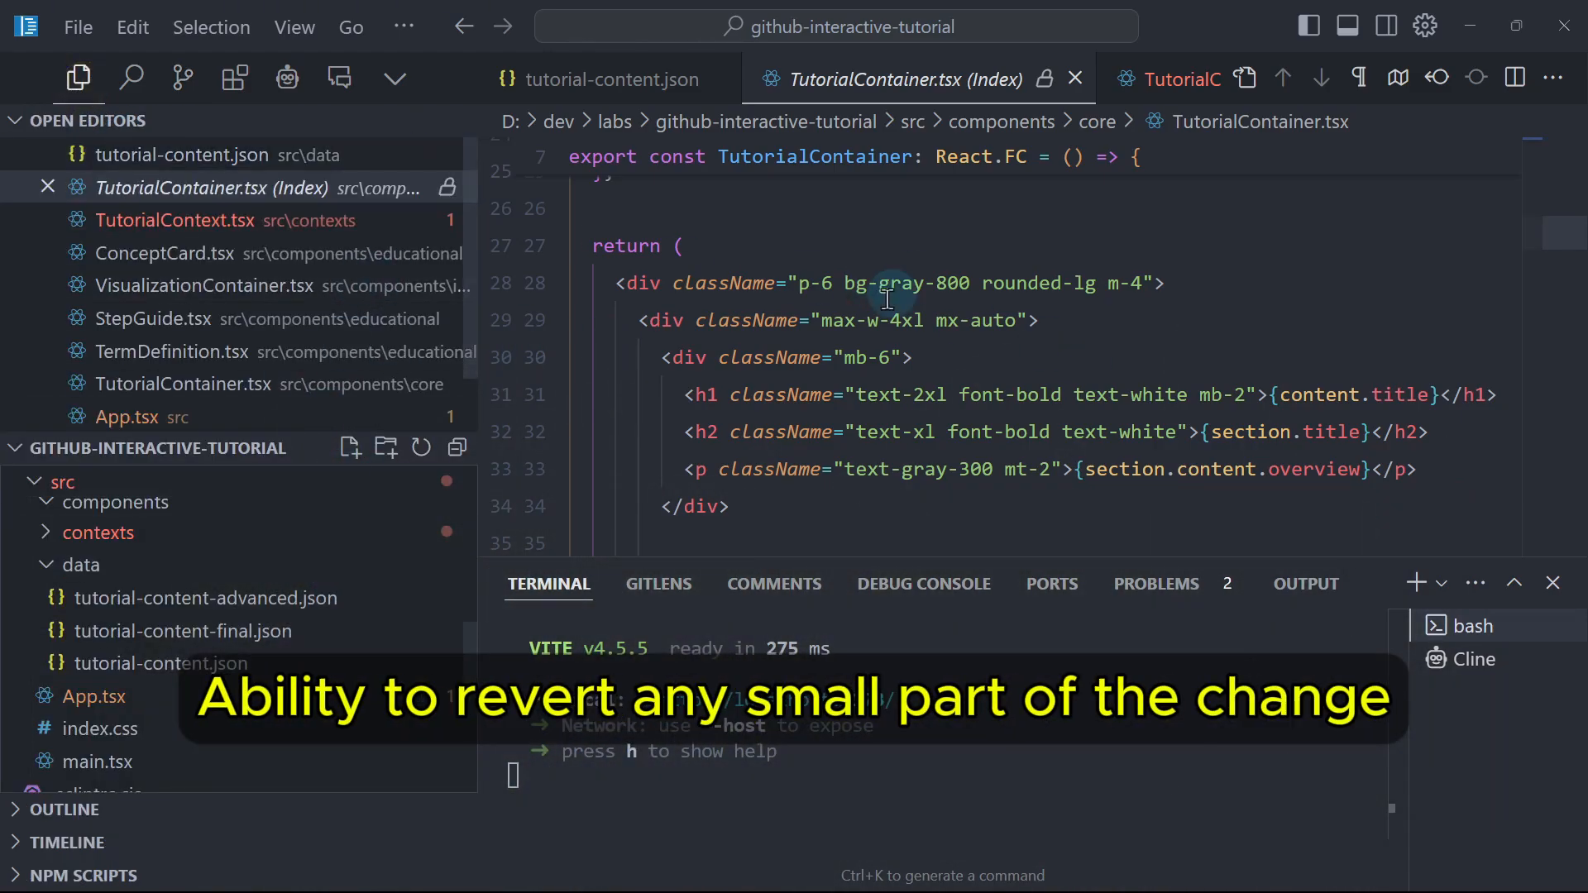
pyautogui.click(461, 128)
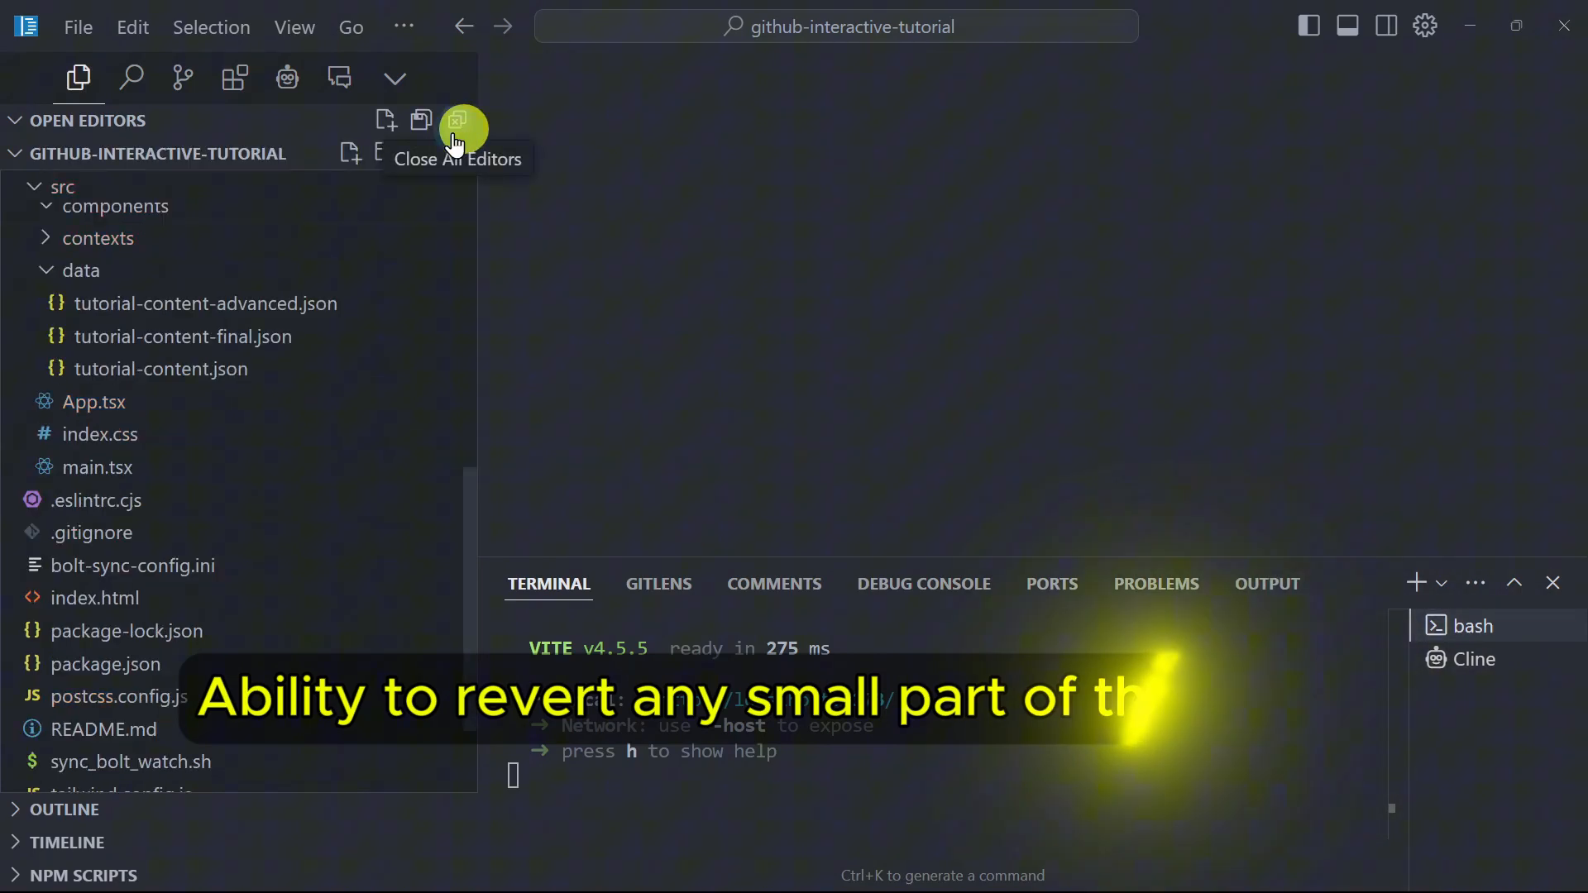
# Send the advanced-content wiring prompt to Cline and retry it after the 400 credit error.
pyautogui.click(286, 78)
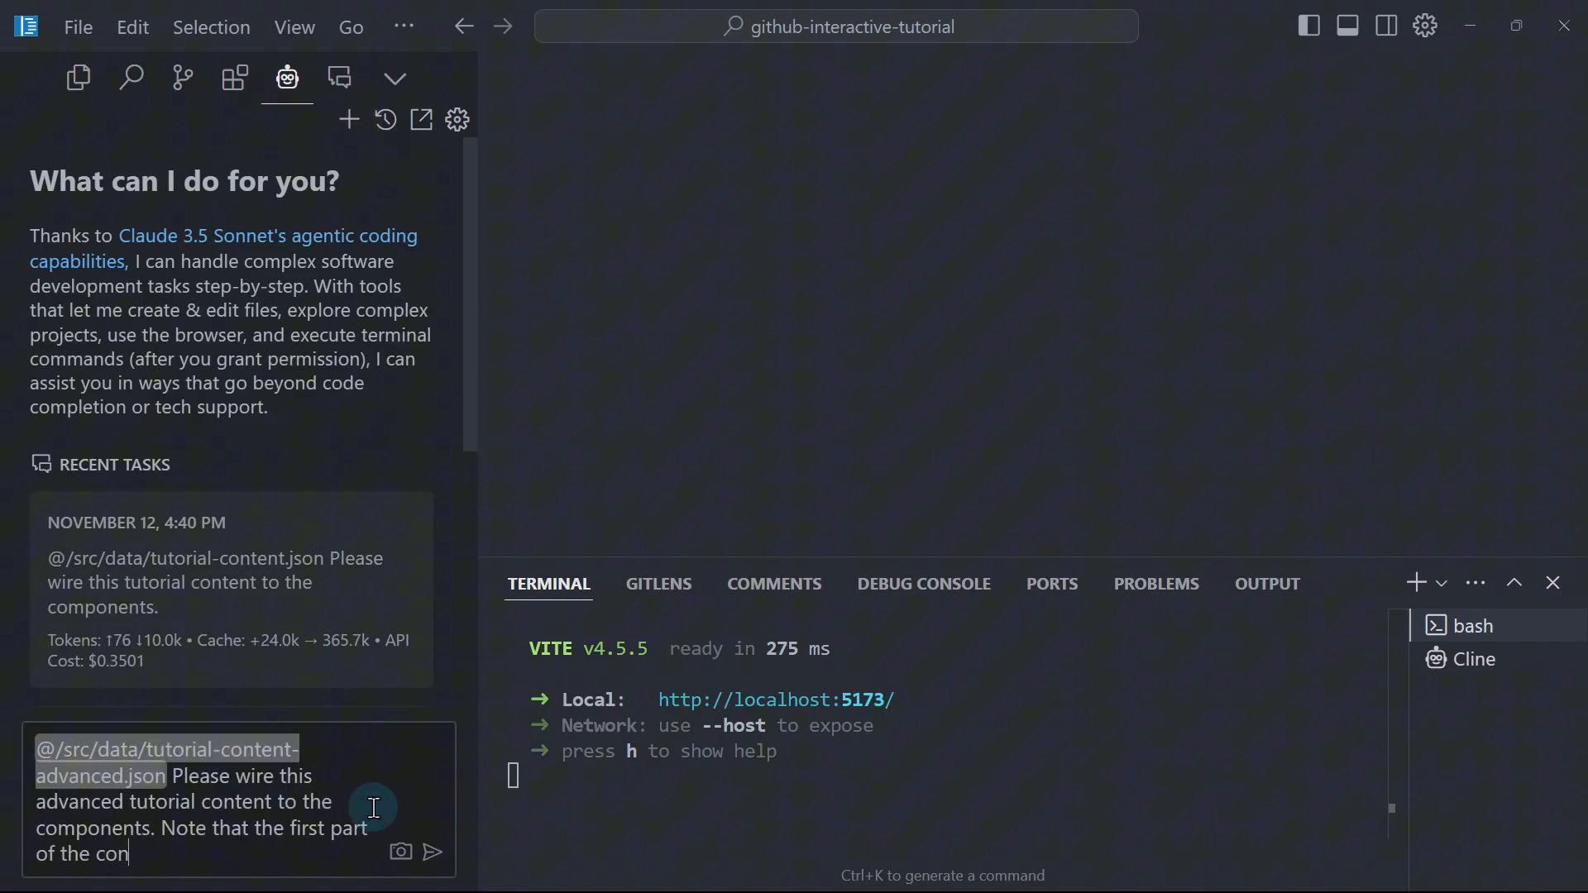
pyautogui.click(432, 850)
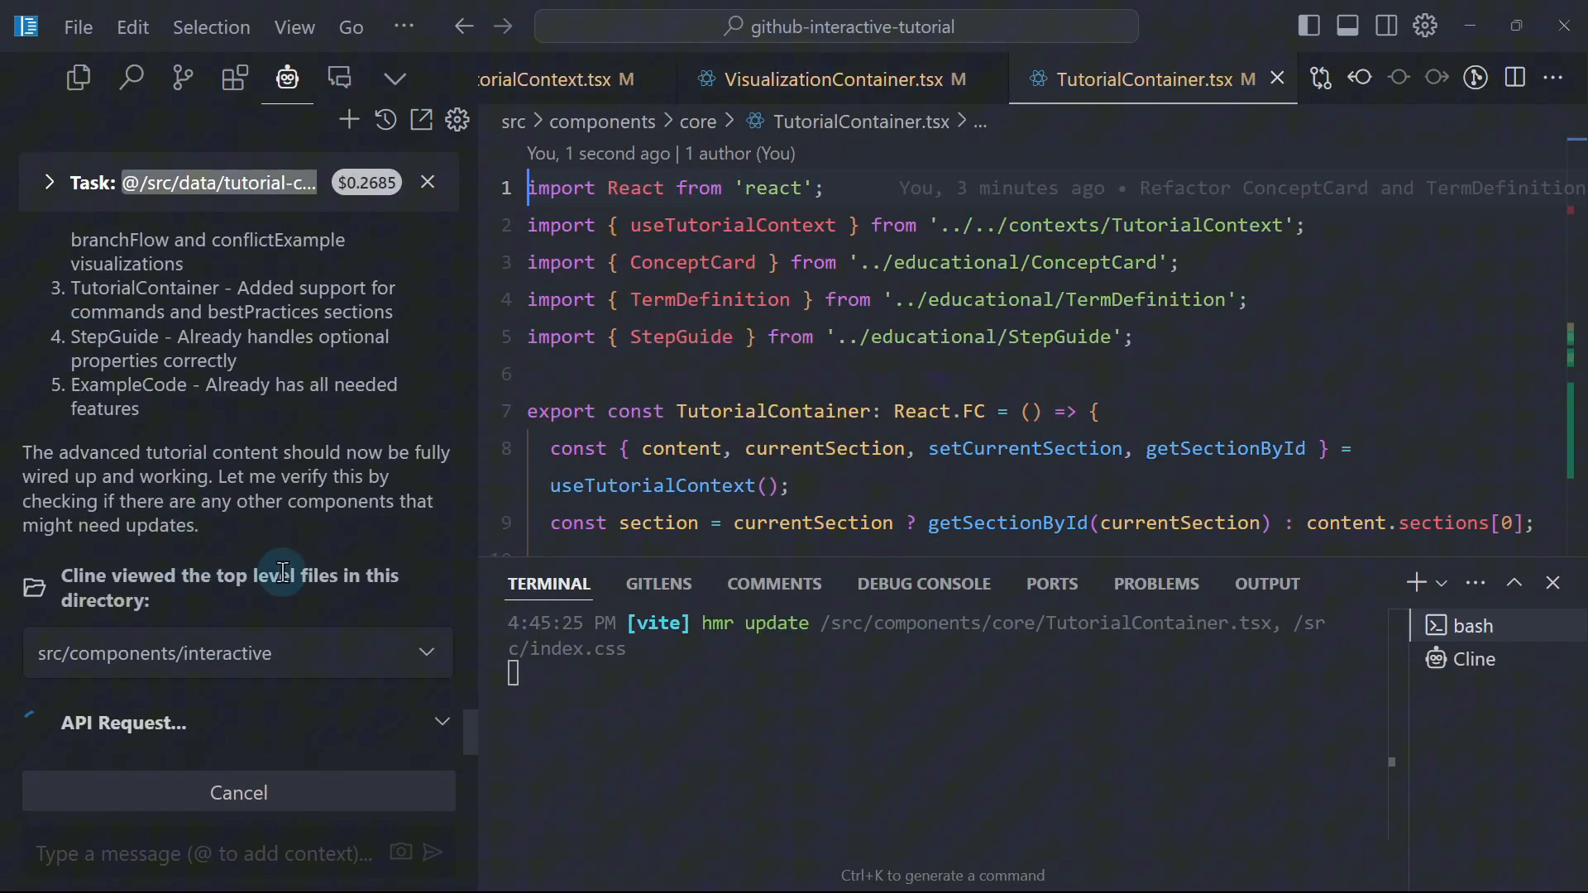
pyautogui.moveTo(344, 578)
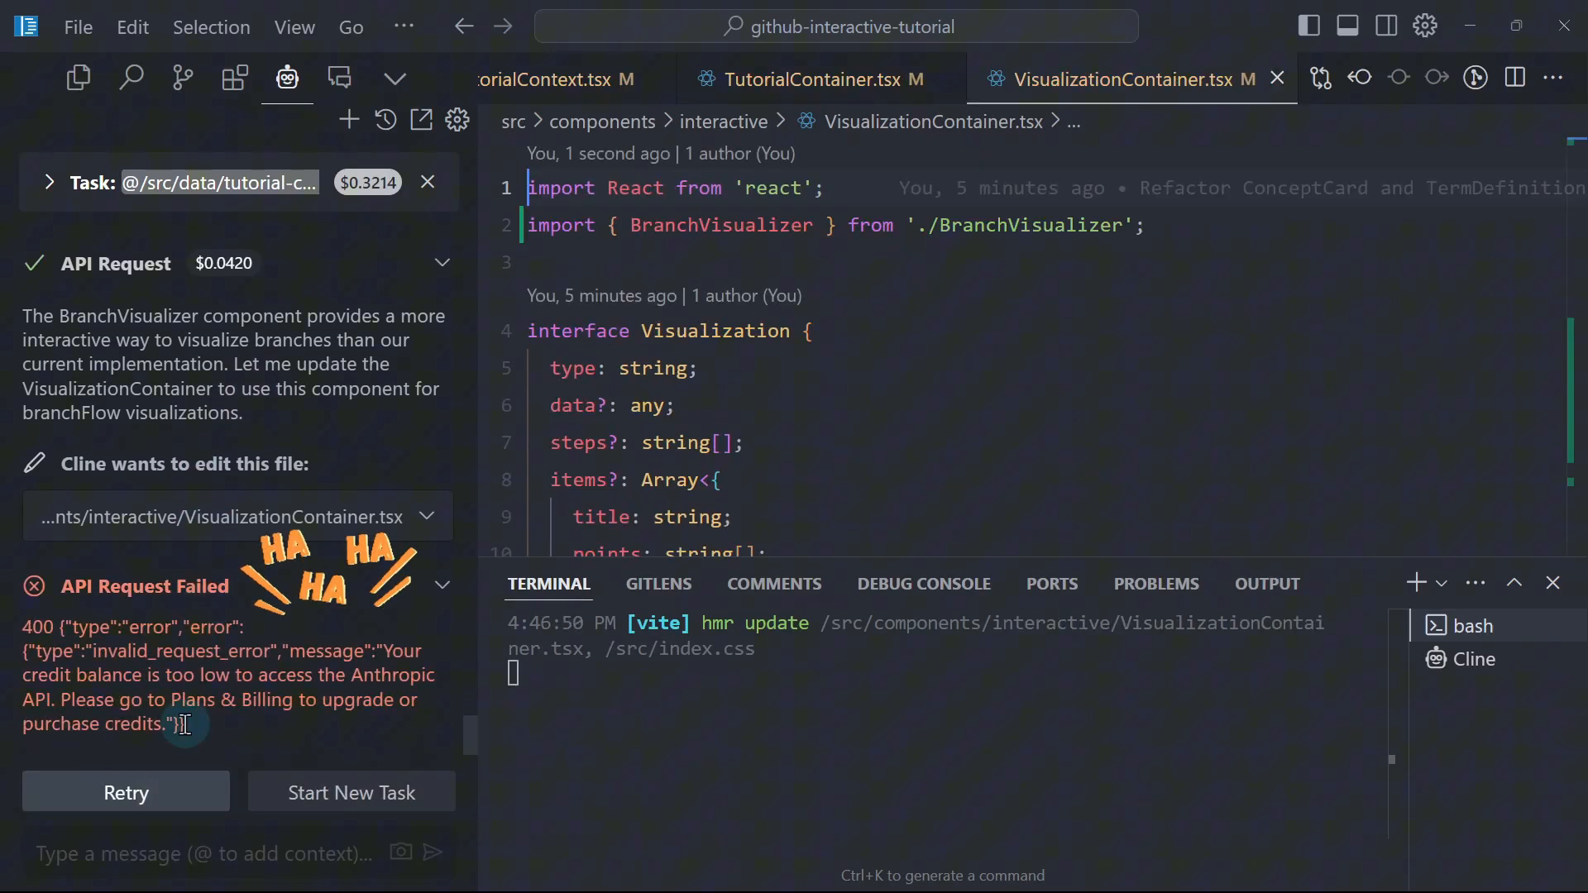
pyautogui.moveTo(187, 694)
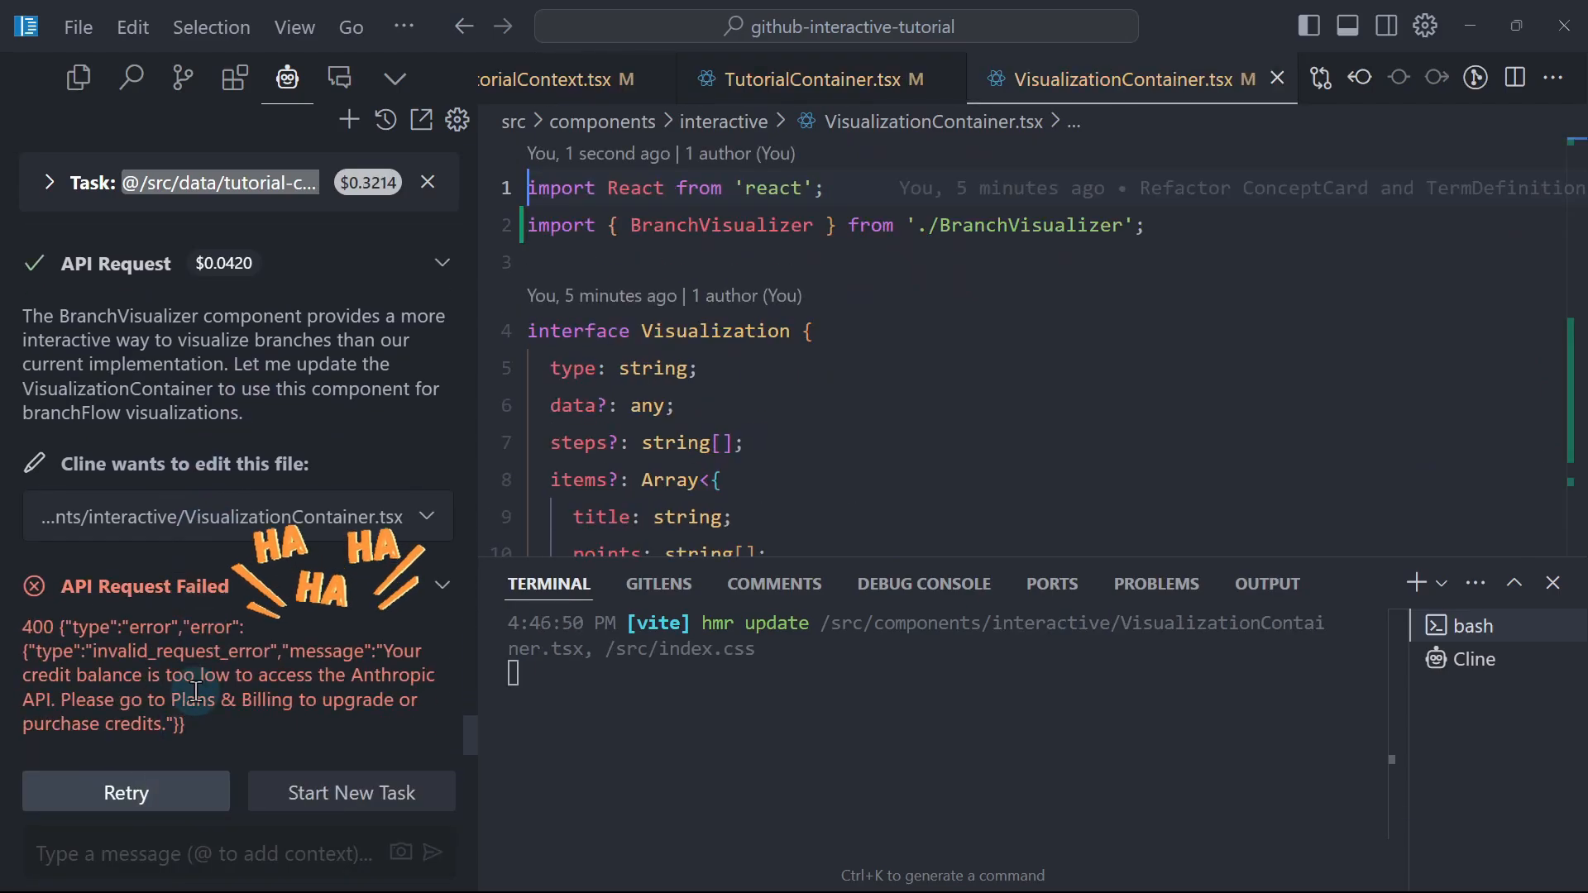
pyautogui.click(125, 792)
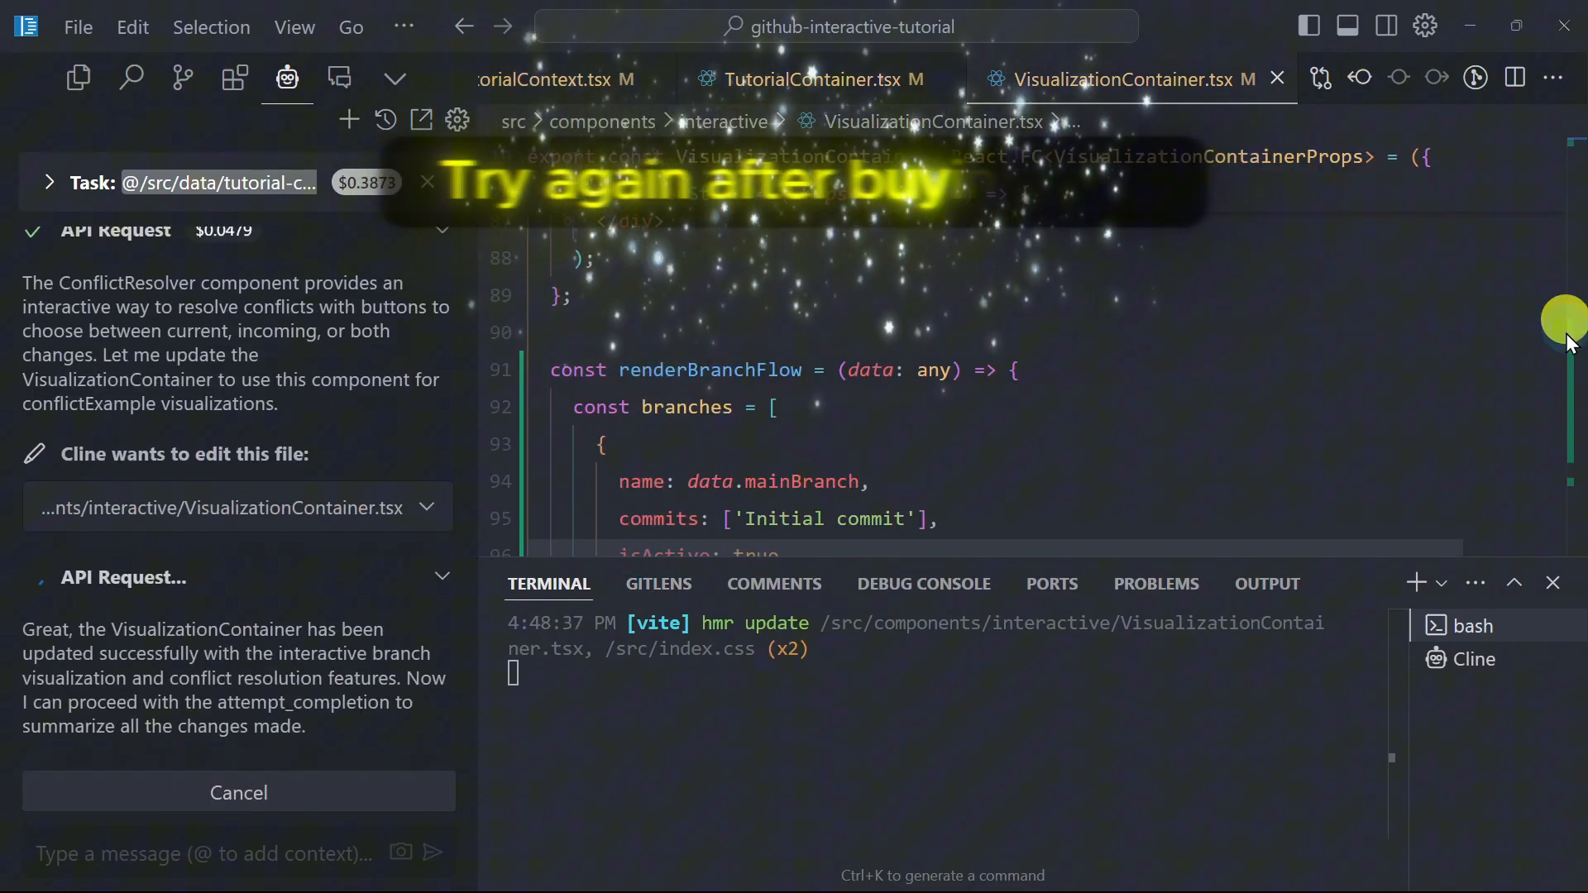
pyautogui.press('alt+tab')
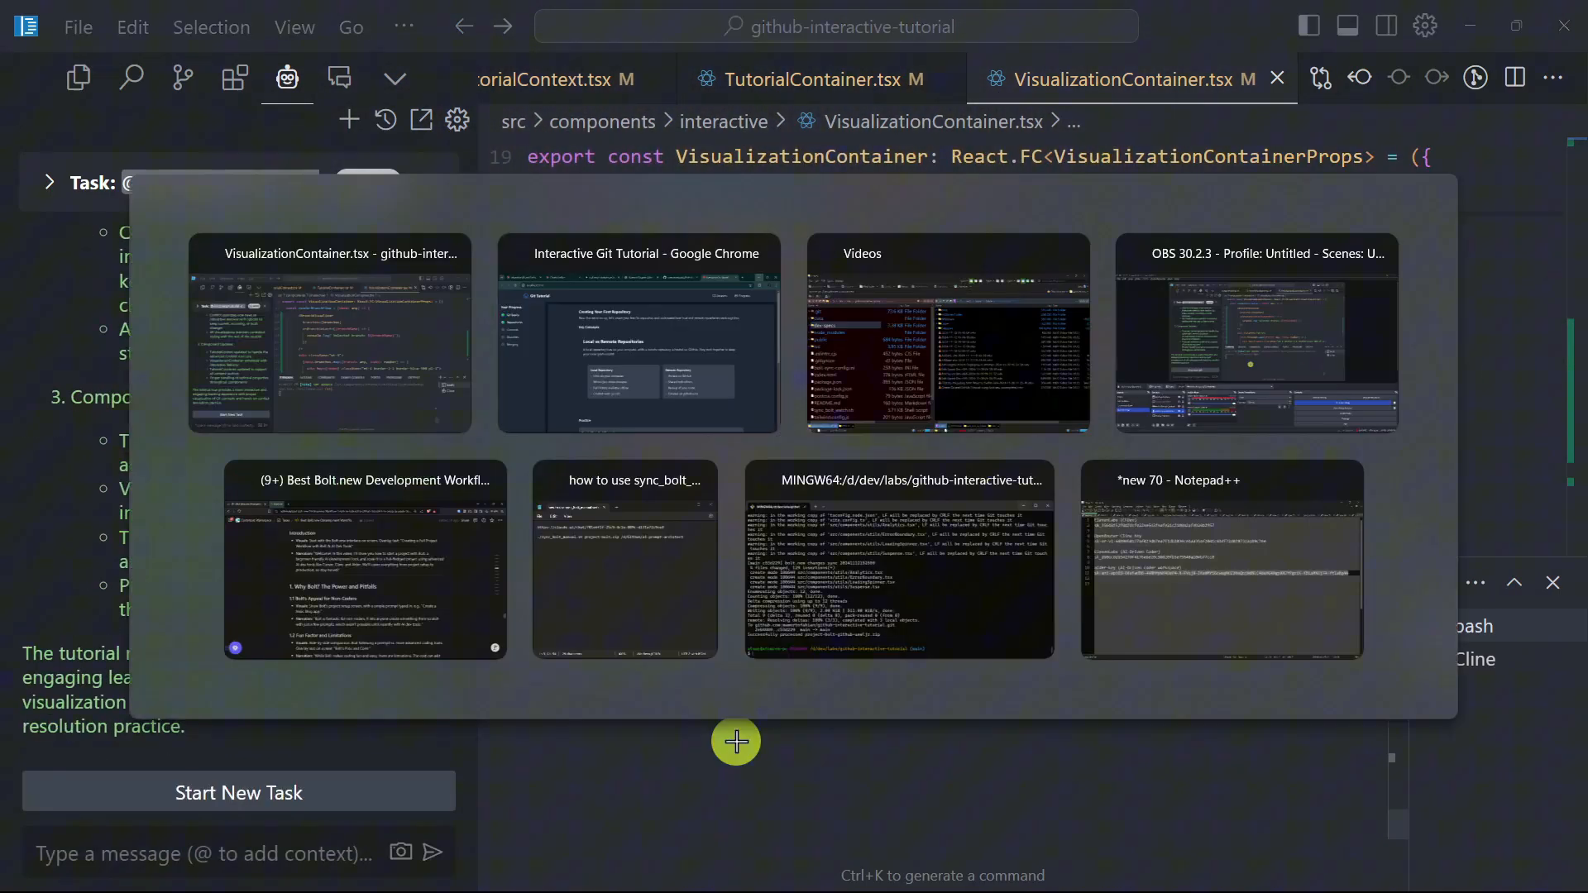
# Advance to the merge-conflict resolver section on localhost:5173 and inspect it with the console open.
pyautogui.click(637, 334)
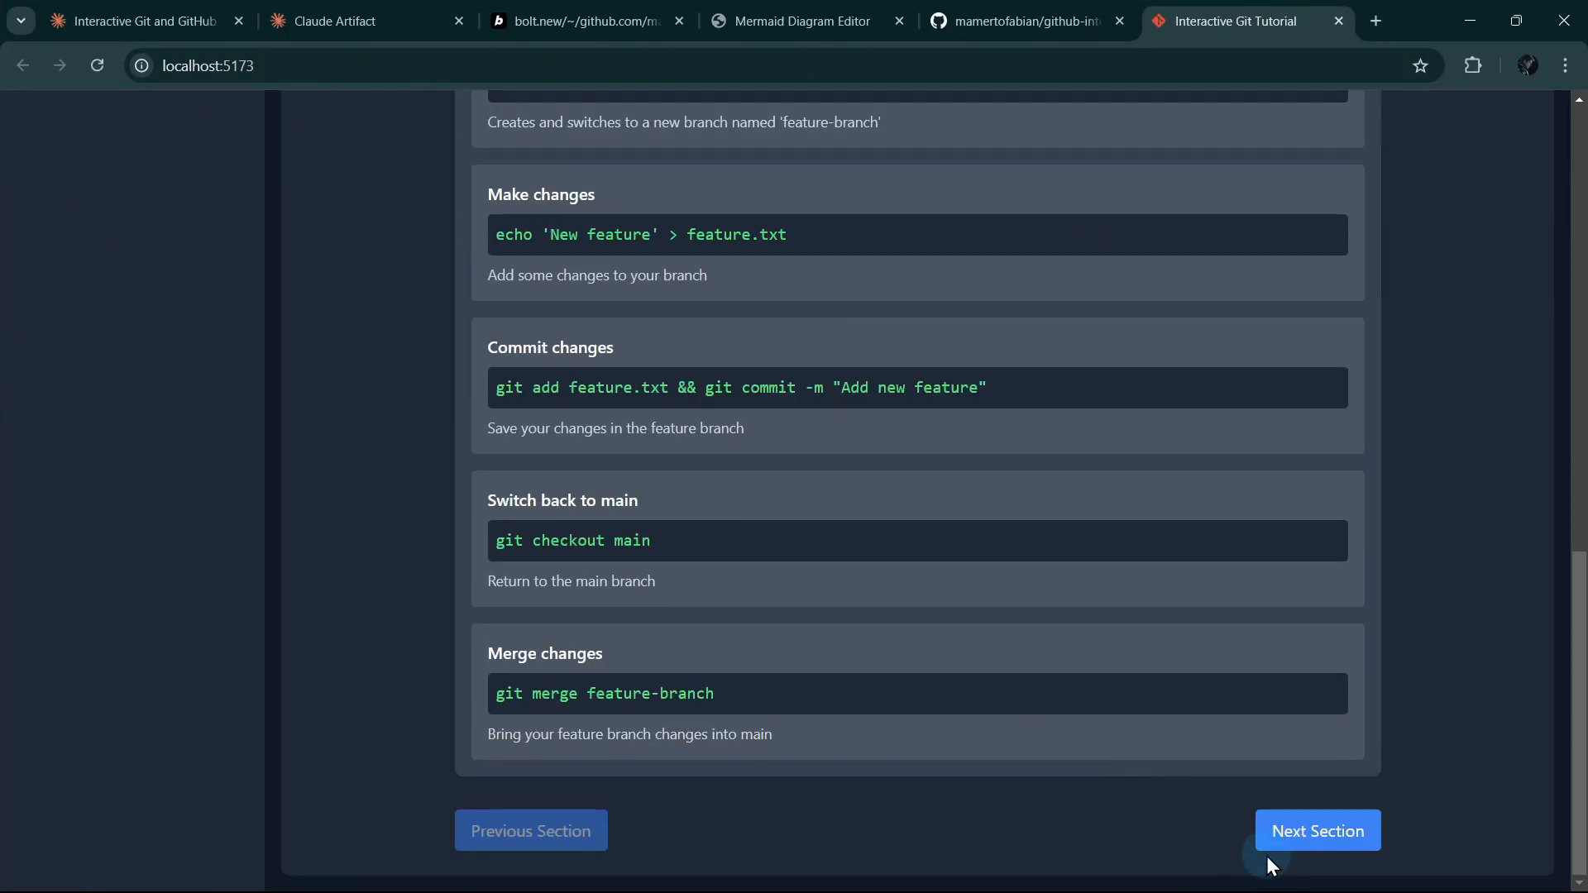
pyautogui.click(1317, 830)
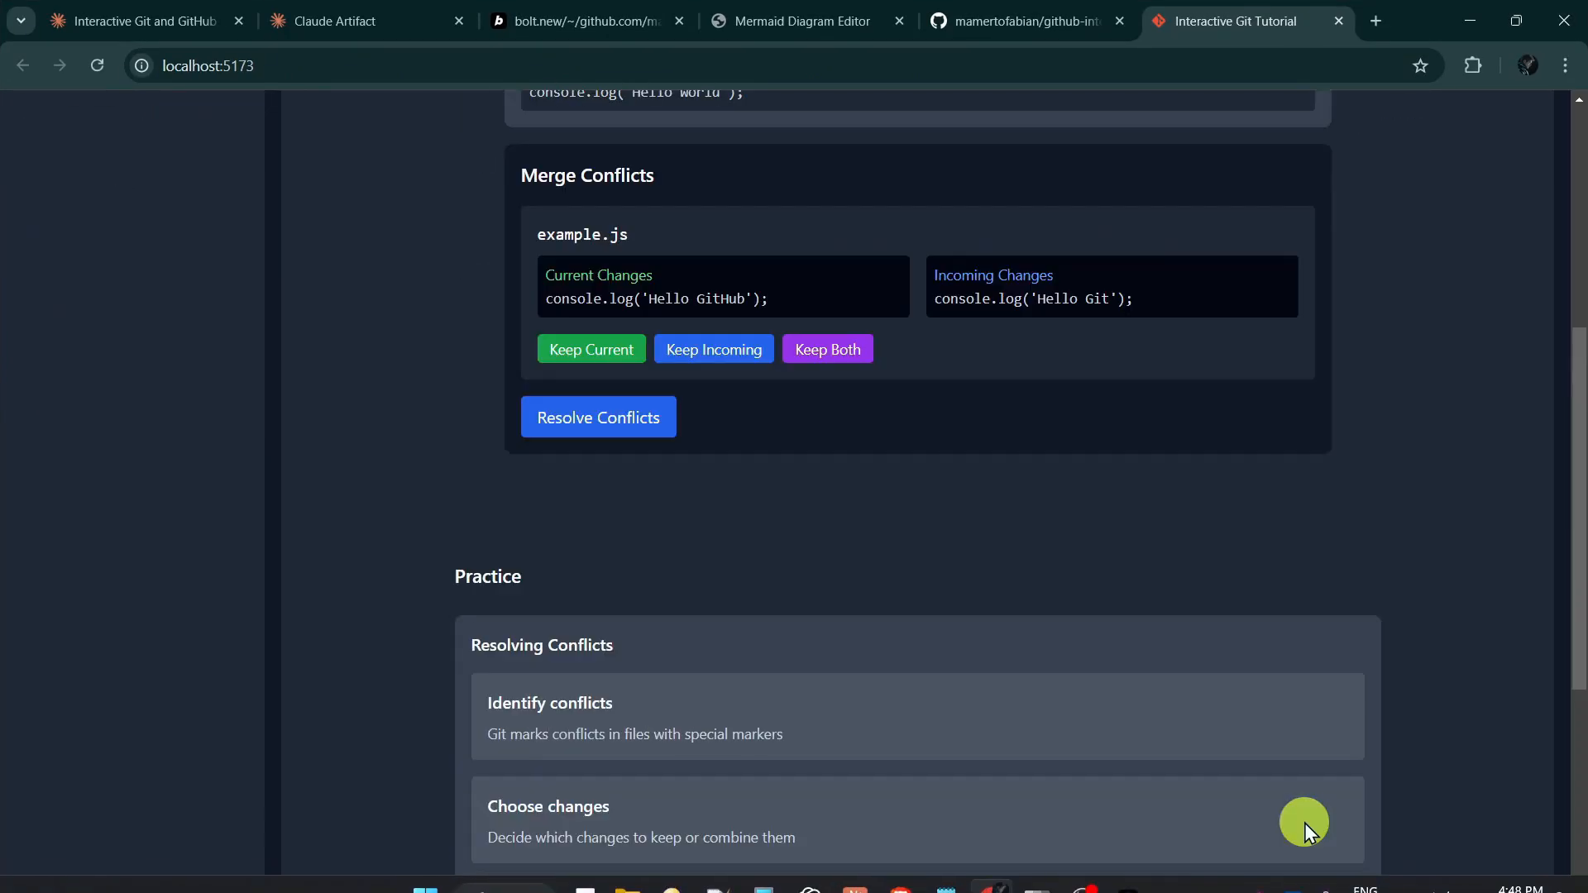
pyautogui.scroll(3)
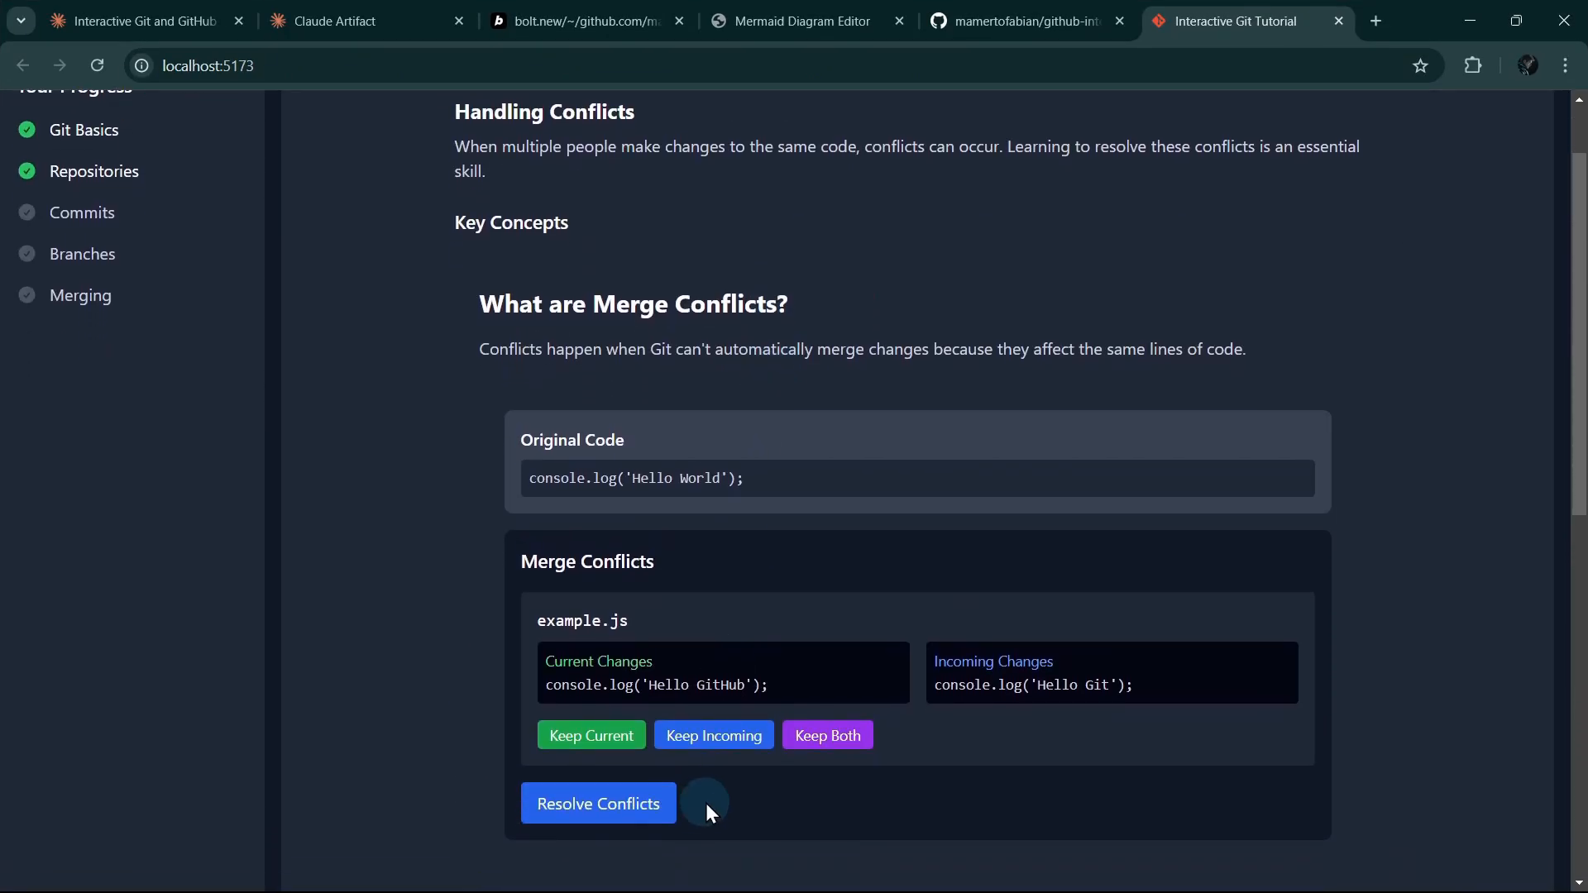
pyautogui.press('F12')
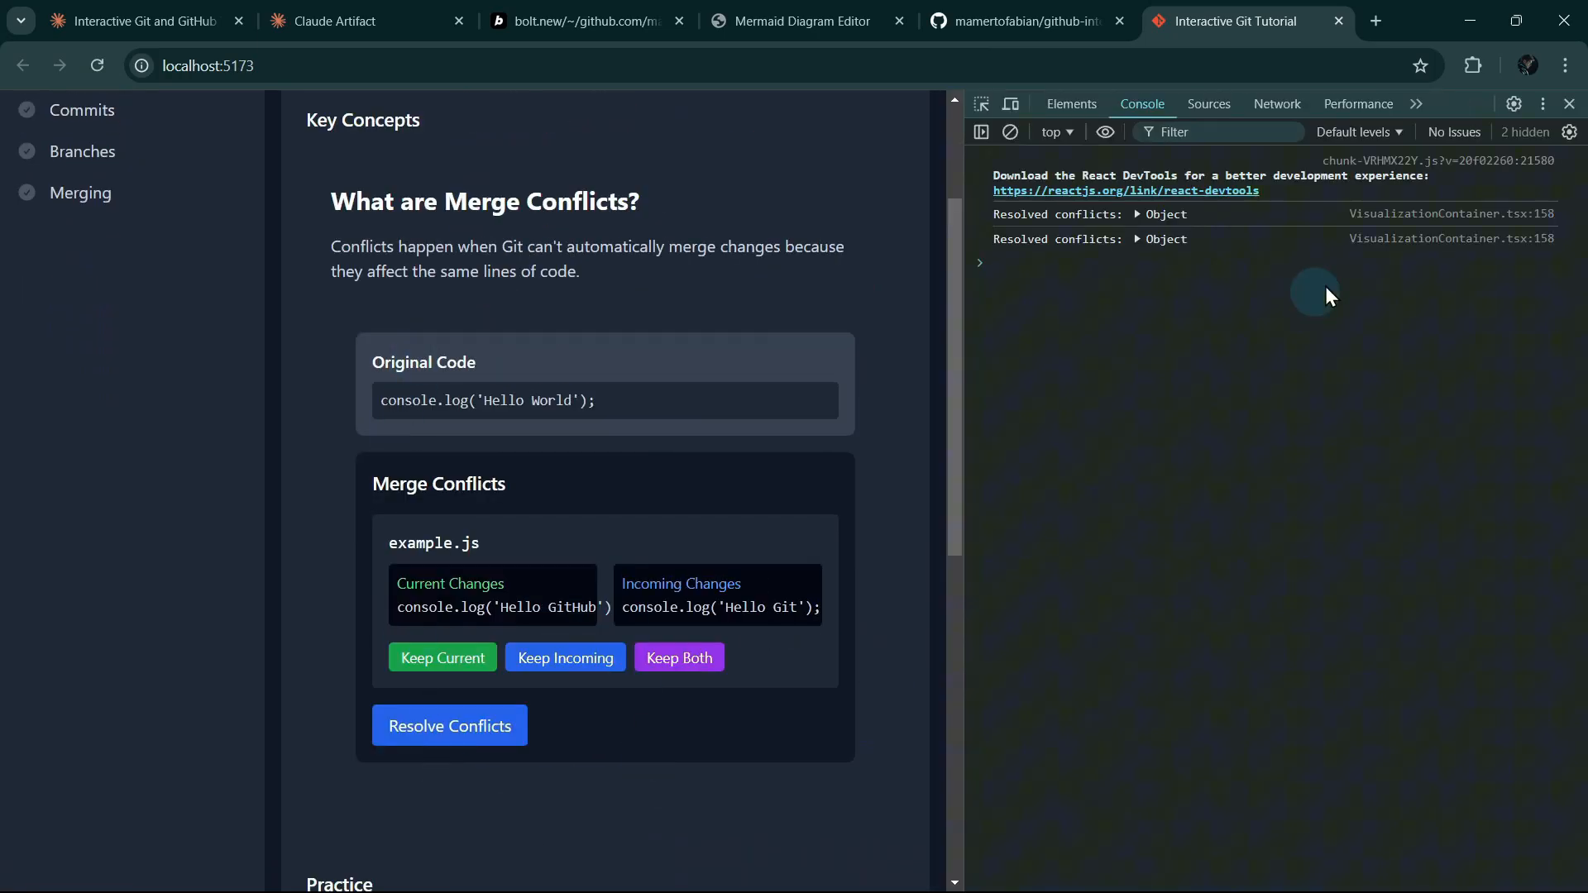
pyautogui.scroll(-3)
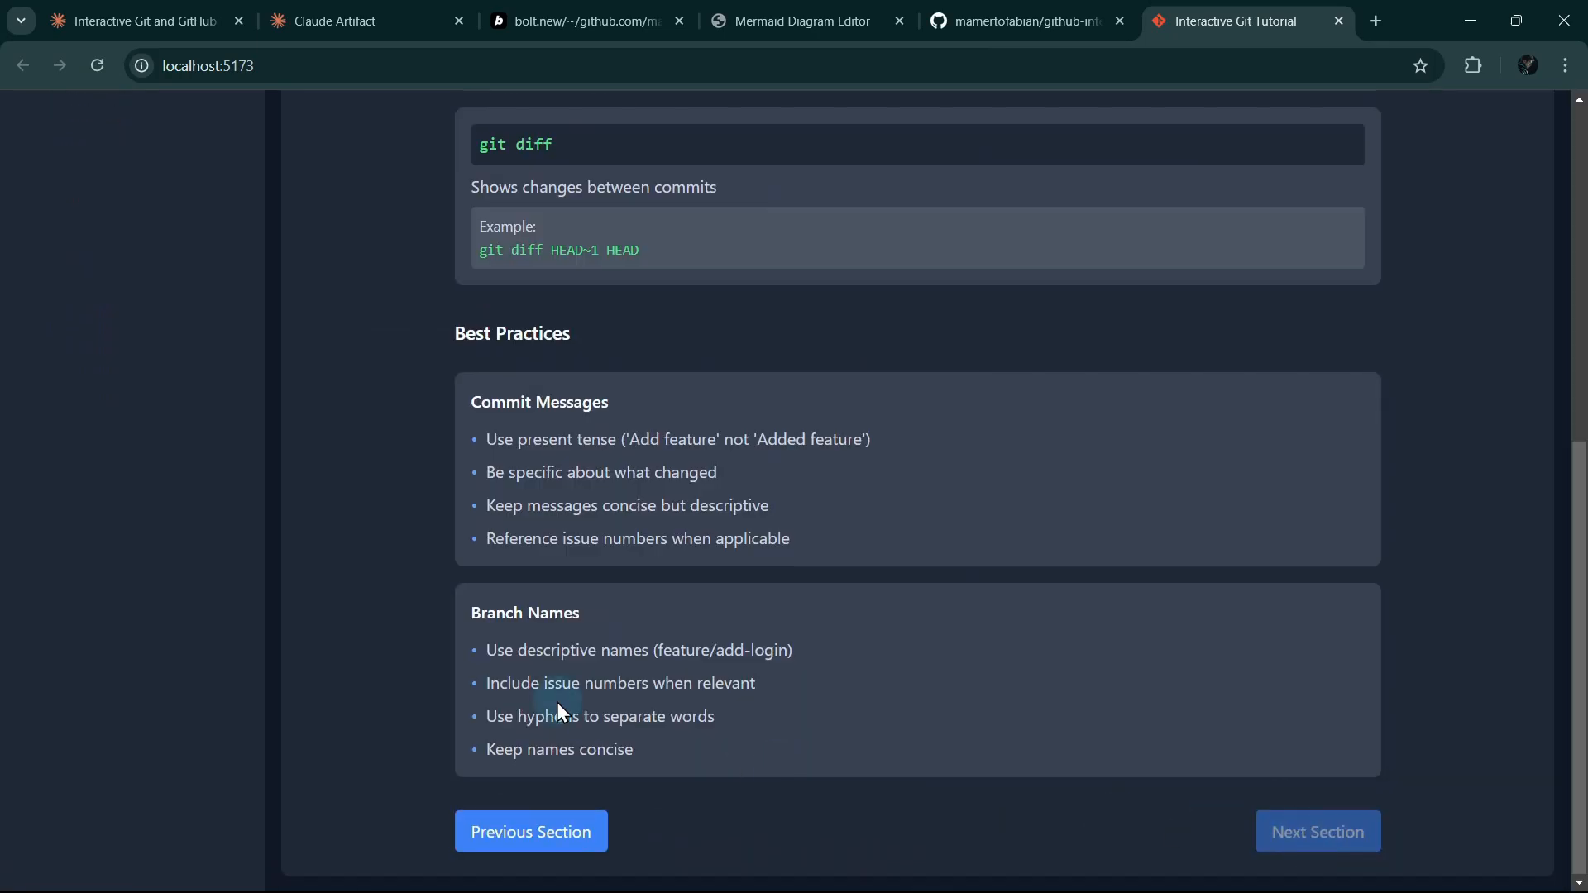
pyautogui.scroll(3)
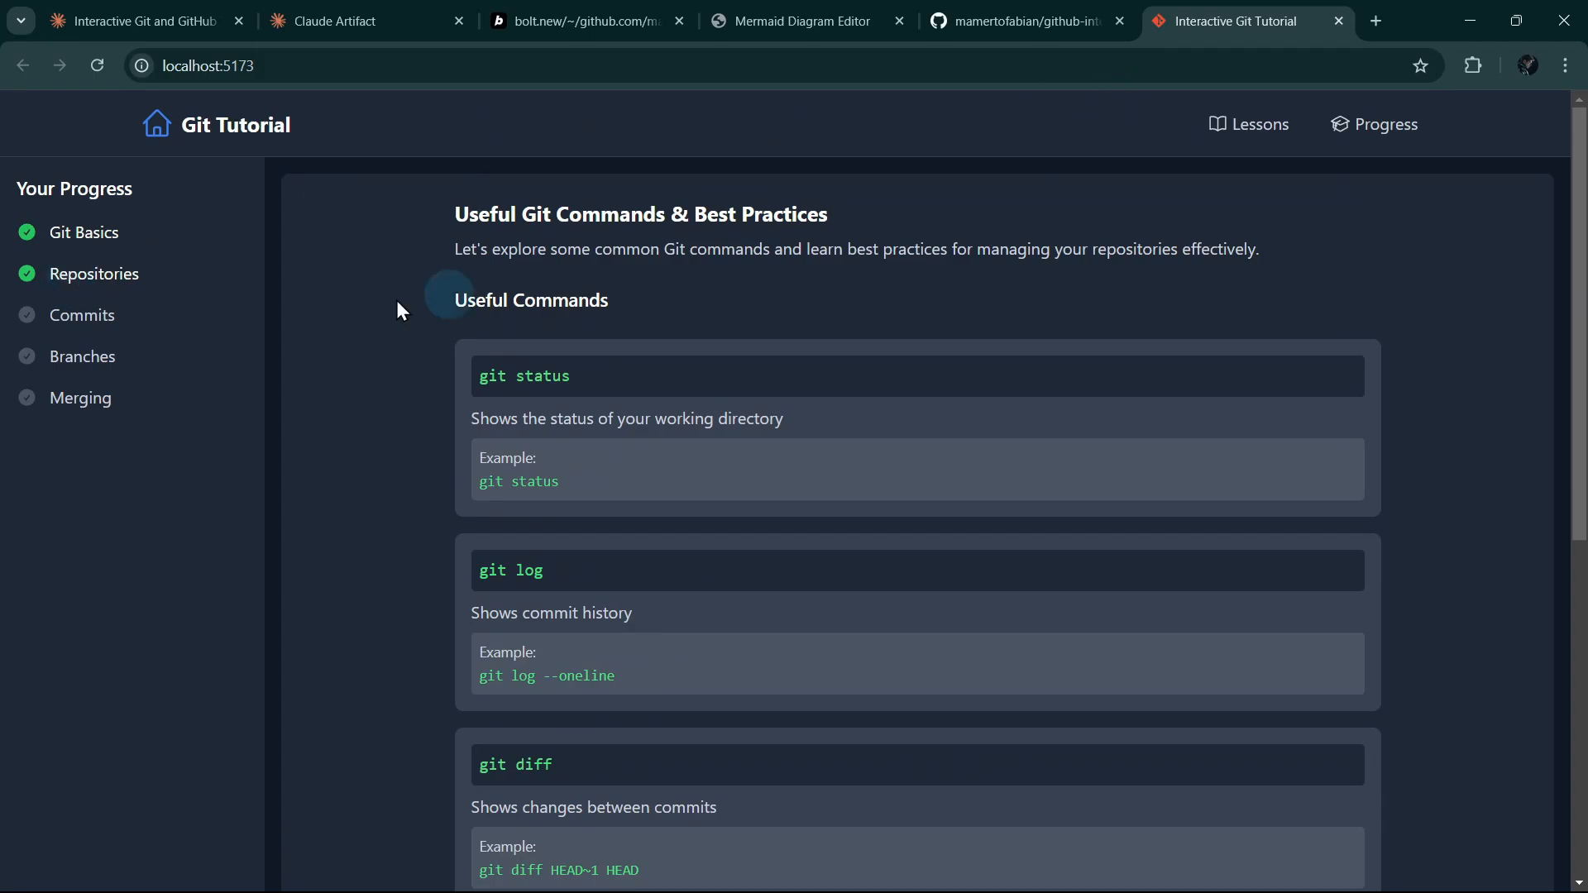
pyautogui.scroll(-3)
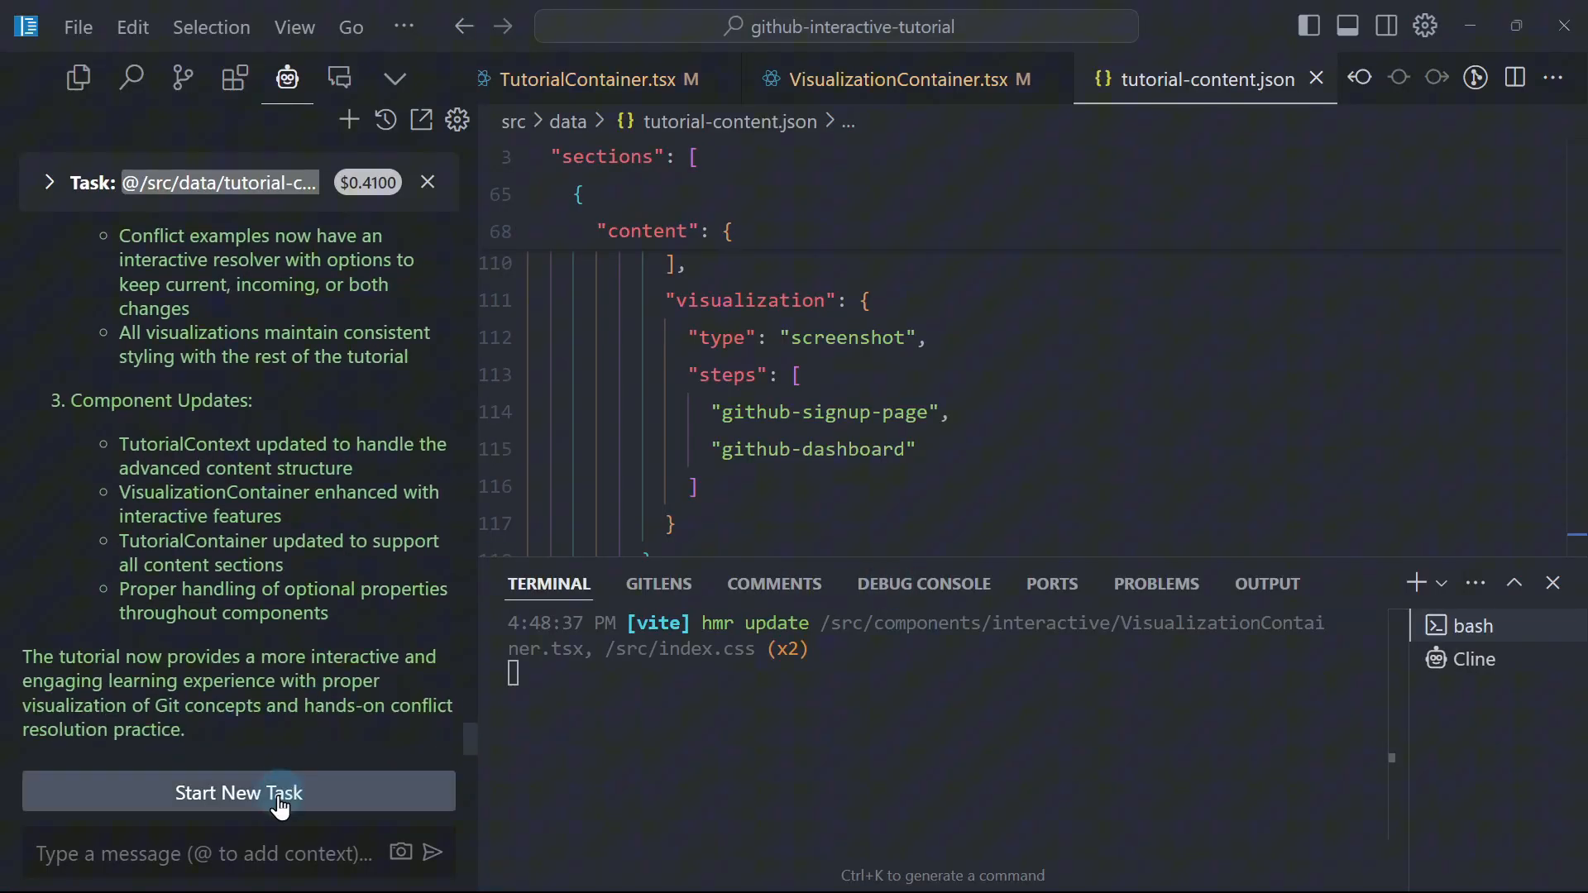
# Stage and commit the three modified component files, then close the open JSON tabs.
pyautogui.click(180, 77)
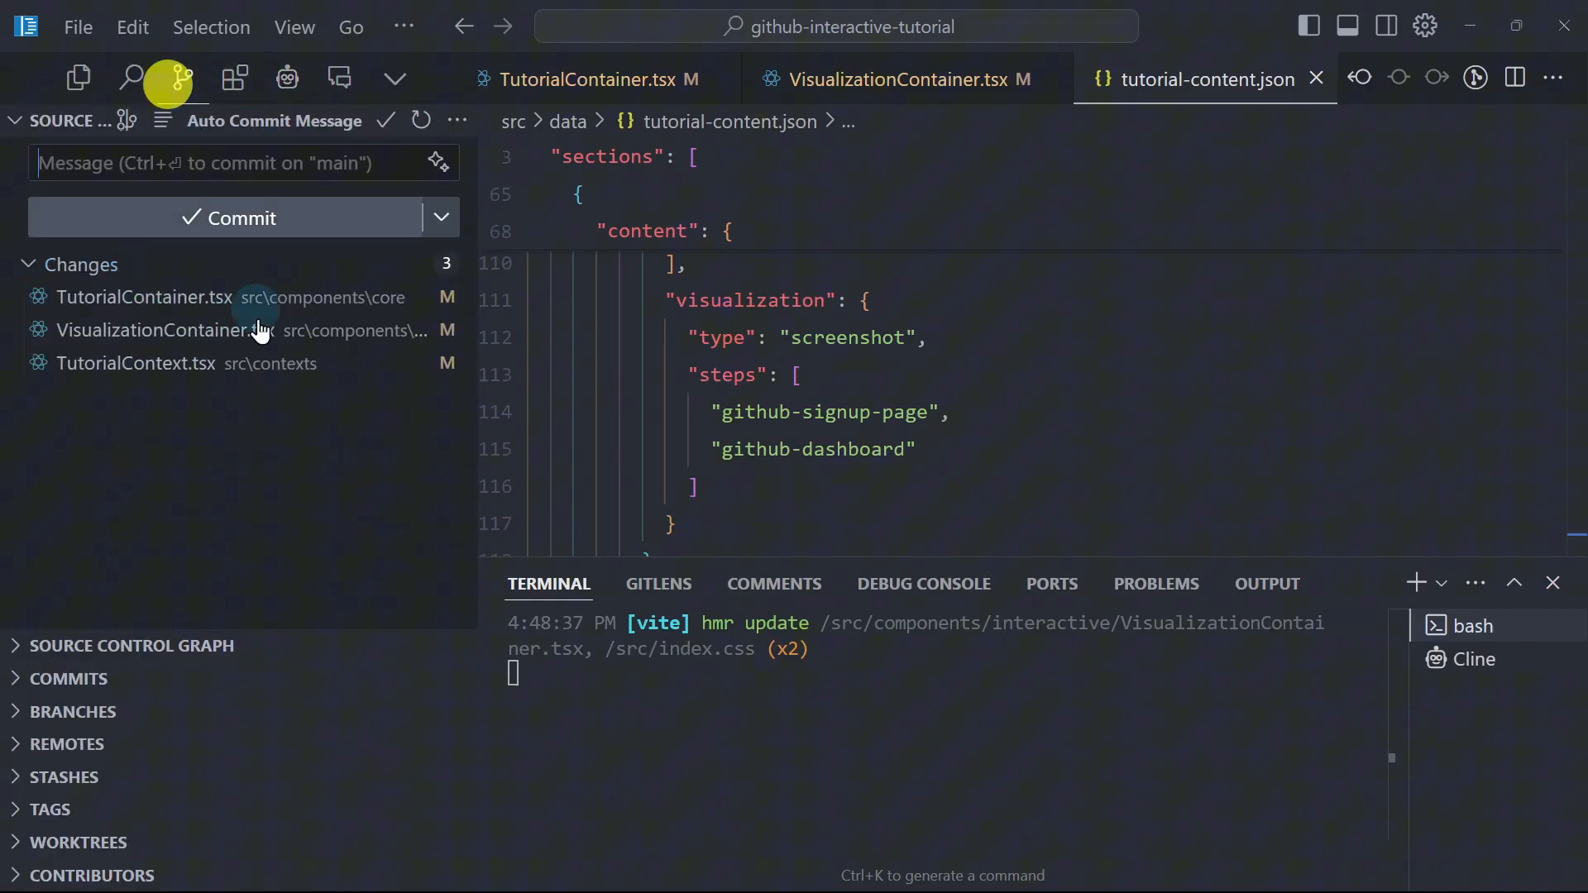
pyautogui.click(441, 164)
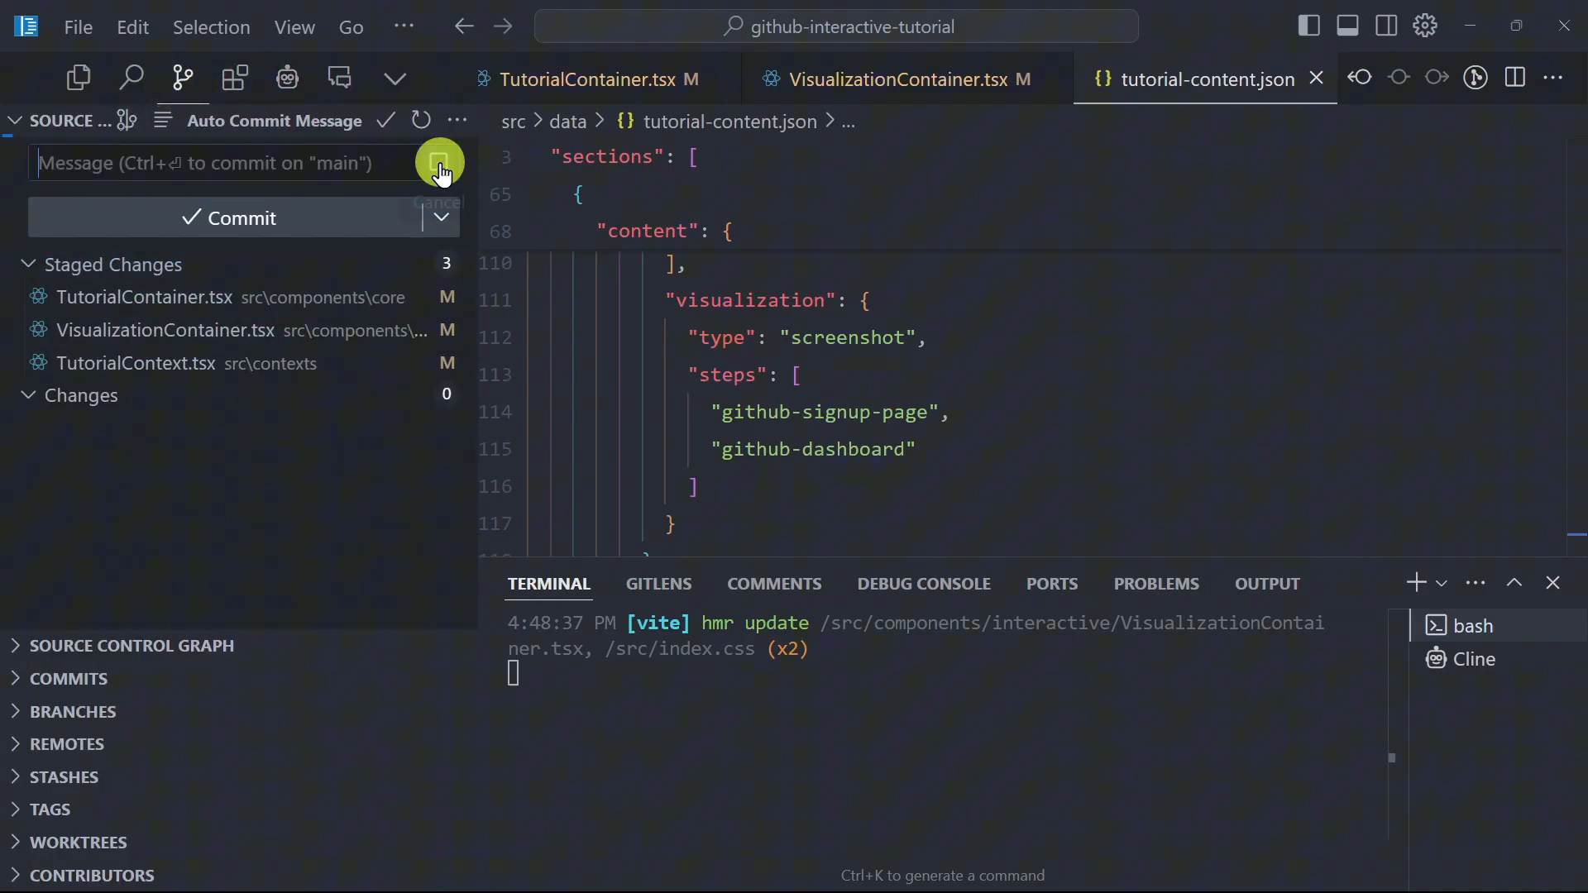
pyautogui.press('ctrl+p')
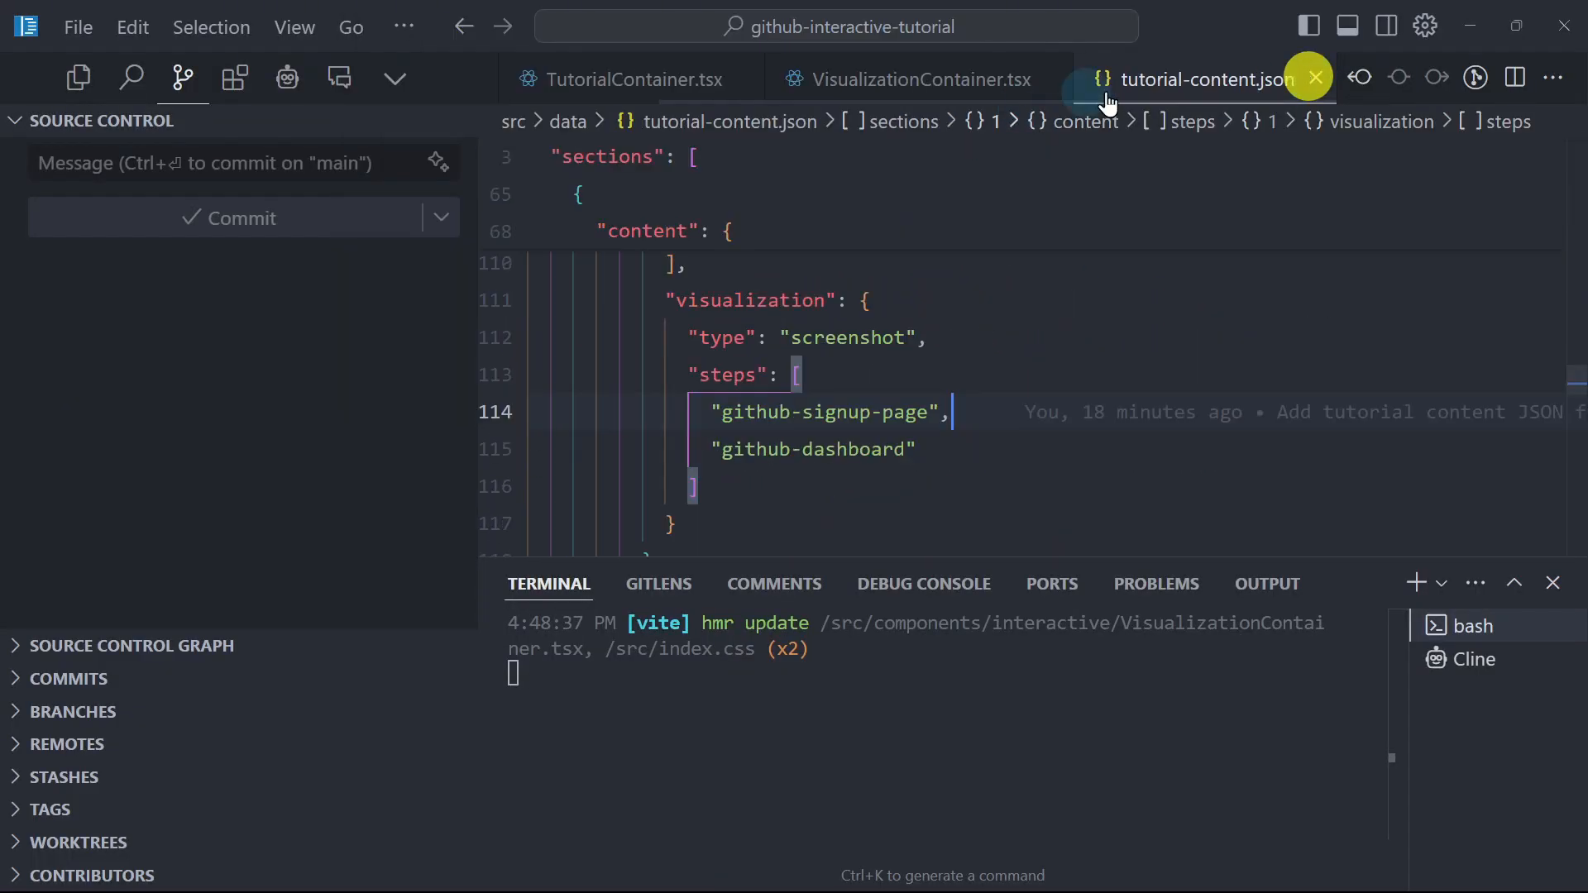
pyautogui.rightClick(1195, 80)
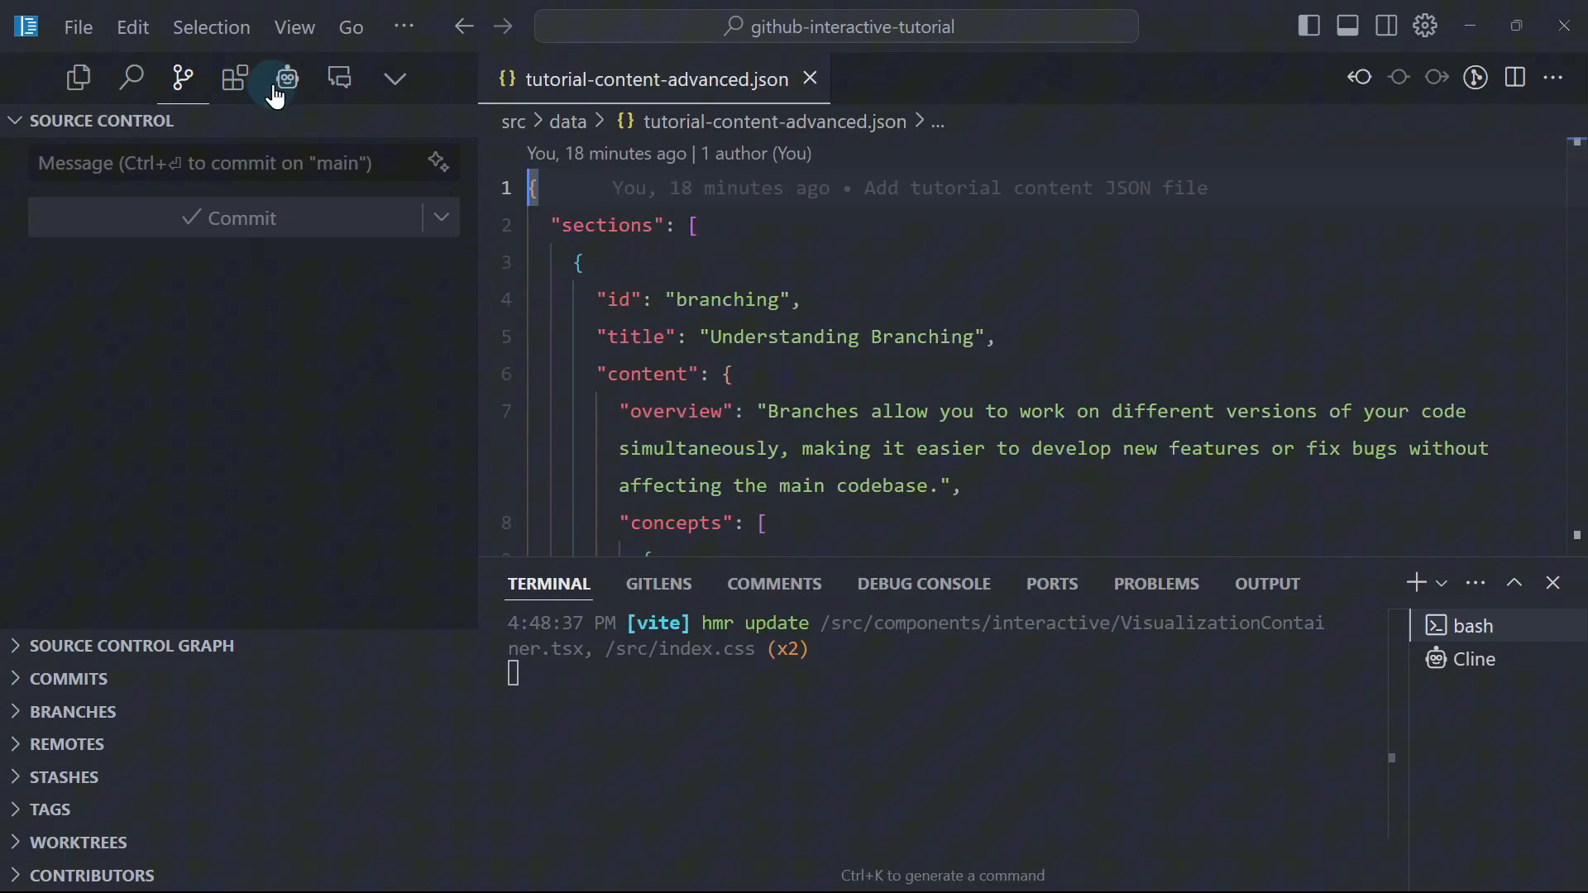
# Send Cline the request to wire the final tutorial content into the components.
pyautogui.click(286, 78)
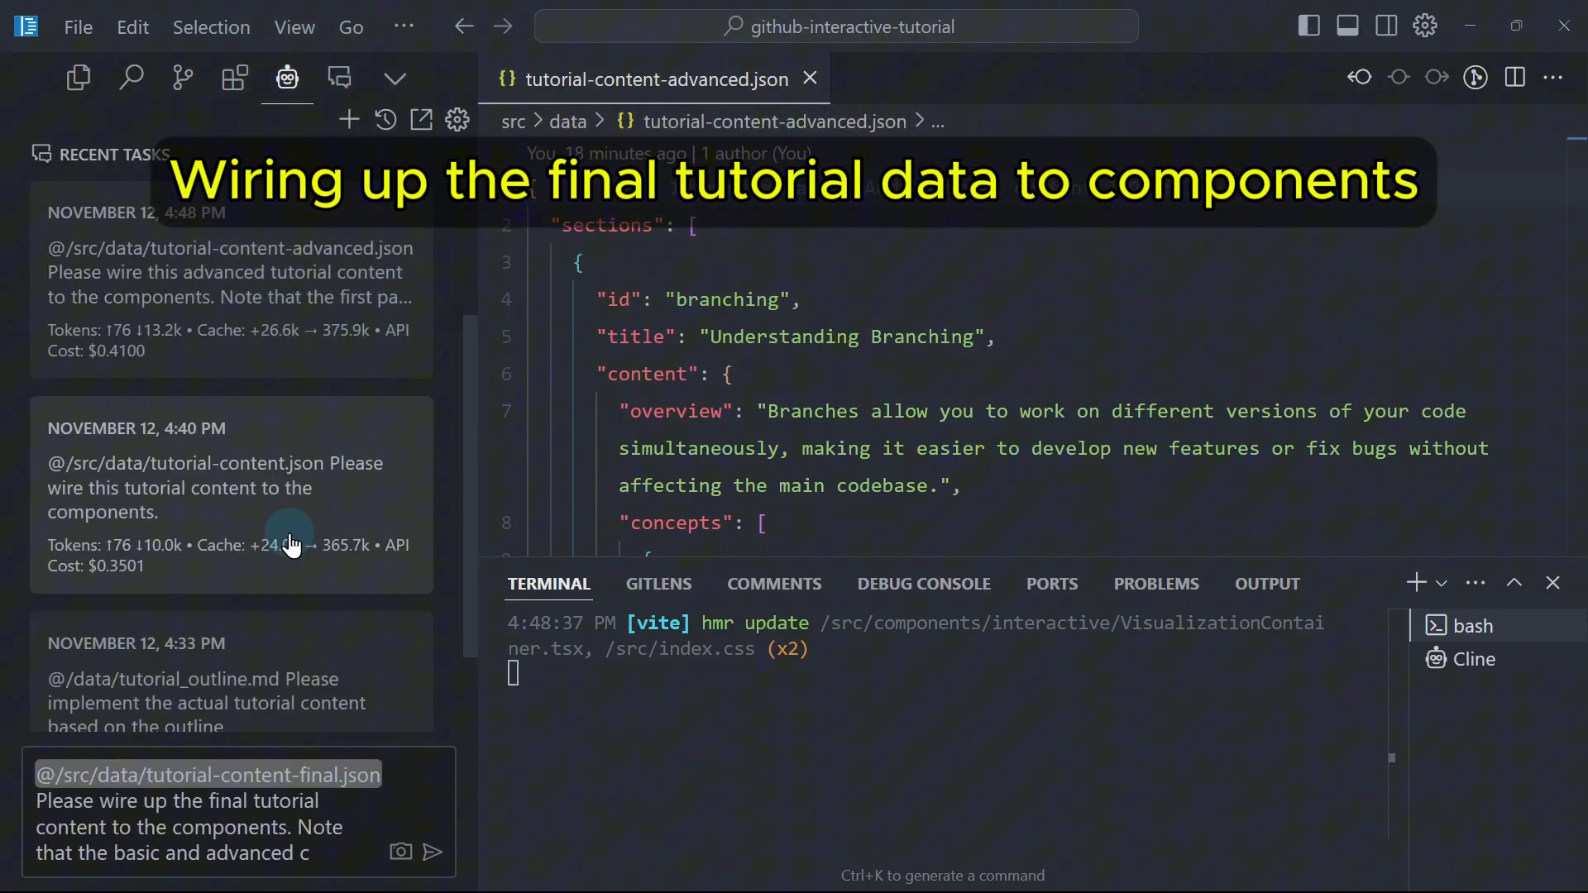
pyautogui.click(431, 852)
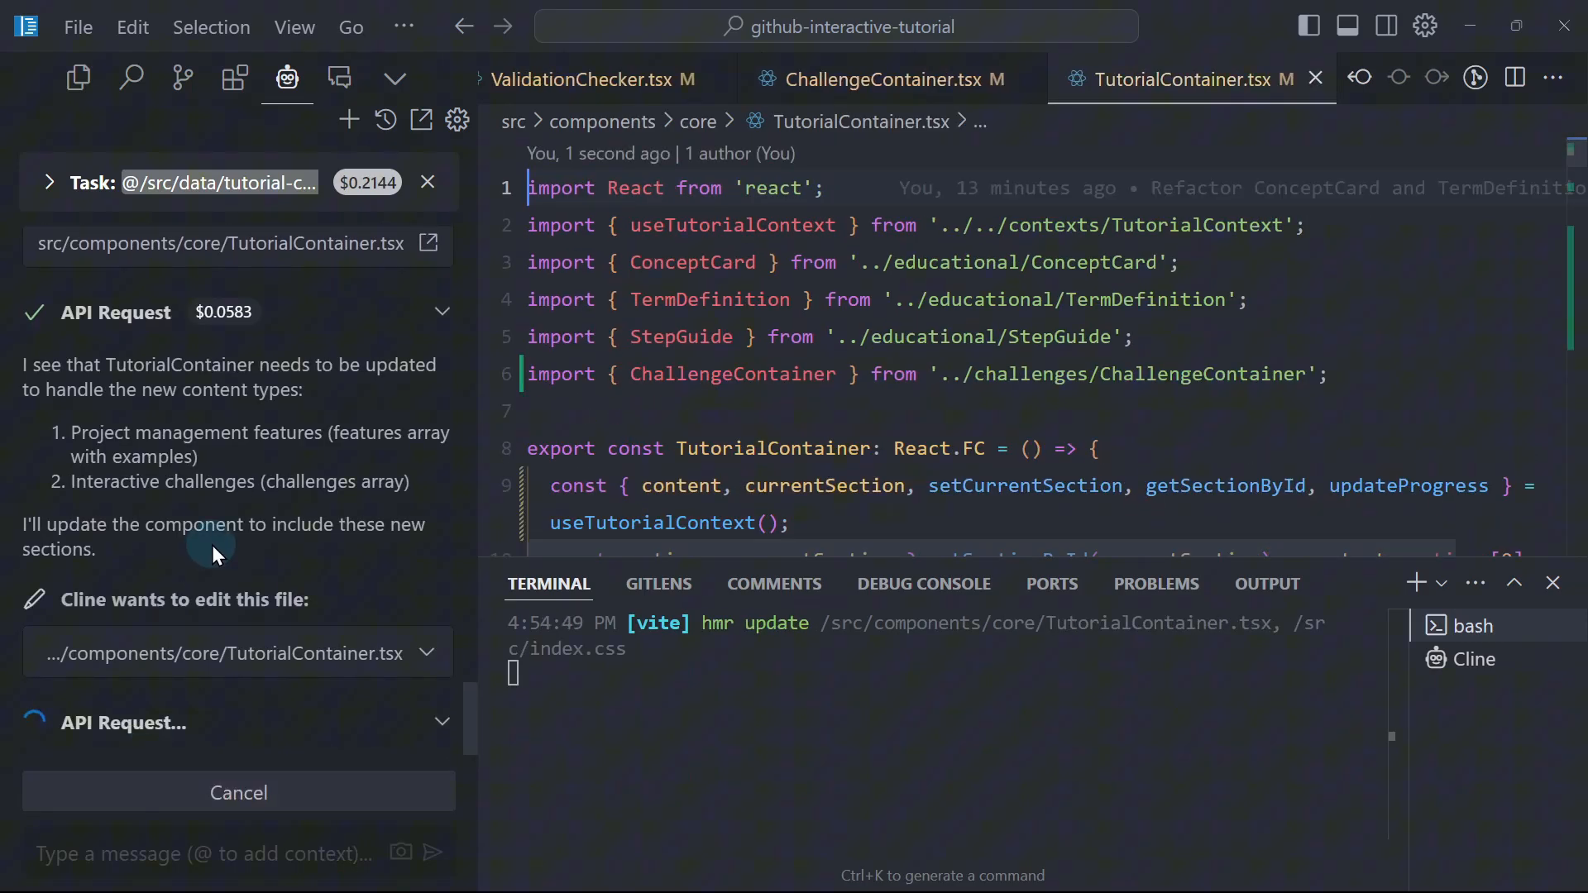
pyautogui.scroll(-3)
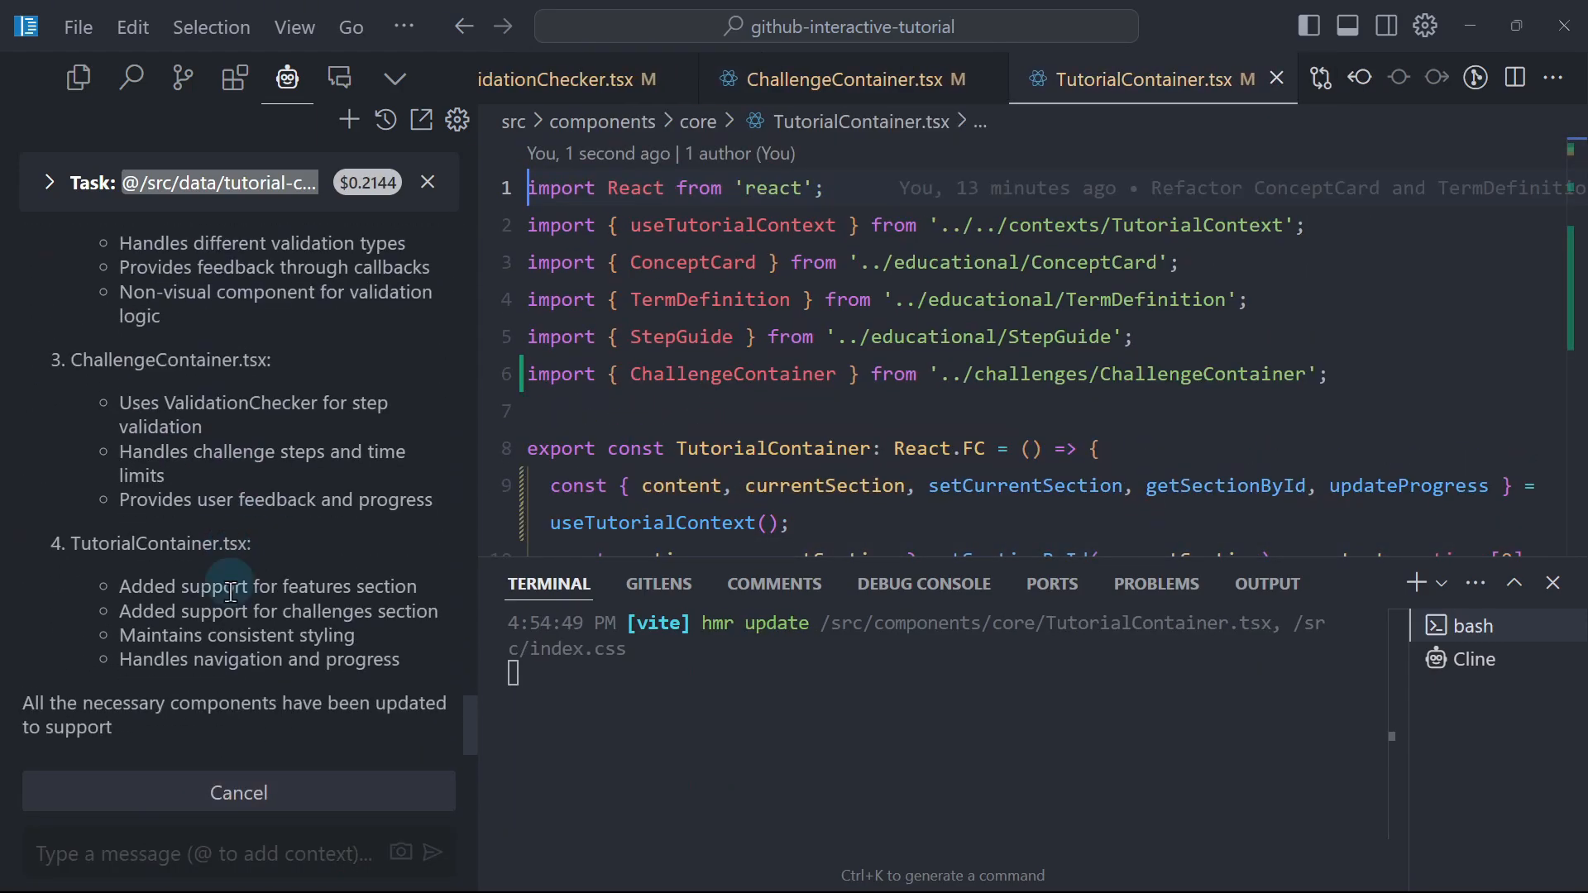
# Check the tutorial's Projects section in the Chrome window.
pyautogui.press('alt+tab')
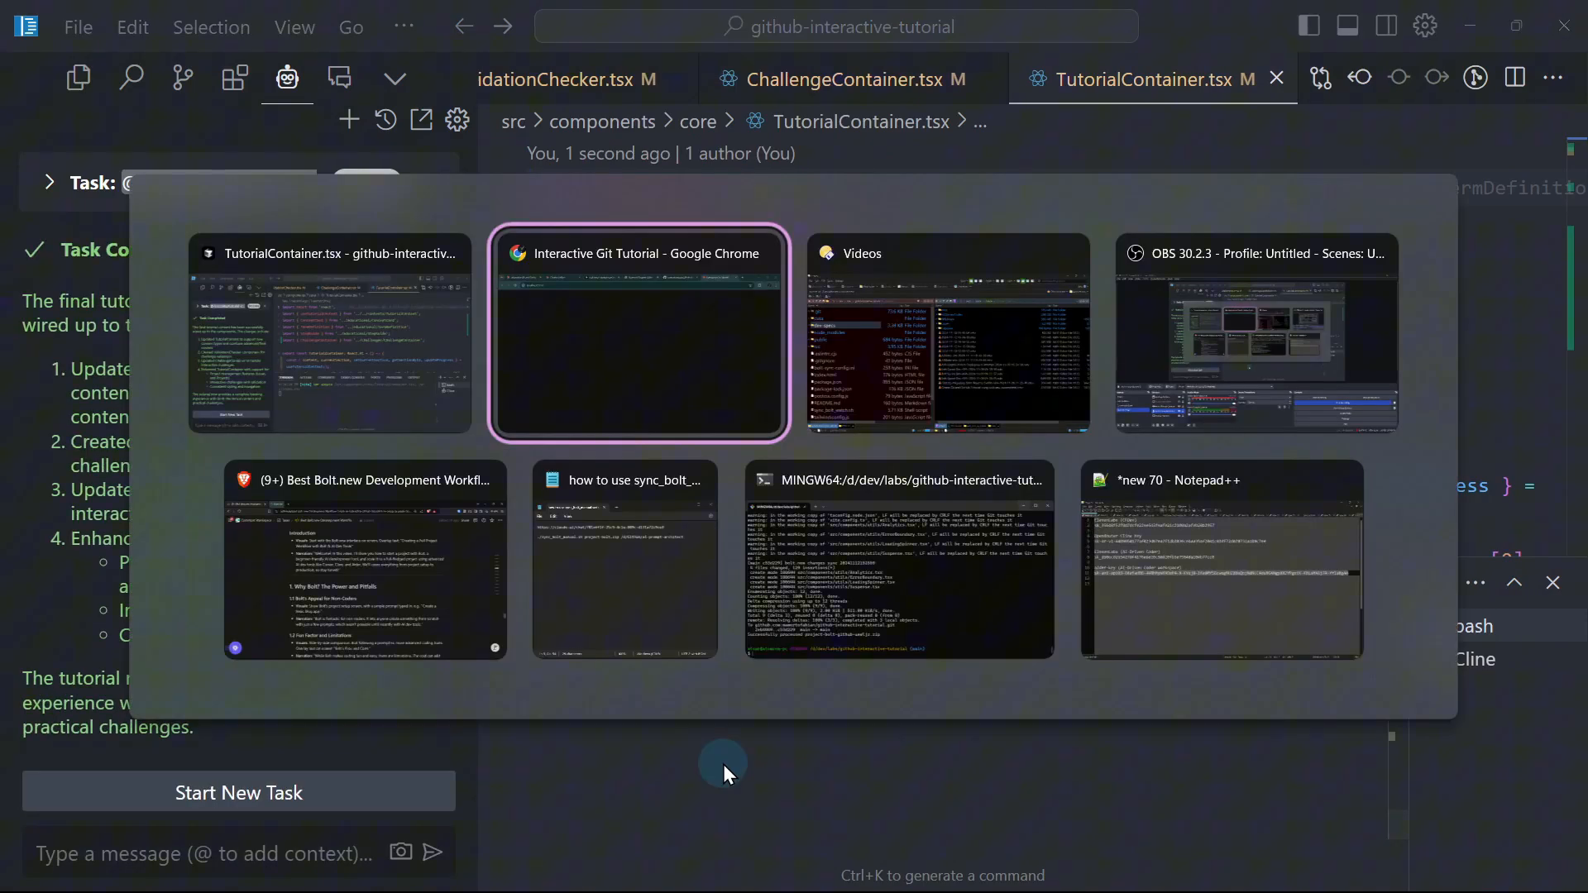
pyautogui.click(639, 335)
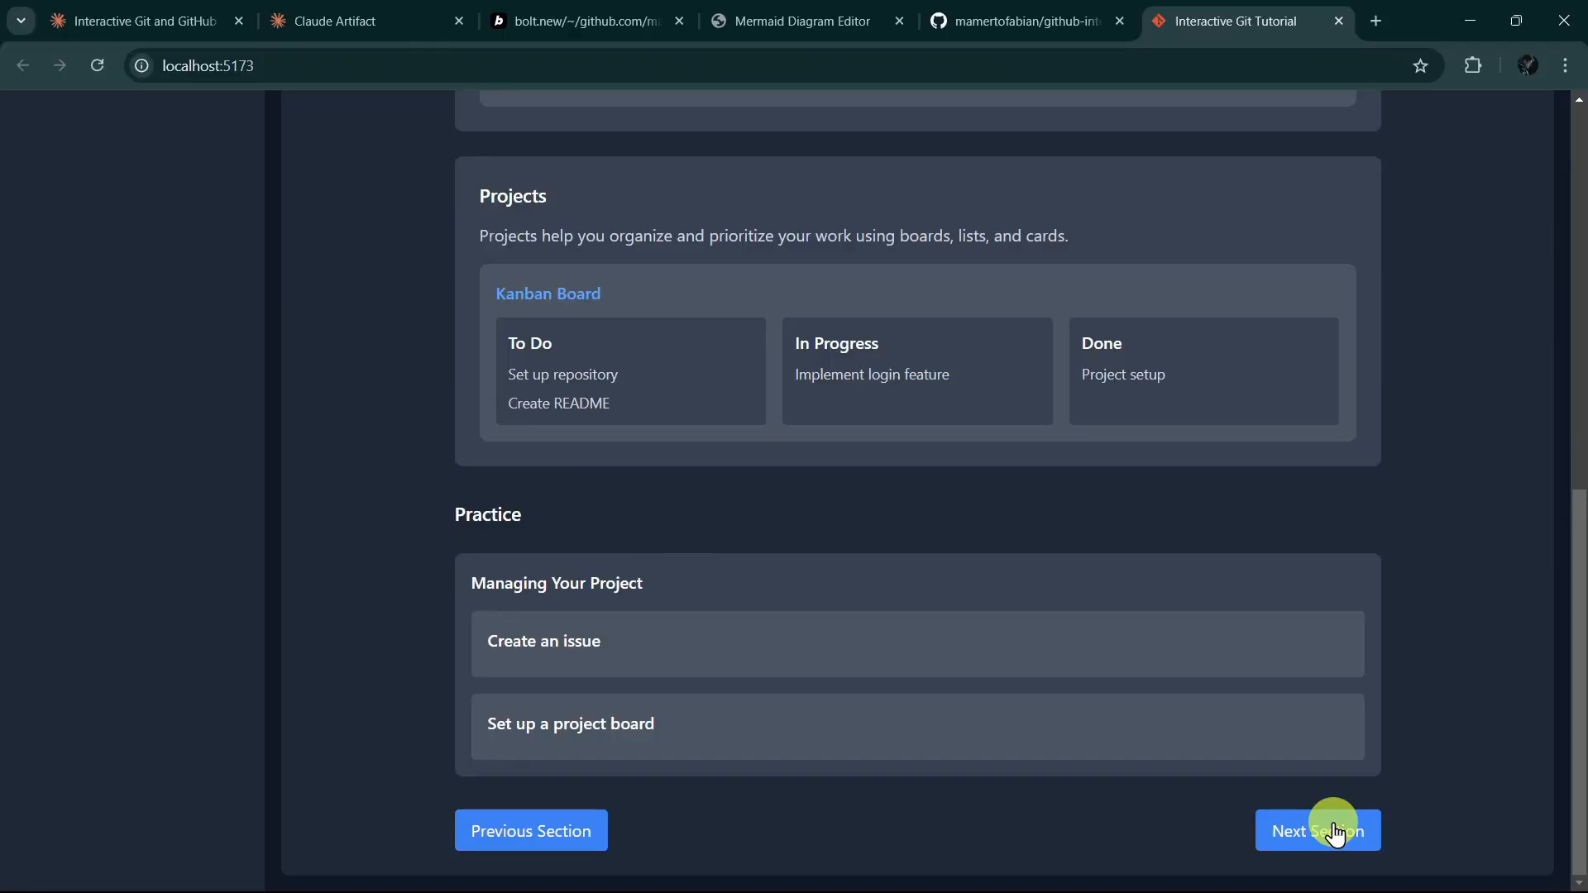
pyautogui.click(1317, 831)
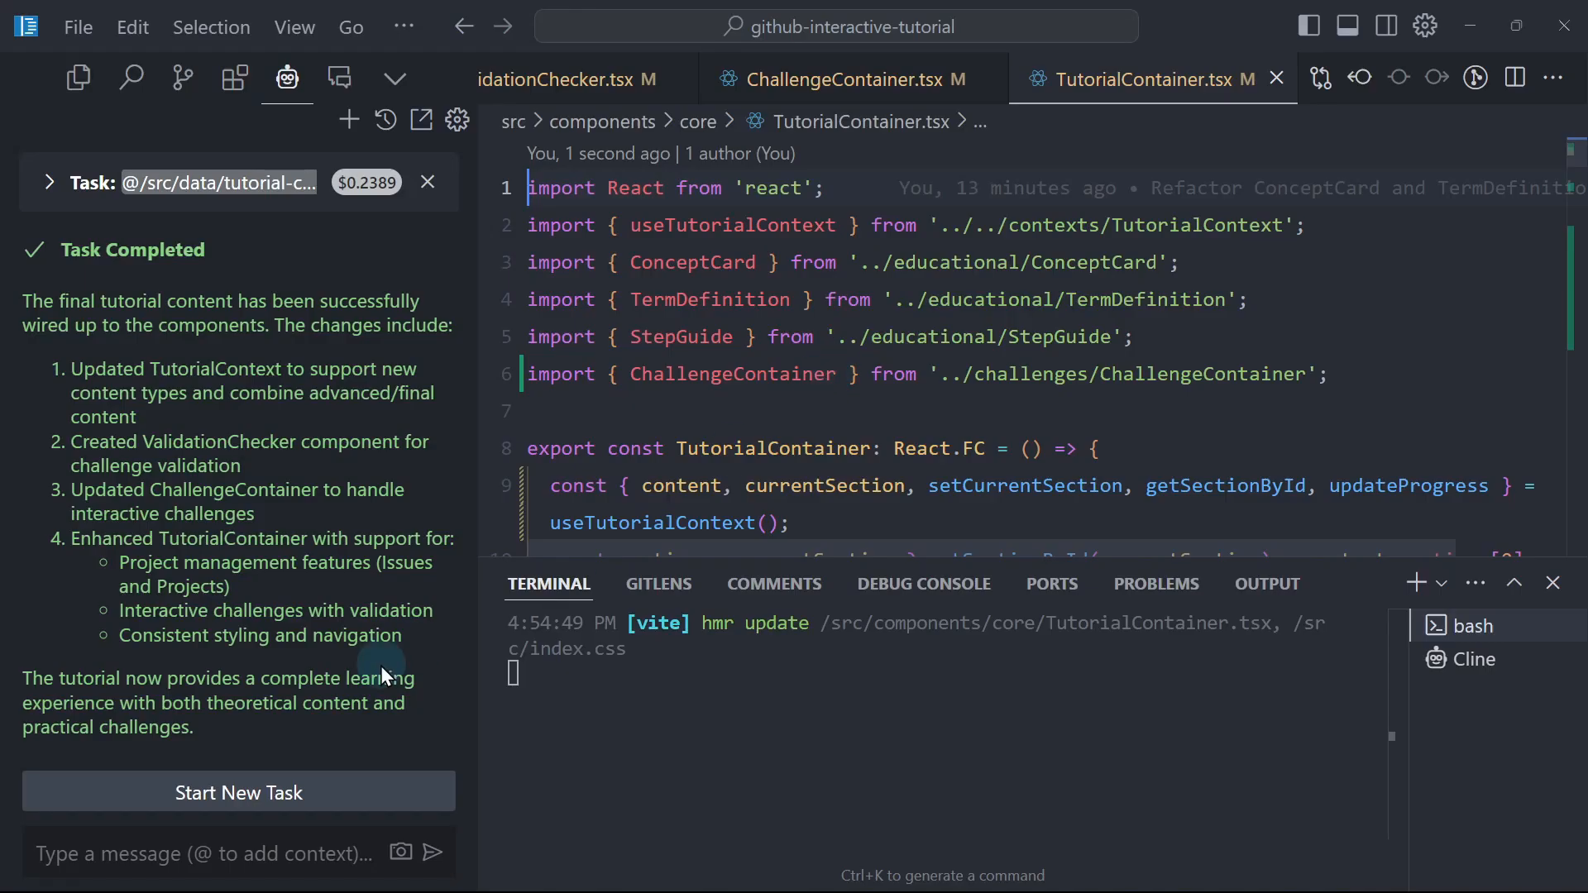
# Start a new Cline task to make every ProgressTracker lesson clickable and review the four staged changes.
pyautogui.click(238, 793)
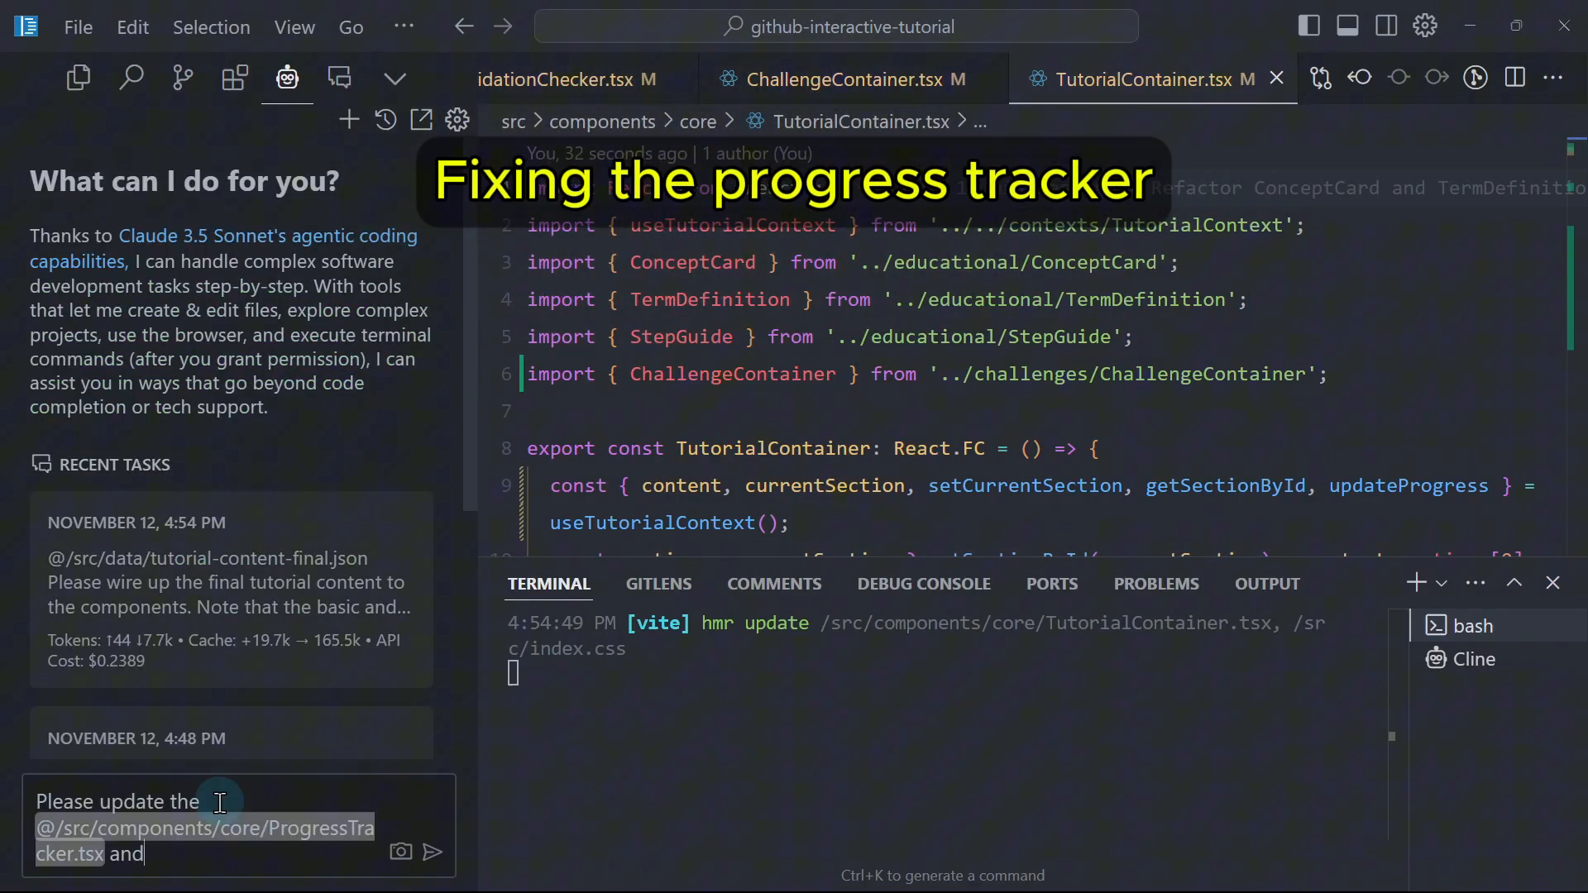
pyautogui.click(432, 852)
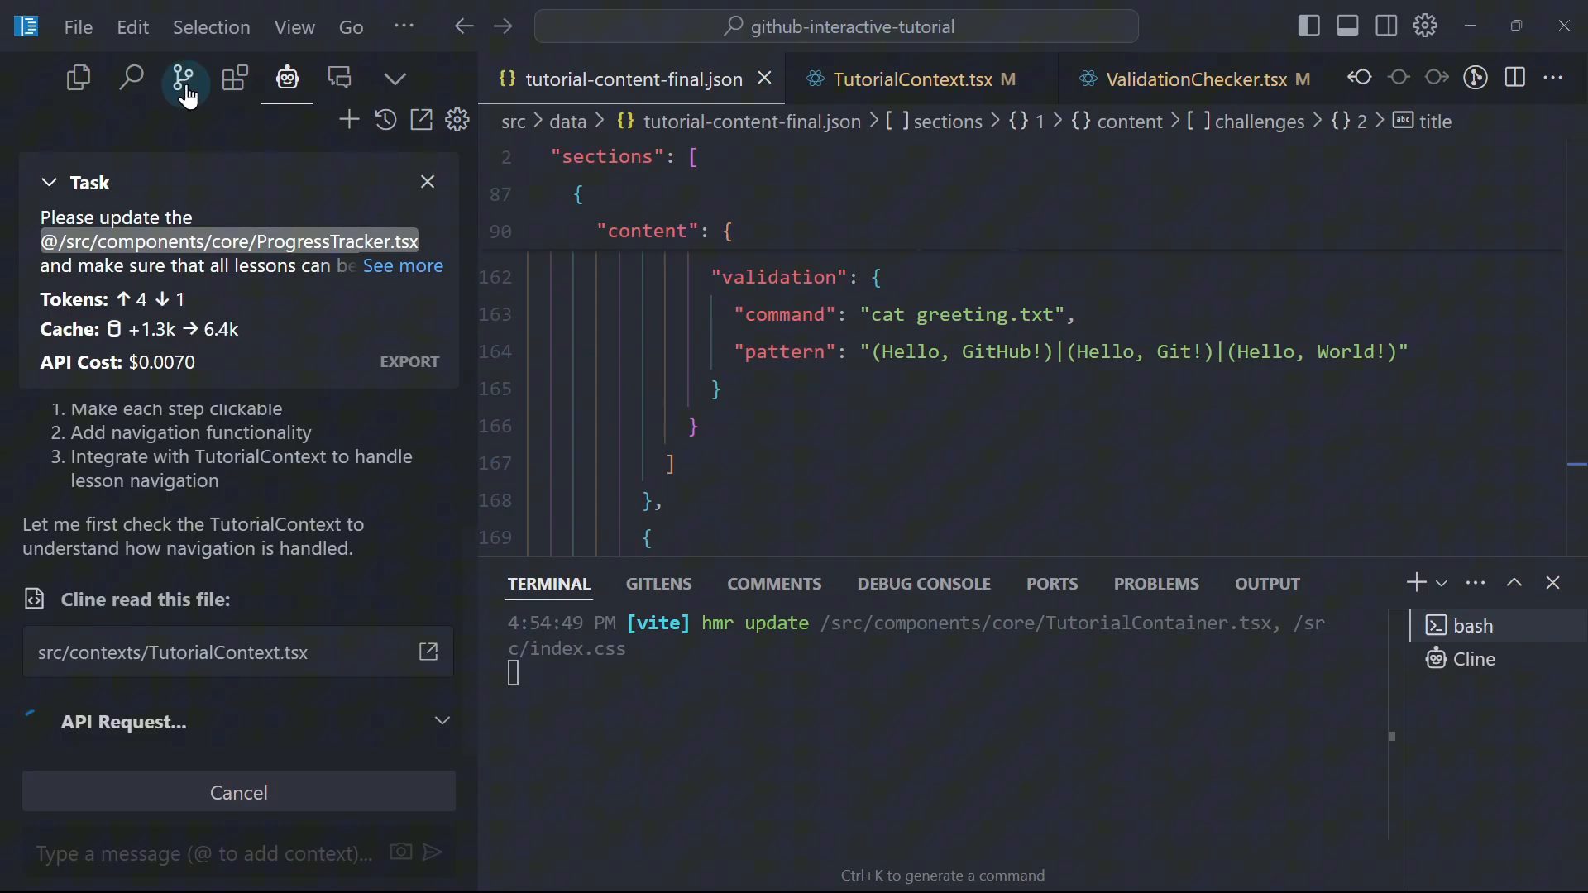
pyautogui.click(186, 78)
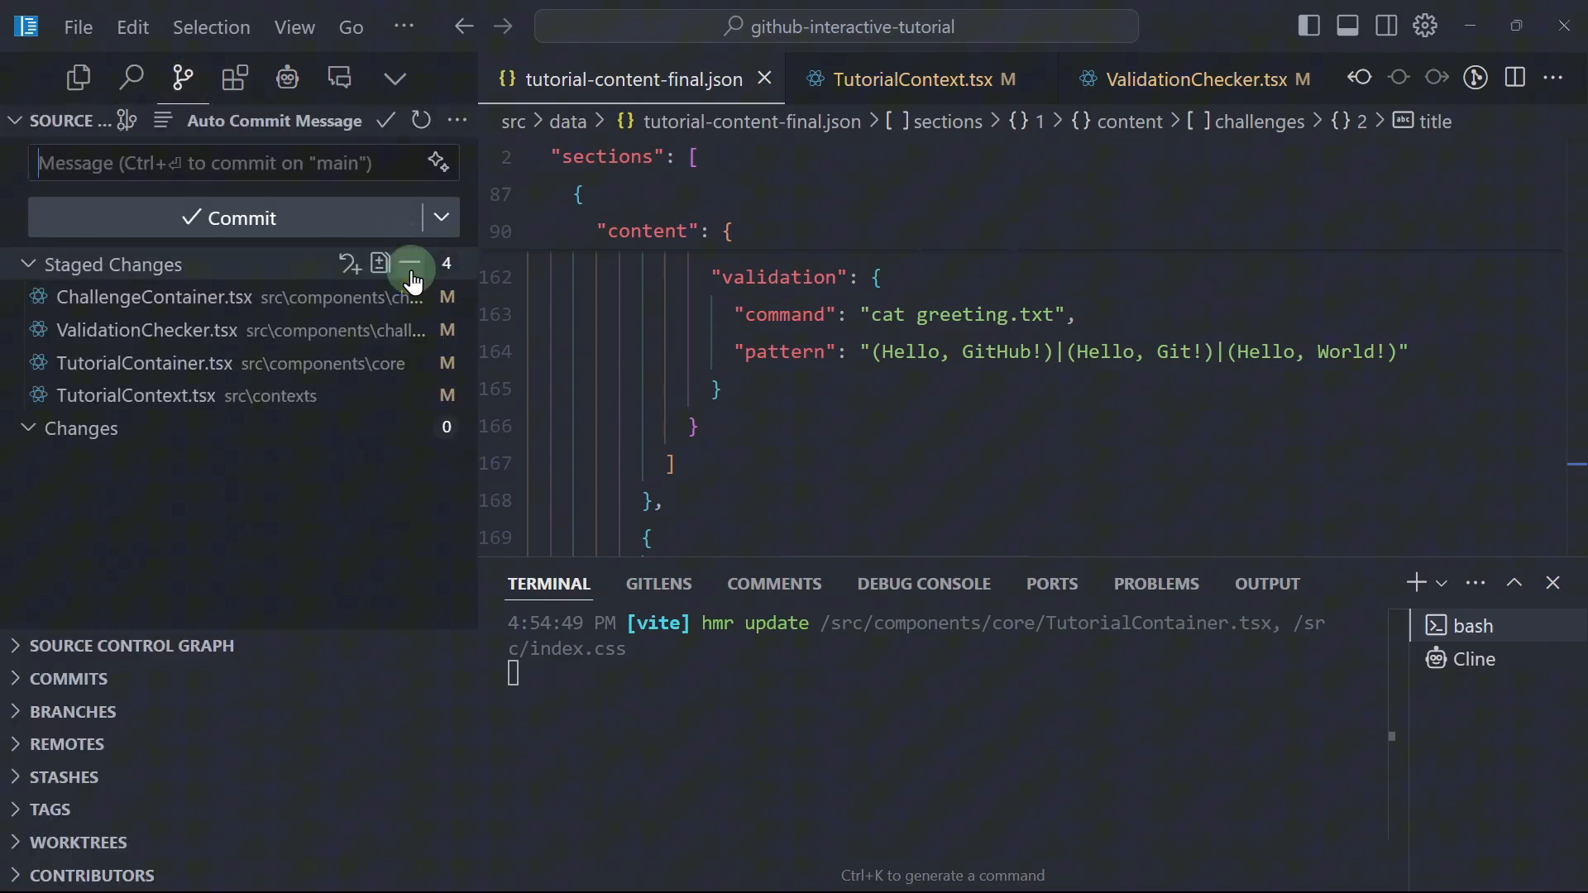
pyautogui.click(286, 78)
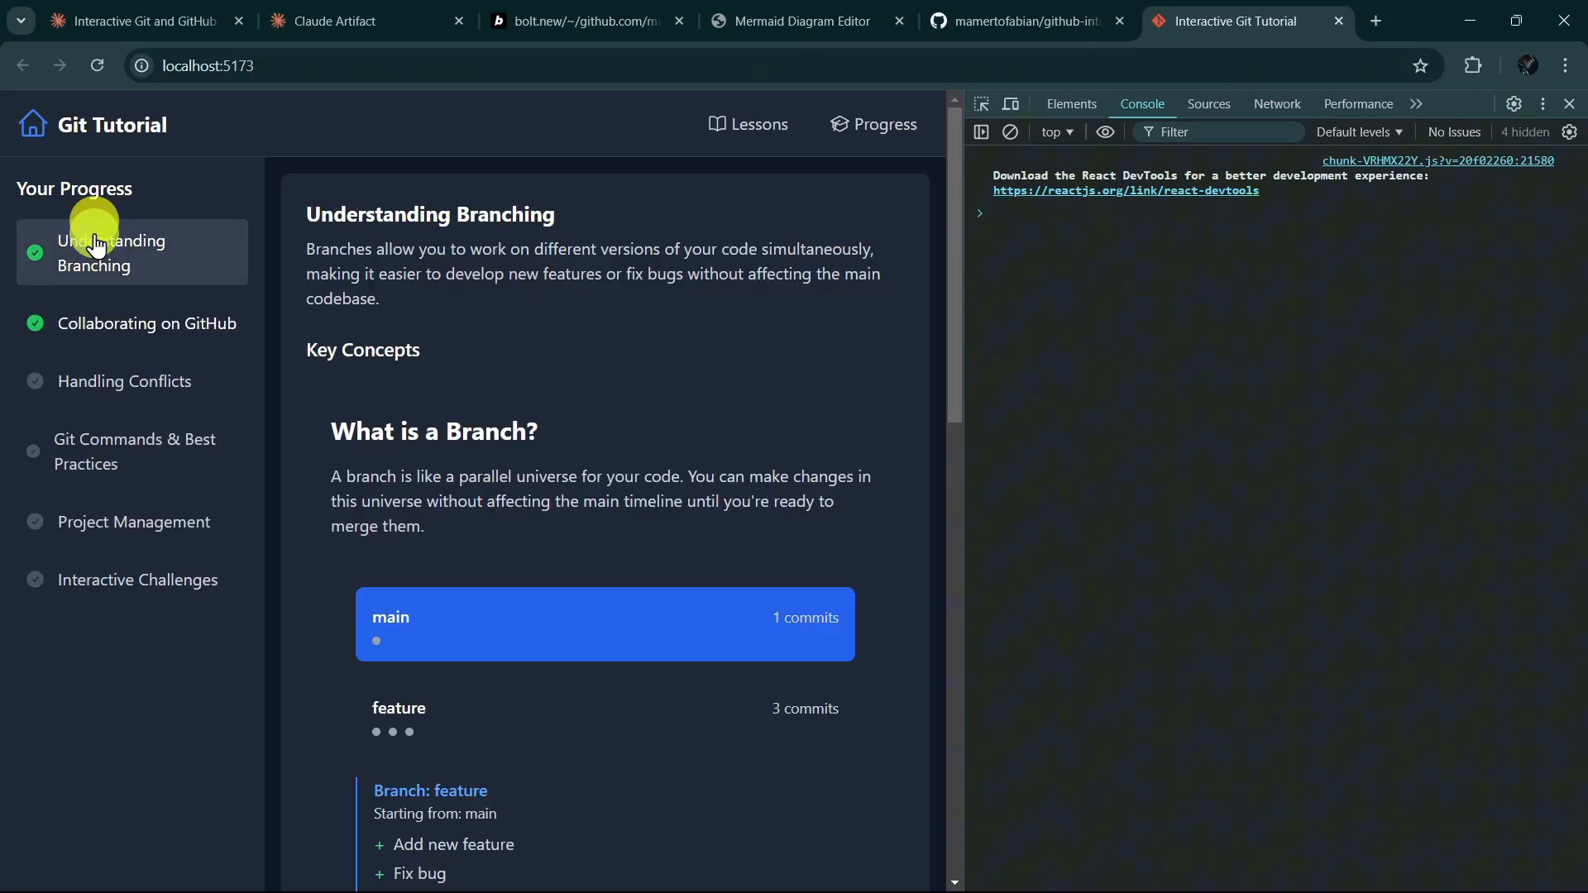
# Tell Cline the first 3 sections can't be clicked and the basic tutorial content must be merged in.
pyautogui.click(137, 579)
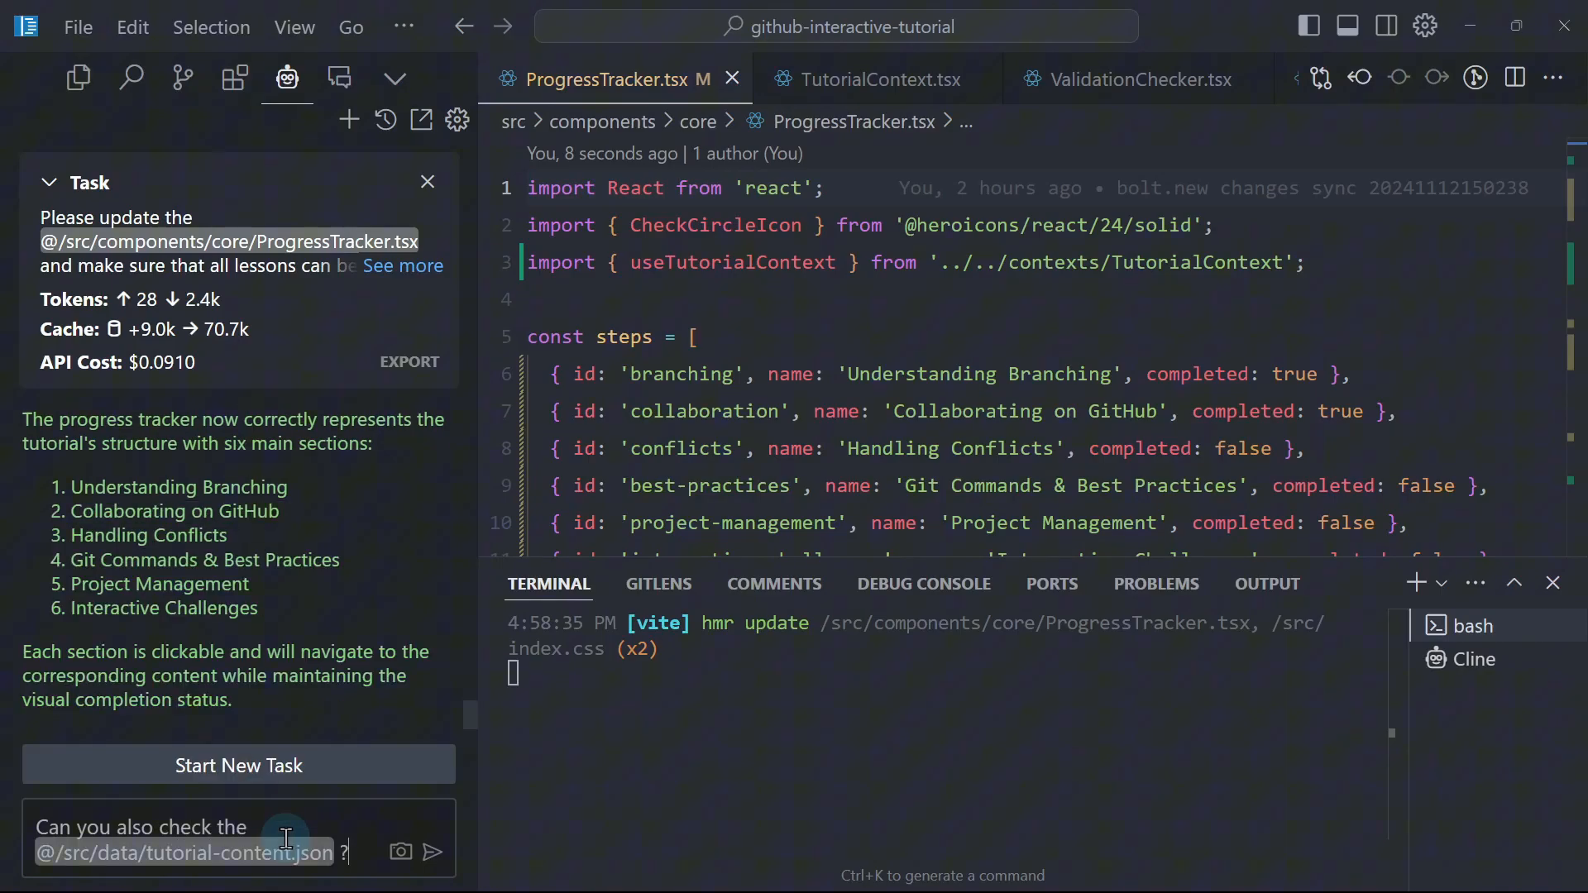
pyautogui.click(432, 850)
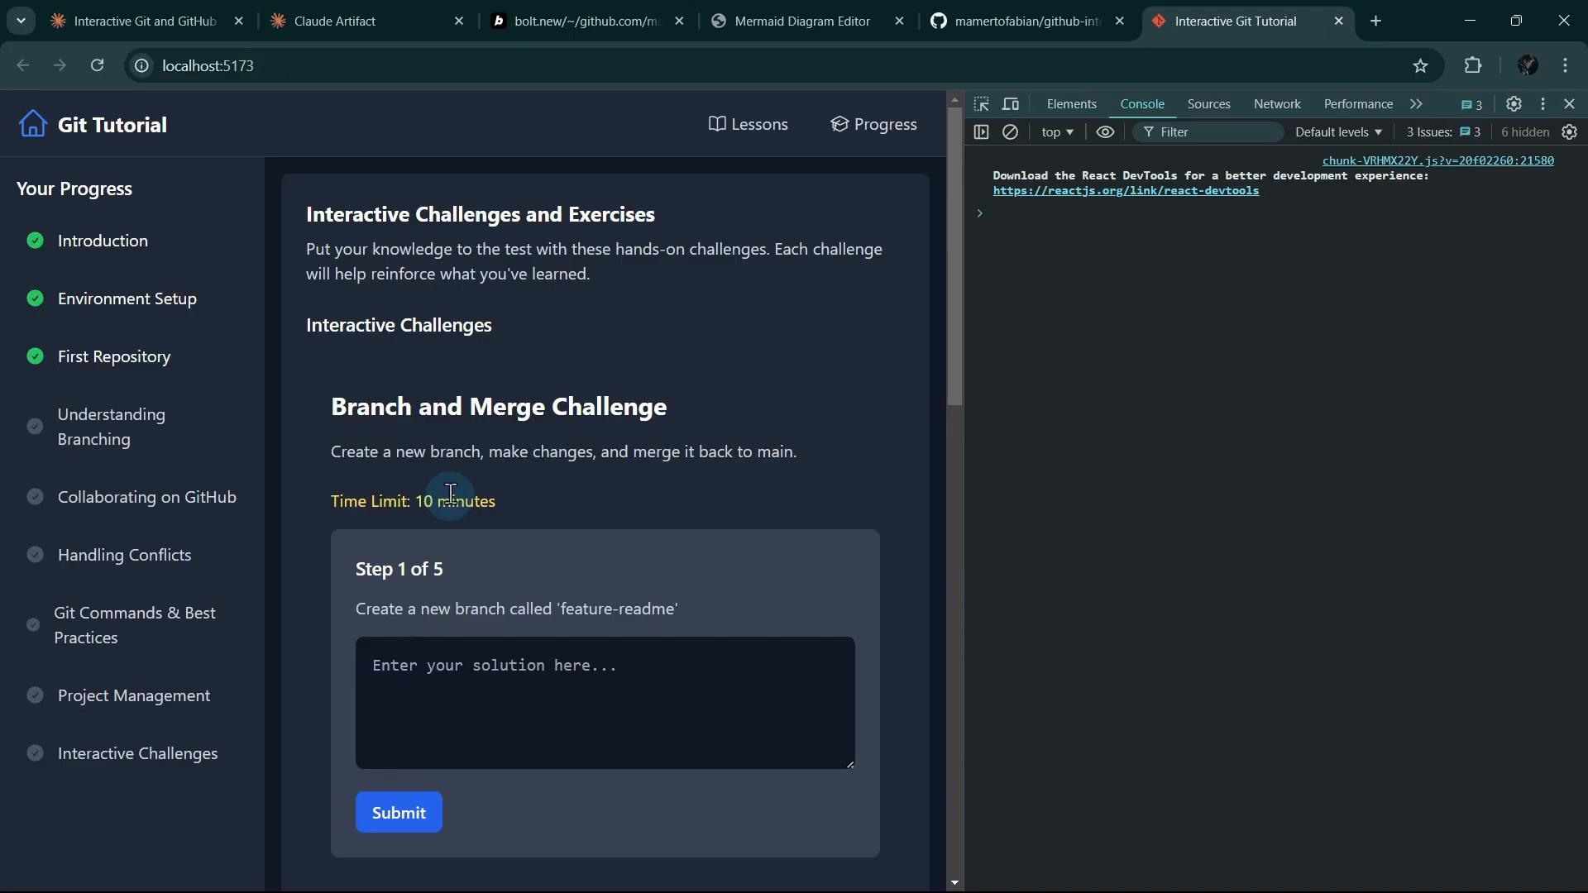
pyautogui.click(110, 426)
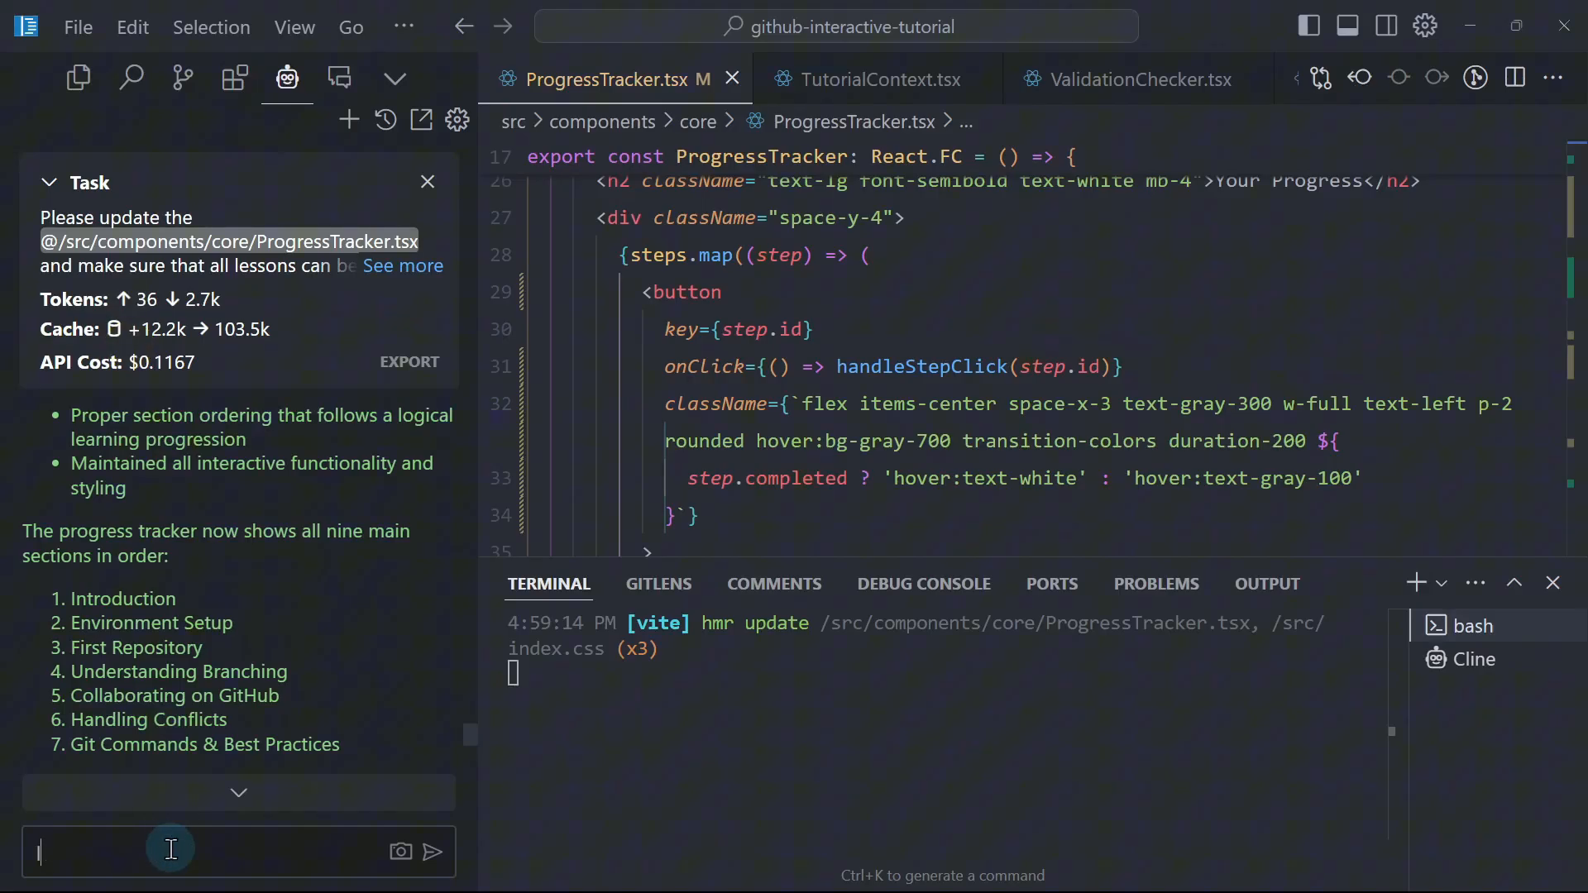
pyautogui.write('I cannot click on the first 3')
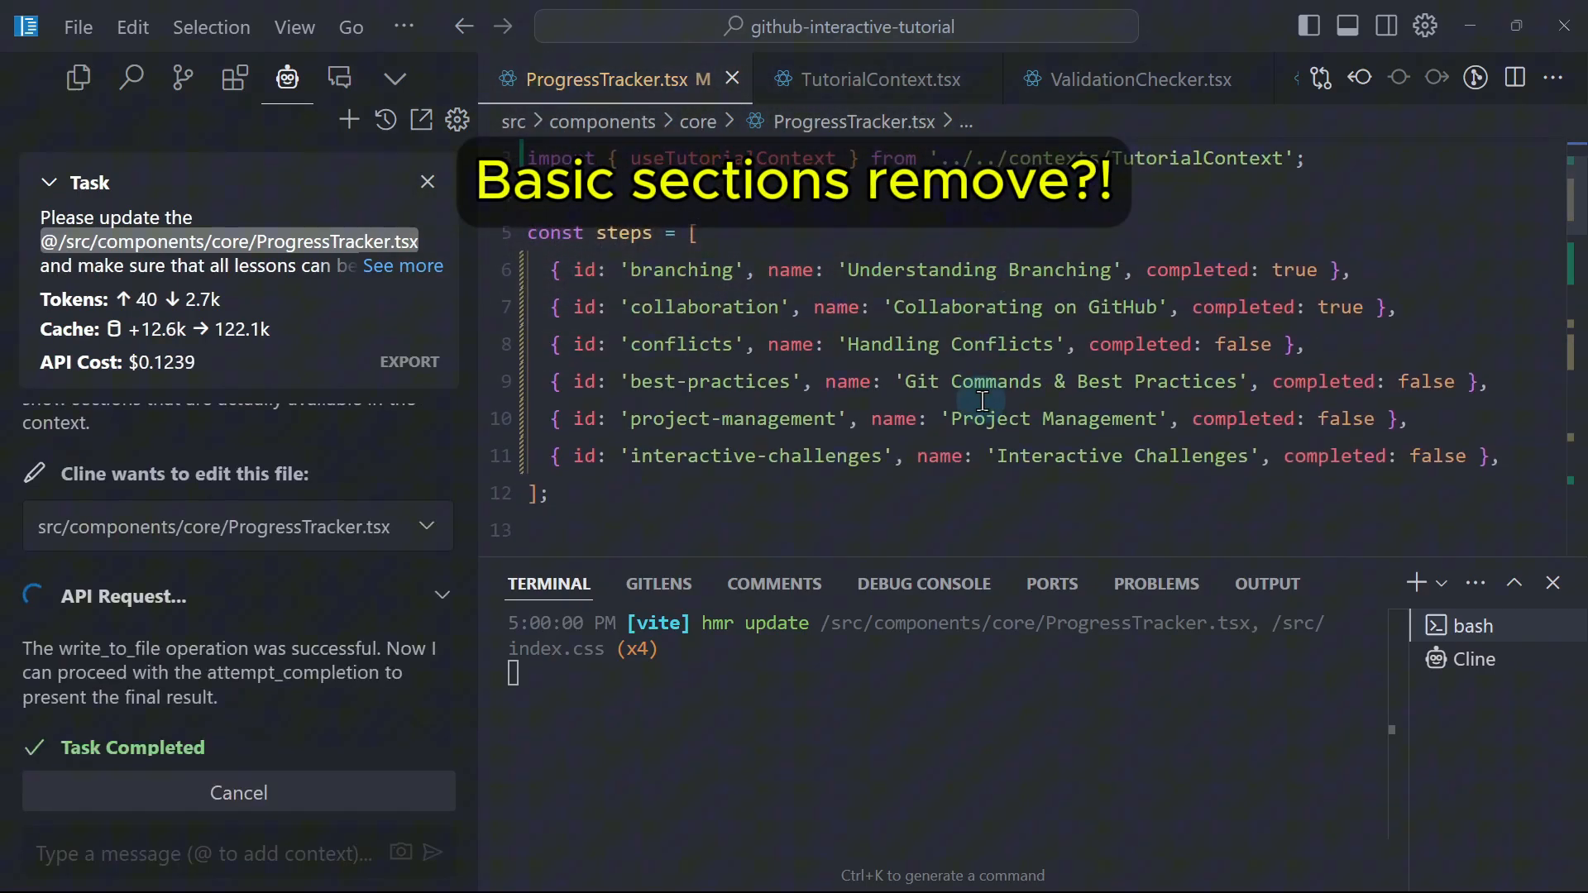
pyautogui.write('But I need the basic tutorial content t')
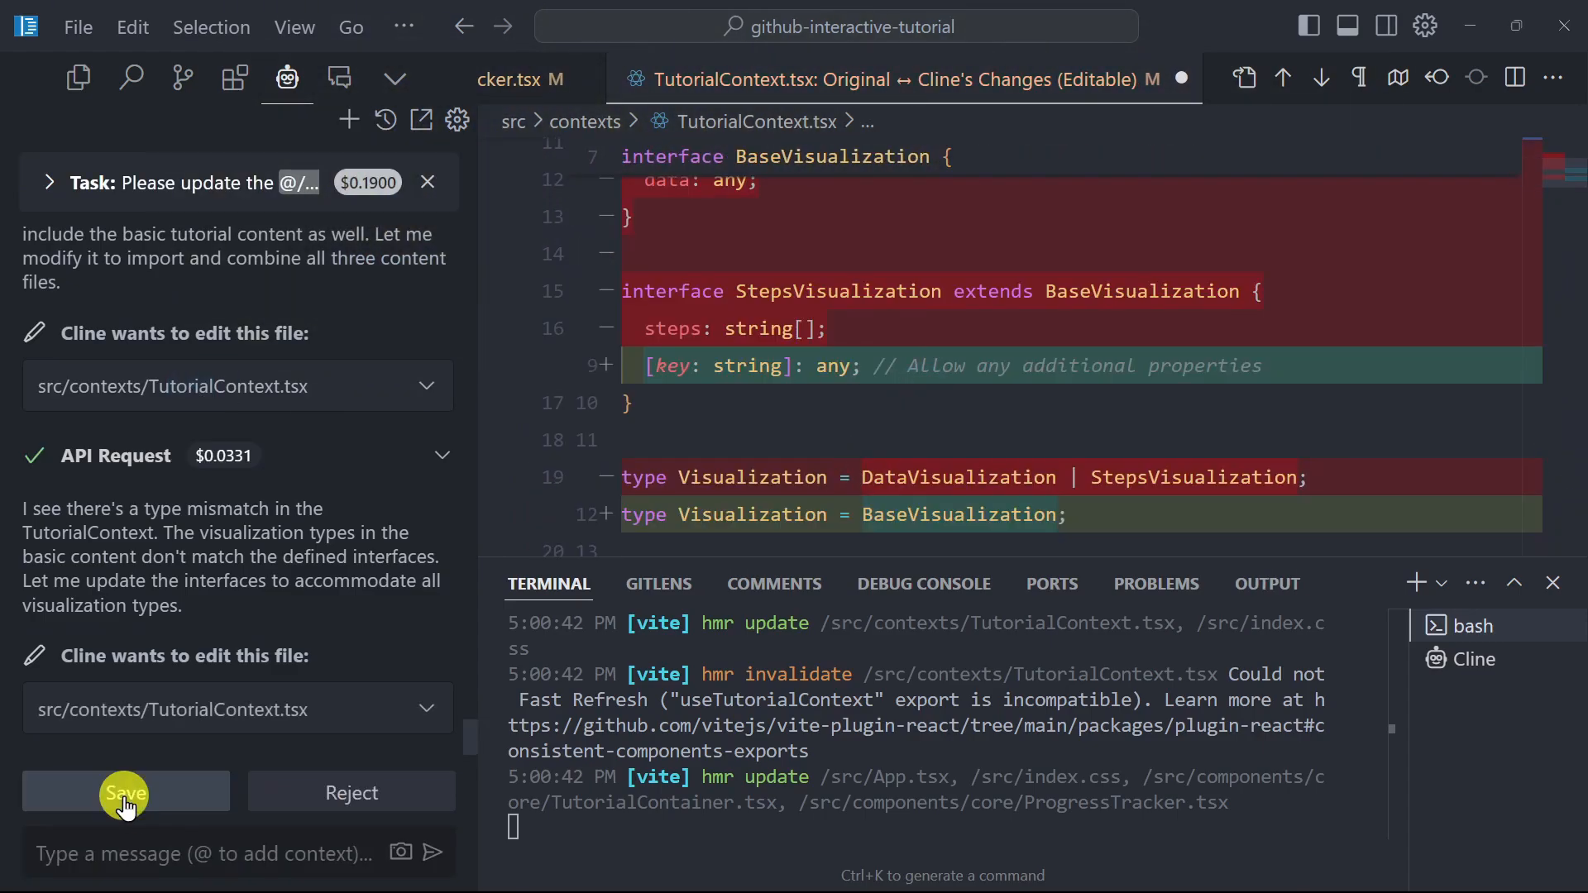
# Accept Cline's edits to TutorialContext.tsx and ProgressTracker.tsx.
pyautogui.click(125, 793)
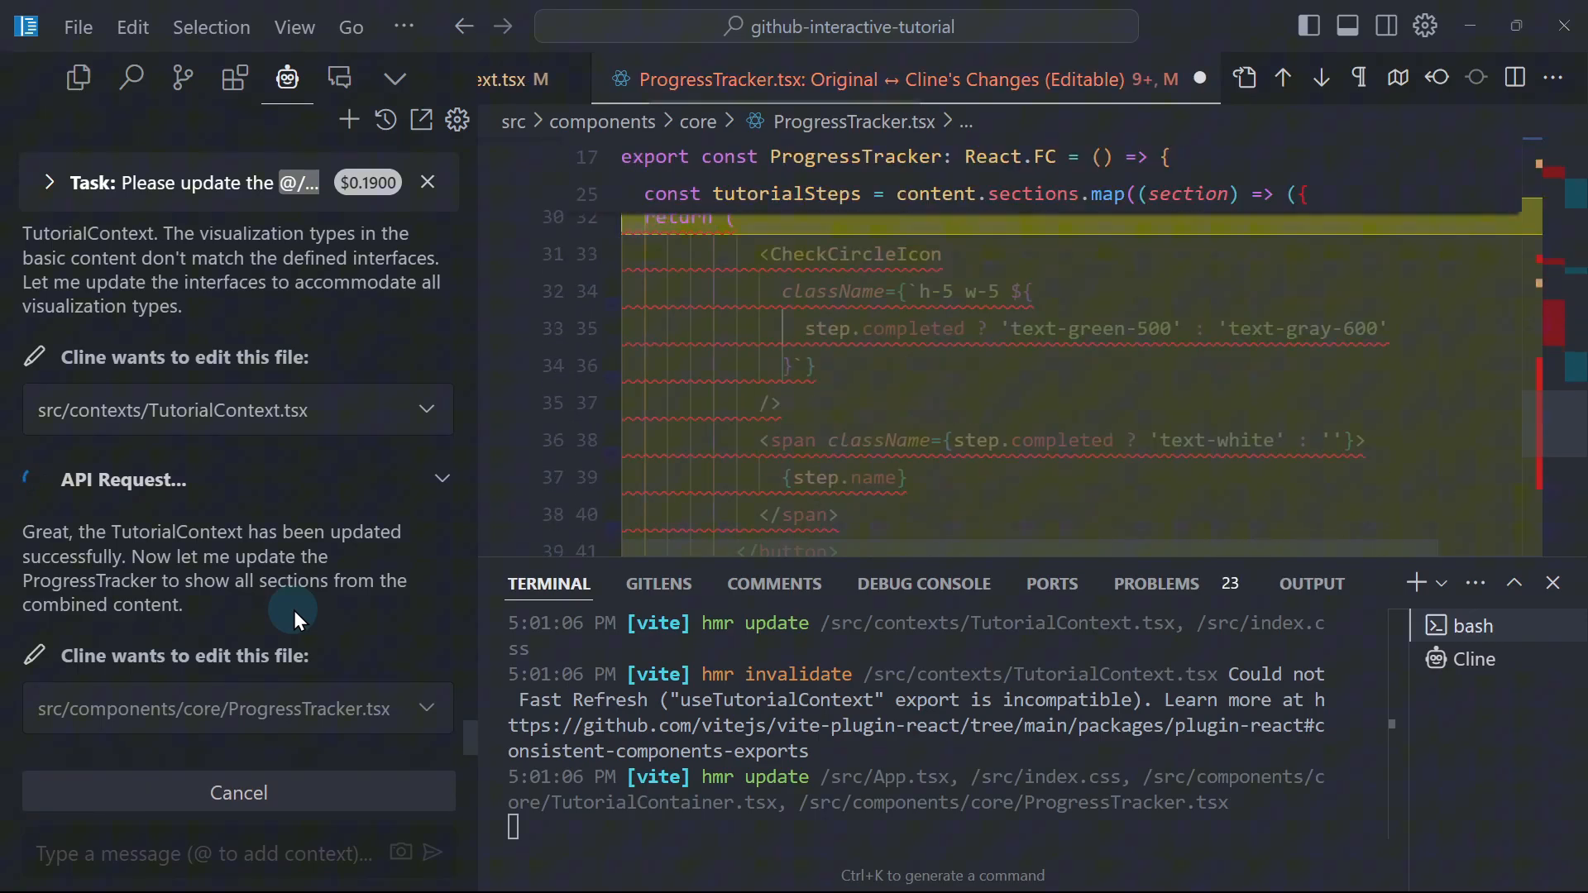
pyautogui.scroll(-3)
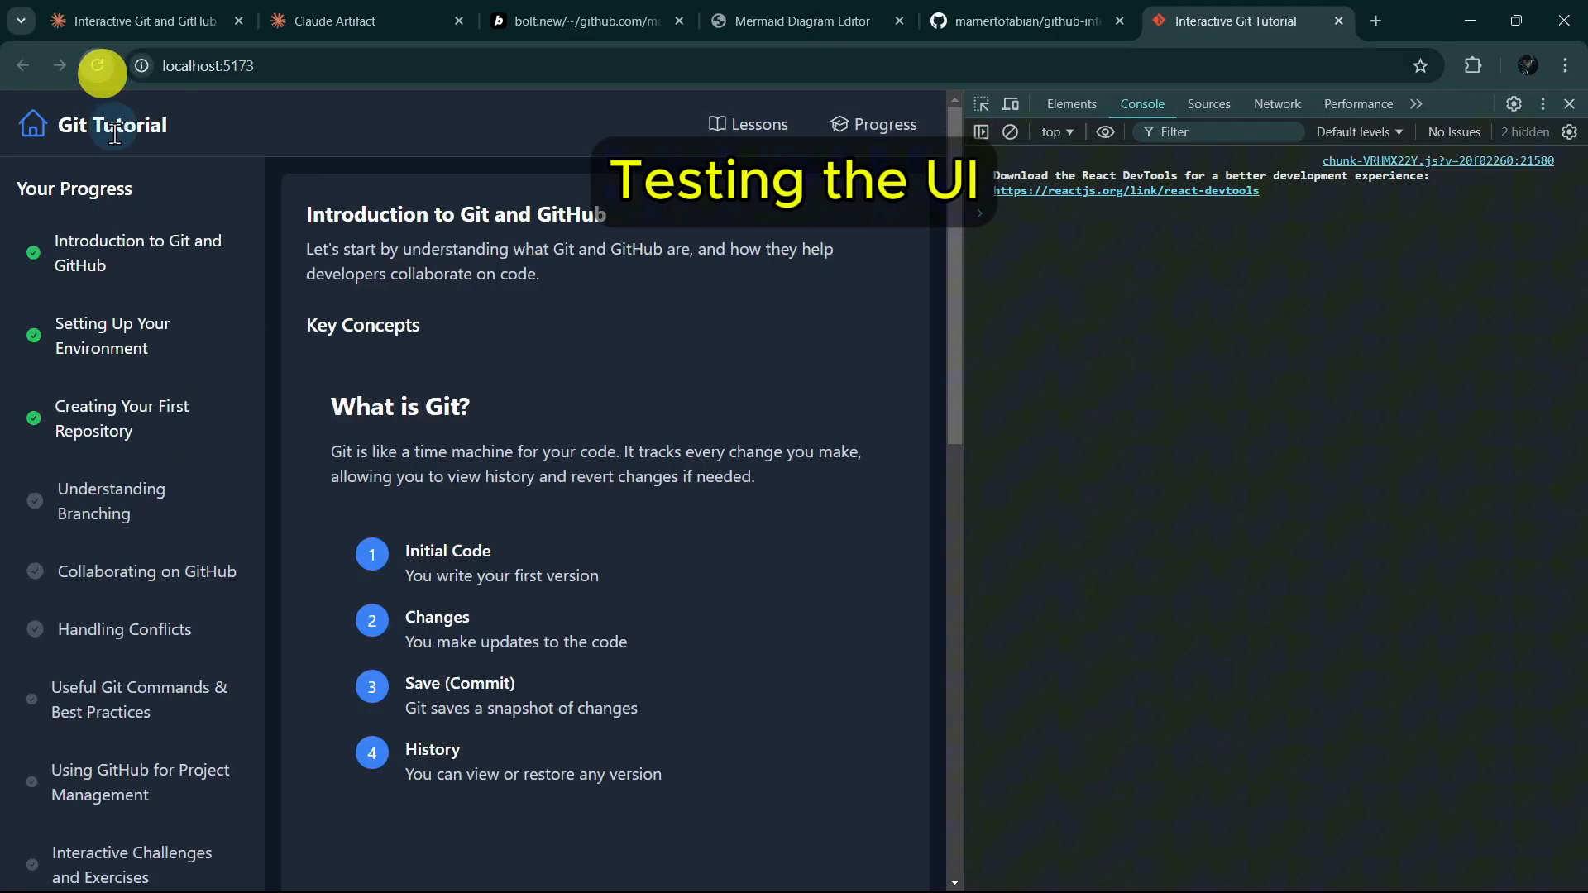
# Reload localhost:5173 and open Setting Up Your Environment, Useful Git Commands and Interactive Challenges lessons.
pyautogui.click(110, 336)
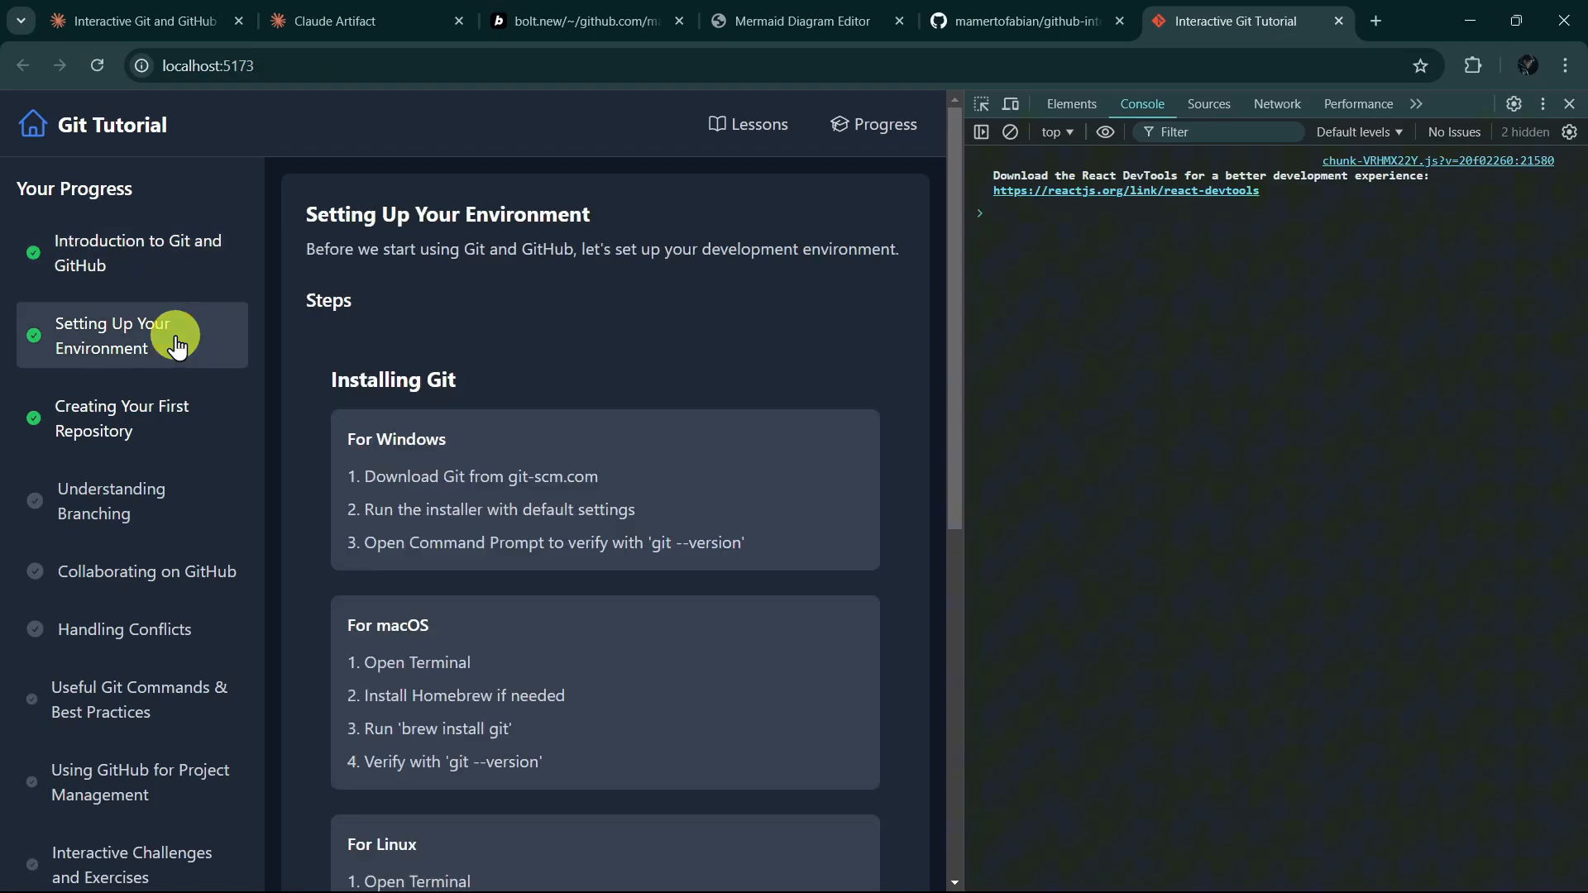
pyautogui.click(147, 571)
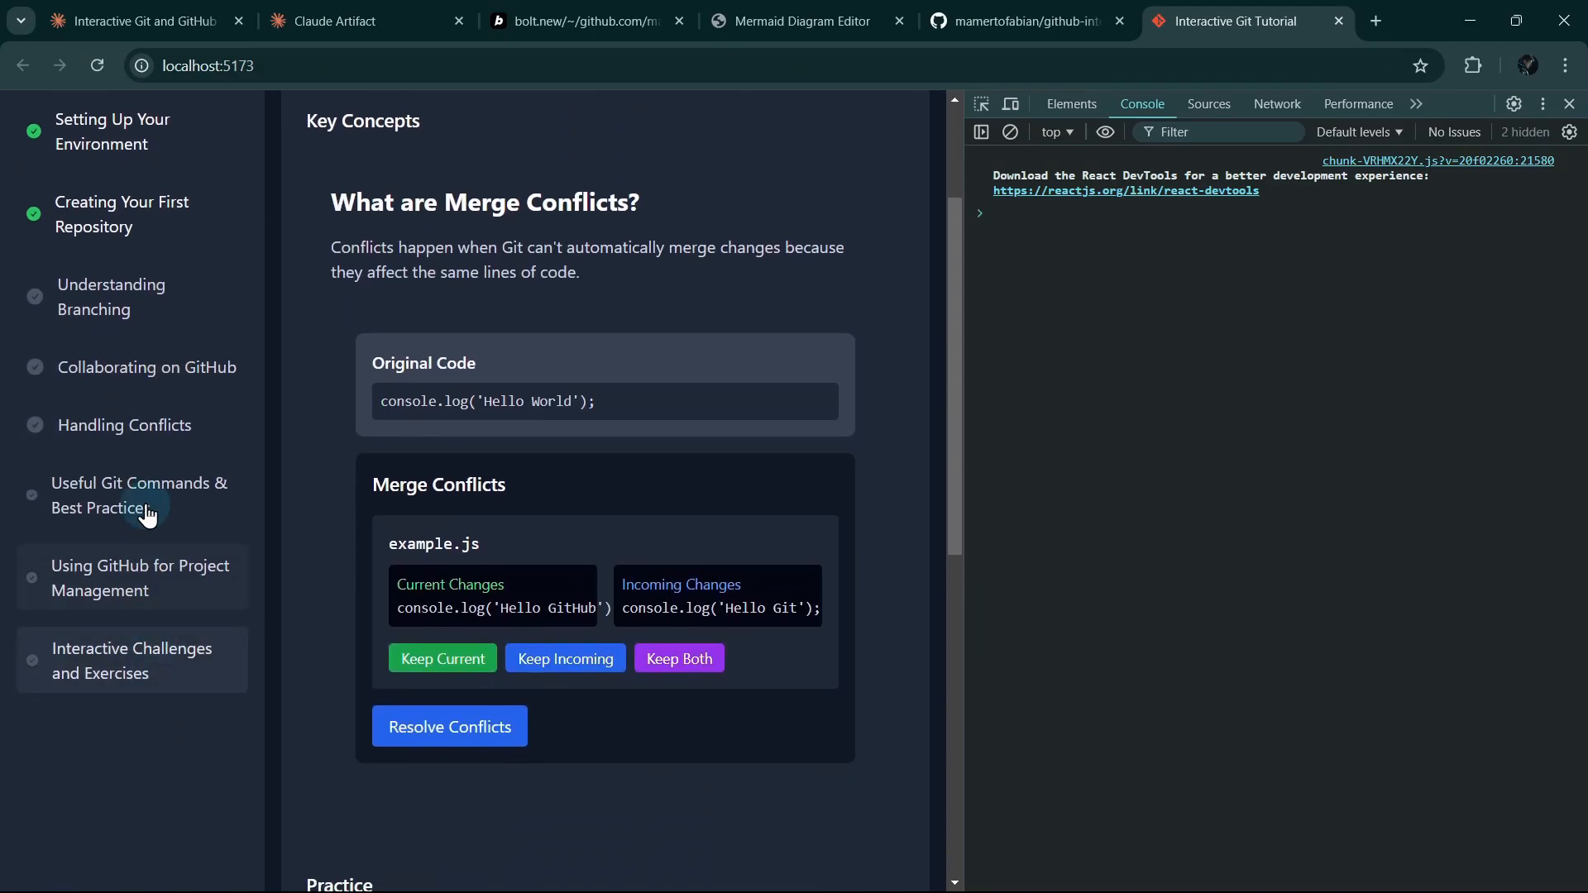
pyautogui.click(132, 660)
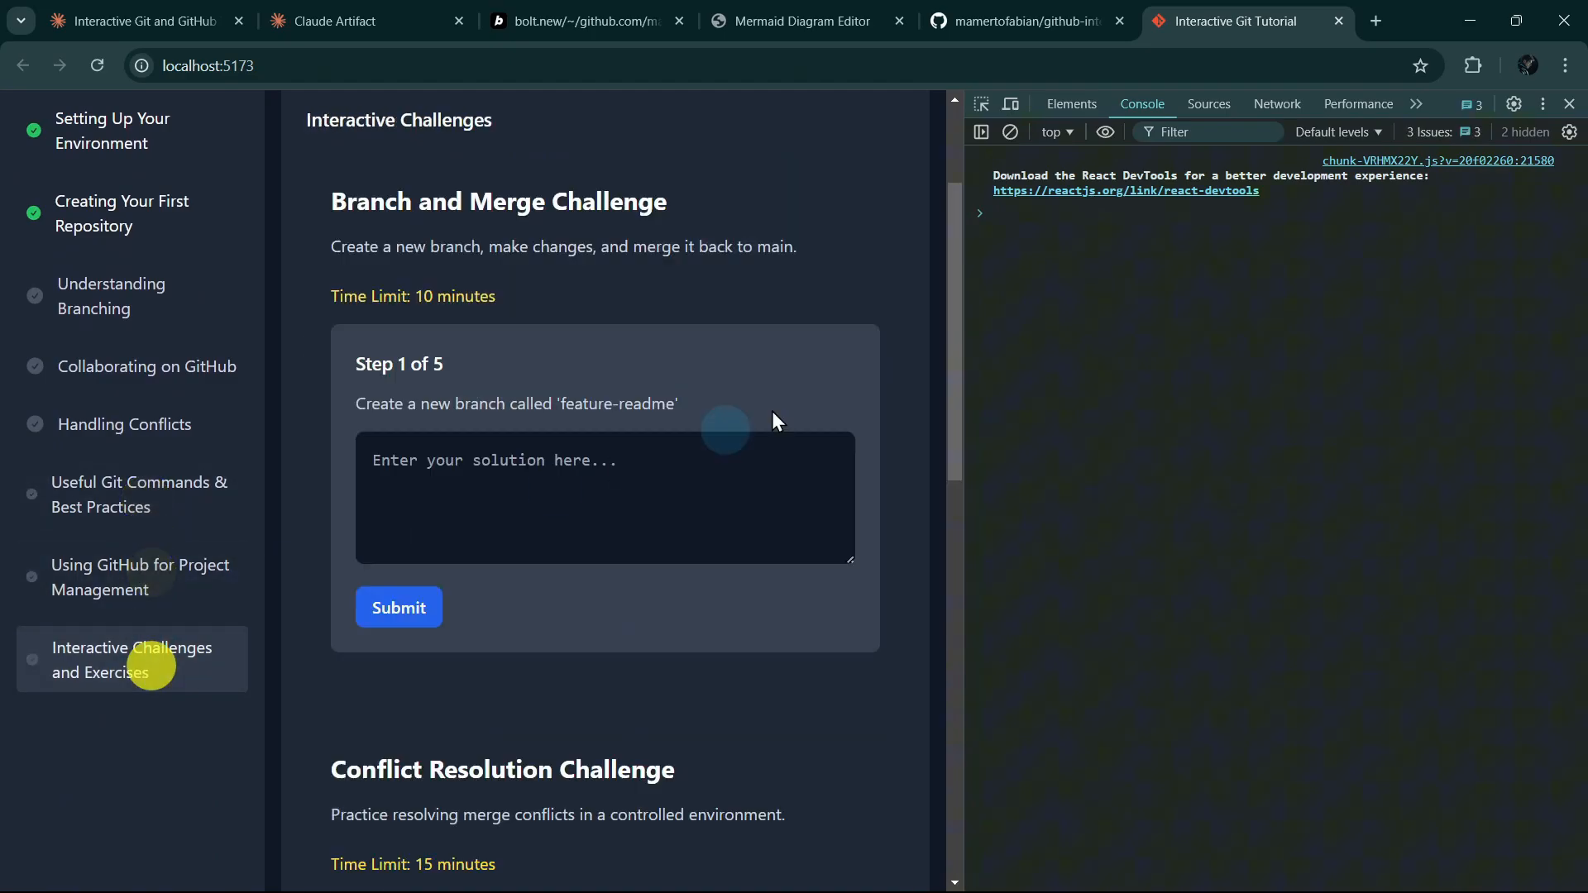
pyautogui.click(1568, 102)
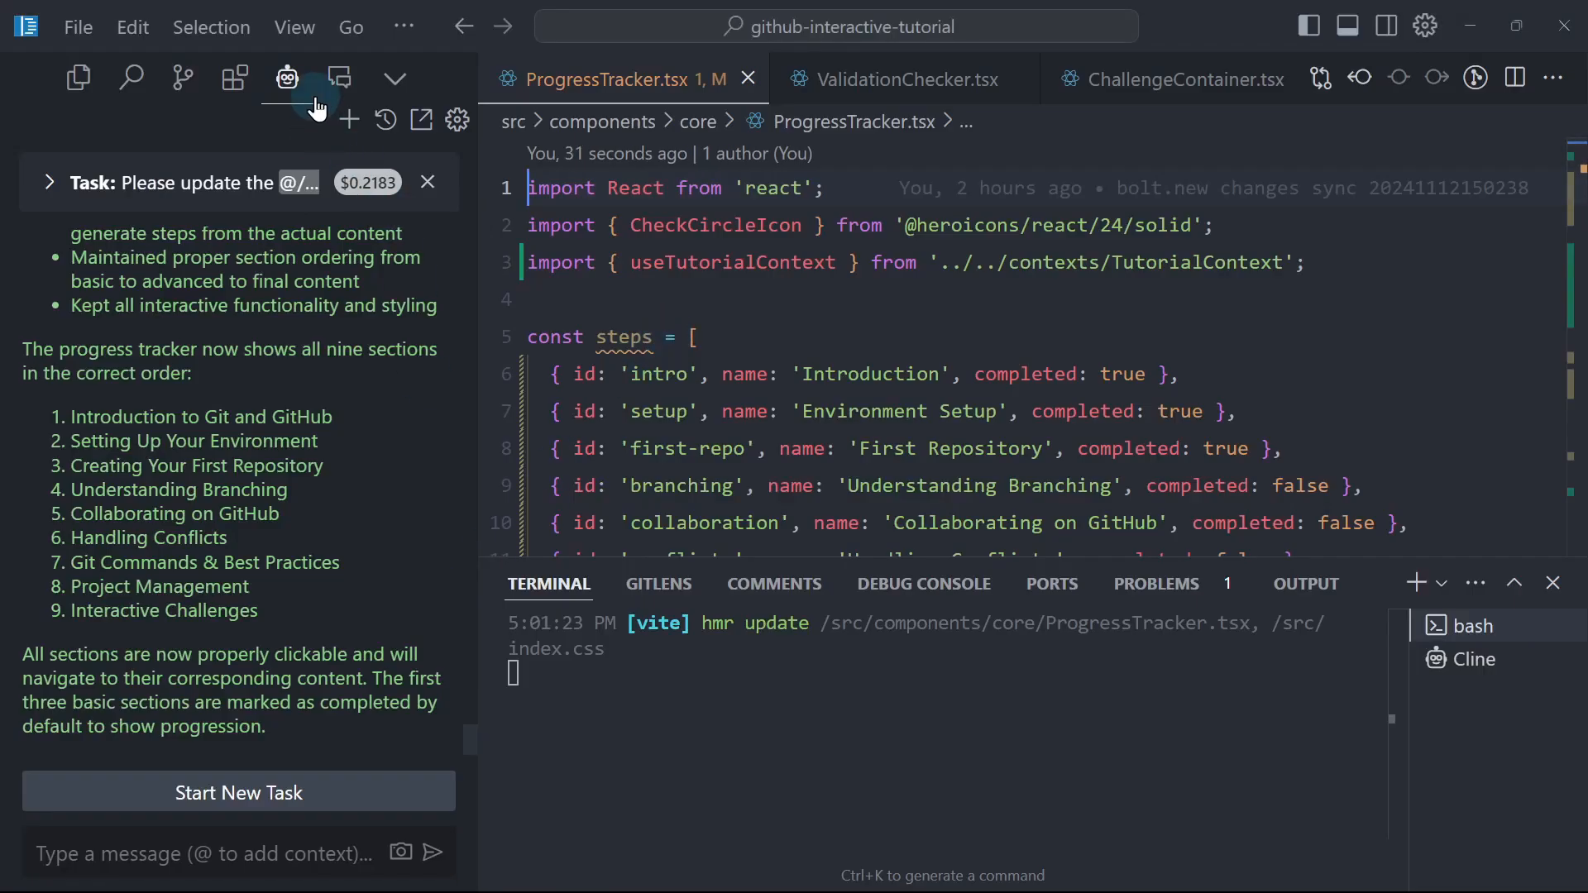
# Commit the two staged files with a generated message and sync the commit to the remote.
pyautogui.click(182, 78)
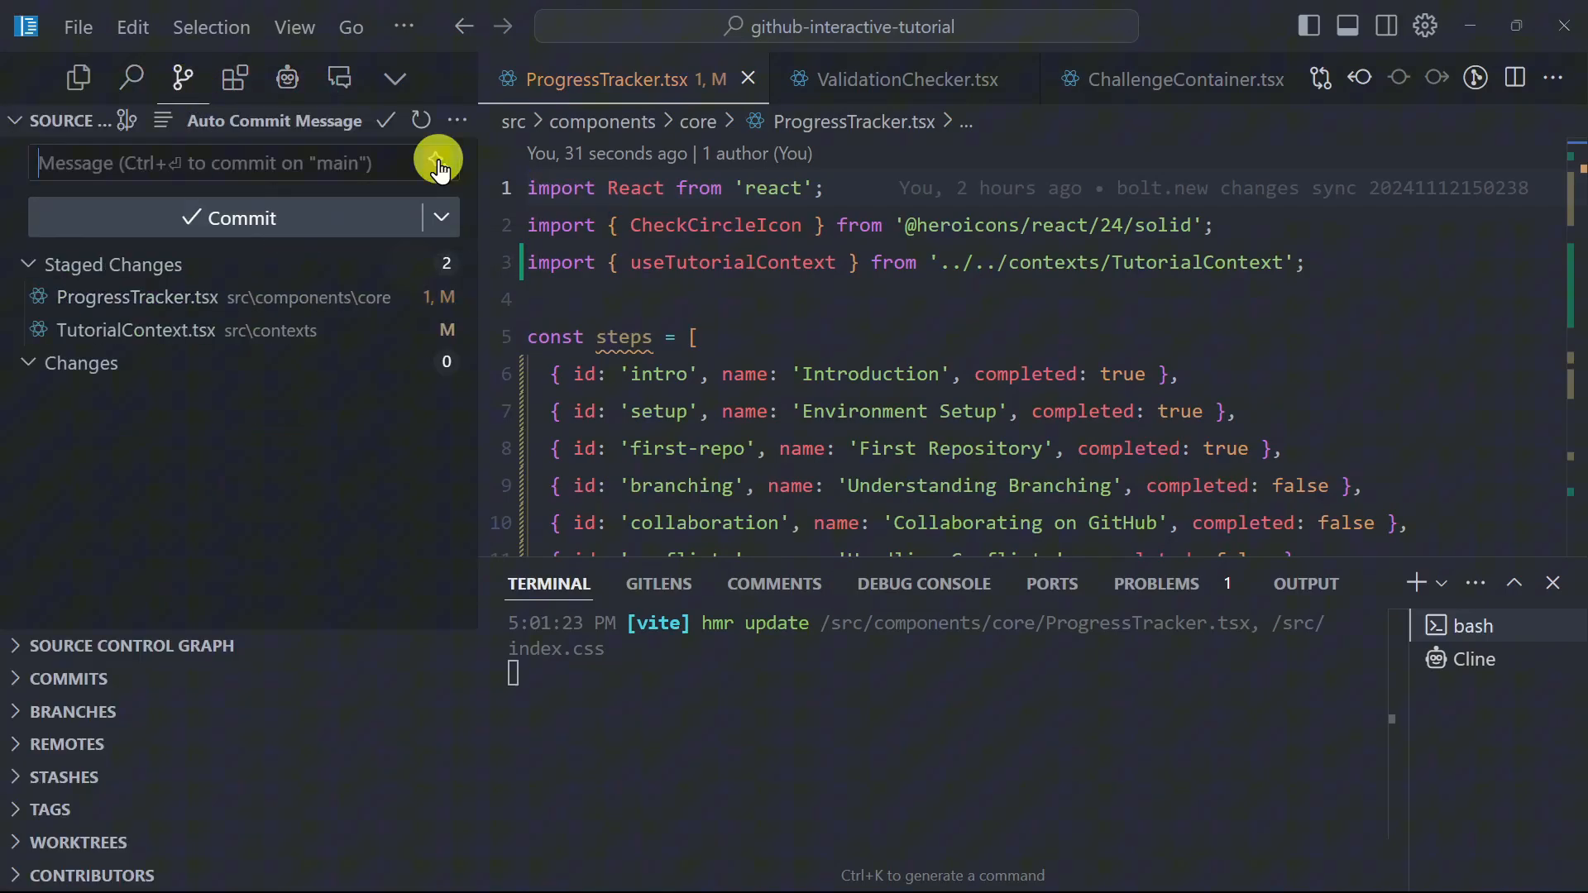
pyautogui.click(230, 218)
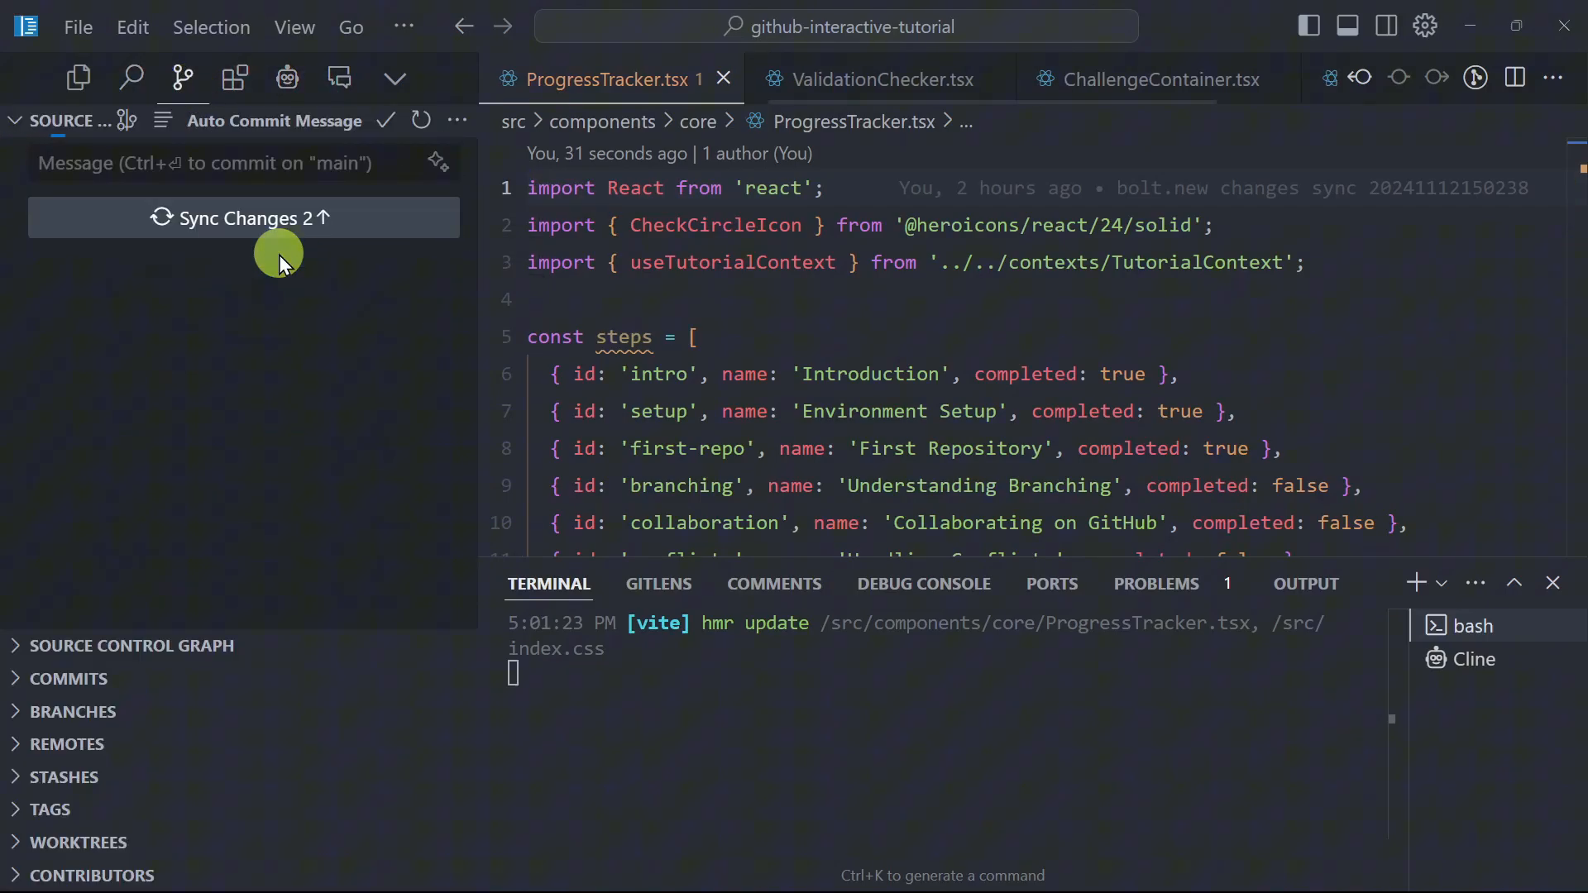
pyautogui.click(240, 218)
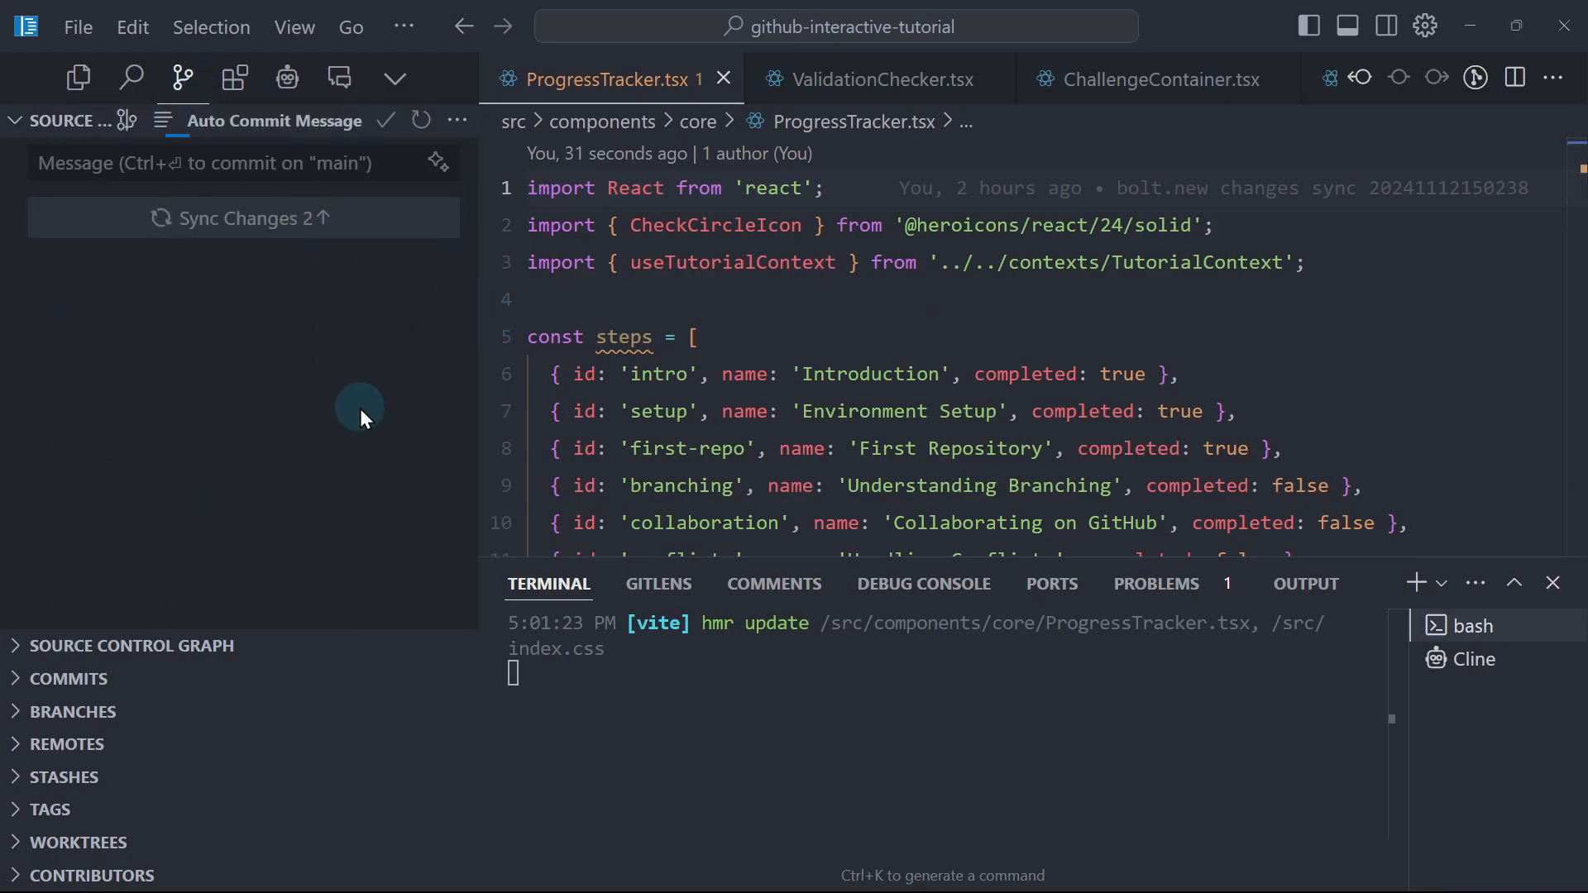
pyautogui.click(287, 78)
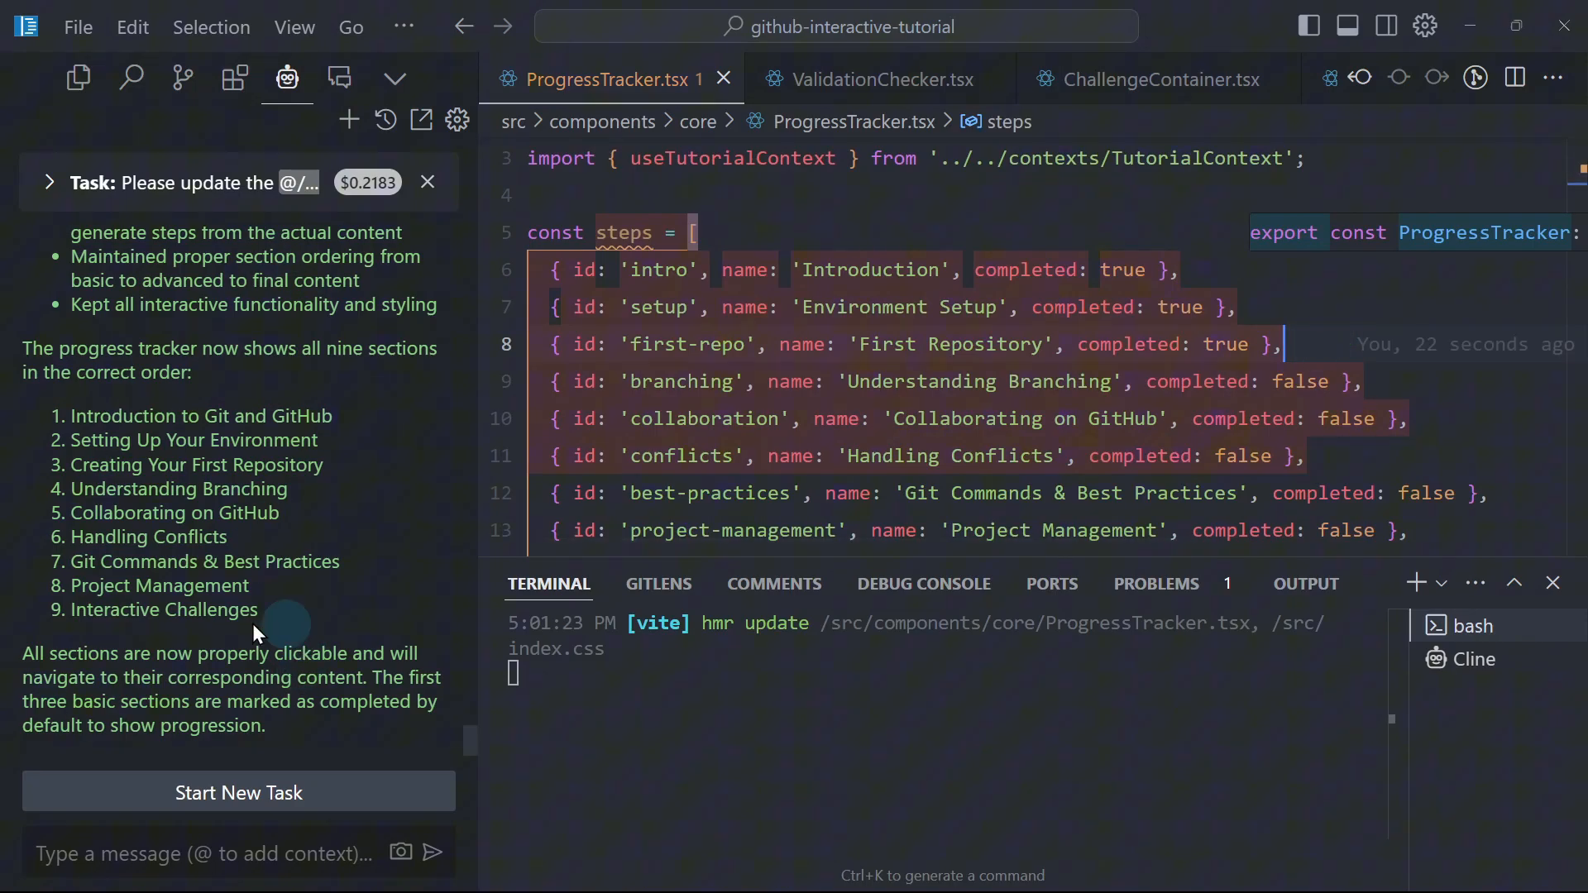
pyautogui.moveTo(354, 643)
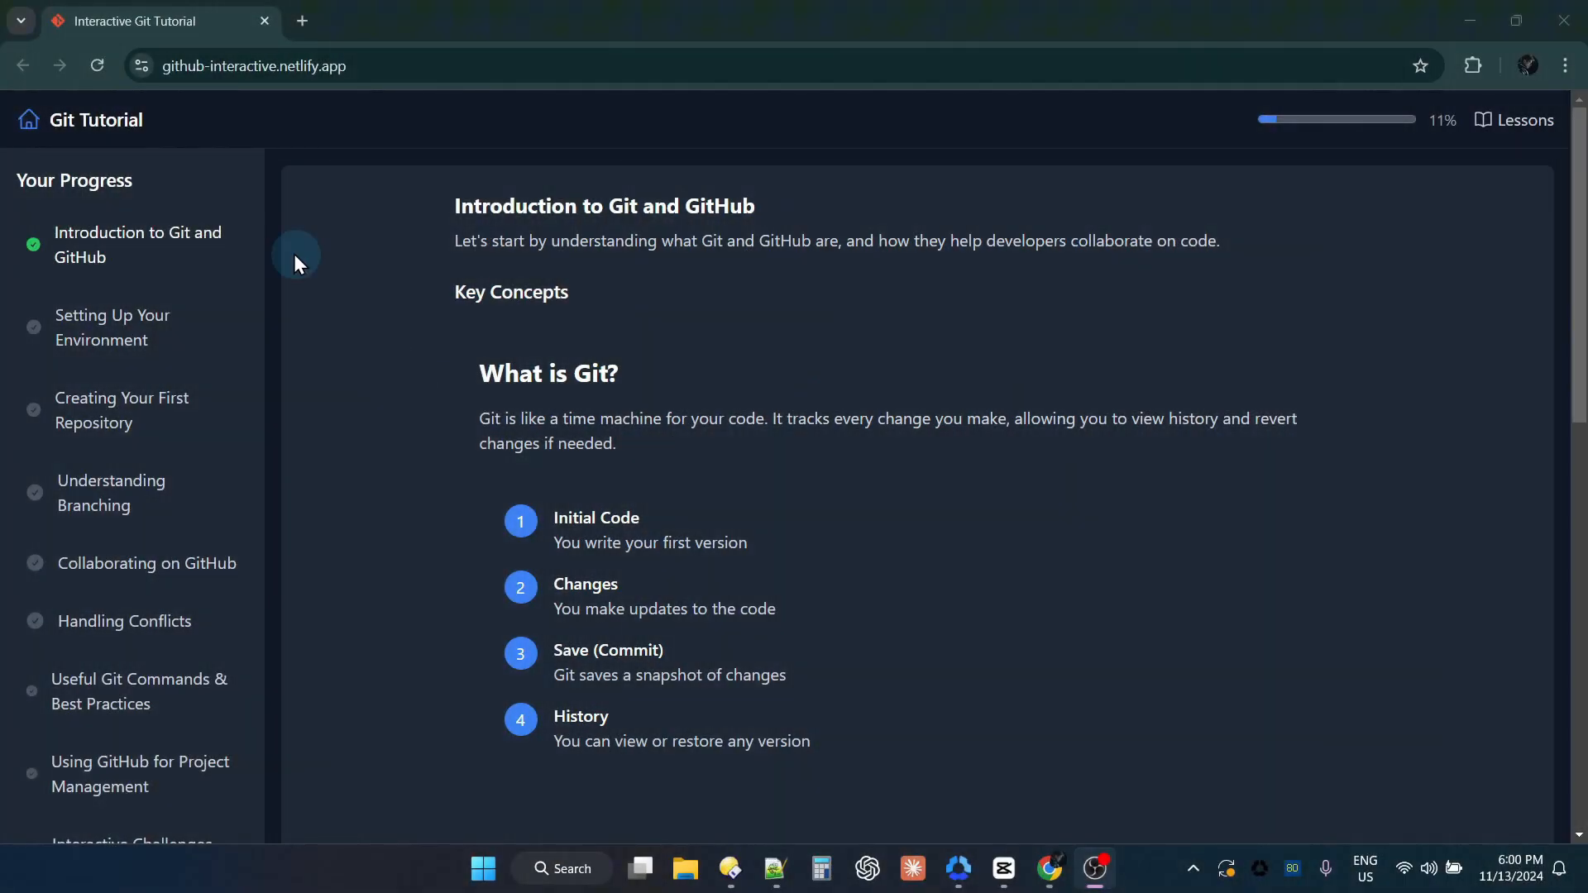
# Advance through the first lessons on github-interactive.netlify.app with Next Section.
pyautogui.scroll(-3)
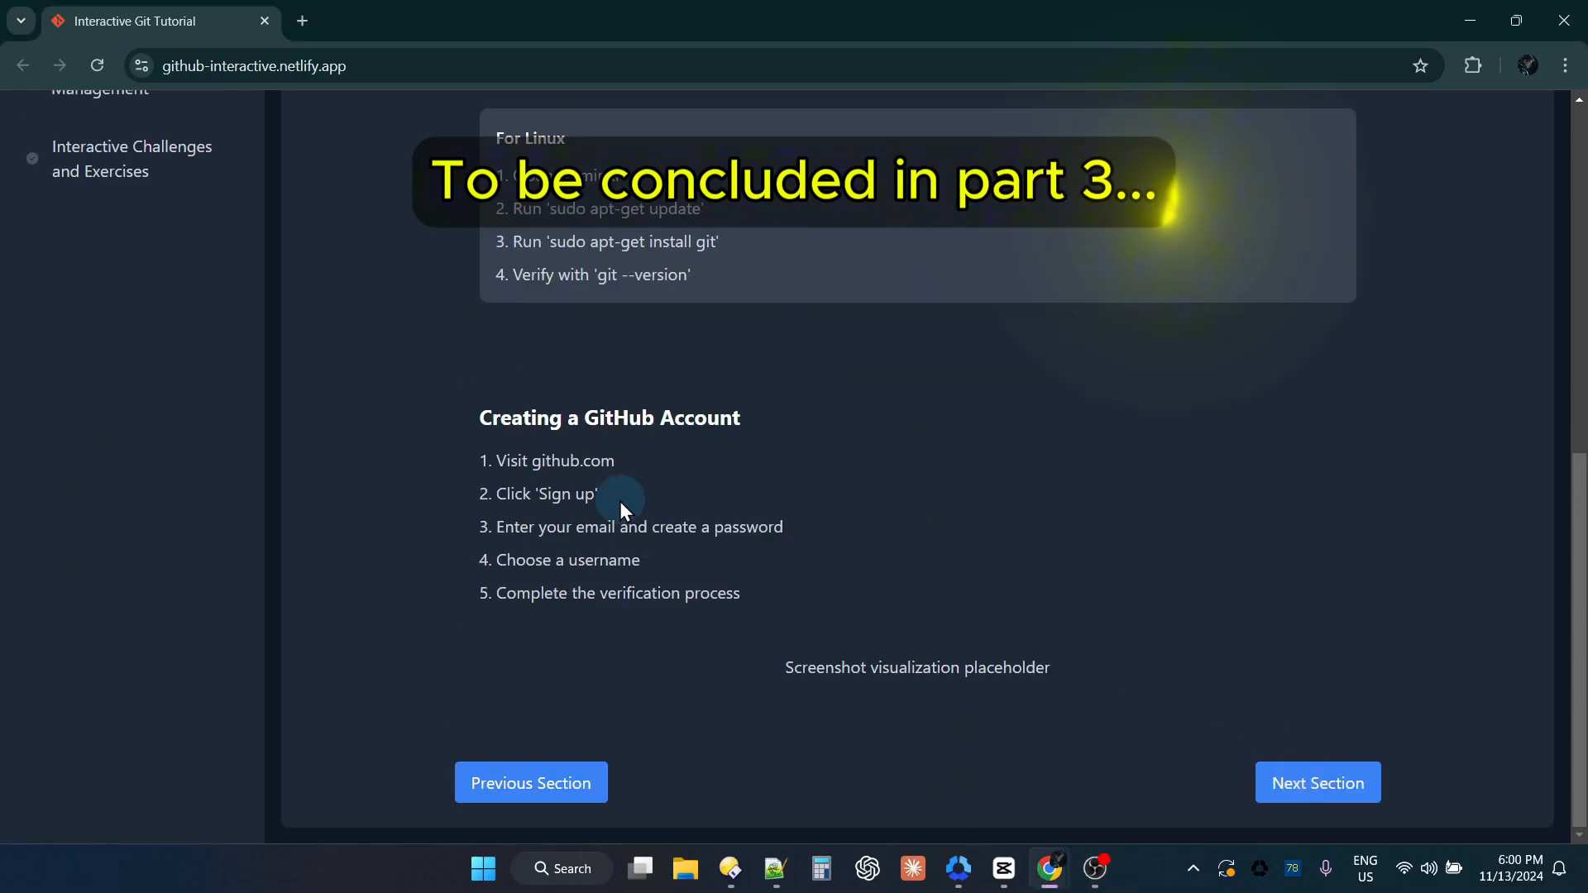
pyautogui.click(1317, 783)
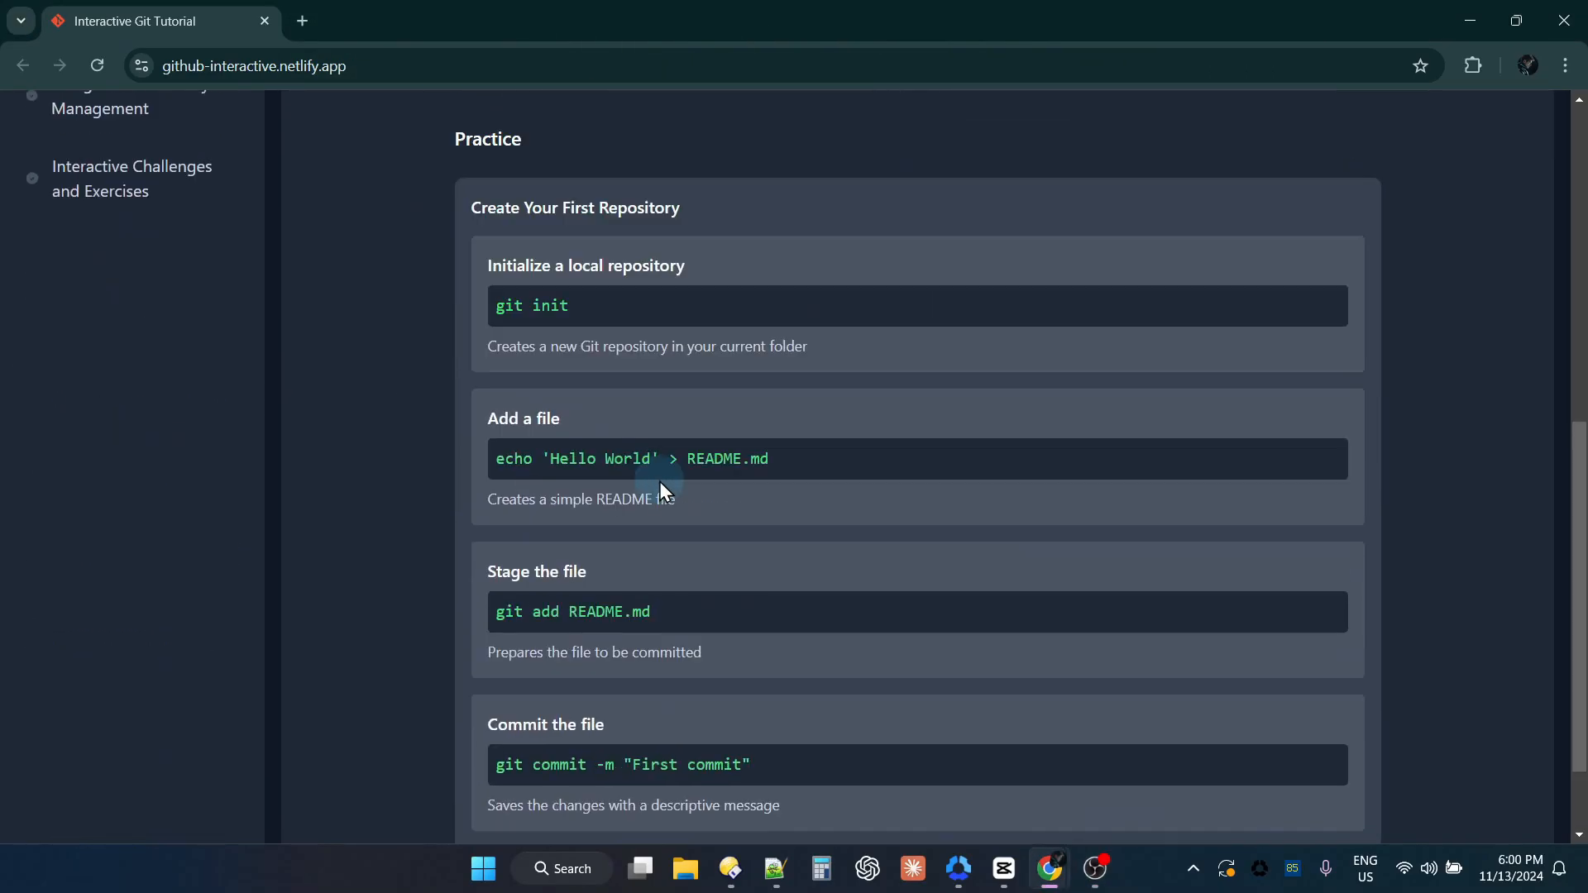
pyautogui.click(111, 288)
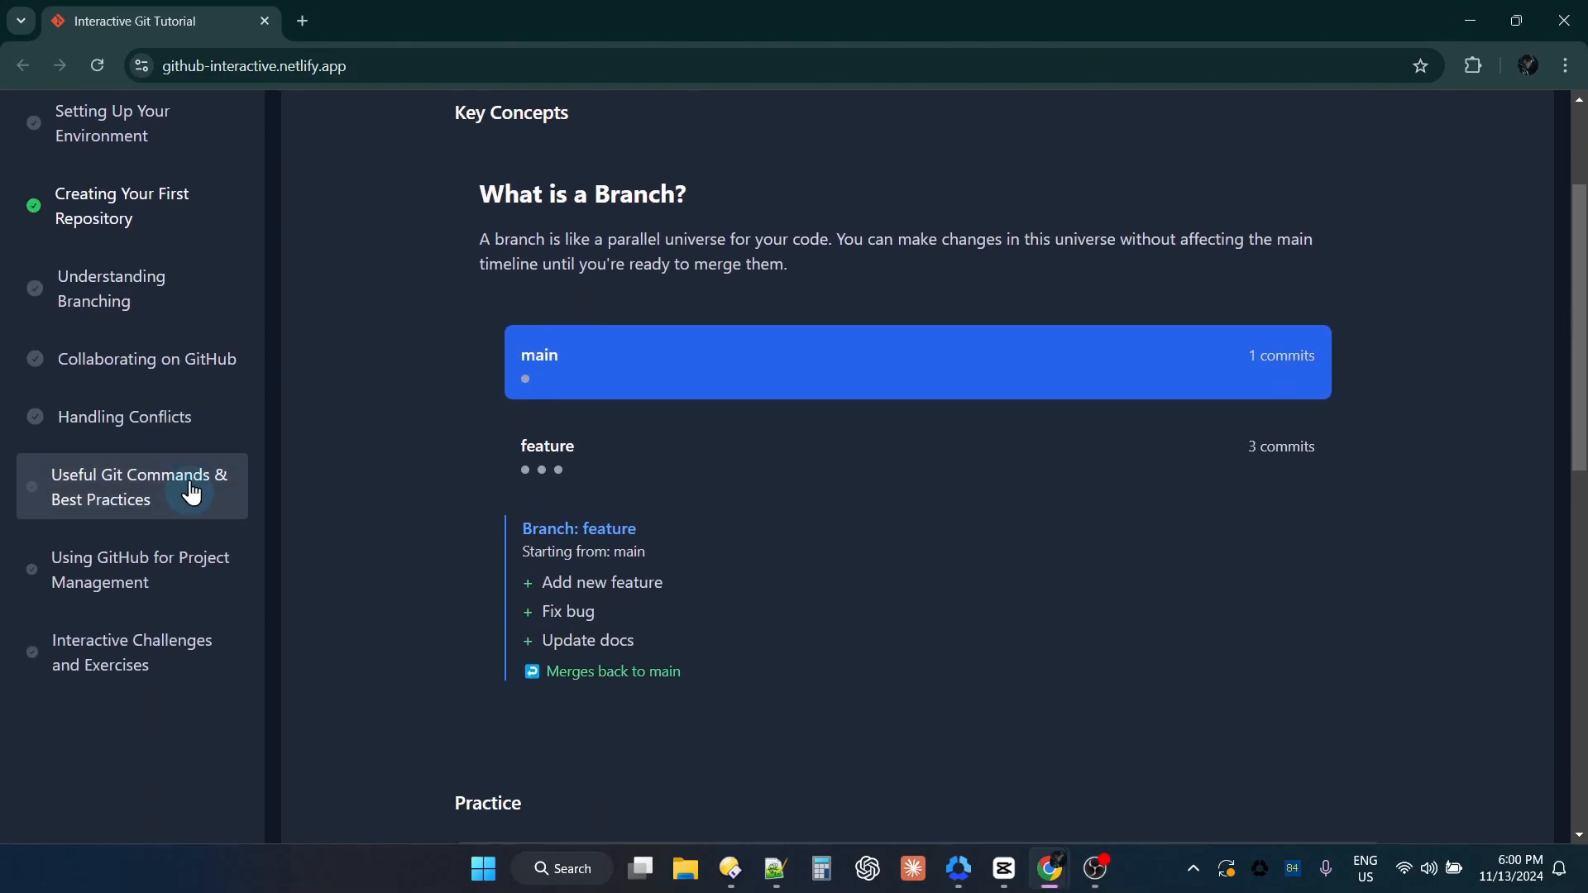
pyautogui.scroll(-3)
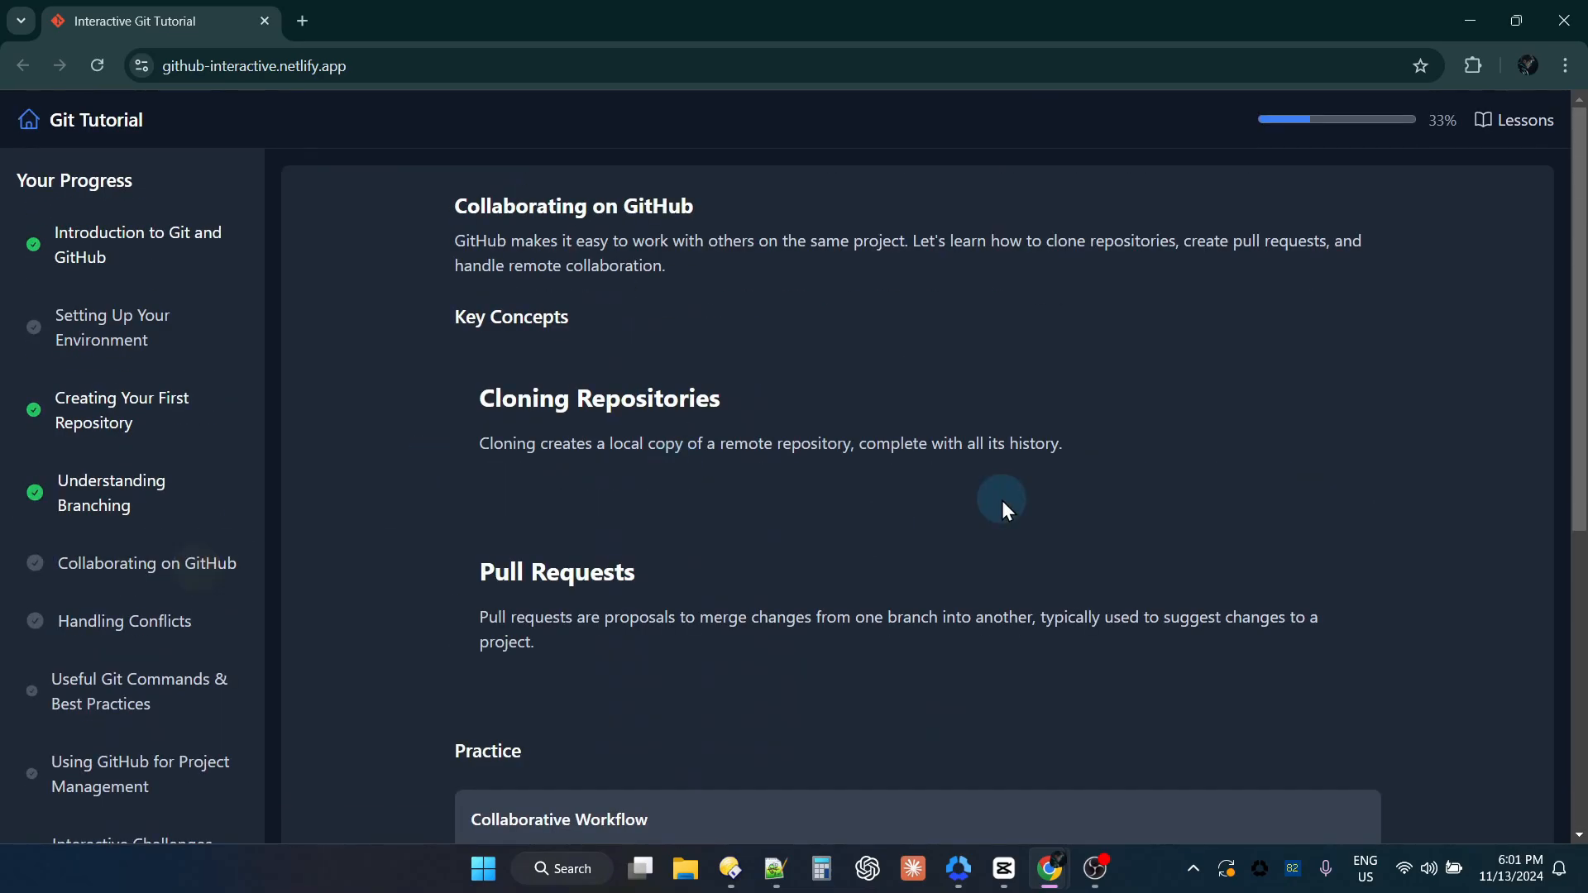
pyautogui.scroll(-3)
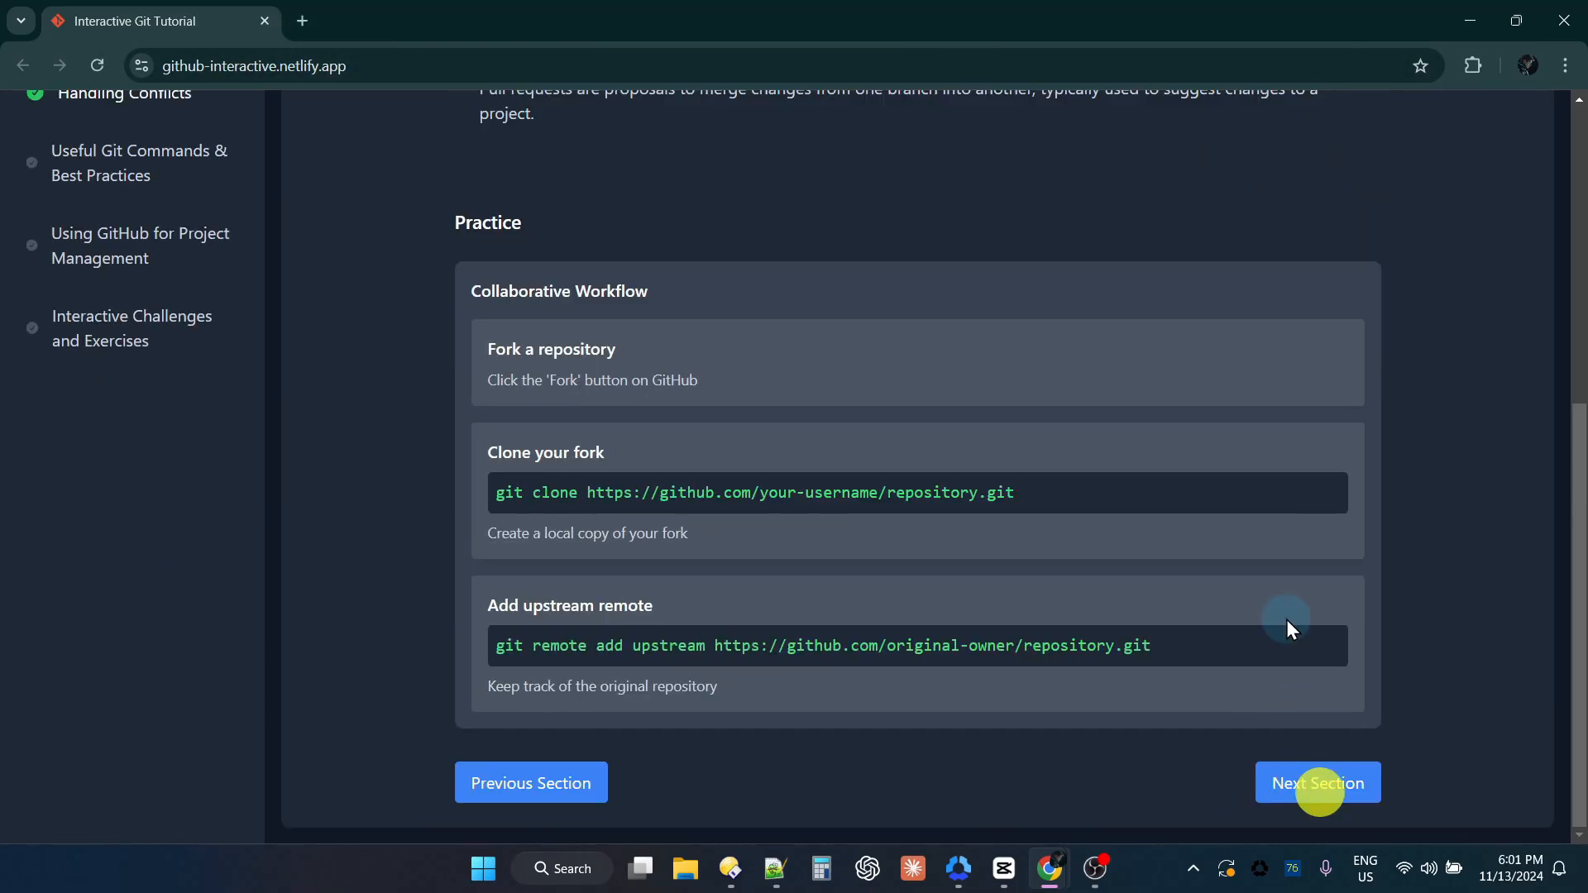
# Continue to the Project Management lesson until progress reaches 89%.
pyautogui.click(1317, 783)
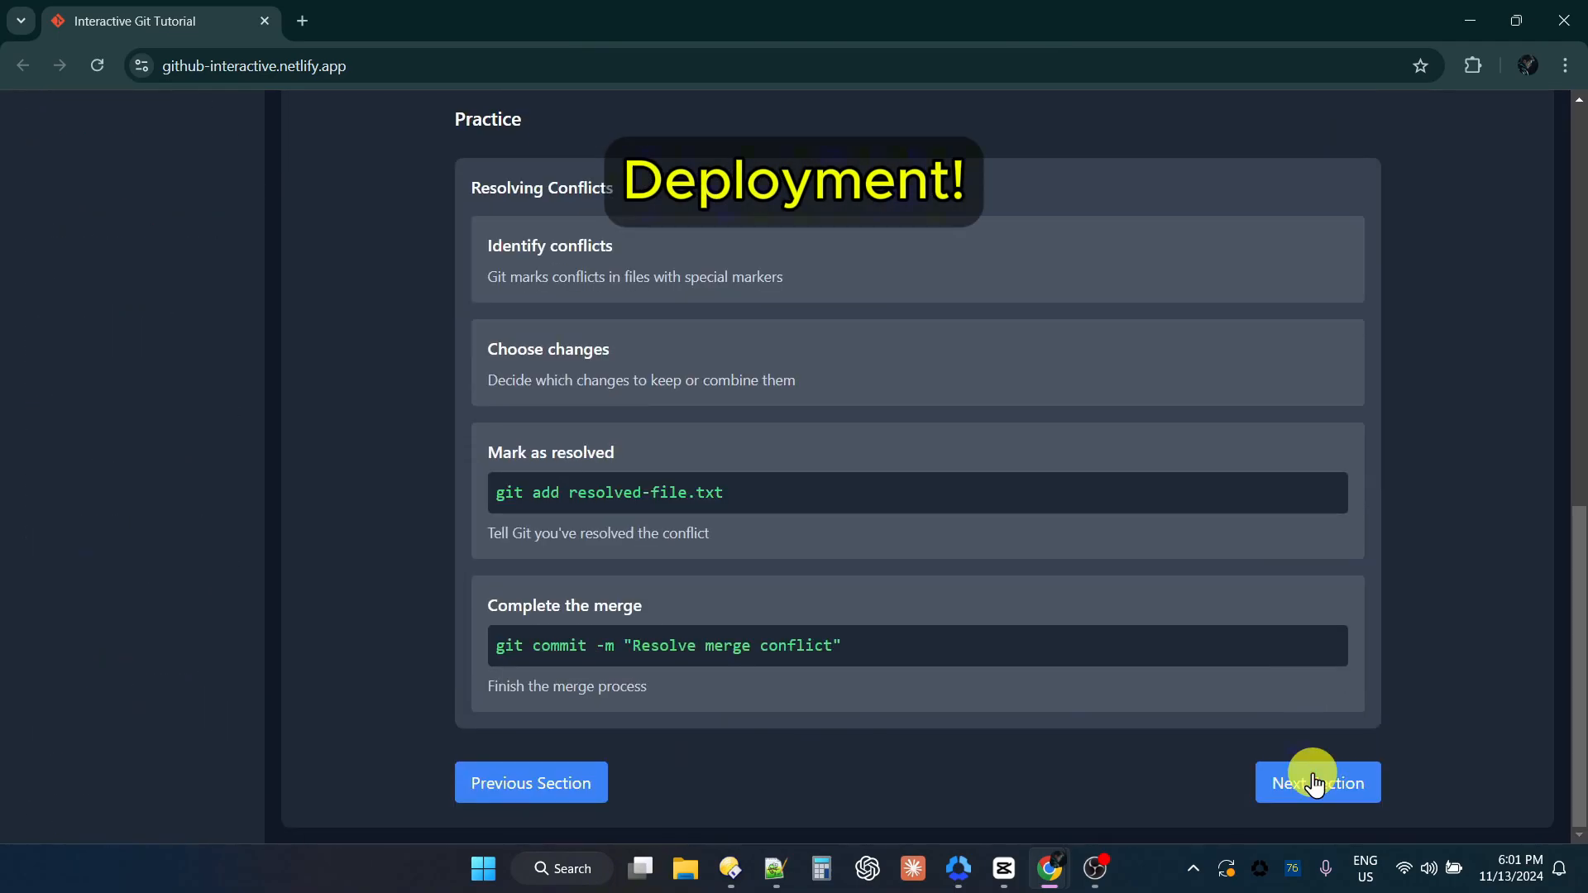
pyautogui.click(1317, 782)
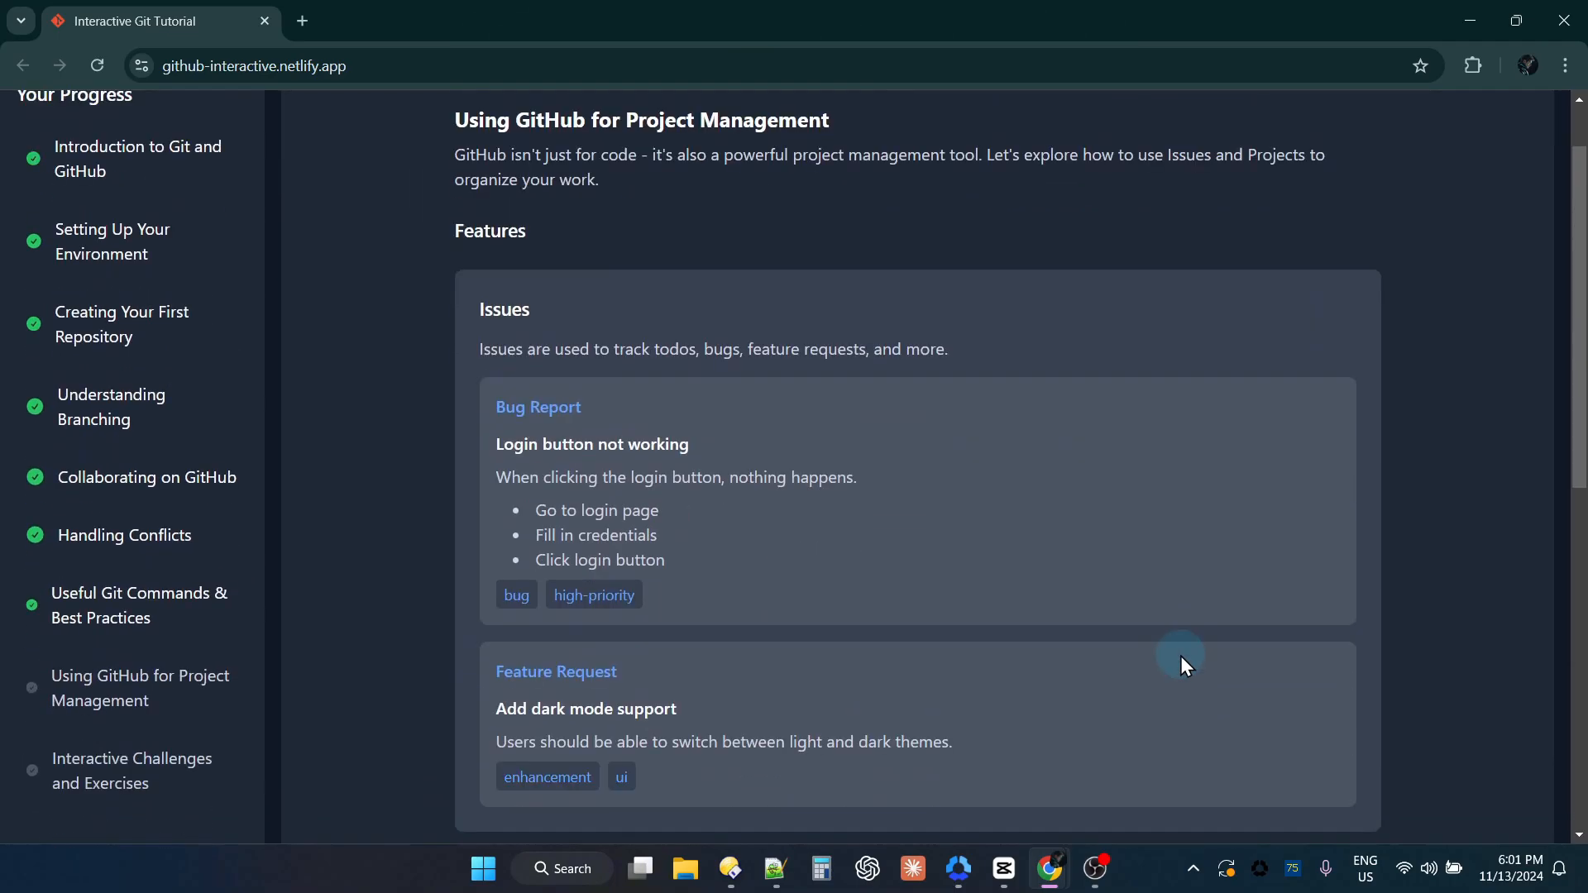
pyautogui.click(130, 771)
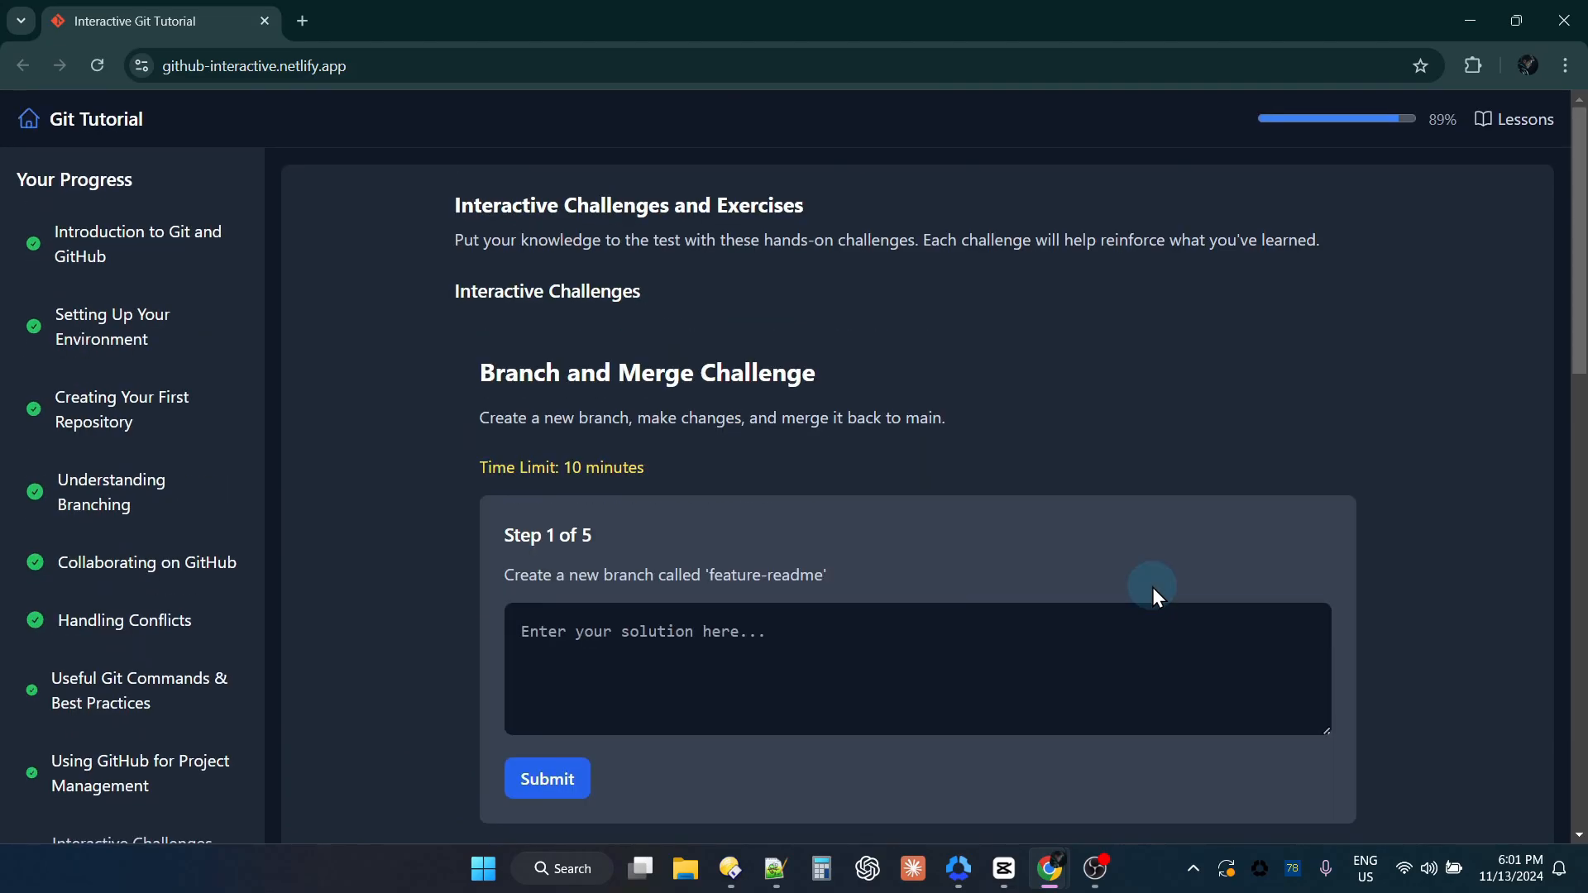
pyautogui.click(141, 774)
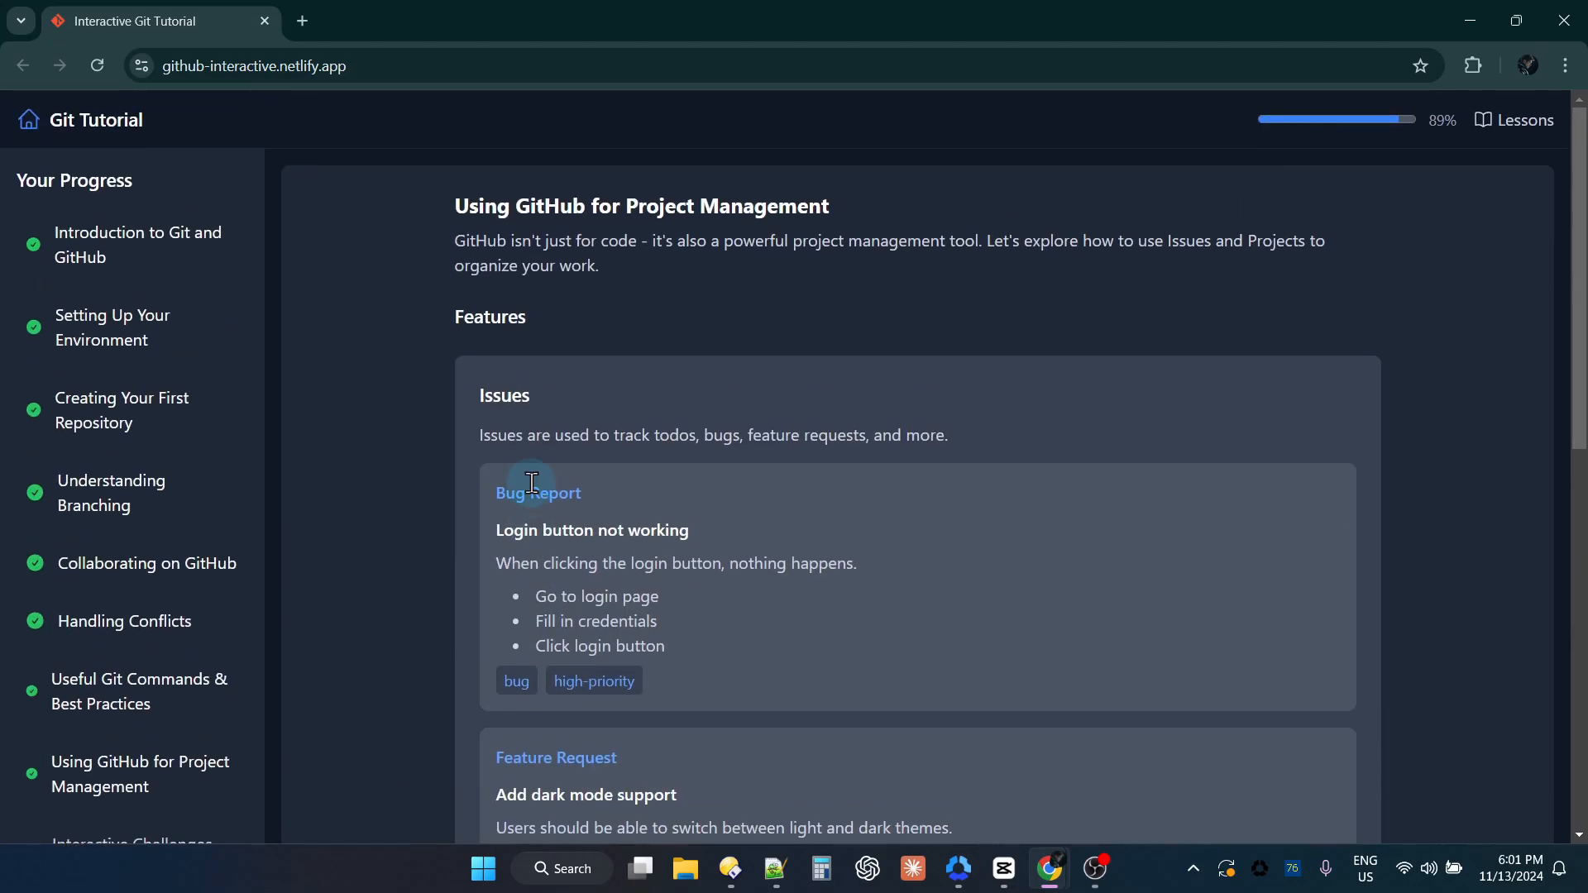